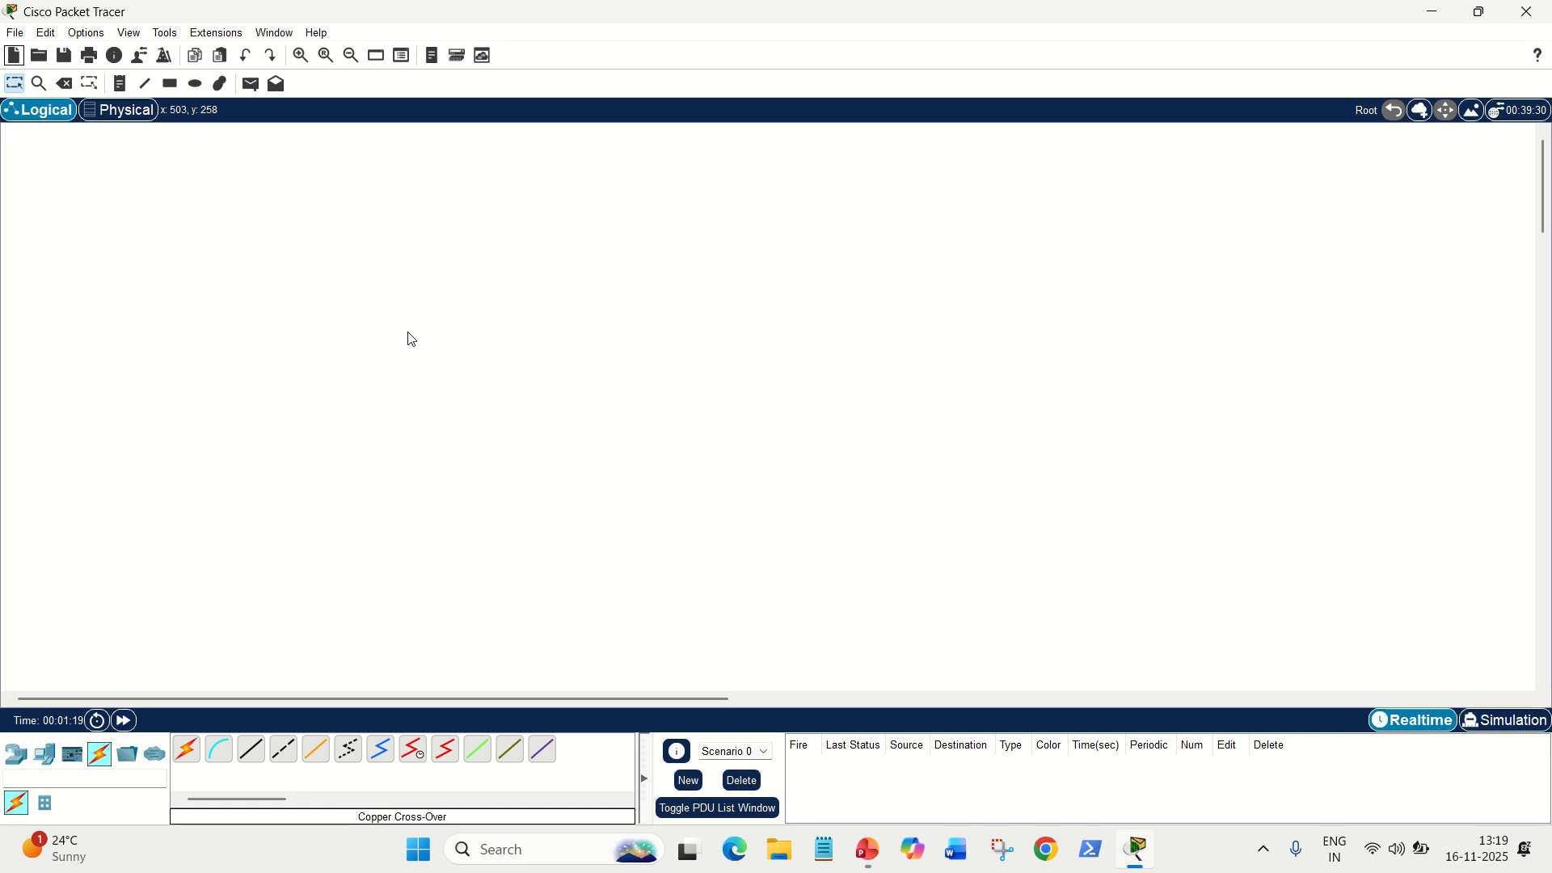
{"action": "mouse_move", "coordinate": [512, 302]}
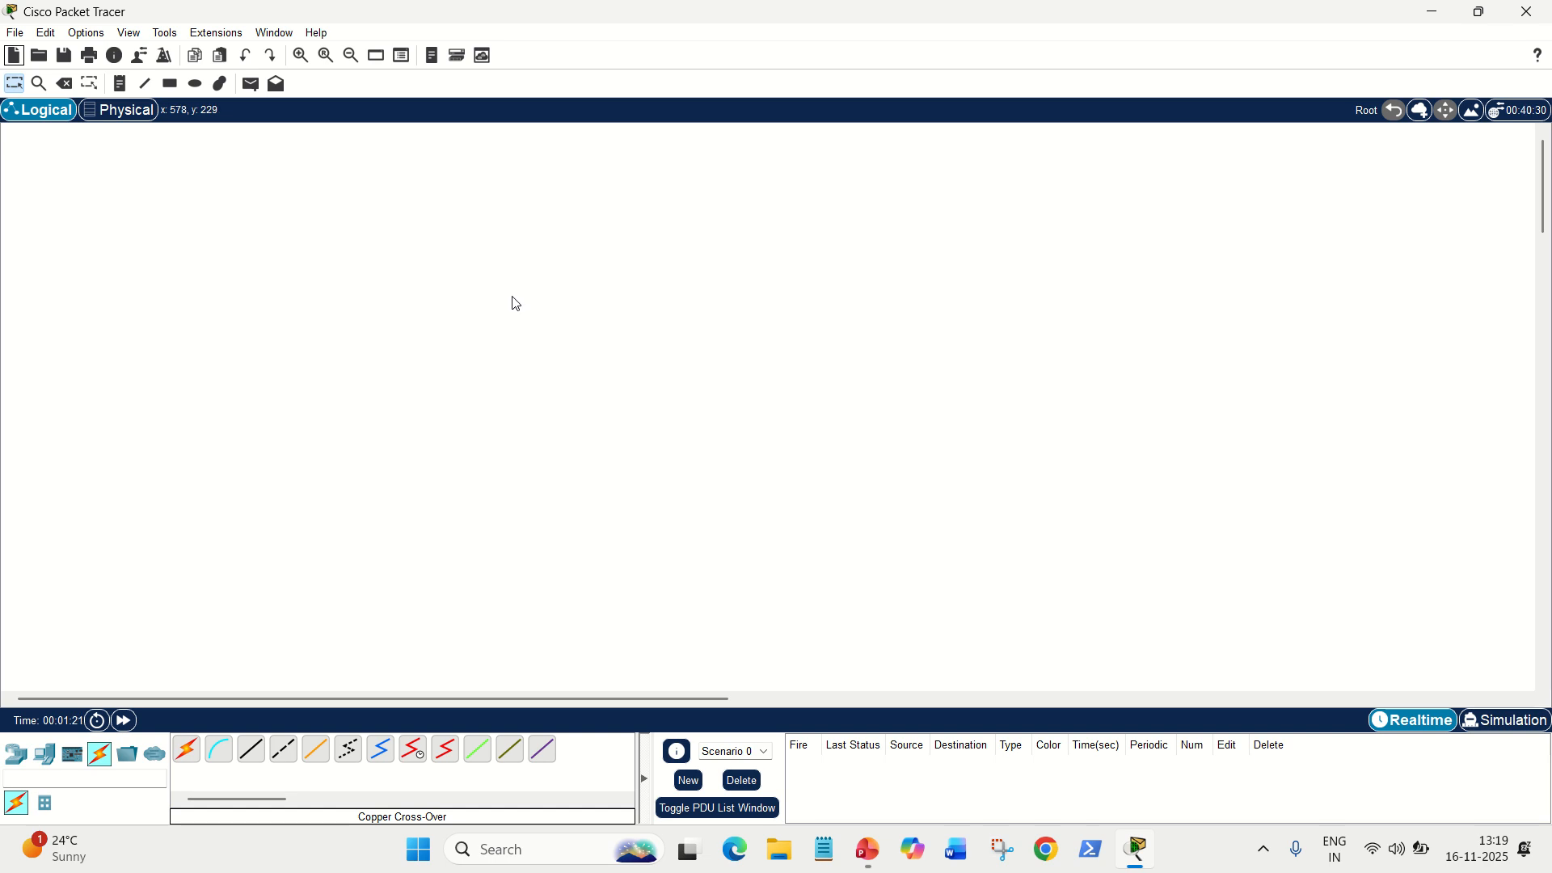
{"action": "mouse_move", "coordinate": [587, 288]}
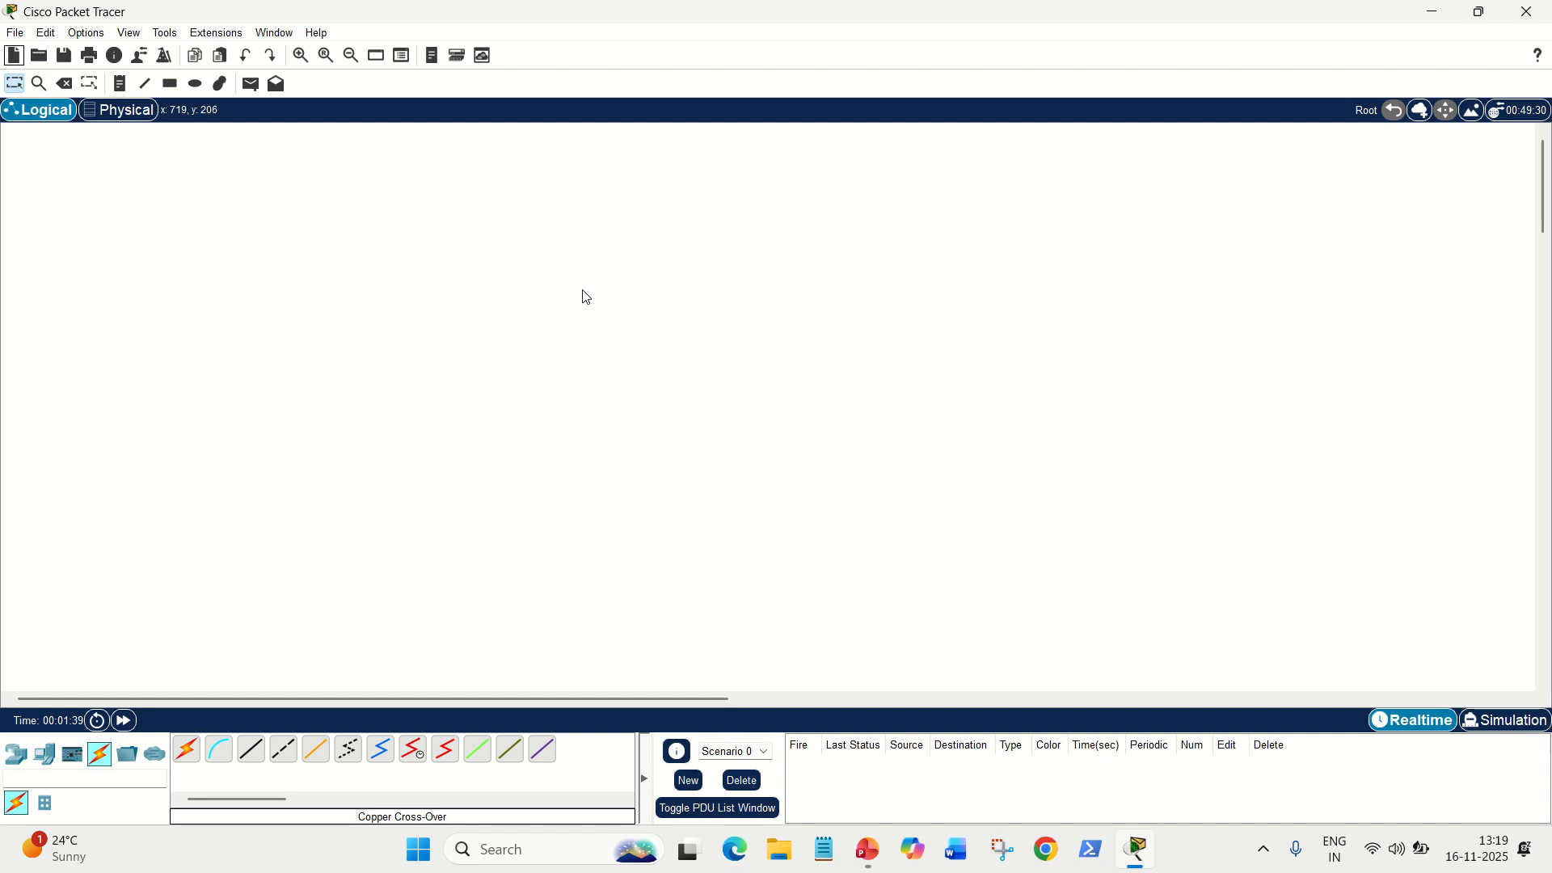
{"action": "mouse_move", "coordinate": [288, 603]}
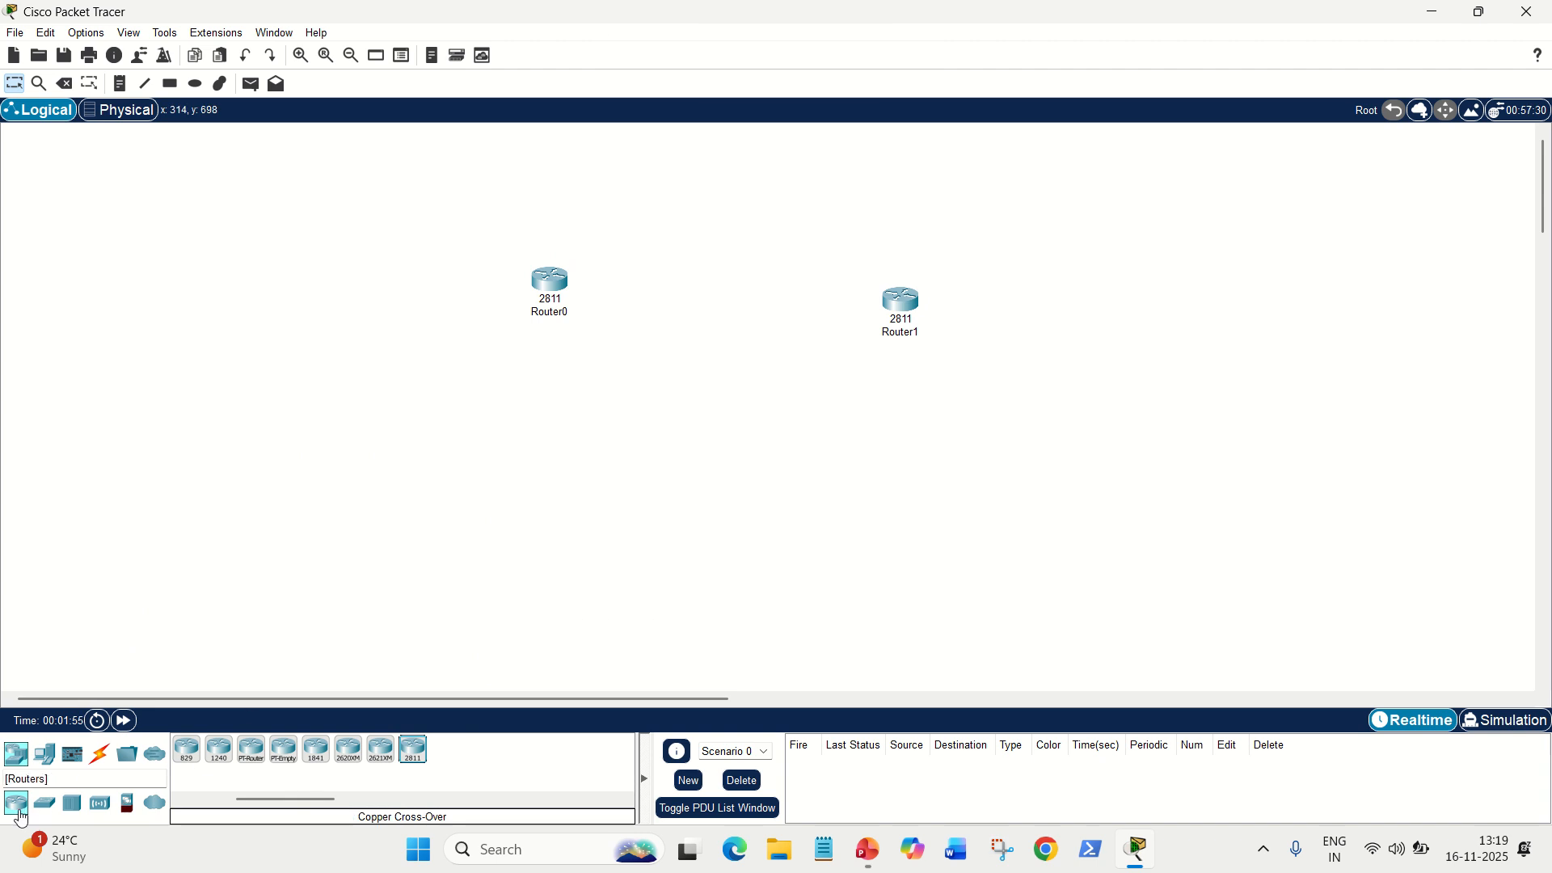
Step: Place PC0 beneath Router0 and PC1 beneath Router1 from the End Devices palette
{"action": "left_click", "coordinate": [44, 755]}
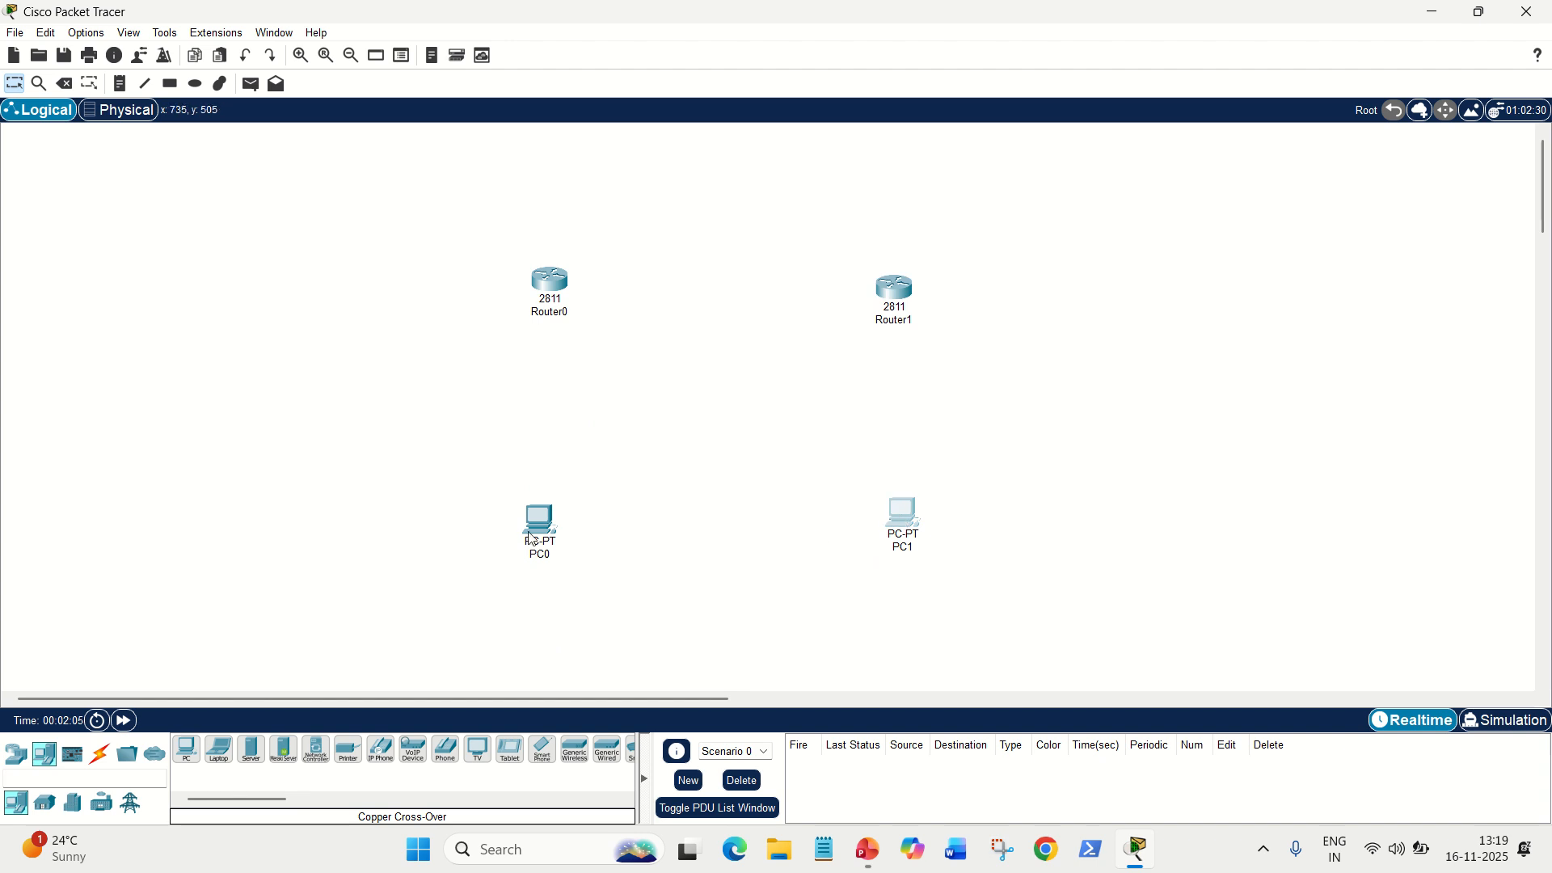
{"action": "left_click_drag", "start_coordinate": [538, 519], "coordinate": [557, 522]}
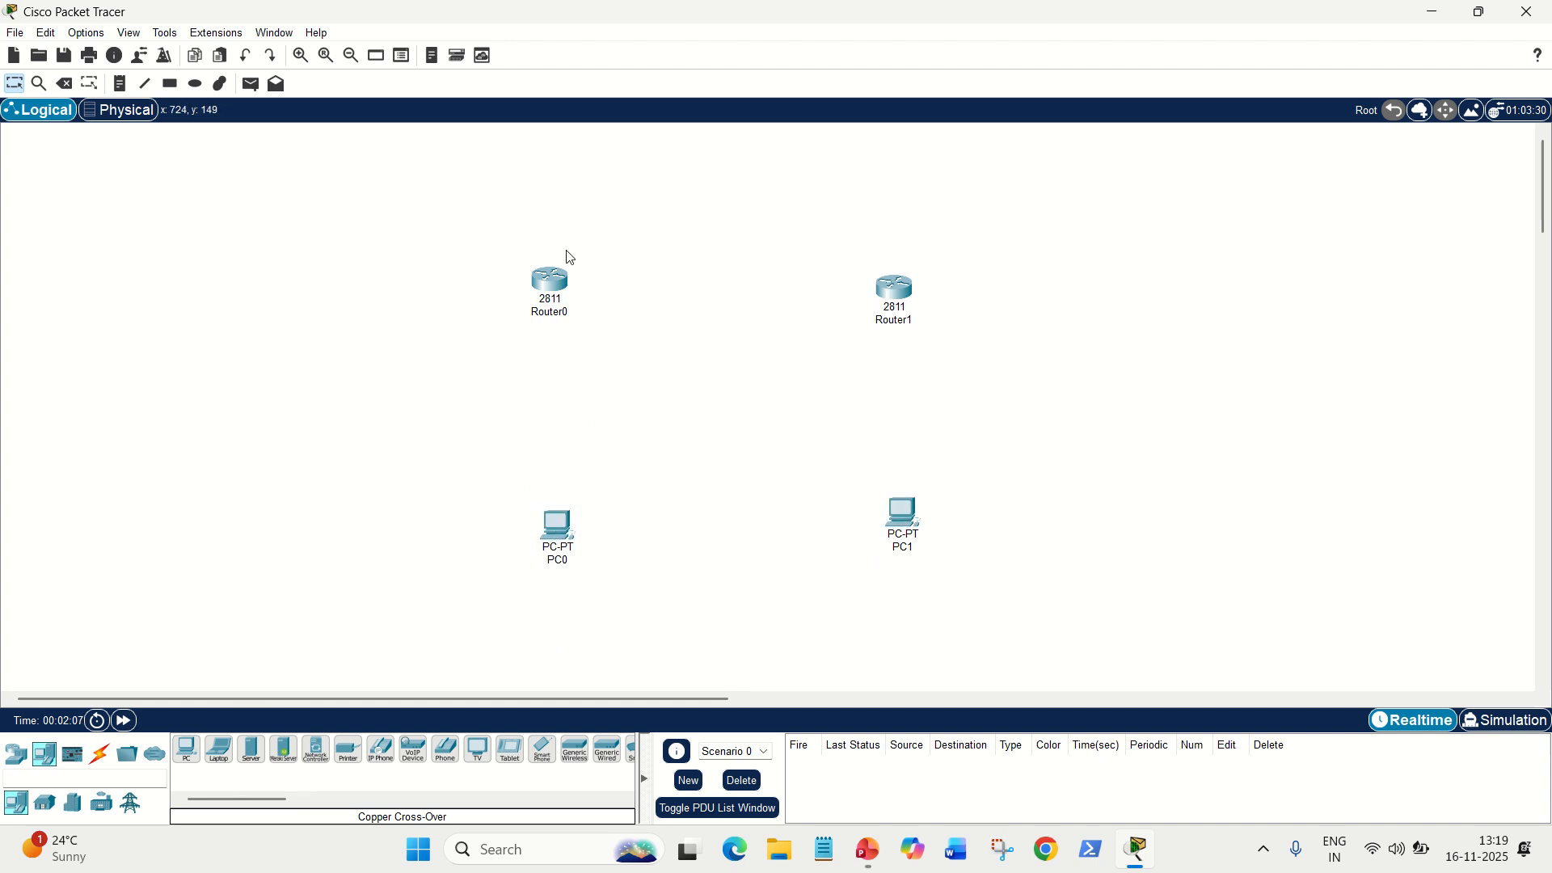
{"action": "mouse_move", "coordinate": [220, 676]}
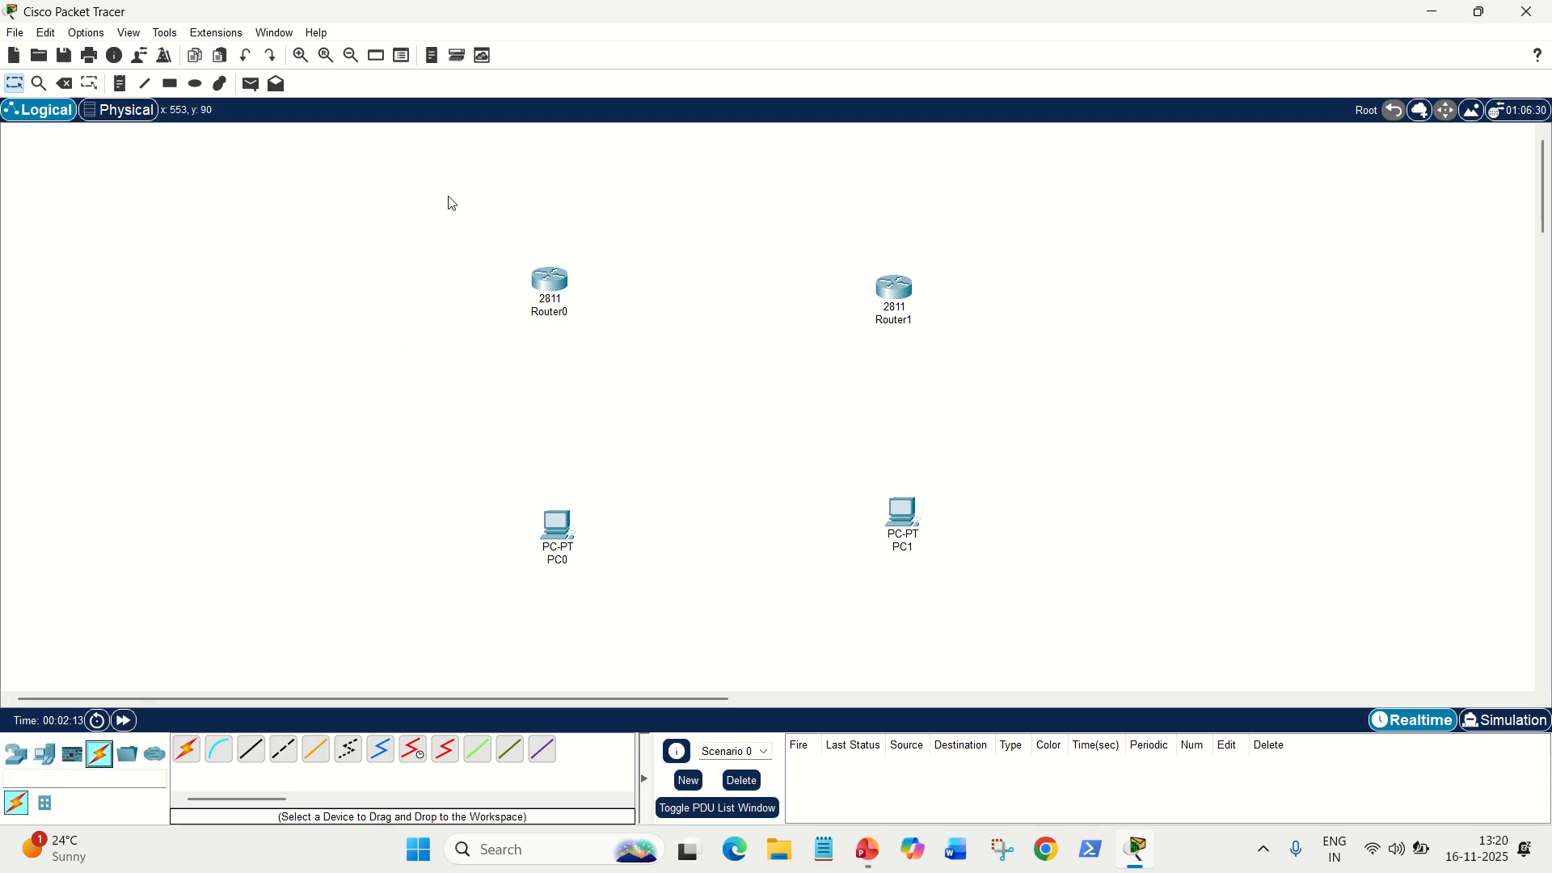
{"action": "mouse_move", "coordinate": [285, 749]}
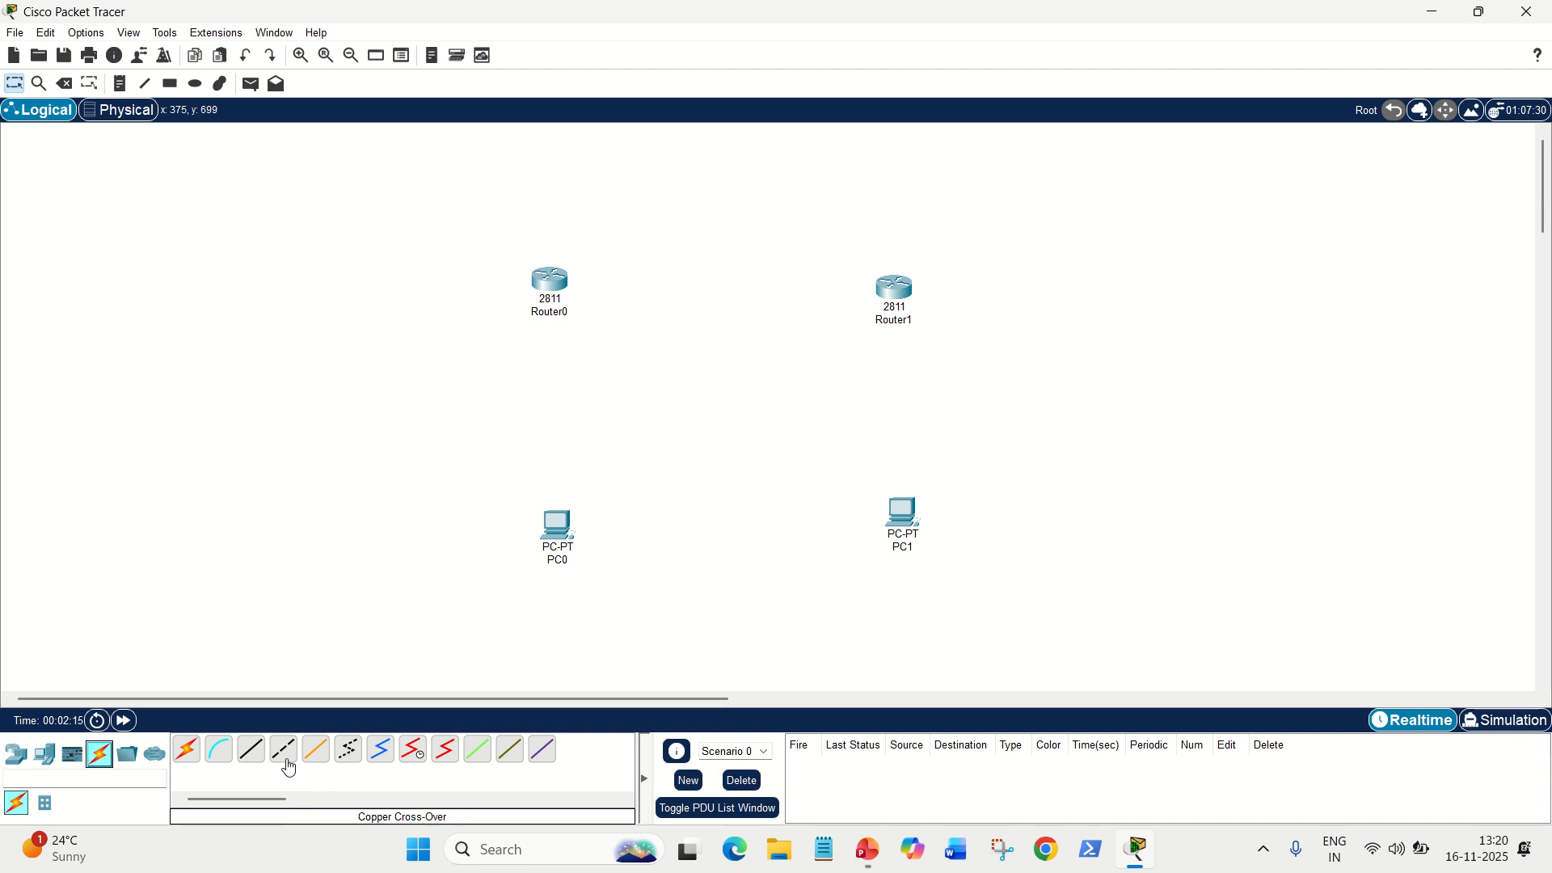
Step: Cable Router0 to Router1 and each router to its PC with copper cross-over
{"action": "left_click", "coordinate": [548, 280]}
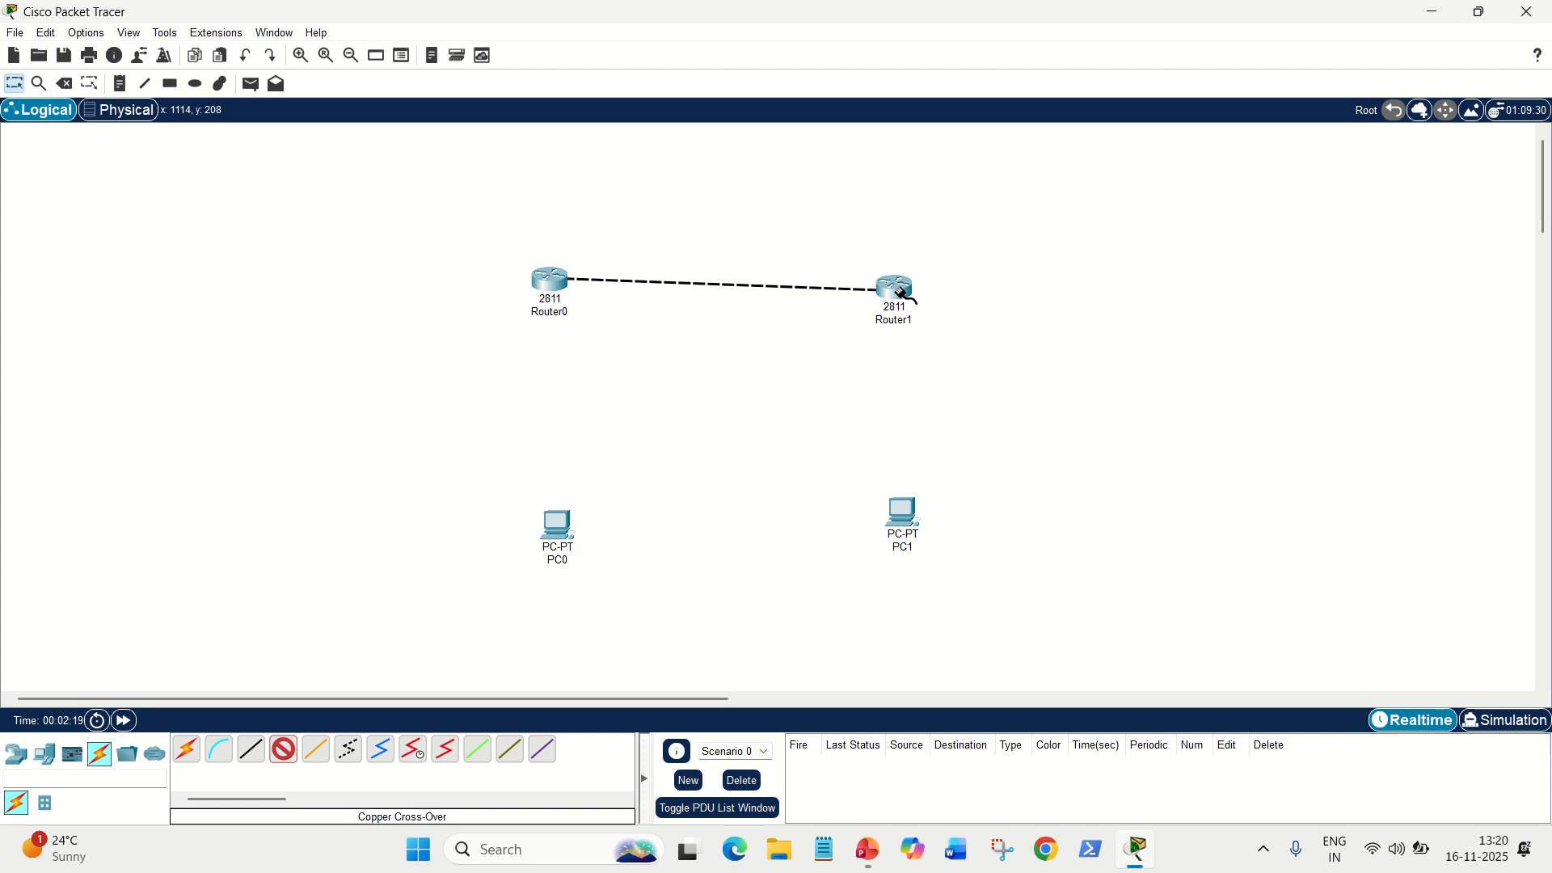
{"action": "left_click", "coordinate": [892, 287]}
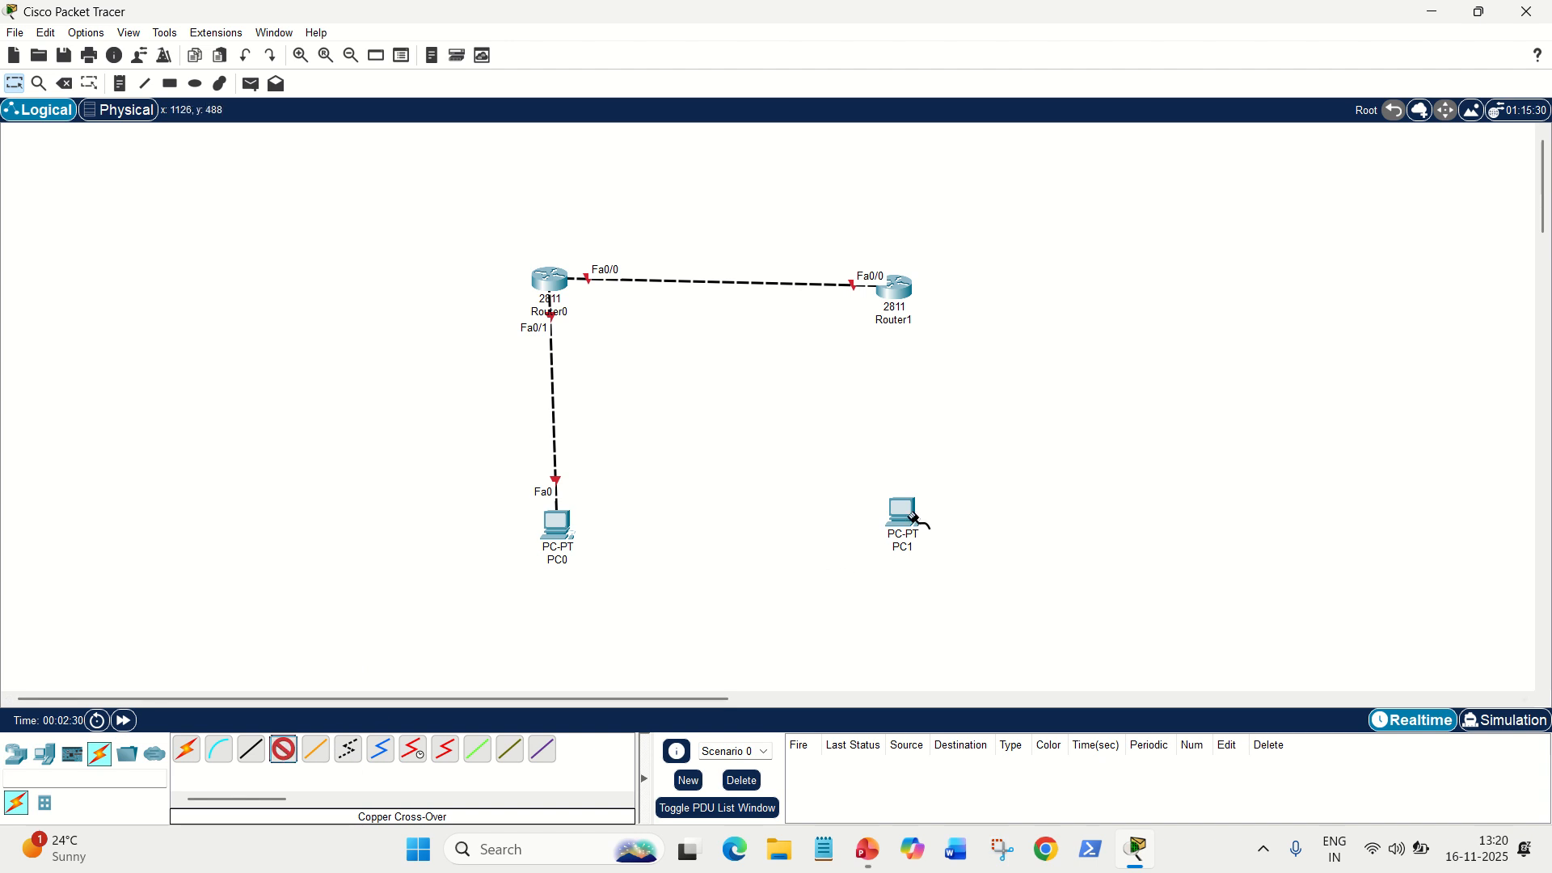
{"action": "left_click_drag", "start_coordinate": [894, 288], "coordinate": [897, 509]}
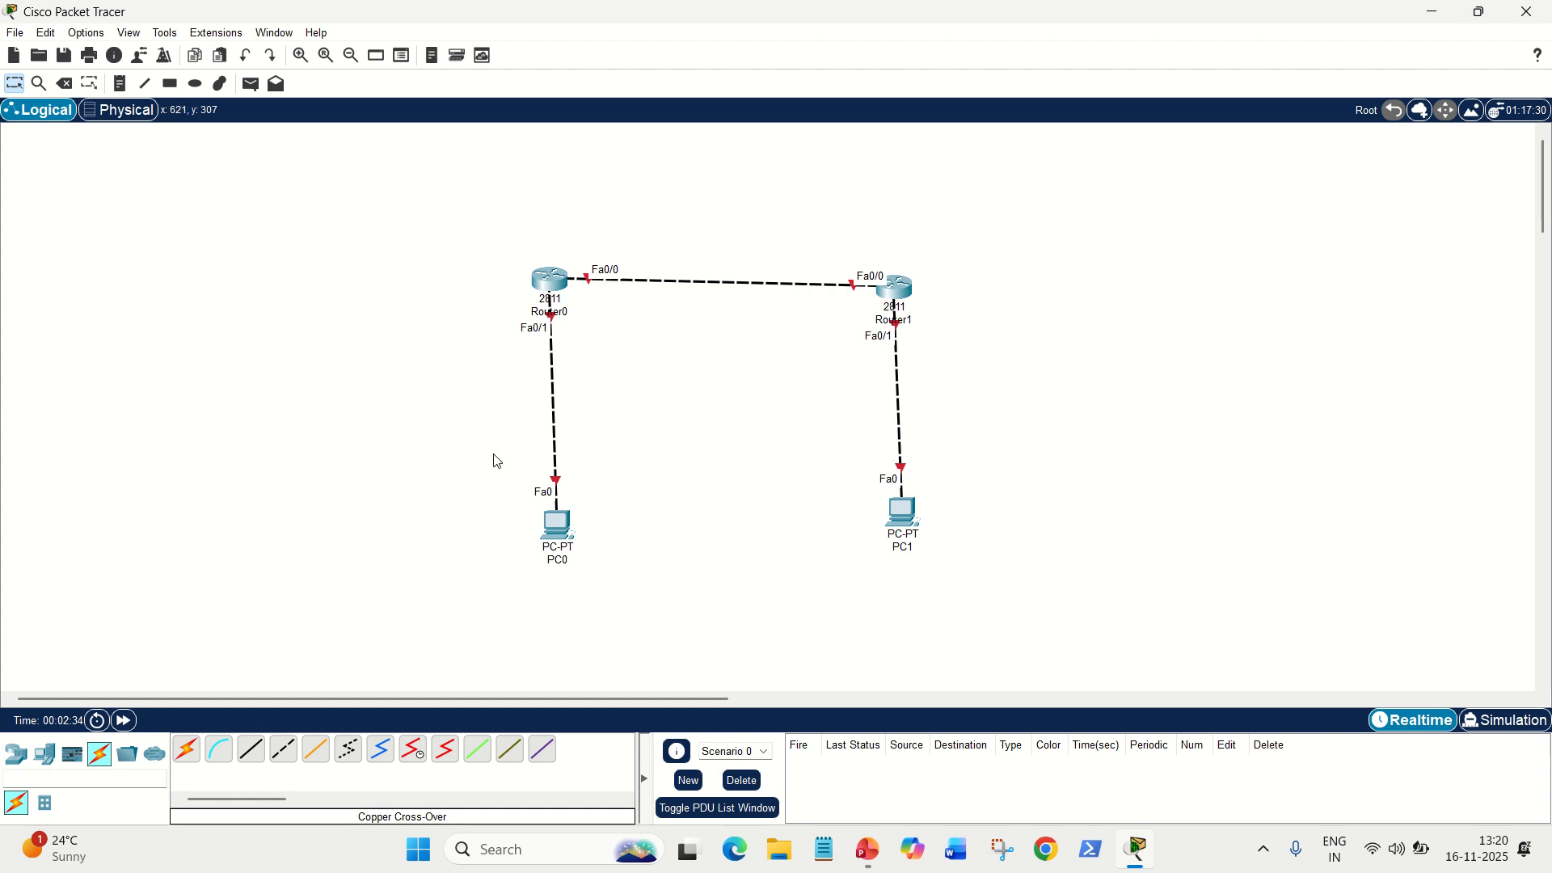
{"action": "mouse_move", "coordinate": [676, 275]}
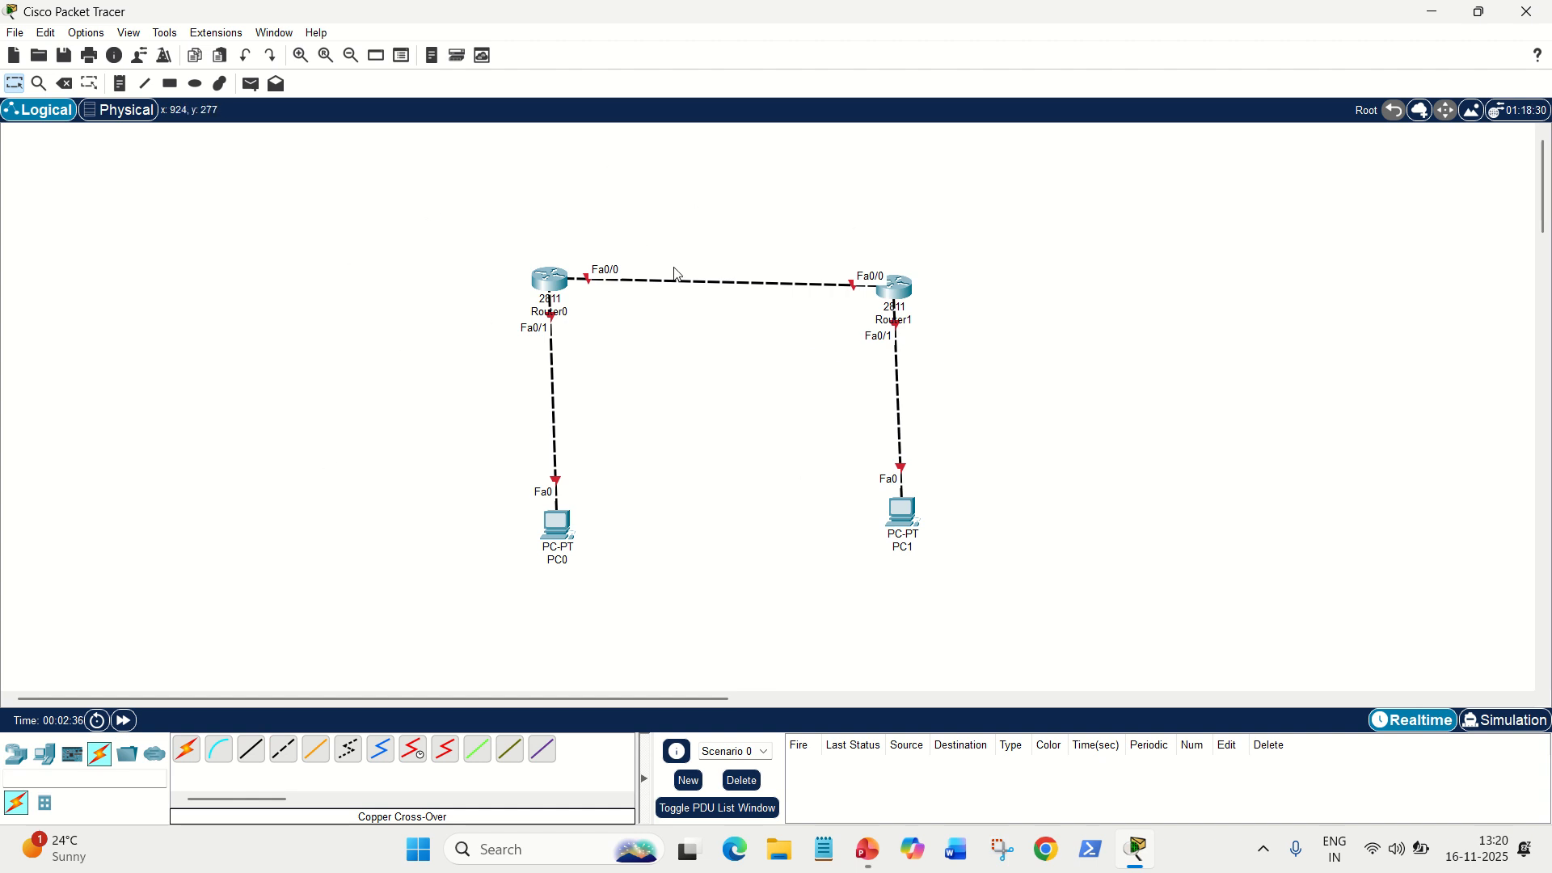
{"action": "mouse_move", "coordinate": [182, 182]}
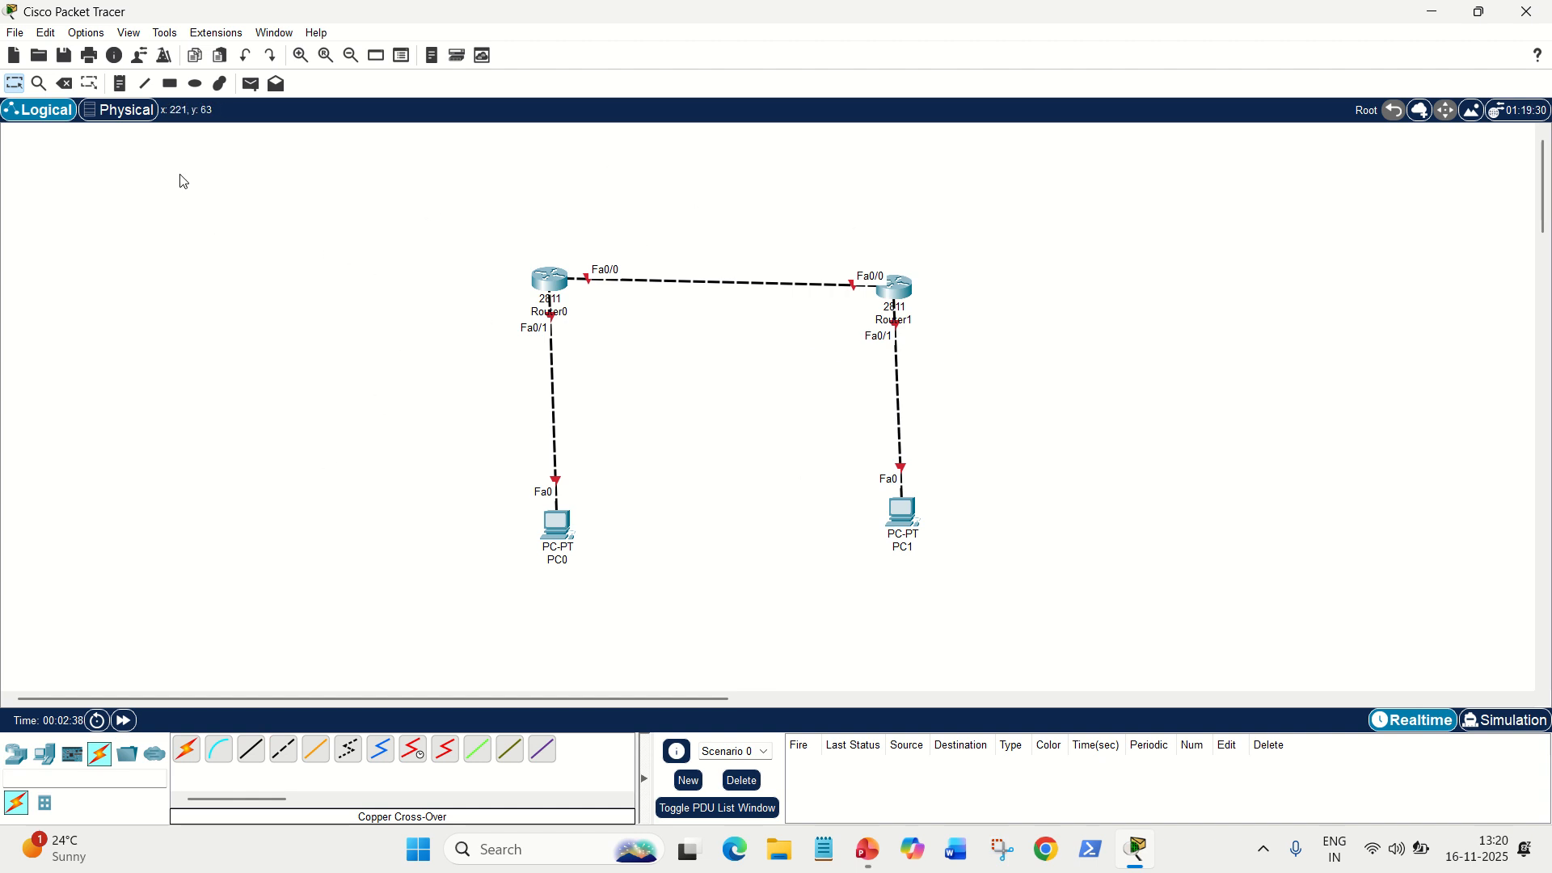
{"action": "mouse_move", "coordinate": [550, 231]}
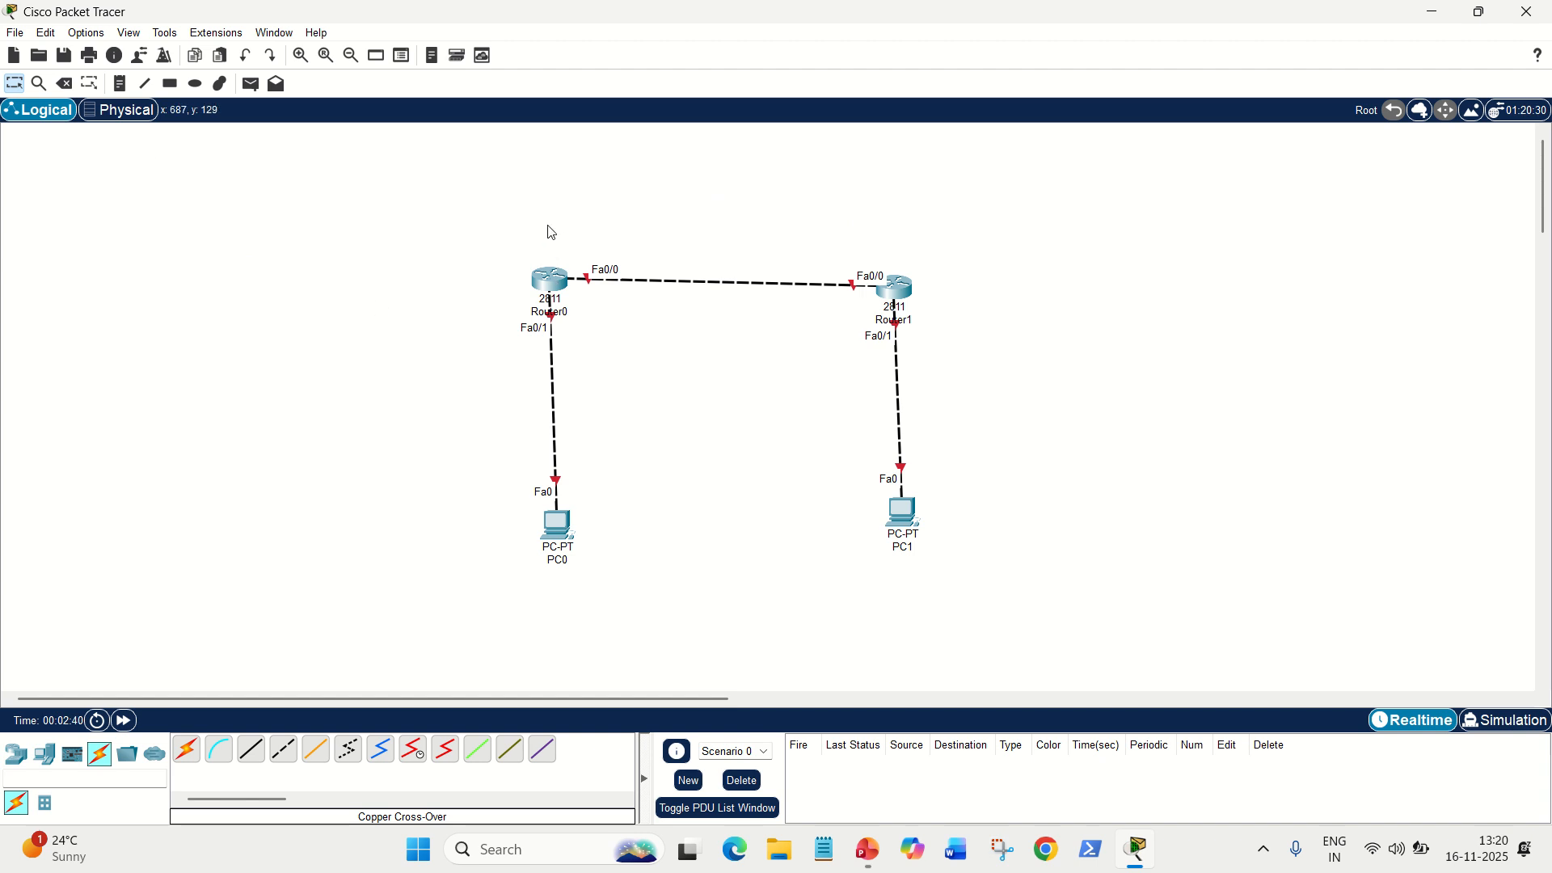
{"action": "mouse_move", "coordinate": [624, 404]}
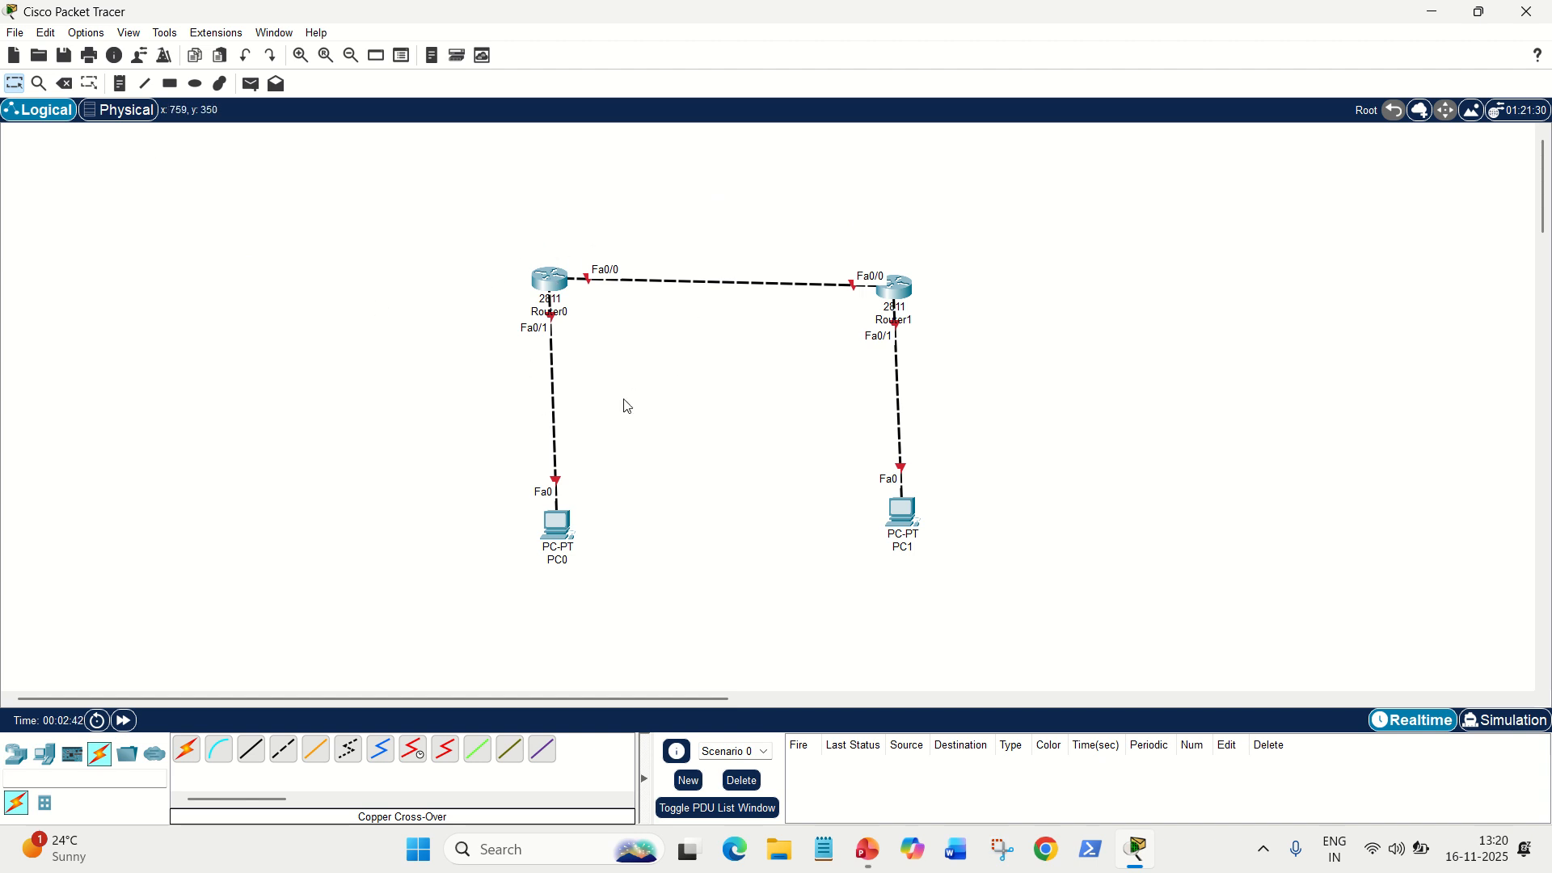
{"action": "mouse_move", "coordinate": [559, 354]}
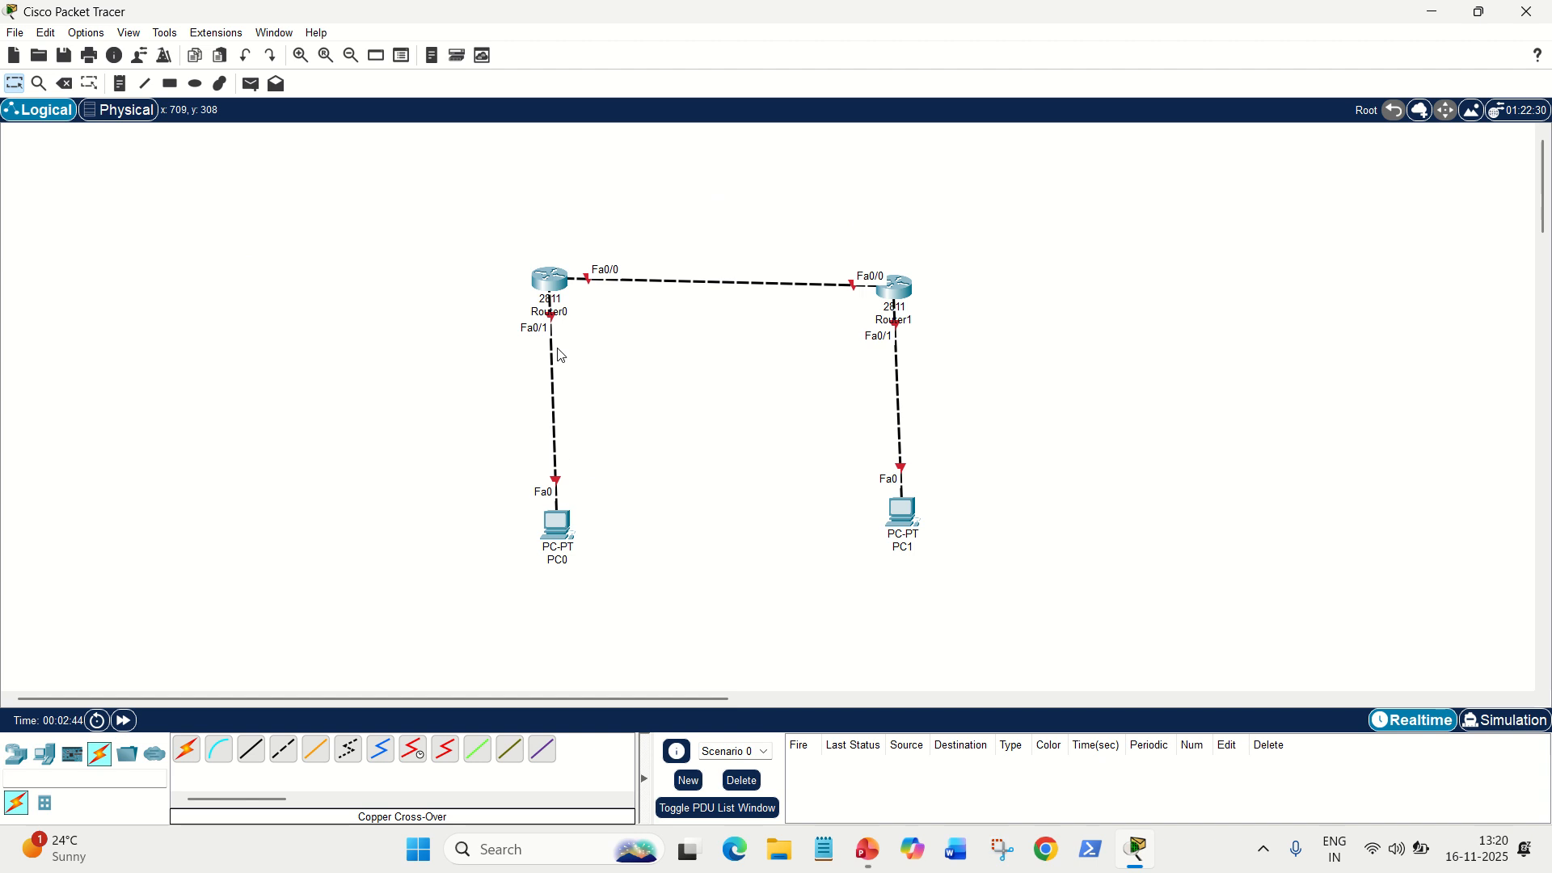
{"action": "mouse_move", "coordinate": [920, 358]}
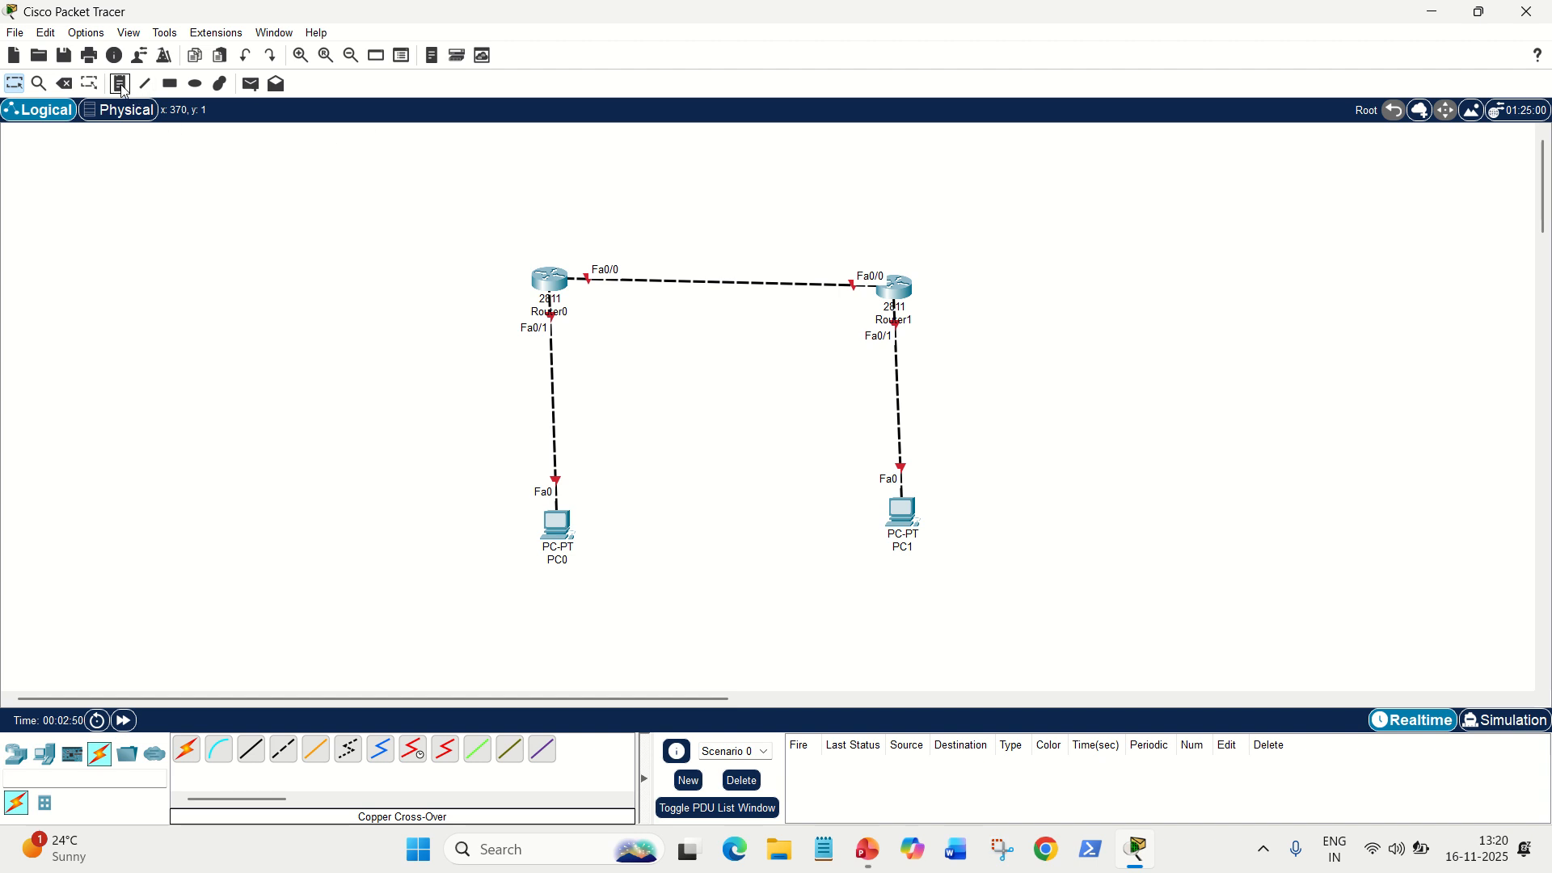
Step: Label the three links with notes 100.0.0.0, 172.18.0.0 and 199.17.19.0
{"action": "left_click", "coordinate": [463, 419]}
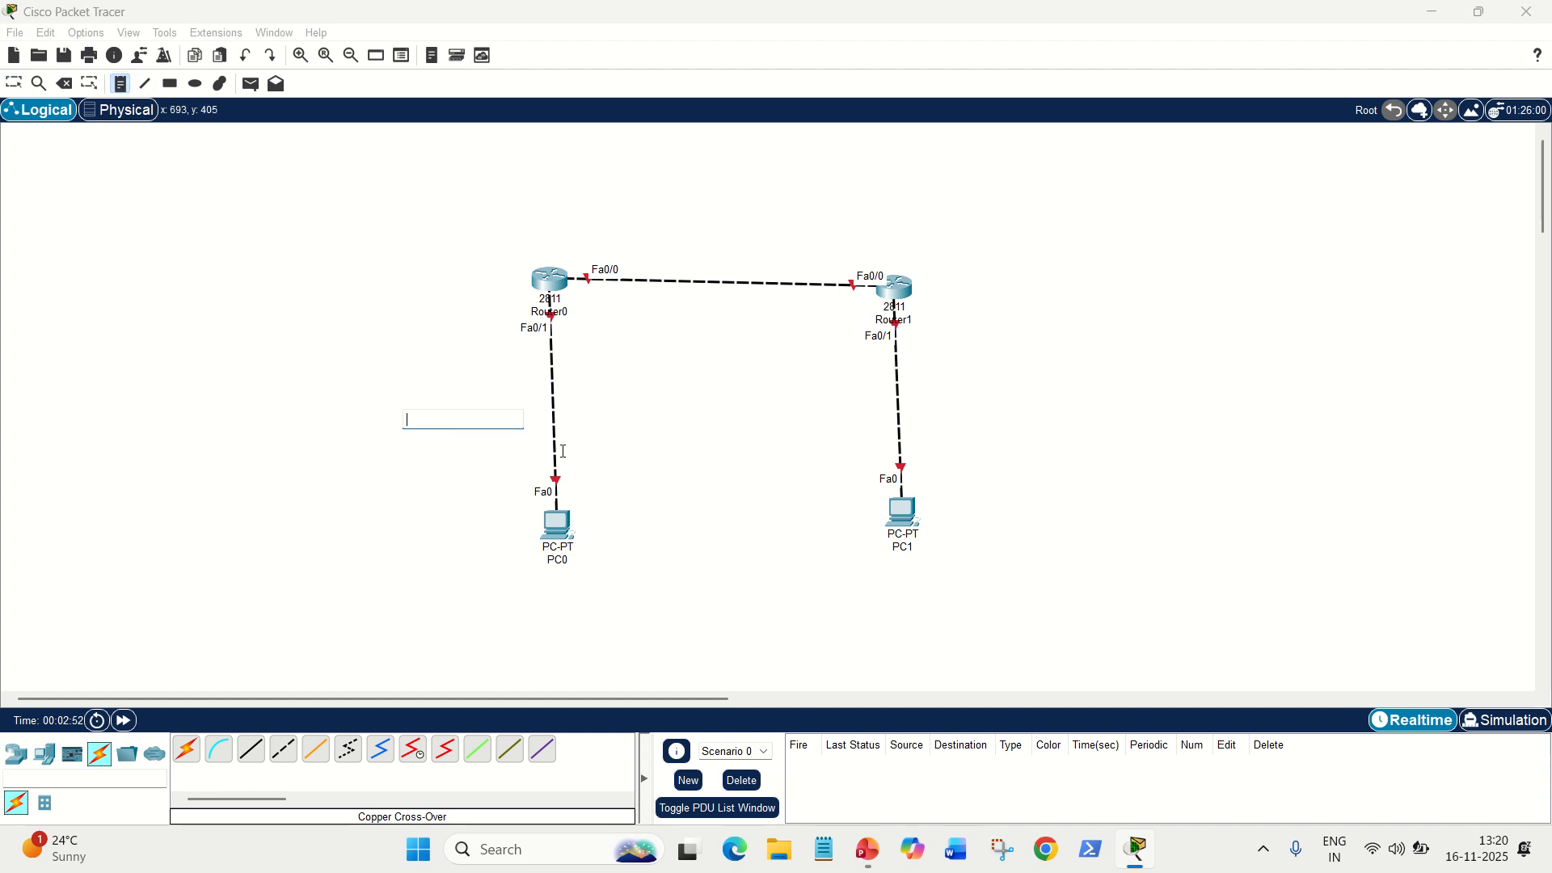
{"action": "type", "text": "100.0.0.0"}
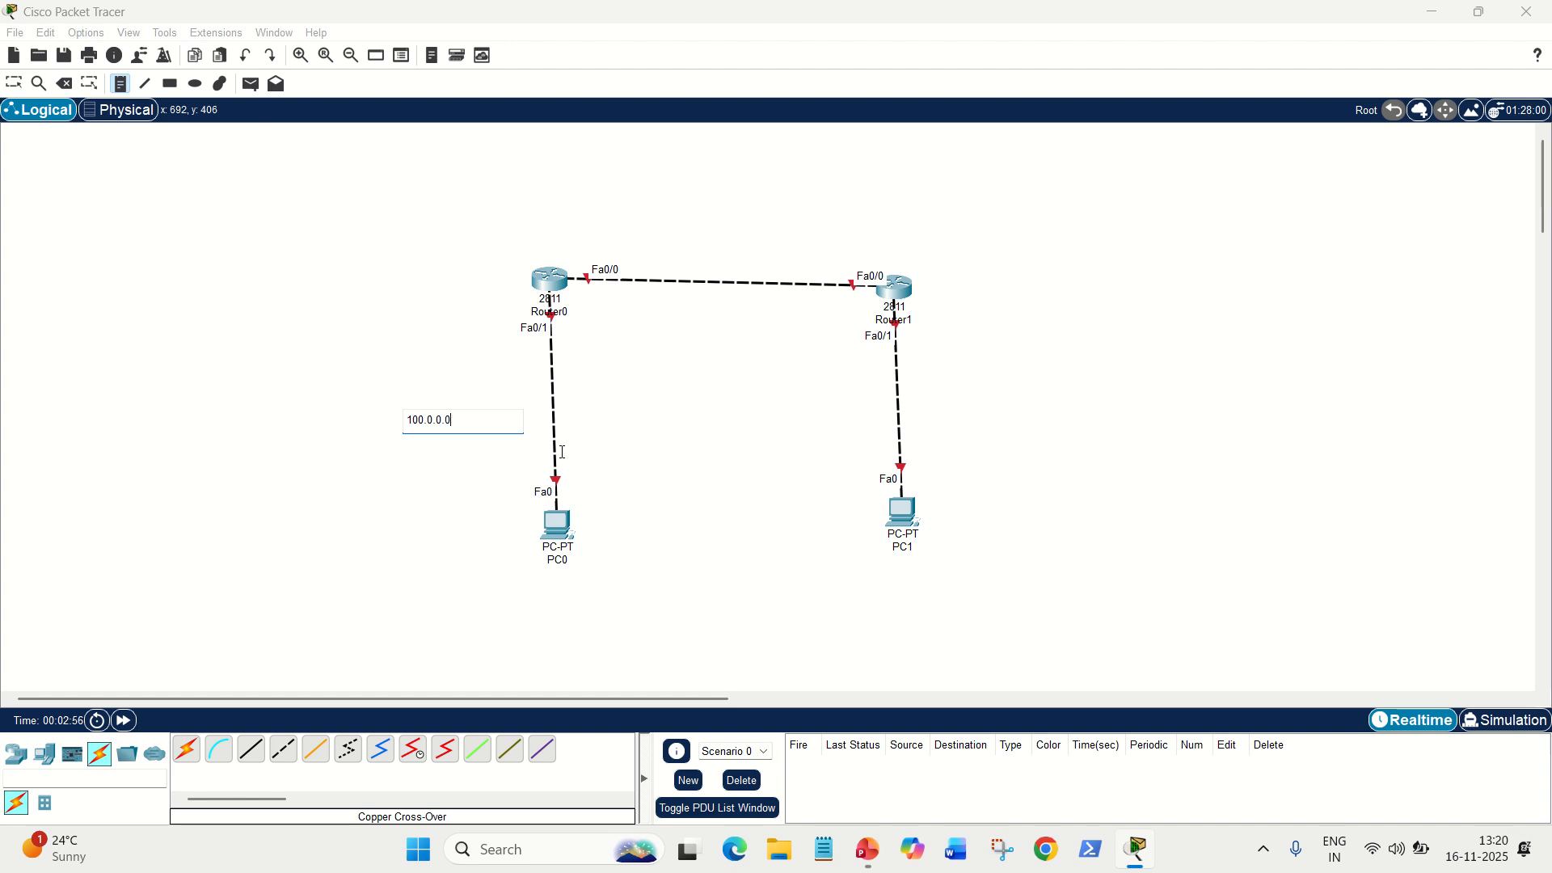
{"action": "mouse_move", "coordinate": [686, 257]}
{"action": "type", "text": "1"}
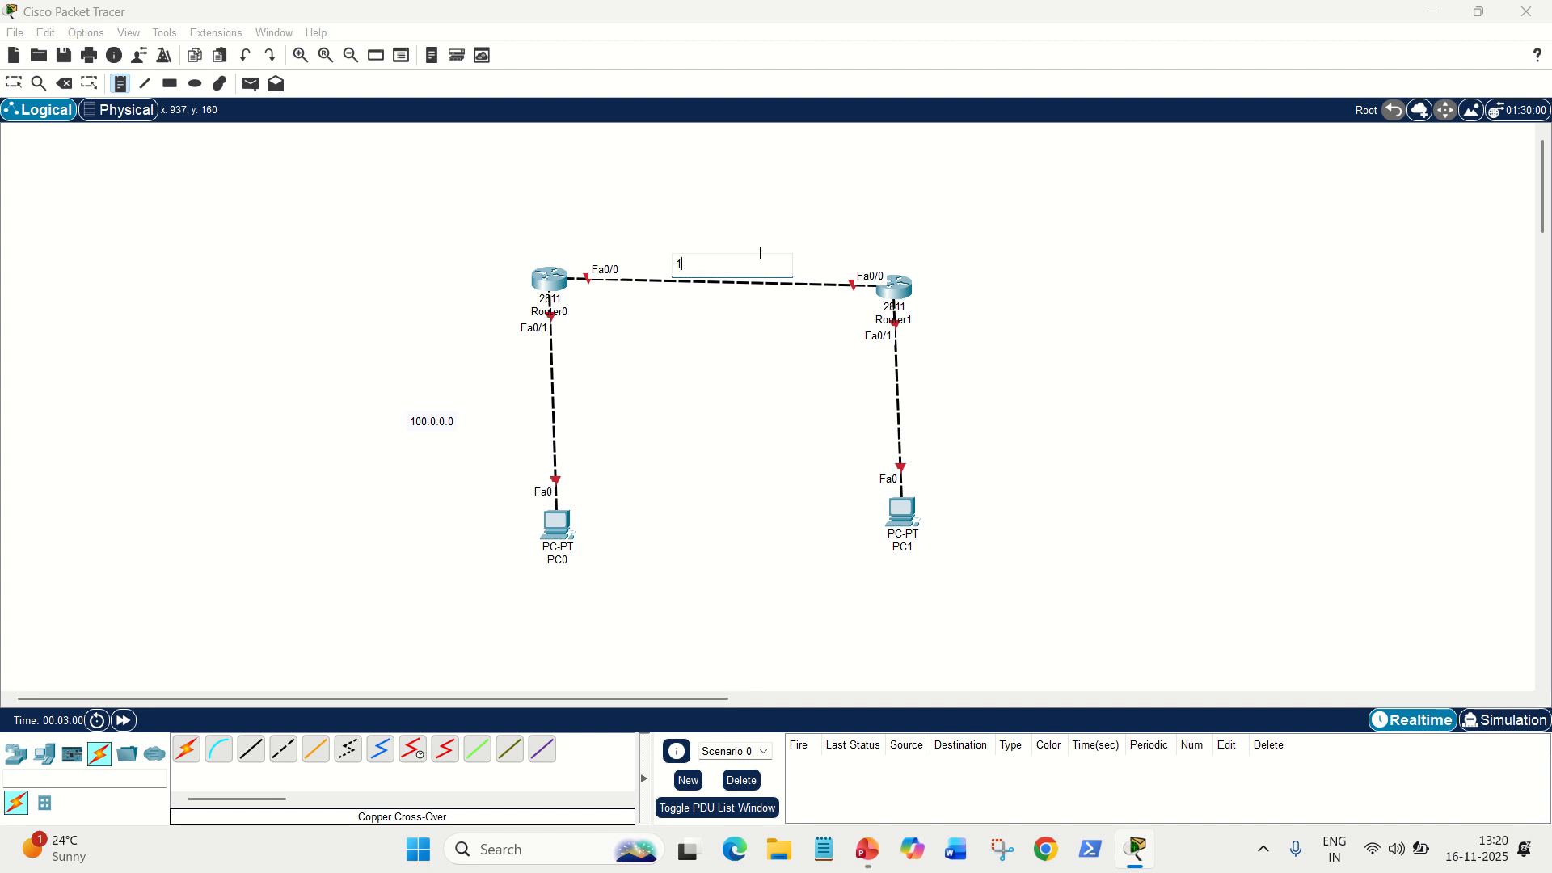
{"action": "type", "text": "72.18."}
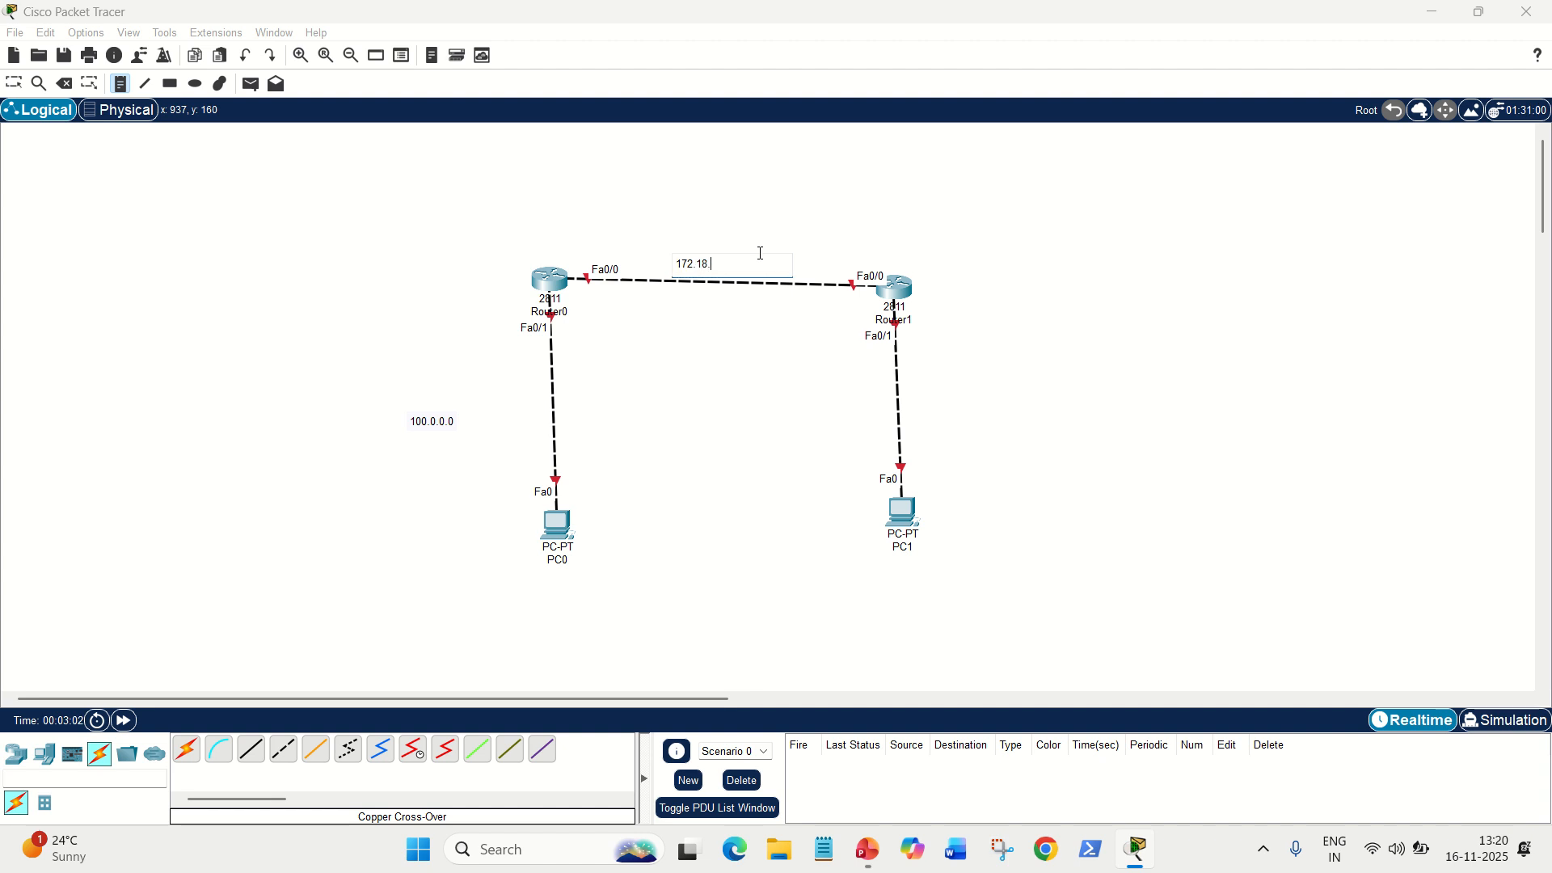
{"action": "type", "text": "0.0"}
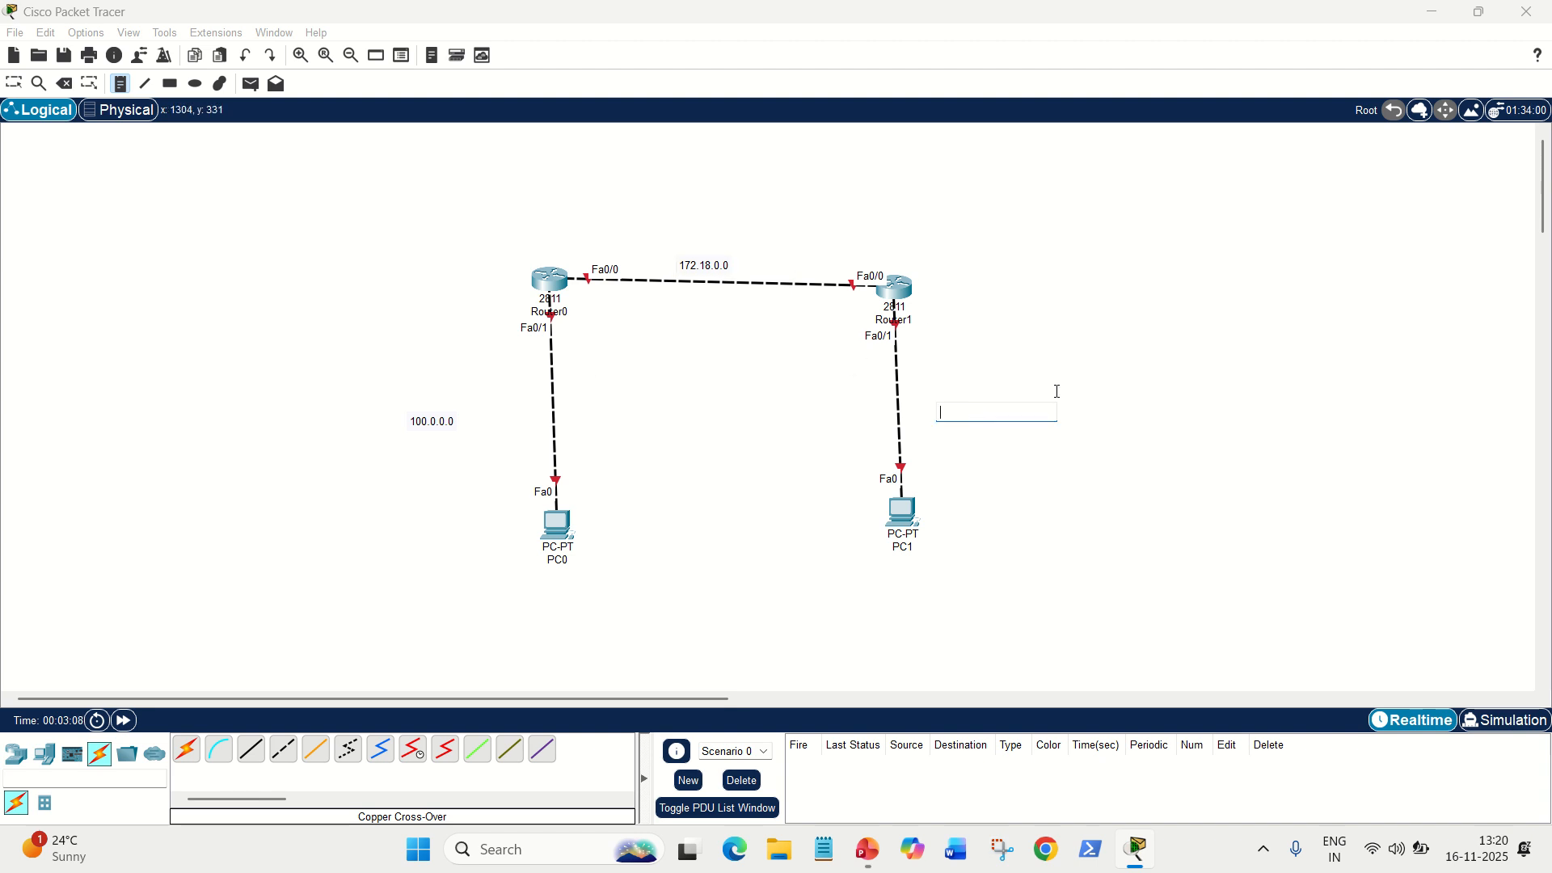
{"action": "type", "text": "199.17.19.0"}
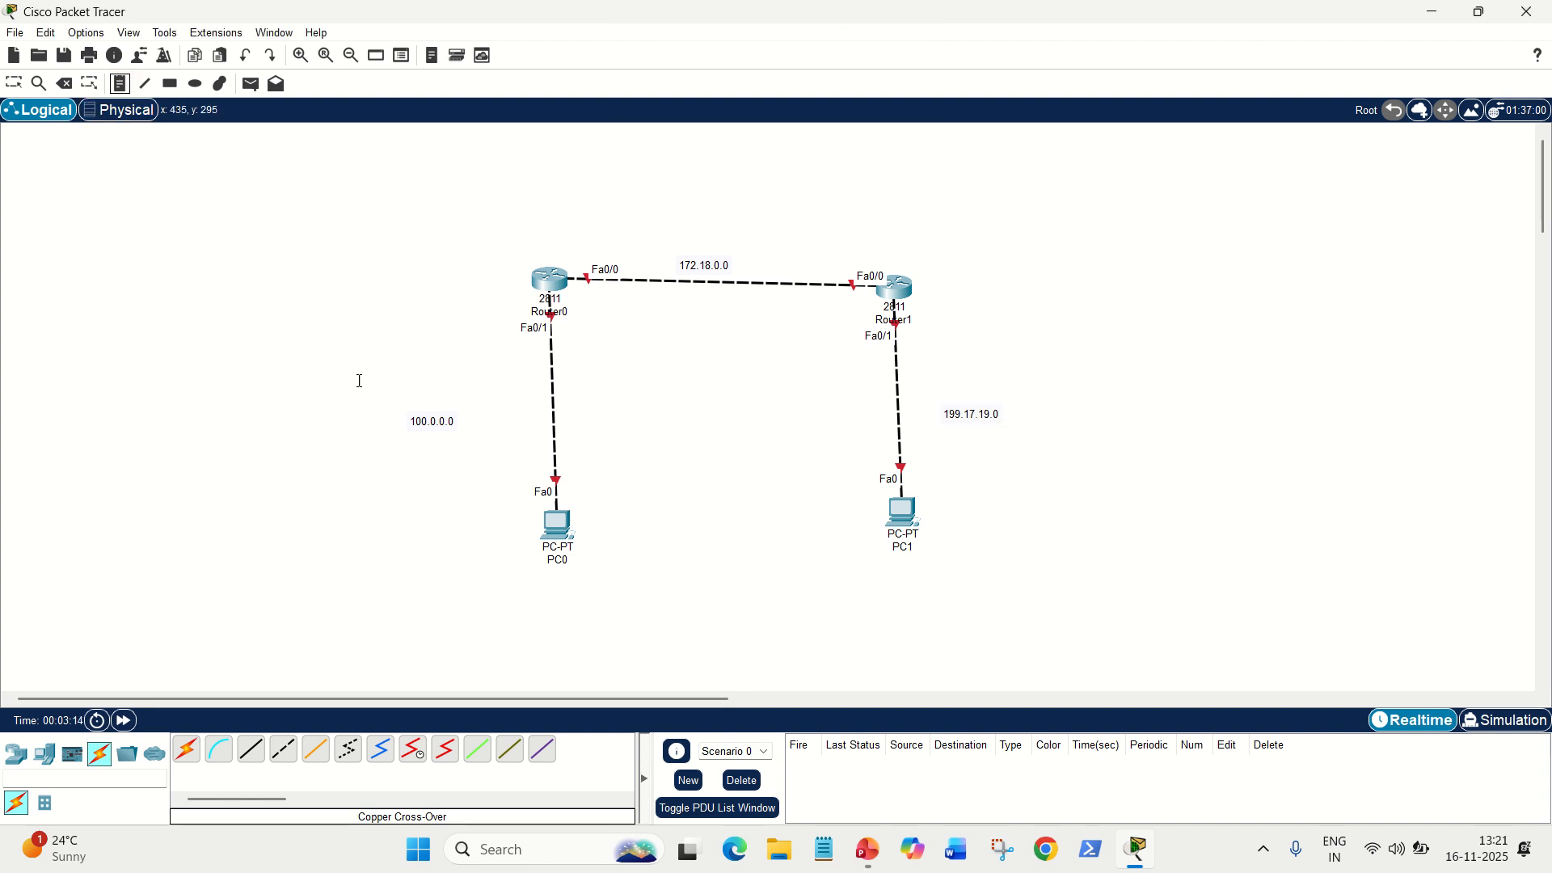
{"action": "mouse_move", "coordinate": [179, 133]}
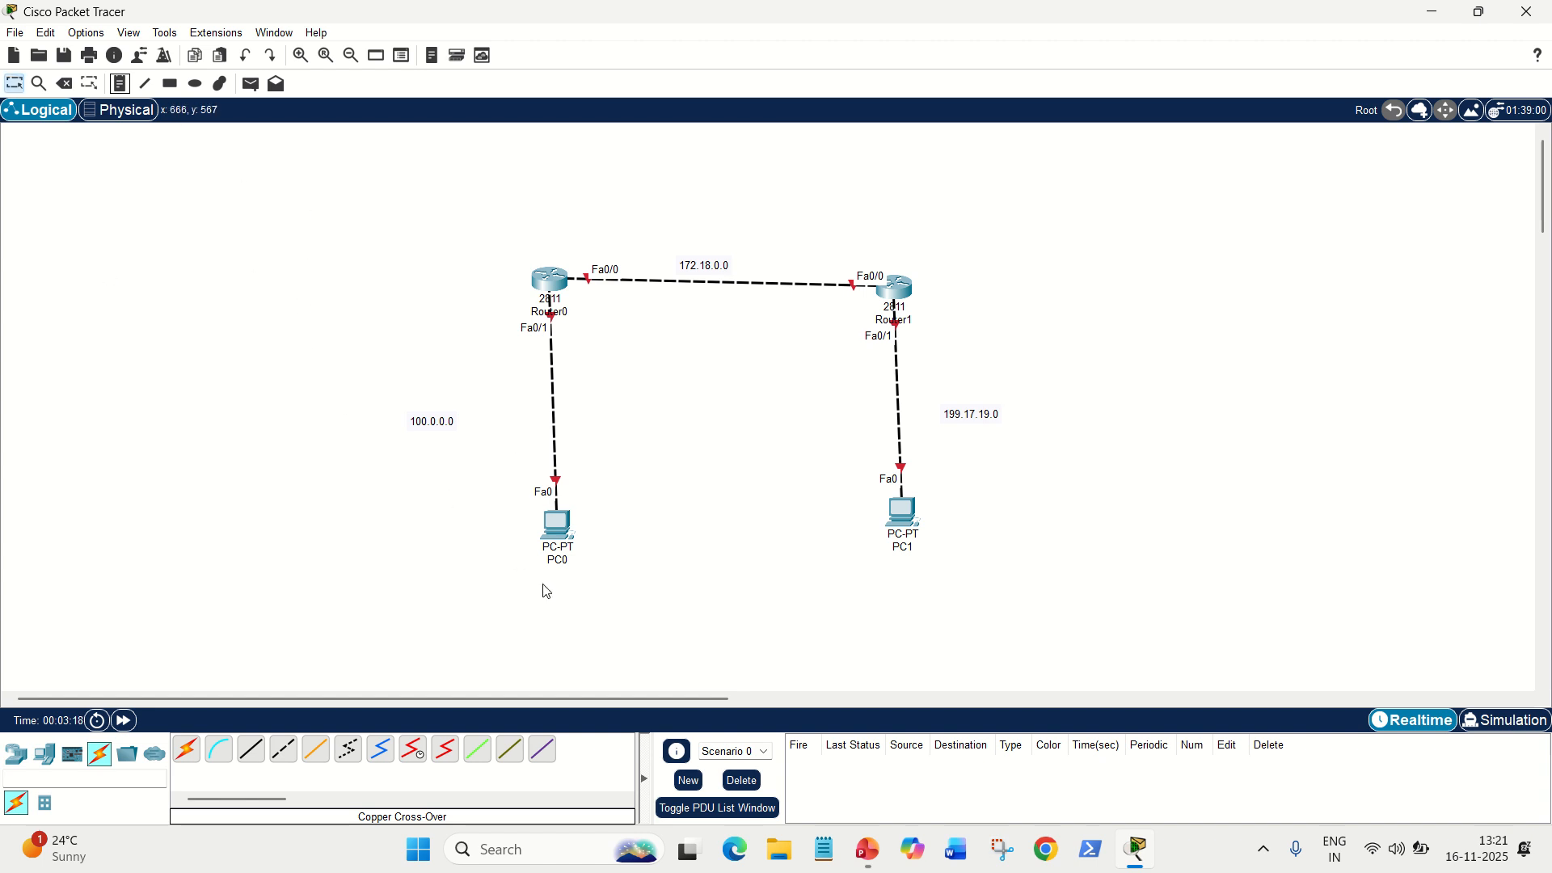
{"action": "mouse_move", "coordinate": [588, 485]}
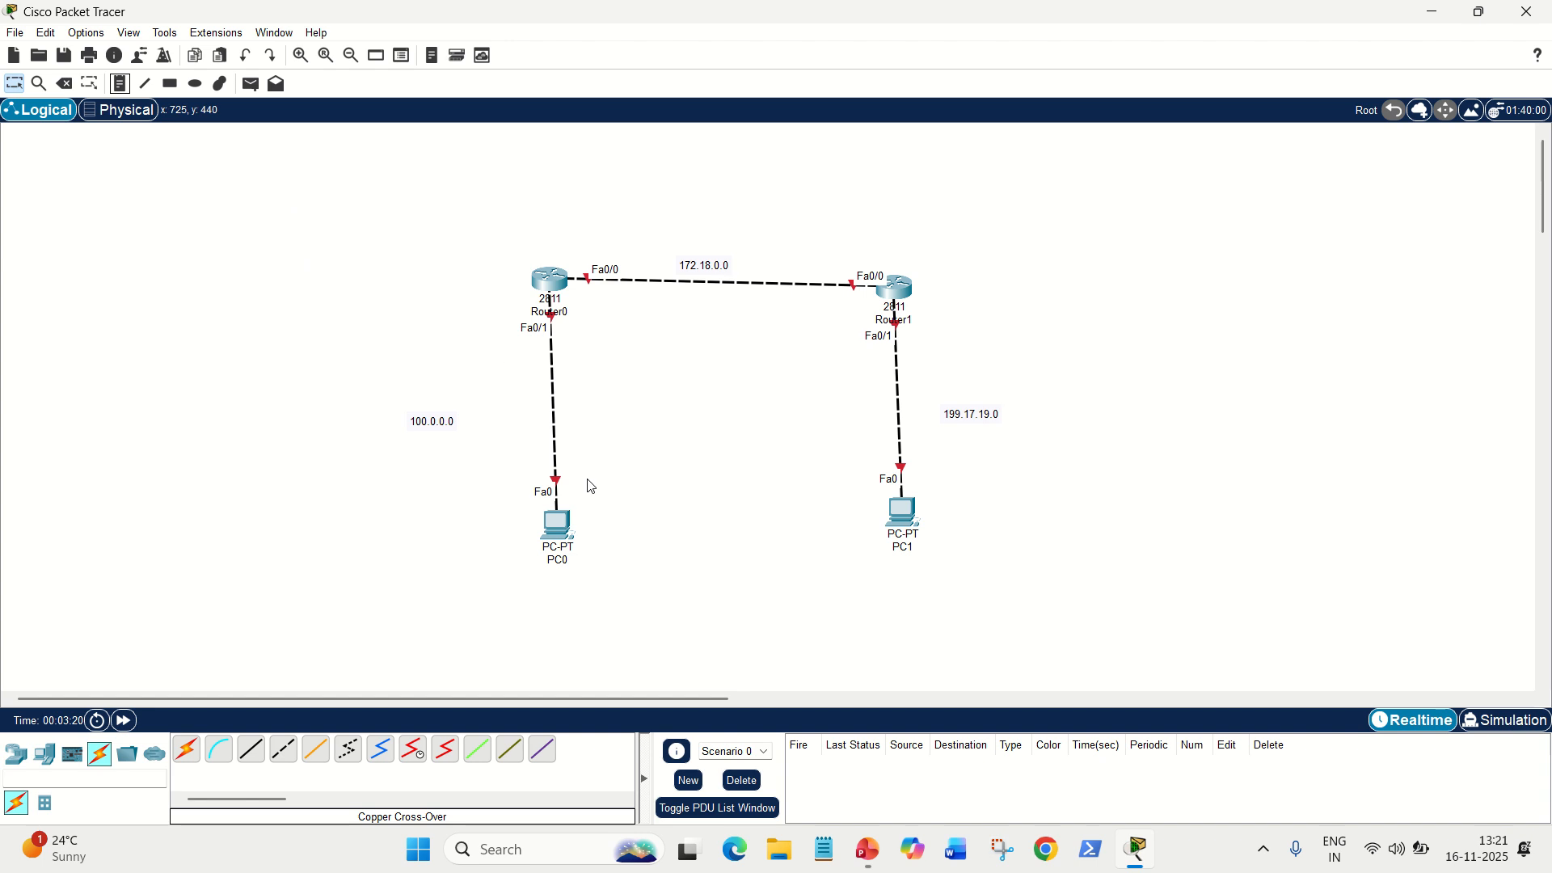
{"action": "mouse_move", "coordinate": [651, 367]}
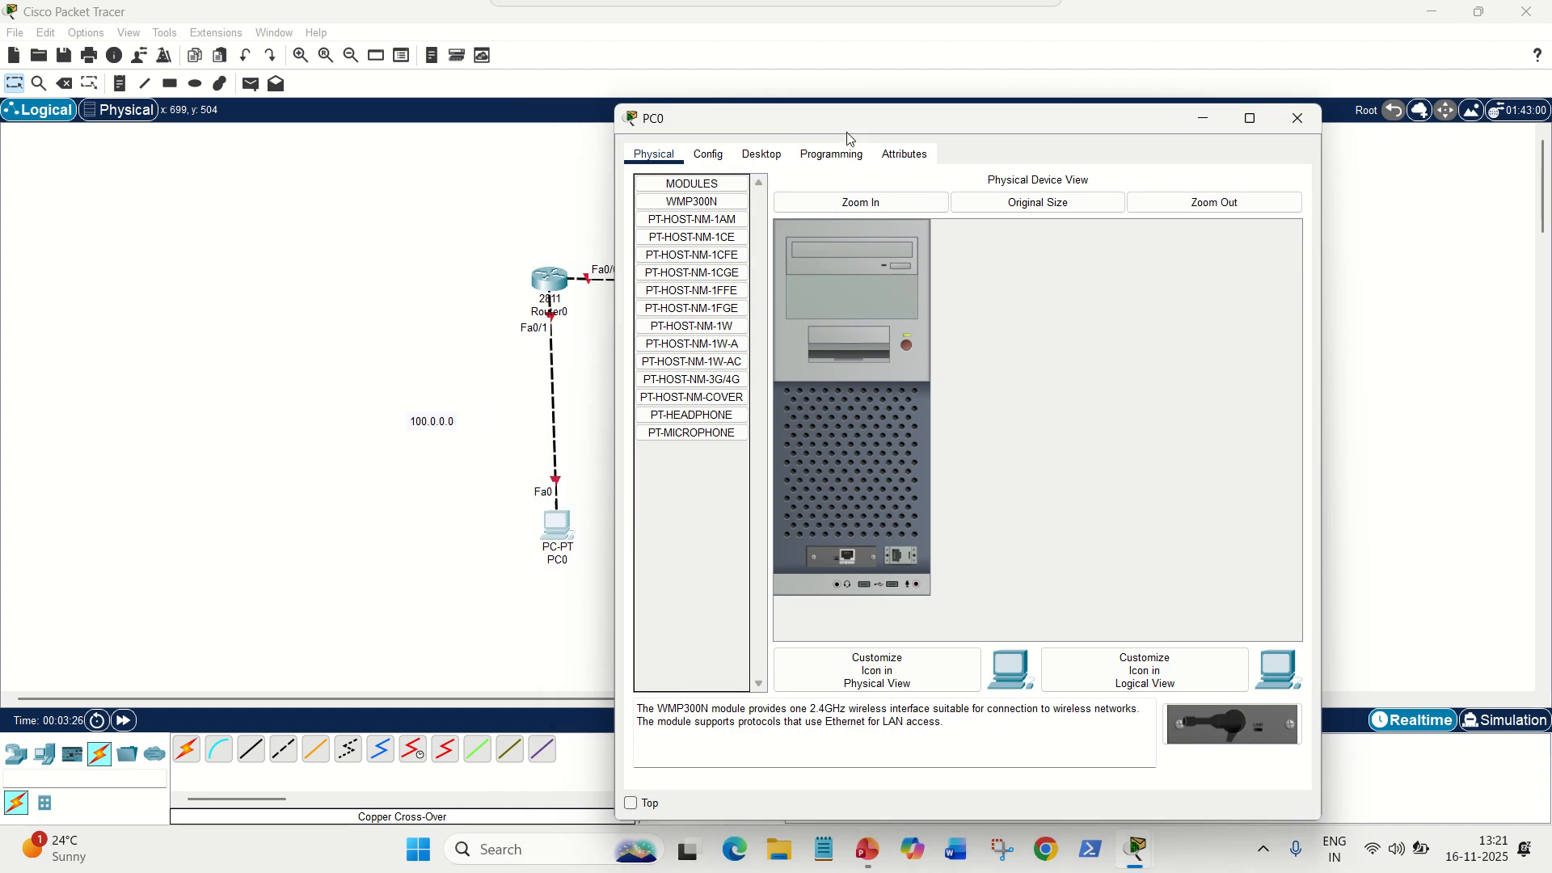
Step: Give PC0 static IP 100.0.0.1, mask 255.0.0.0 and gateway 100.0.0.2
{"action": "left_click", "coordinate": [760, 153]}
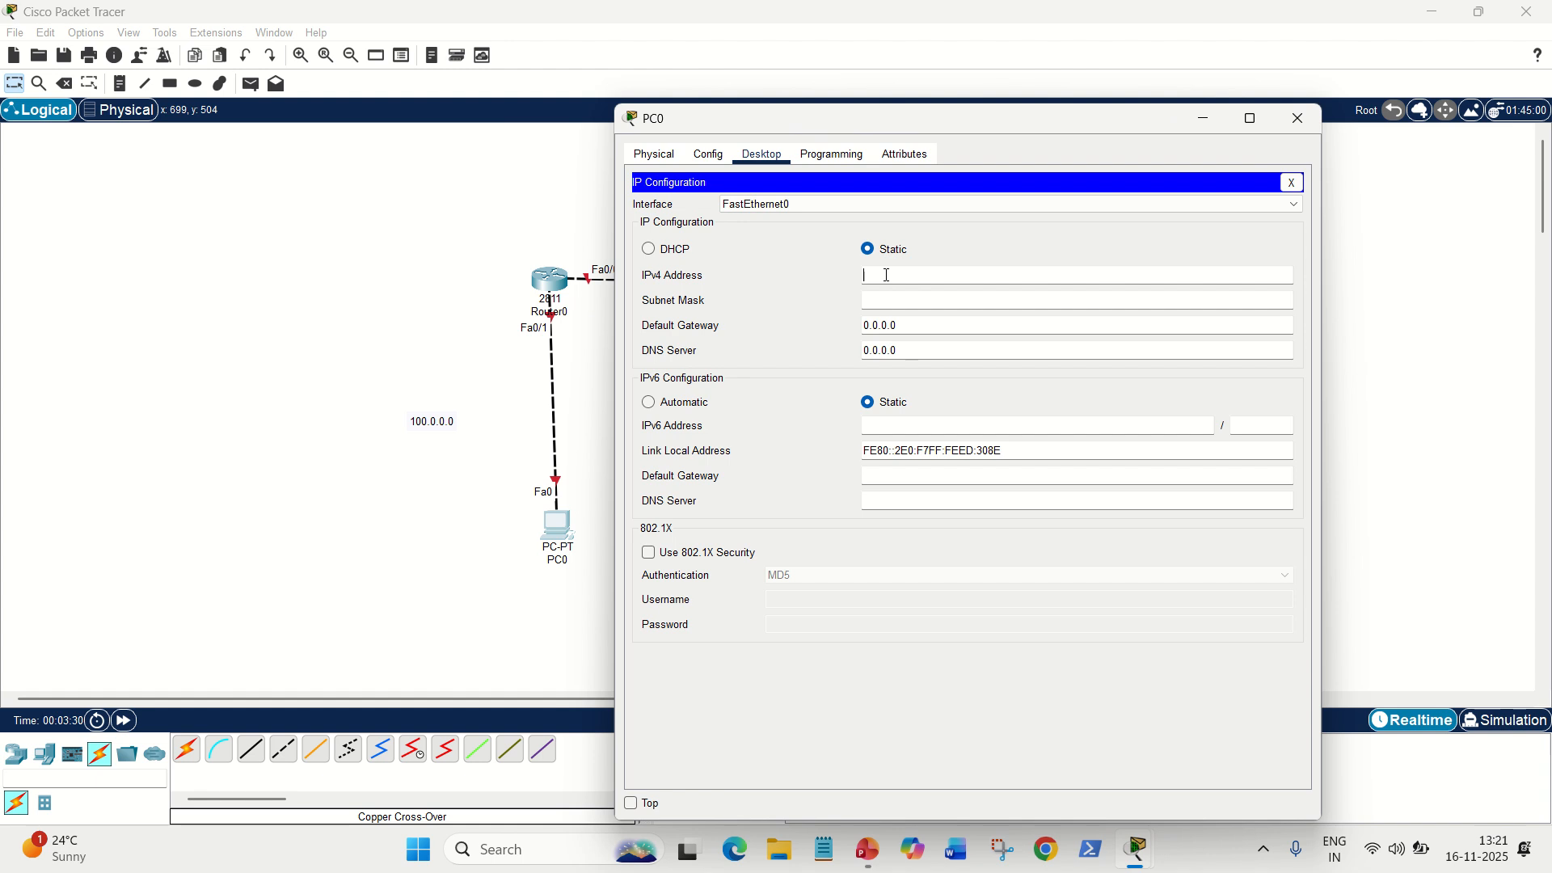
{"action": "type", "text": "100"}
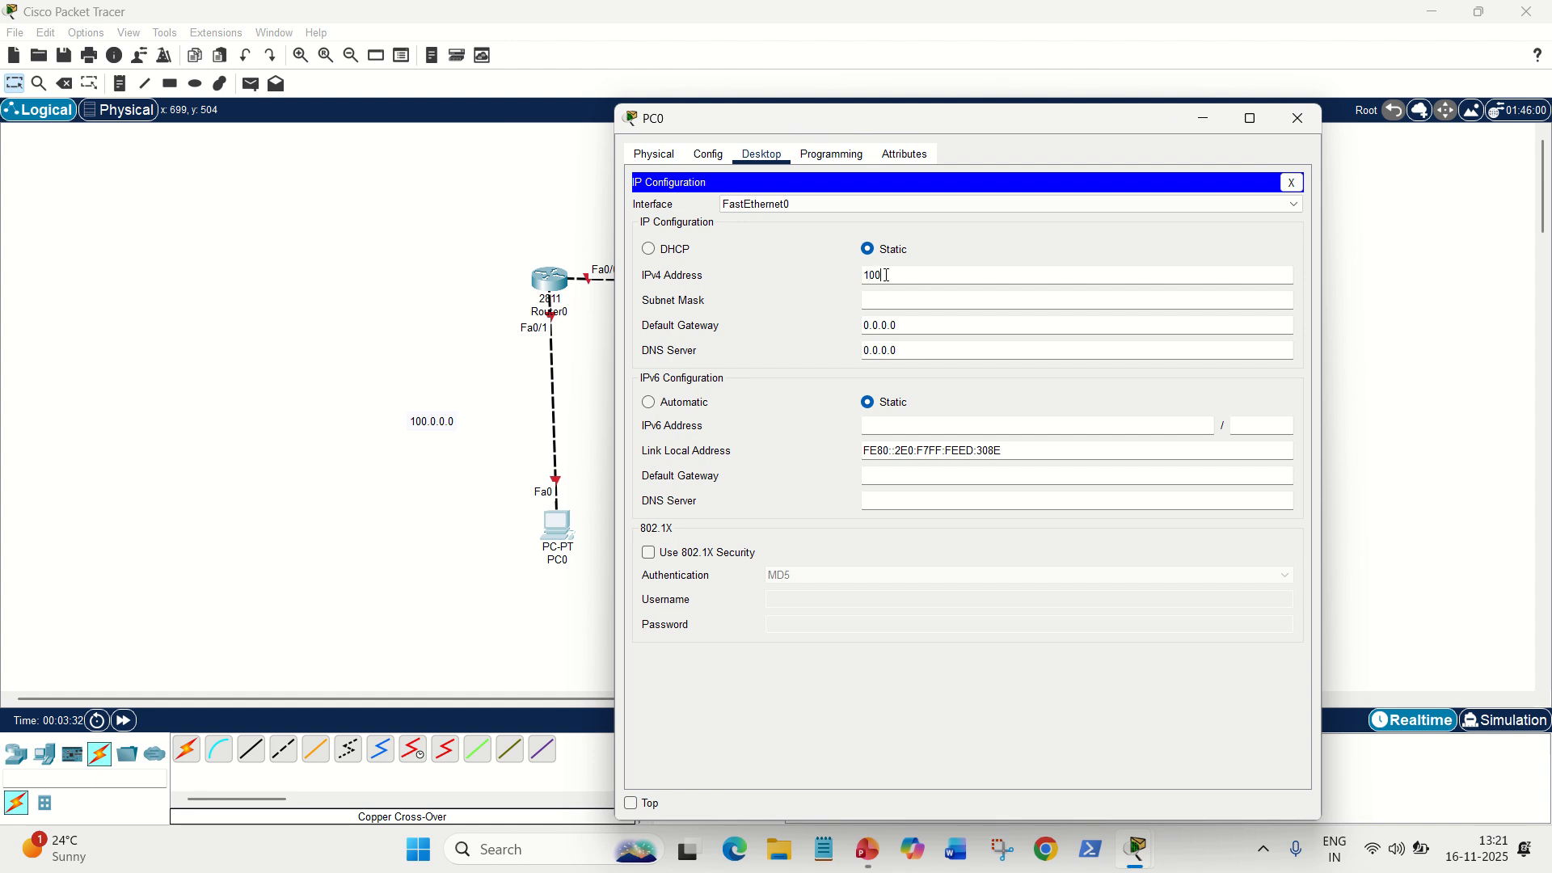
{"action": "type", "text": "0.0.1"}
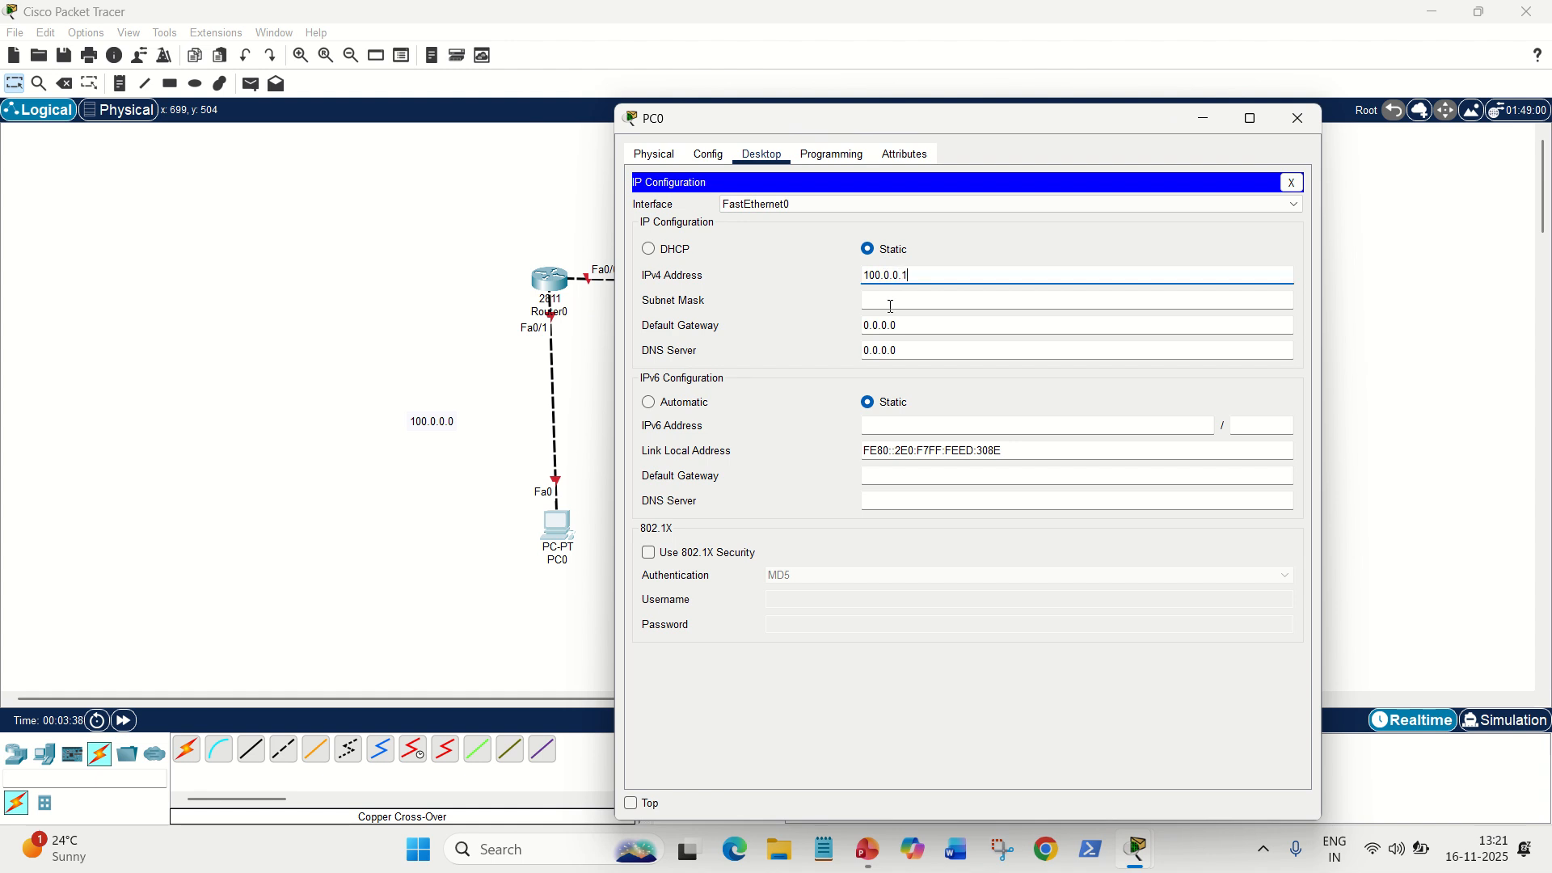
{"action": "type", "text": "255.0.0.0"}
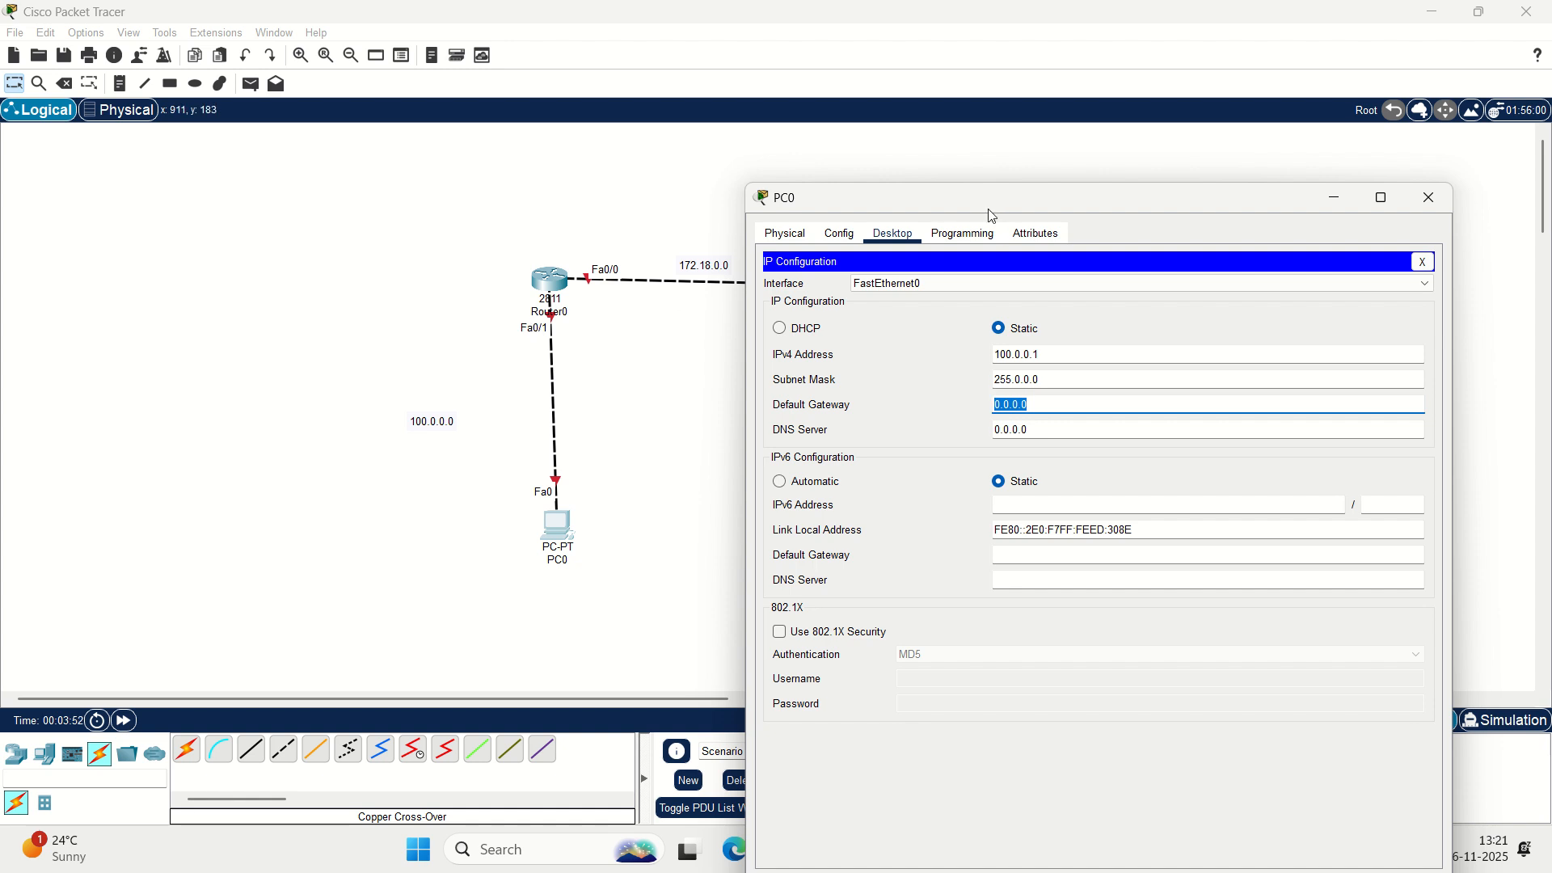
{"action": "type", "text": "100"}
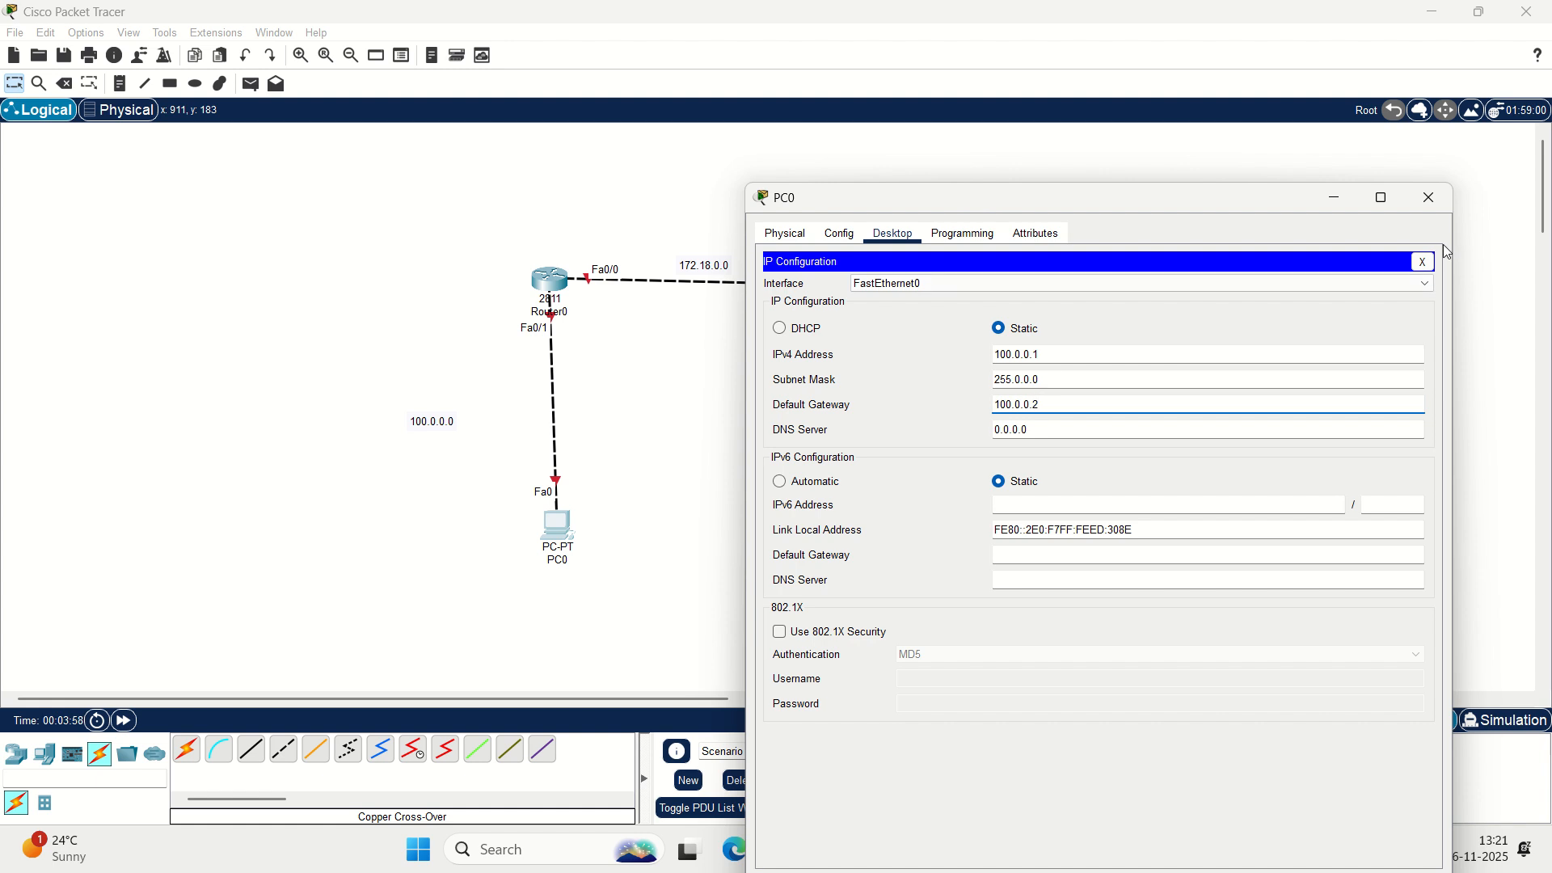
{"action": "left_click", "coordinate": [1427, 197]}
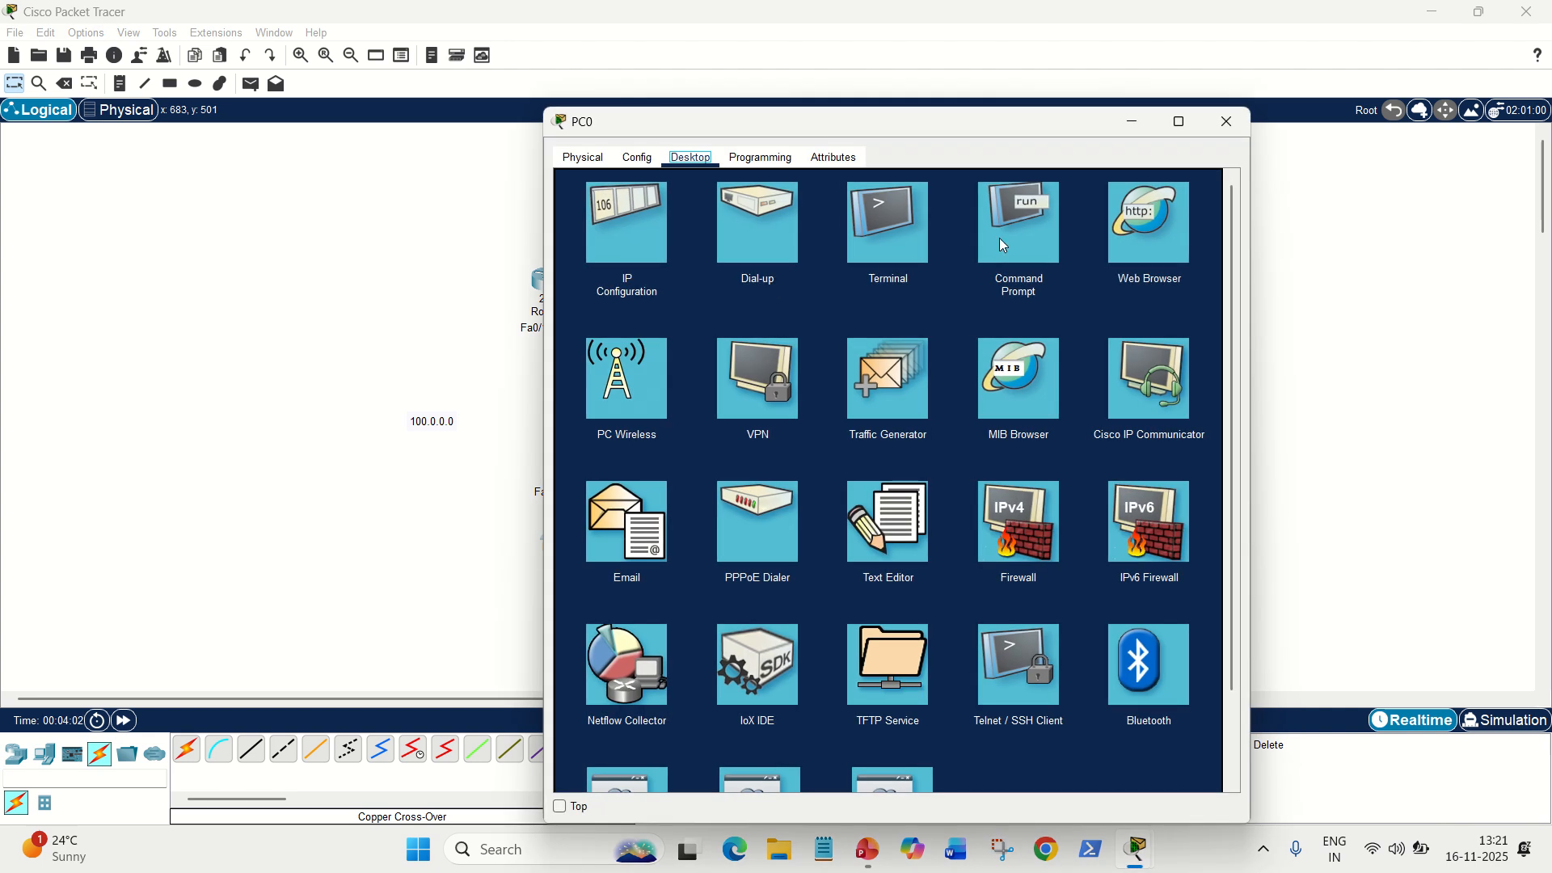
Step: Run ipconfig 100.0.0.1 255.0.0.0 in PC0's command prompt and recheck its IP settings
{"action": "left_click", "coordinate": [1017, 222]}
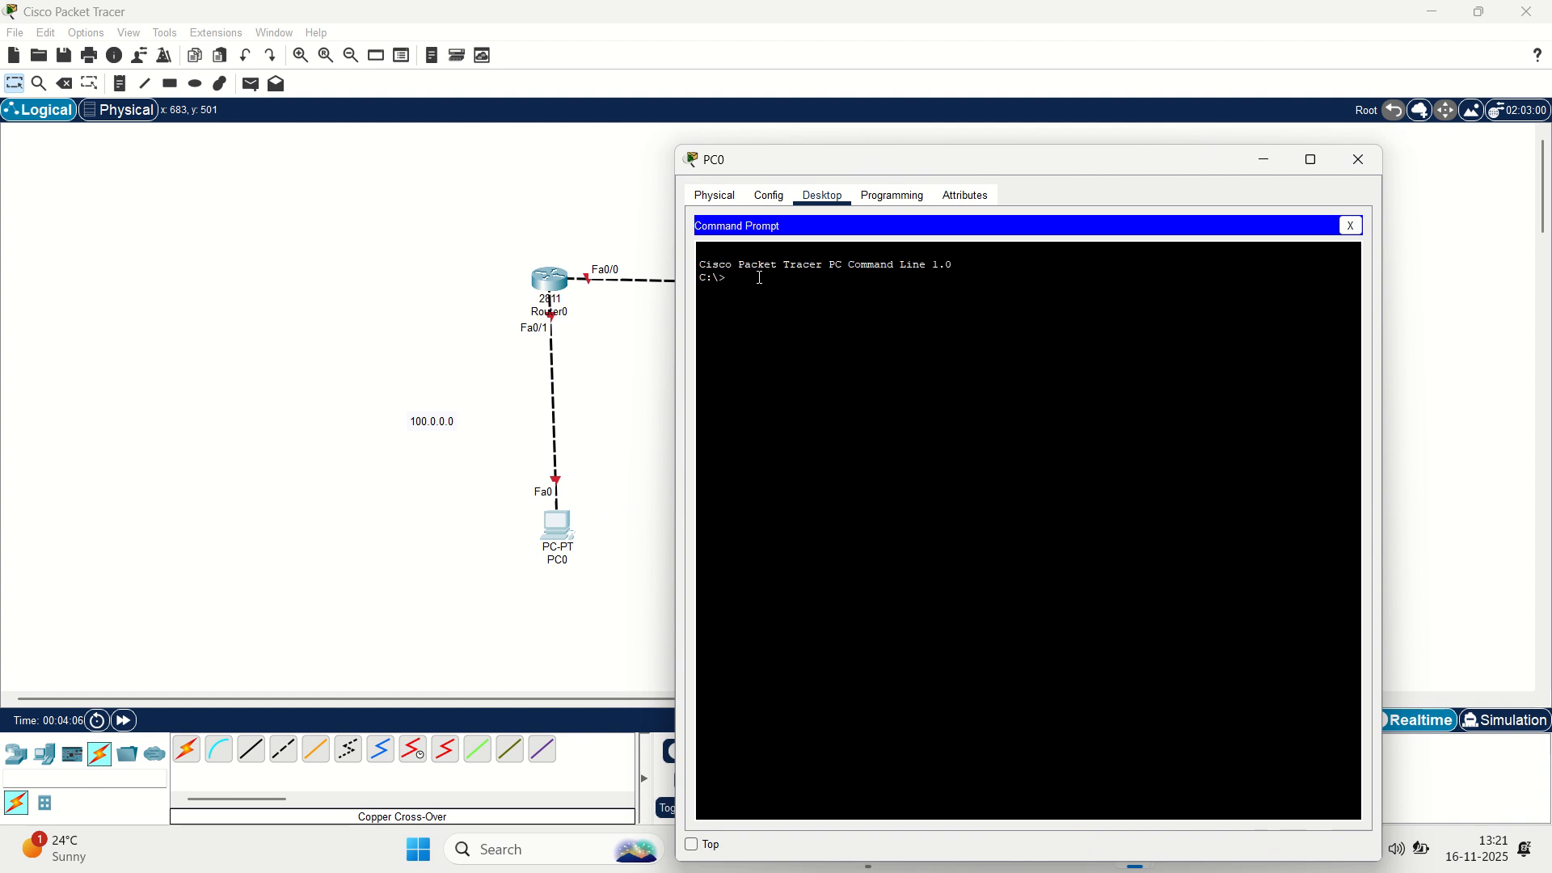
{"action": "type", "text": "ipconfig 10"}
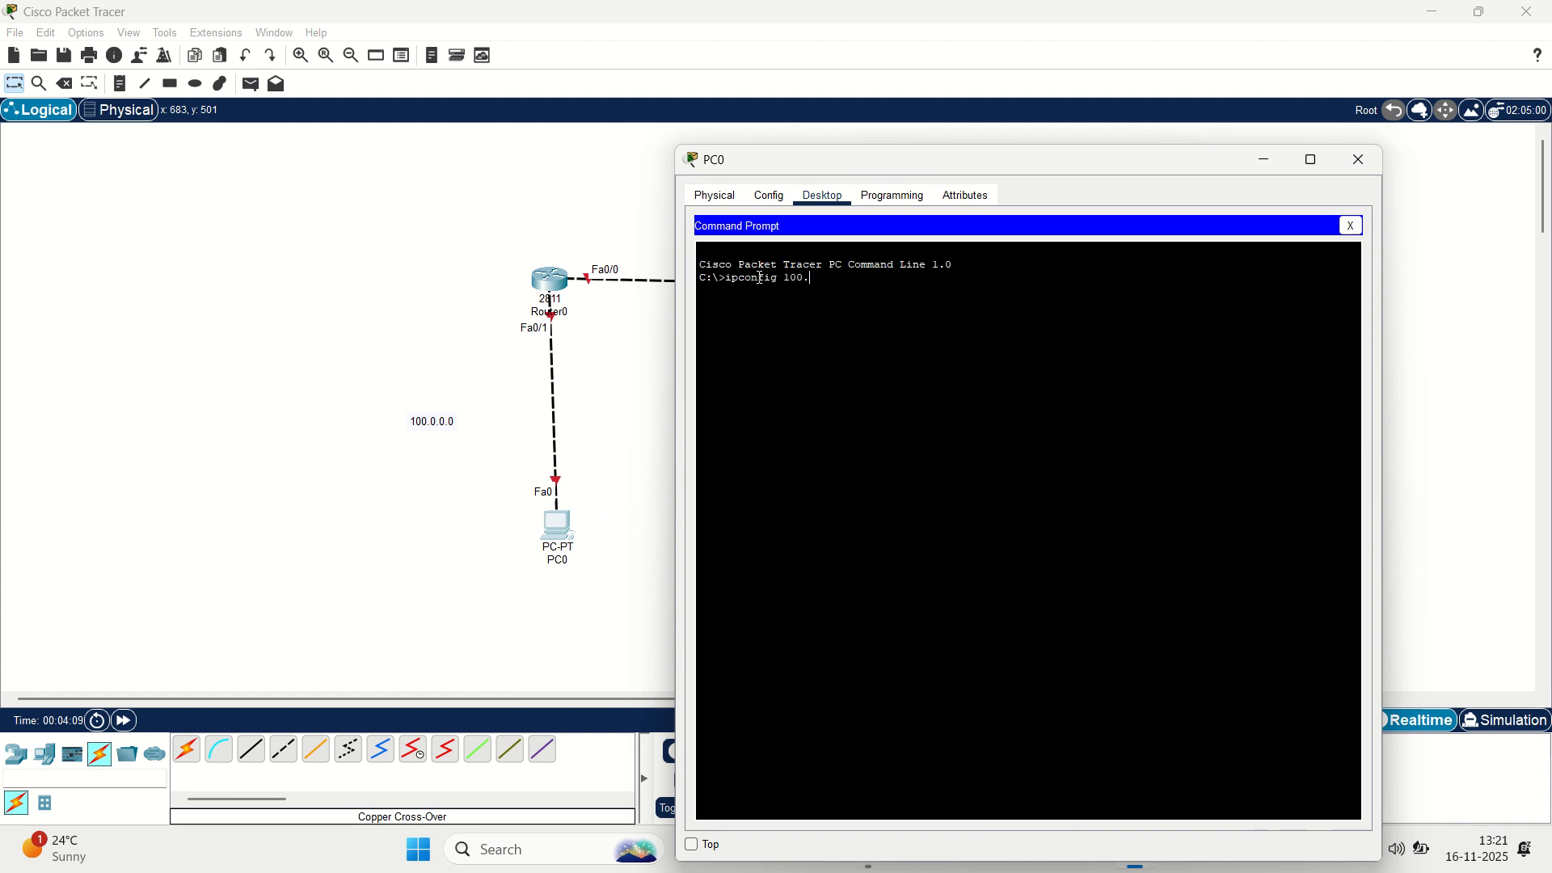
{"action": "type", "text": "0.0.1"}
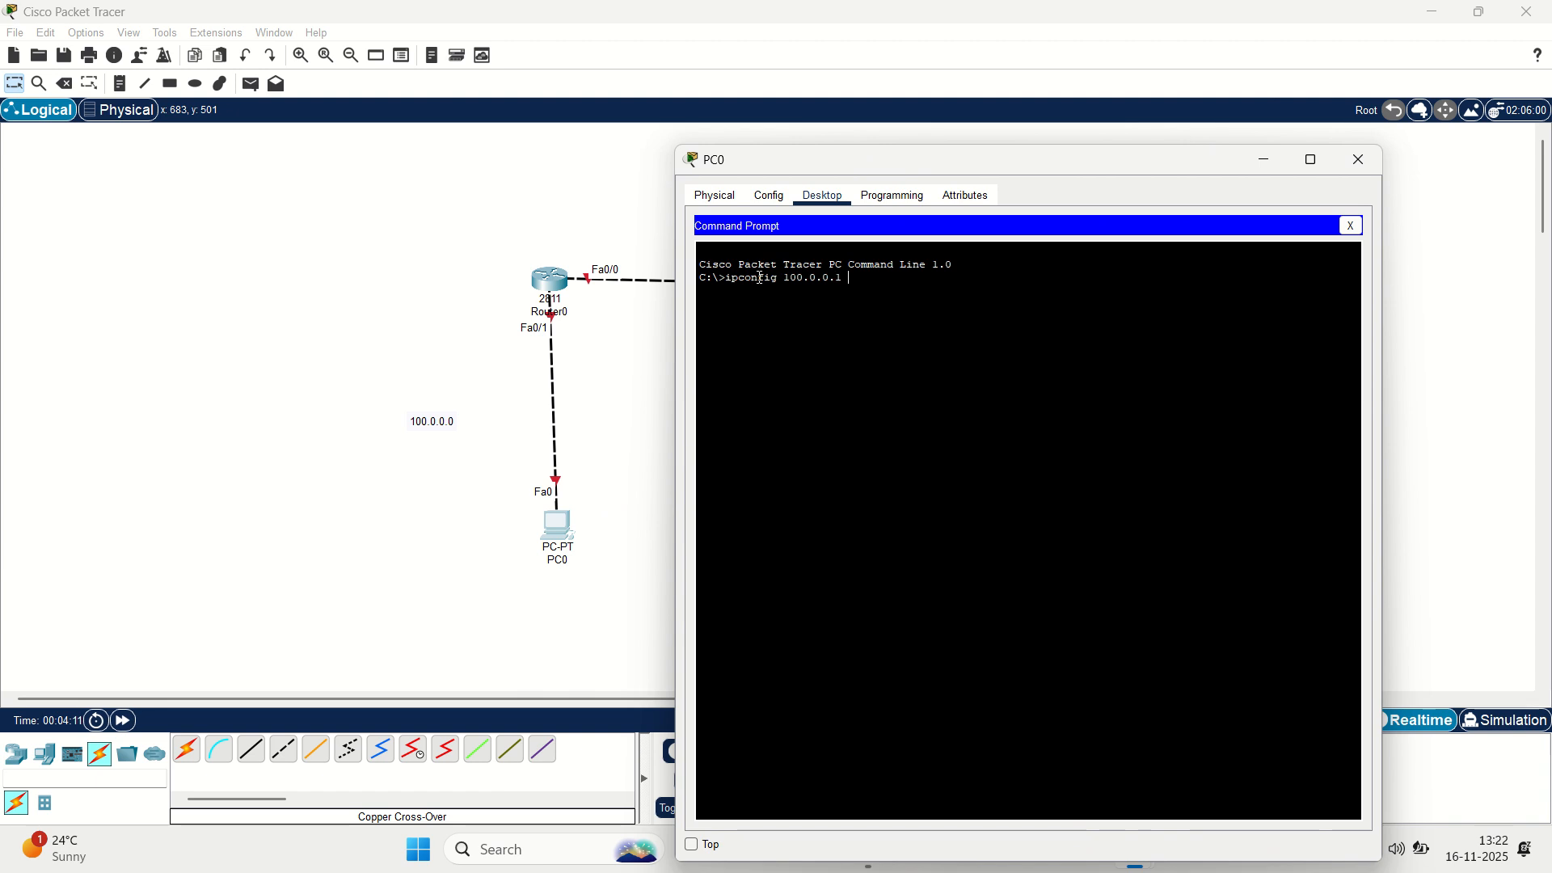
{"action": "type", "text": "255."}
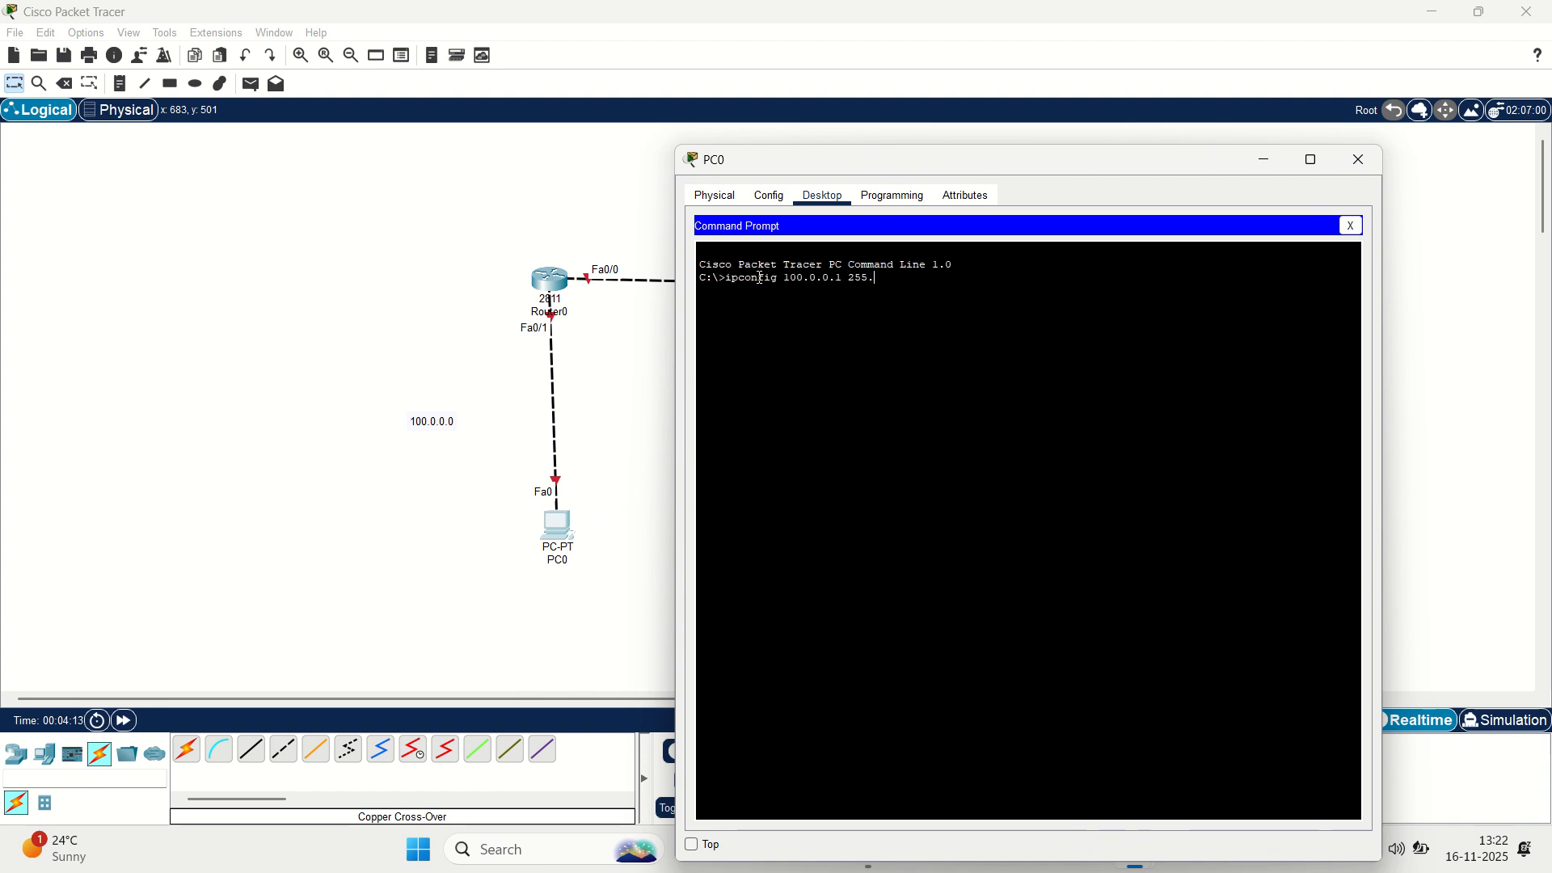
{"action": "type", "text": "0.0.0"}
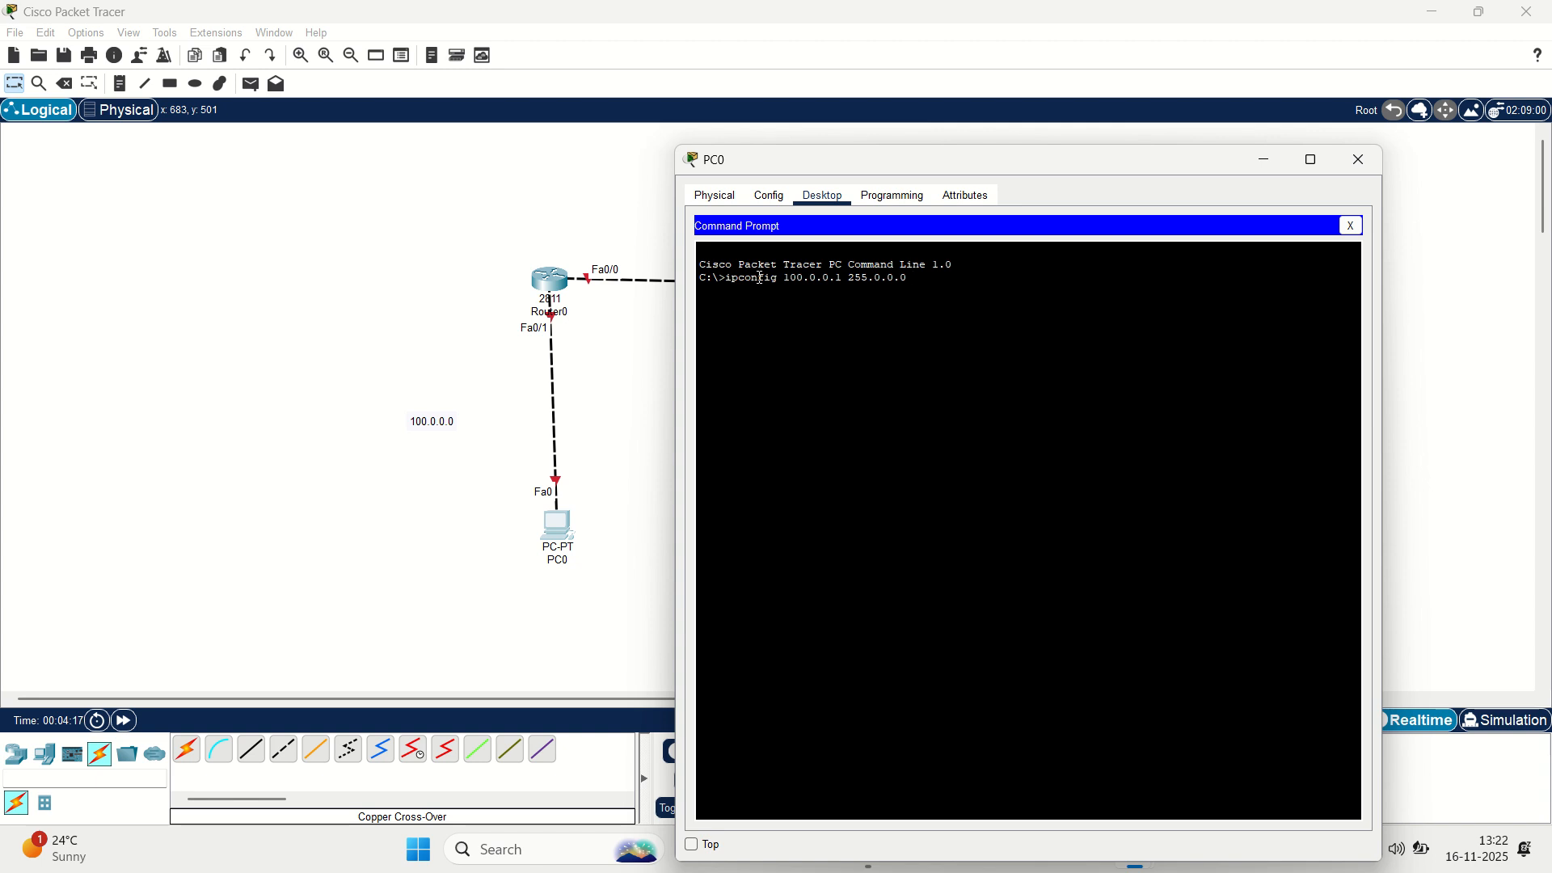
{"action": "type", "text": "100."}
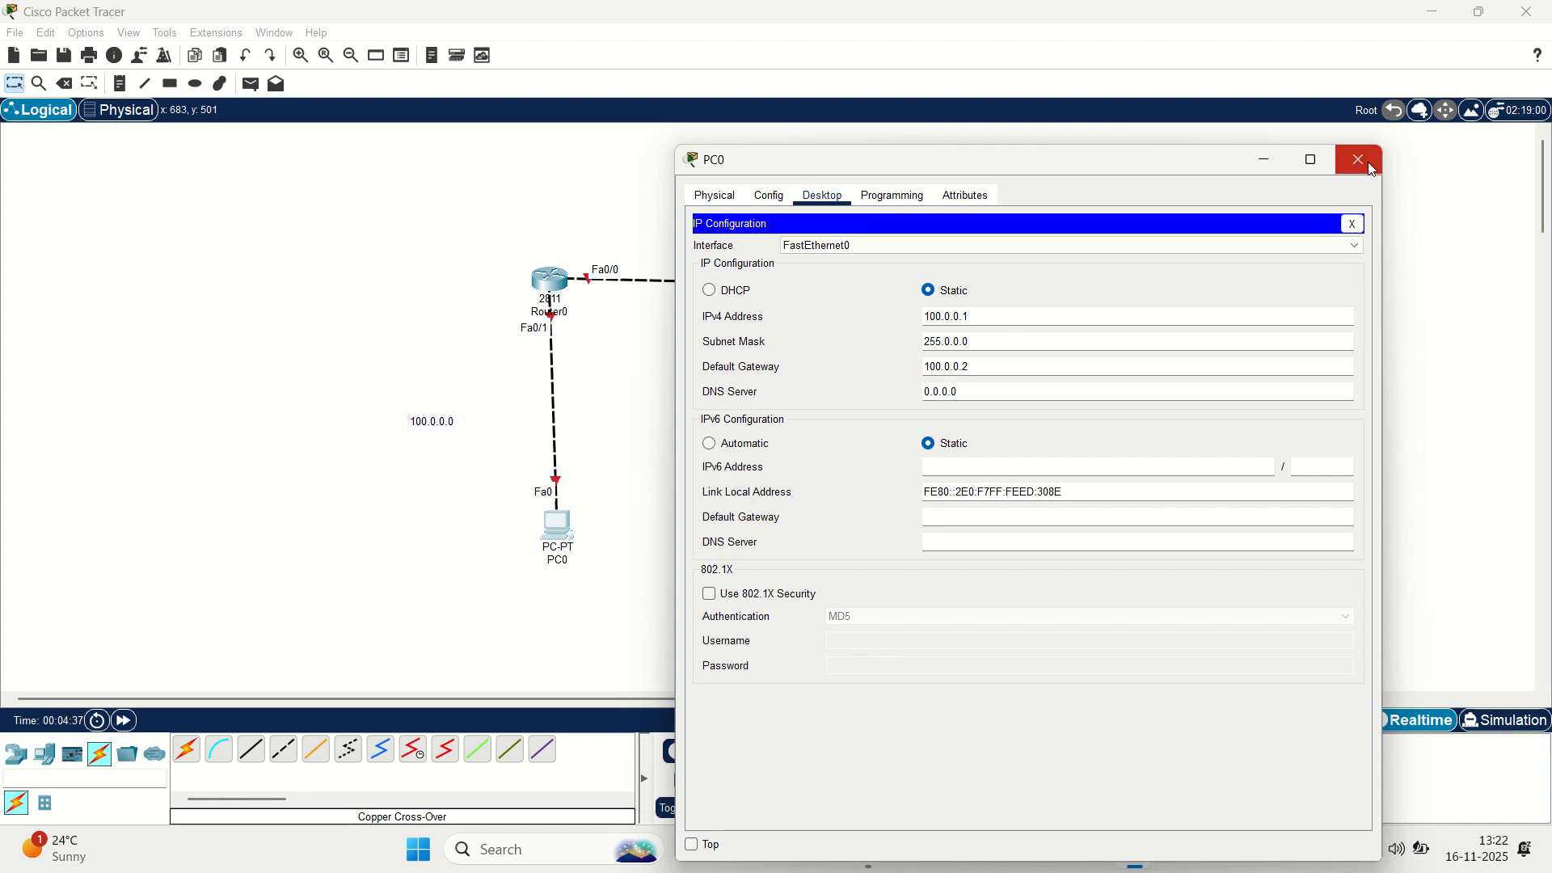
Step: Give PC1 static IP 199.17.19.1, mask 255.255.255.0 and gateway 199.17.19.2
{"action": "left_click", "coordinate": [1352, 223]}
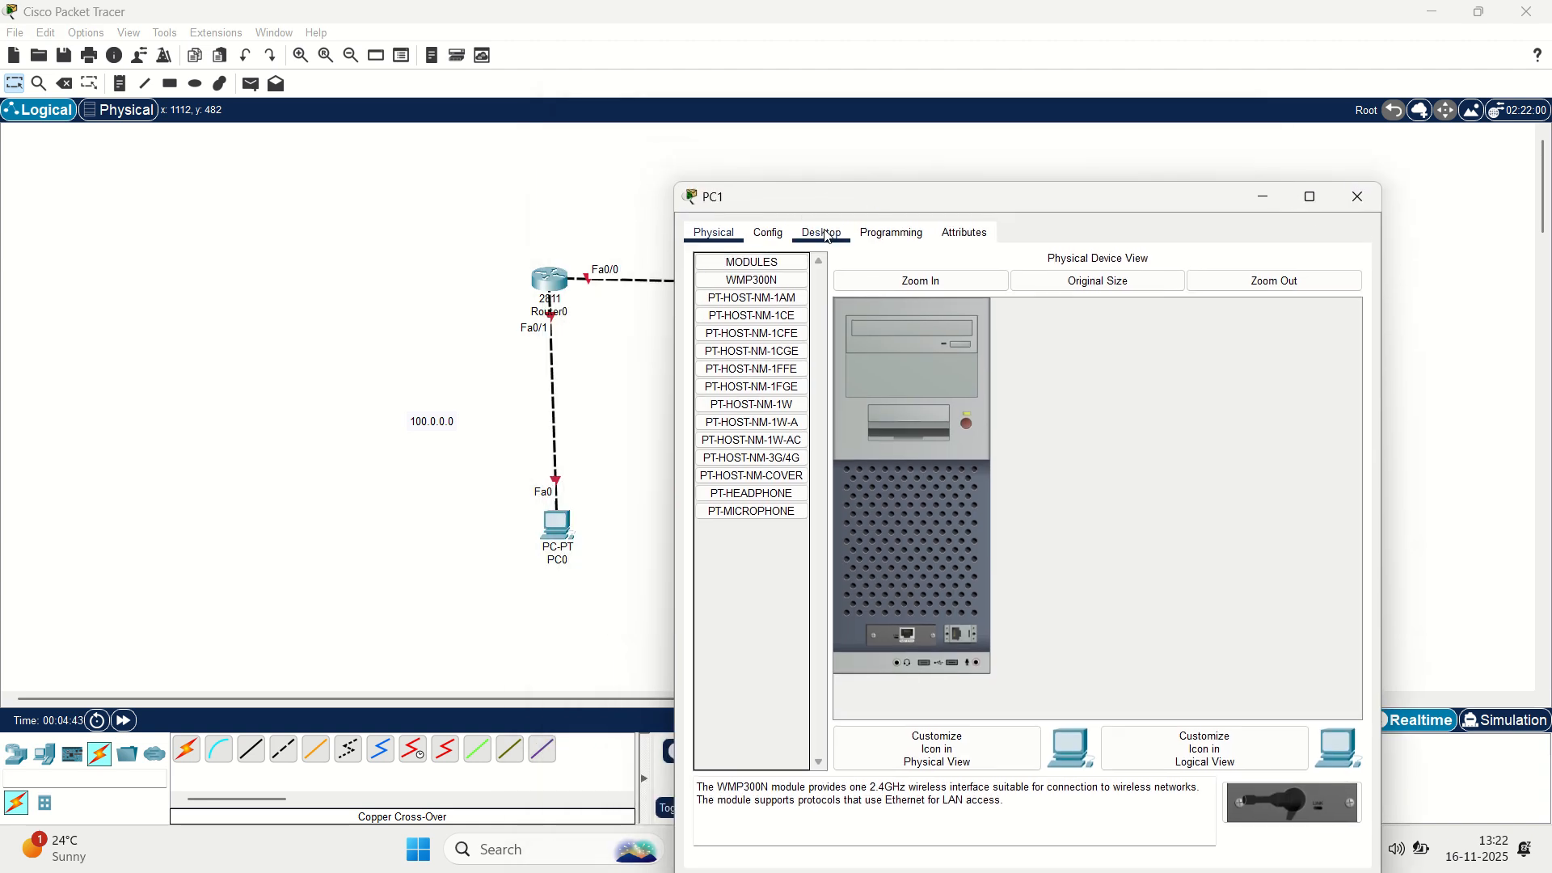
{"action": "left_click", "coordinate": [820, 231]}
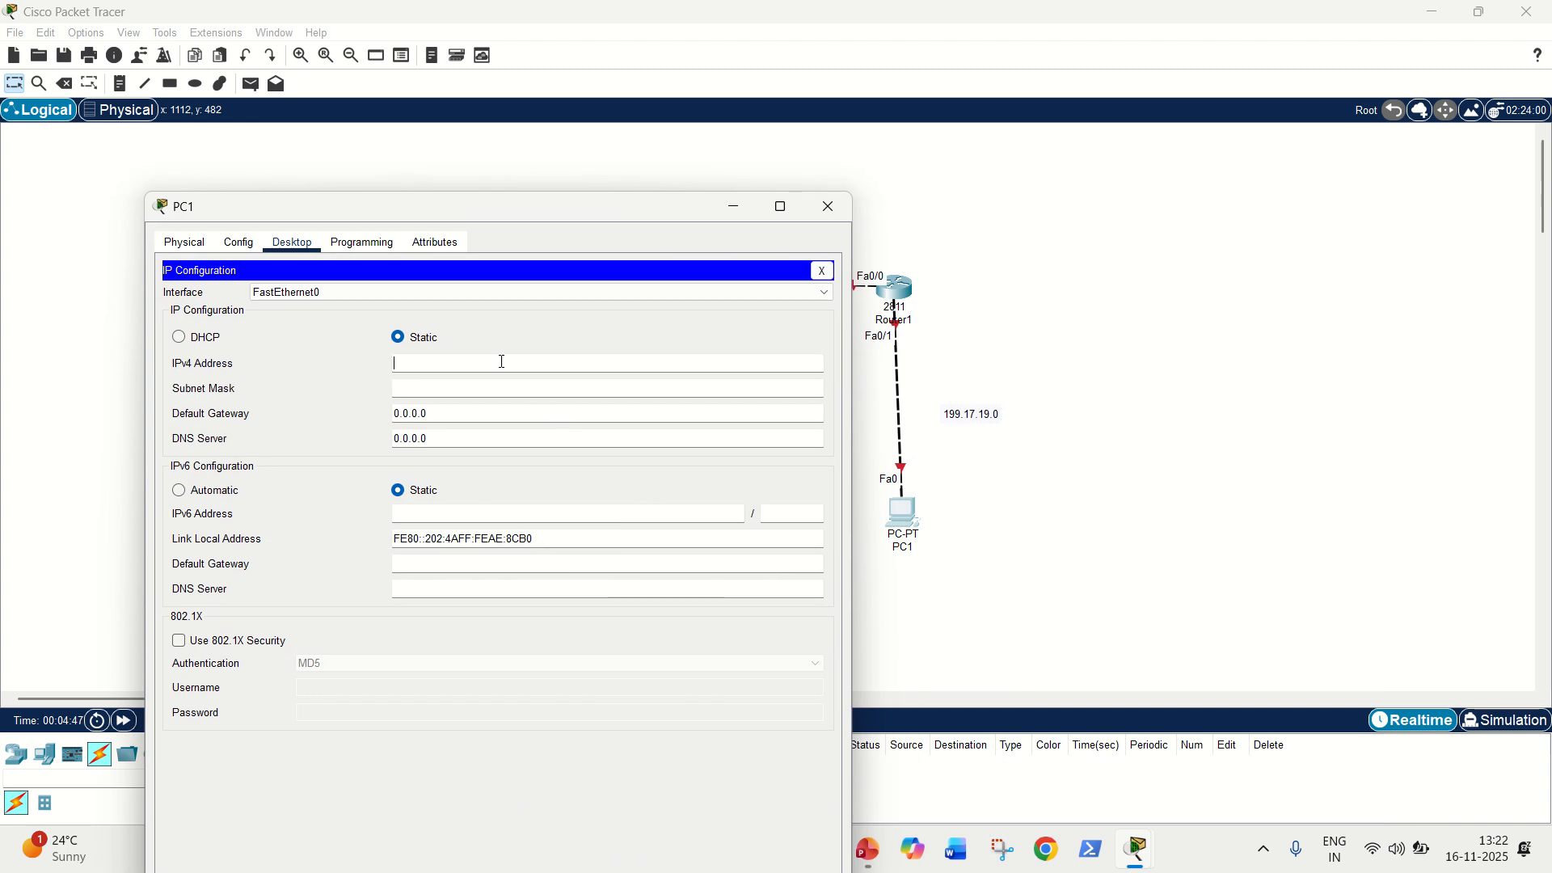
{"action": "type", "text": "199.17.19."}
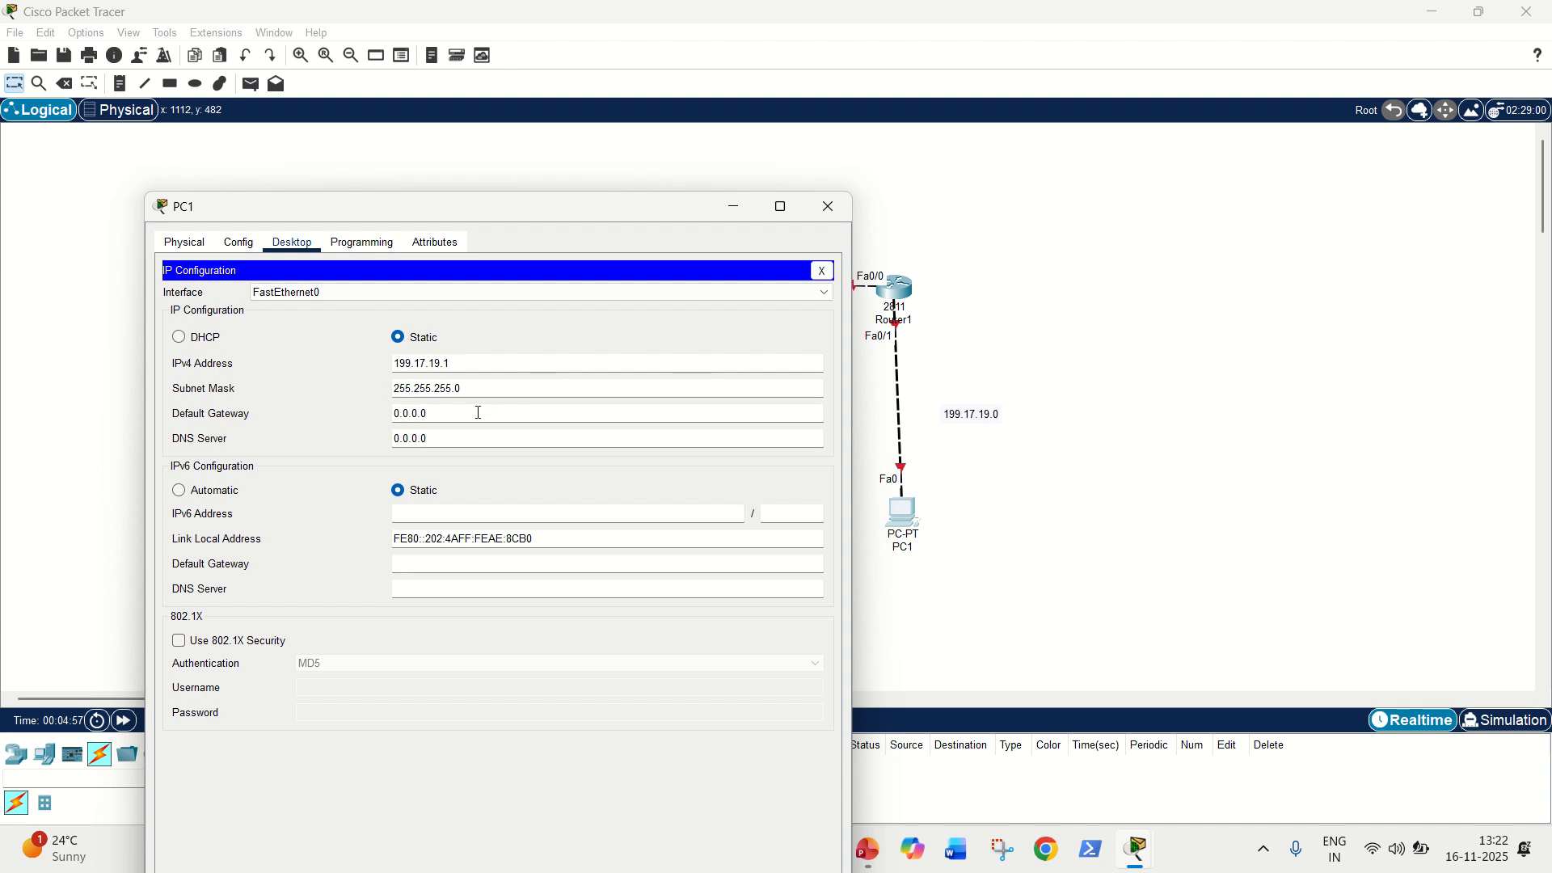
{"action": "type", "text": "1"}
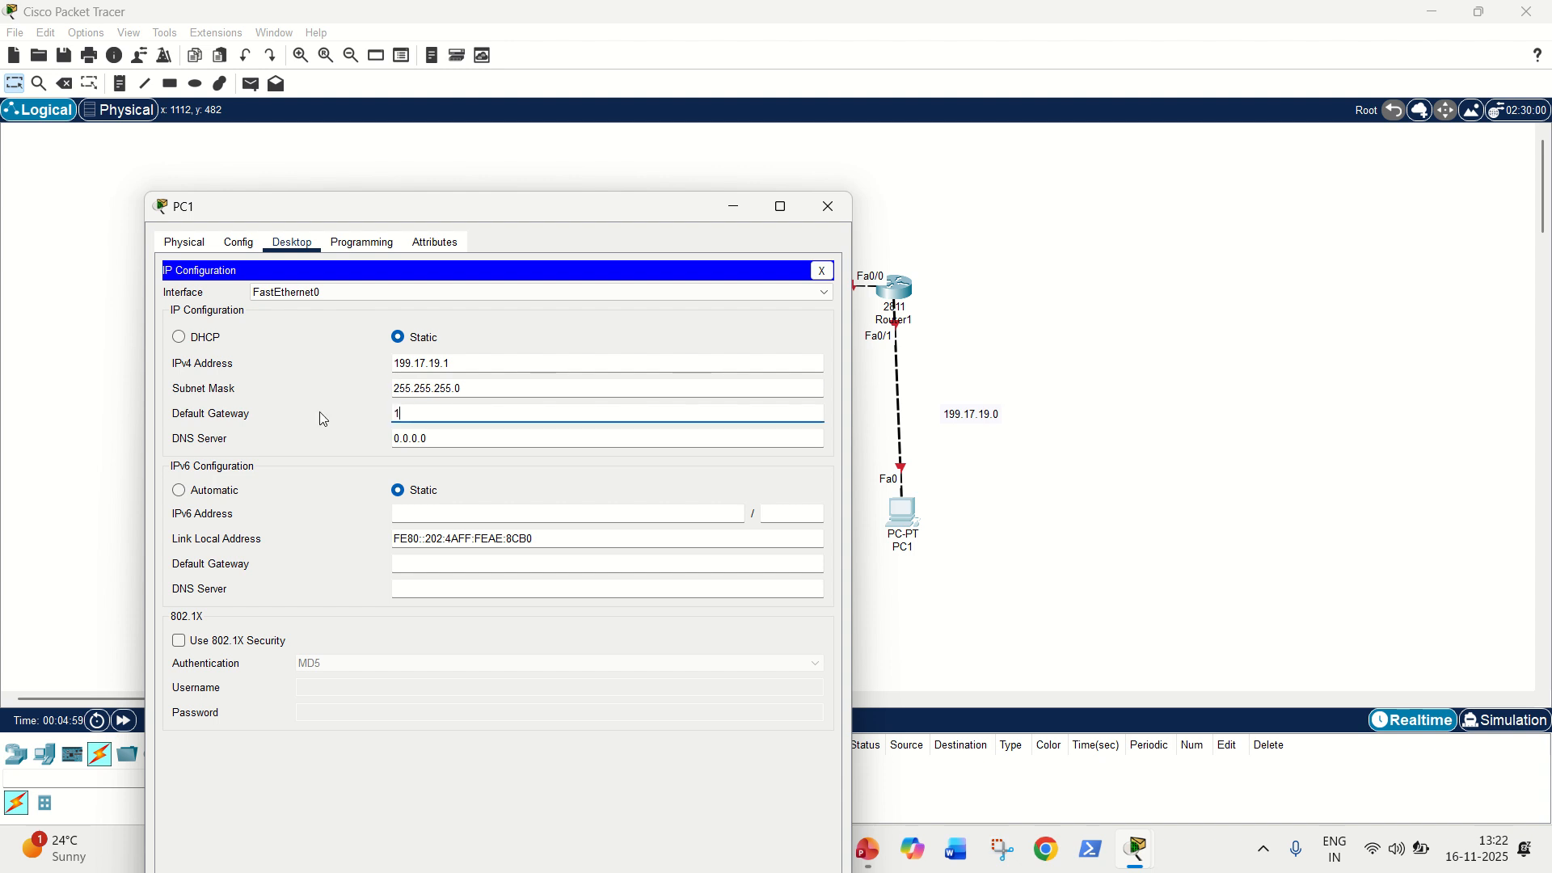
{"action": "type", "text": "99."}
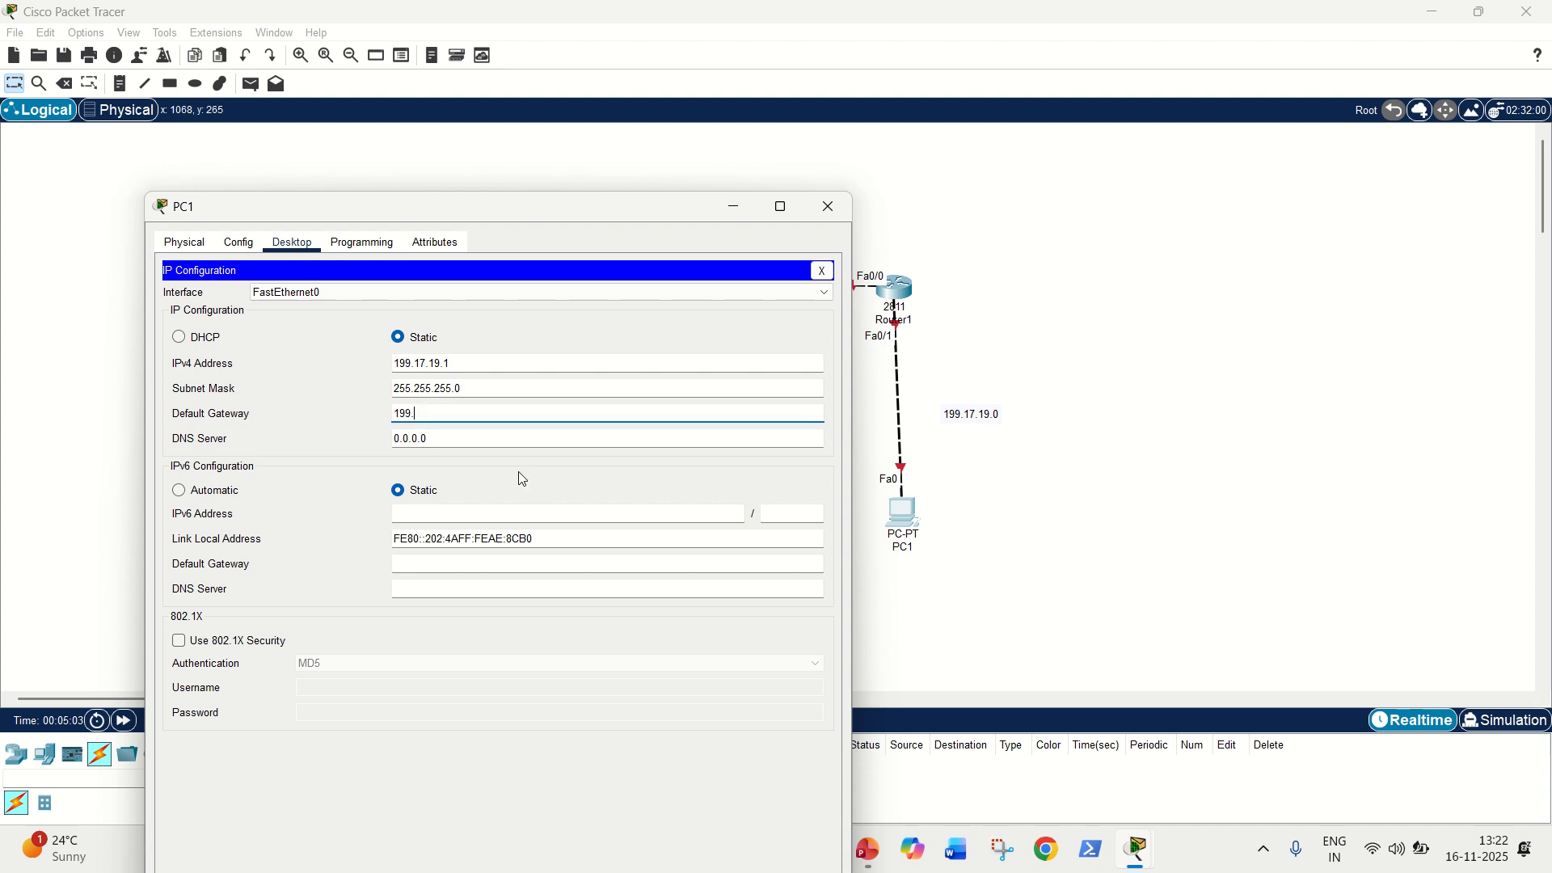
{"action": "type", "text": "17.19."}
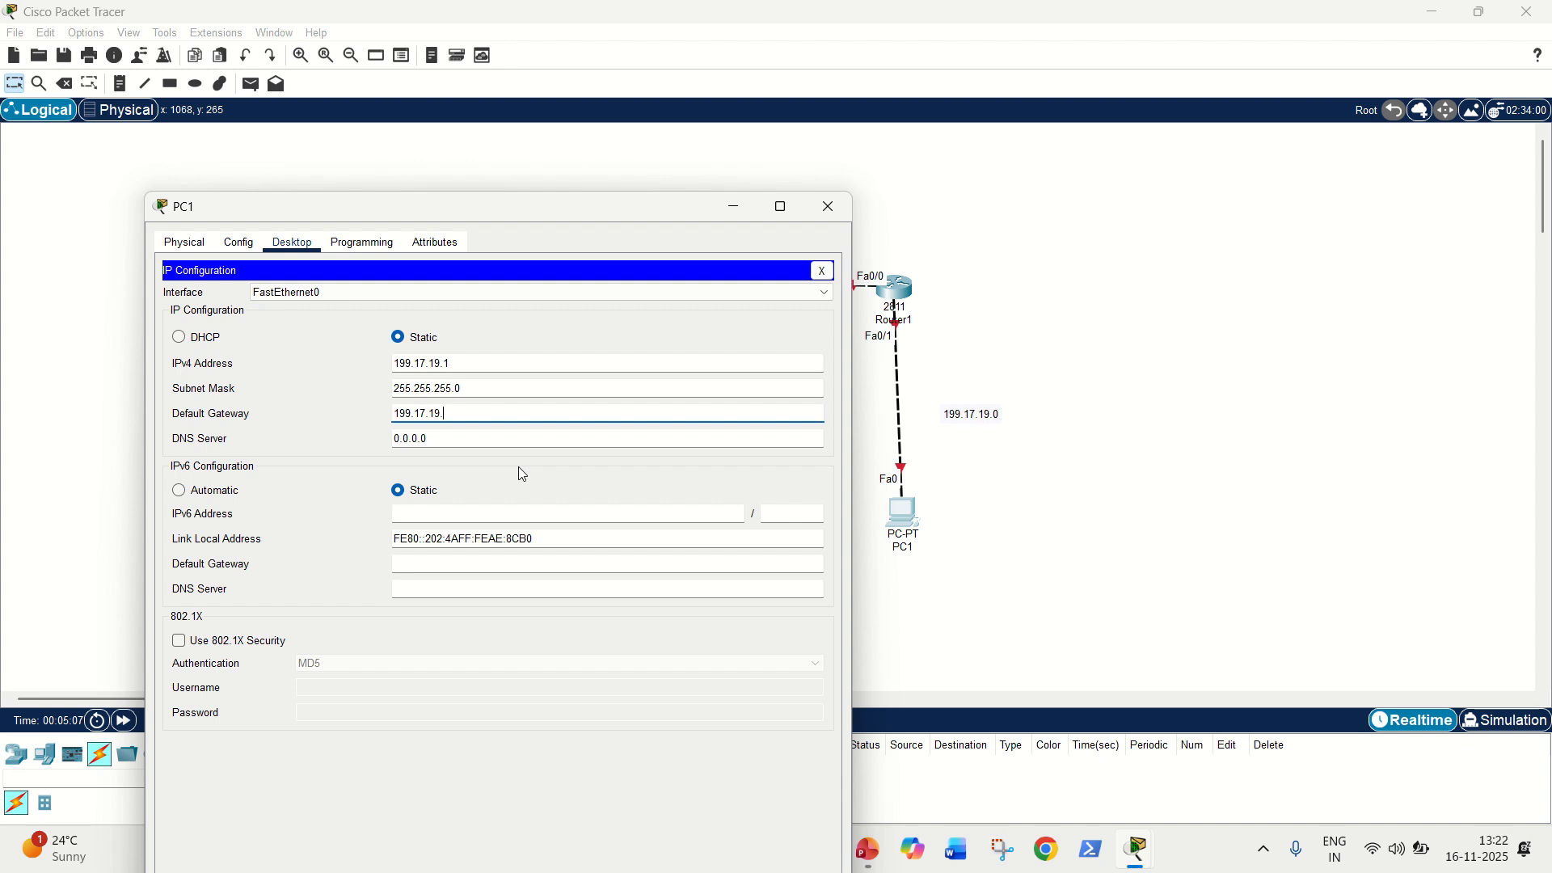
{"action": "type", "text": "2"}
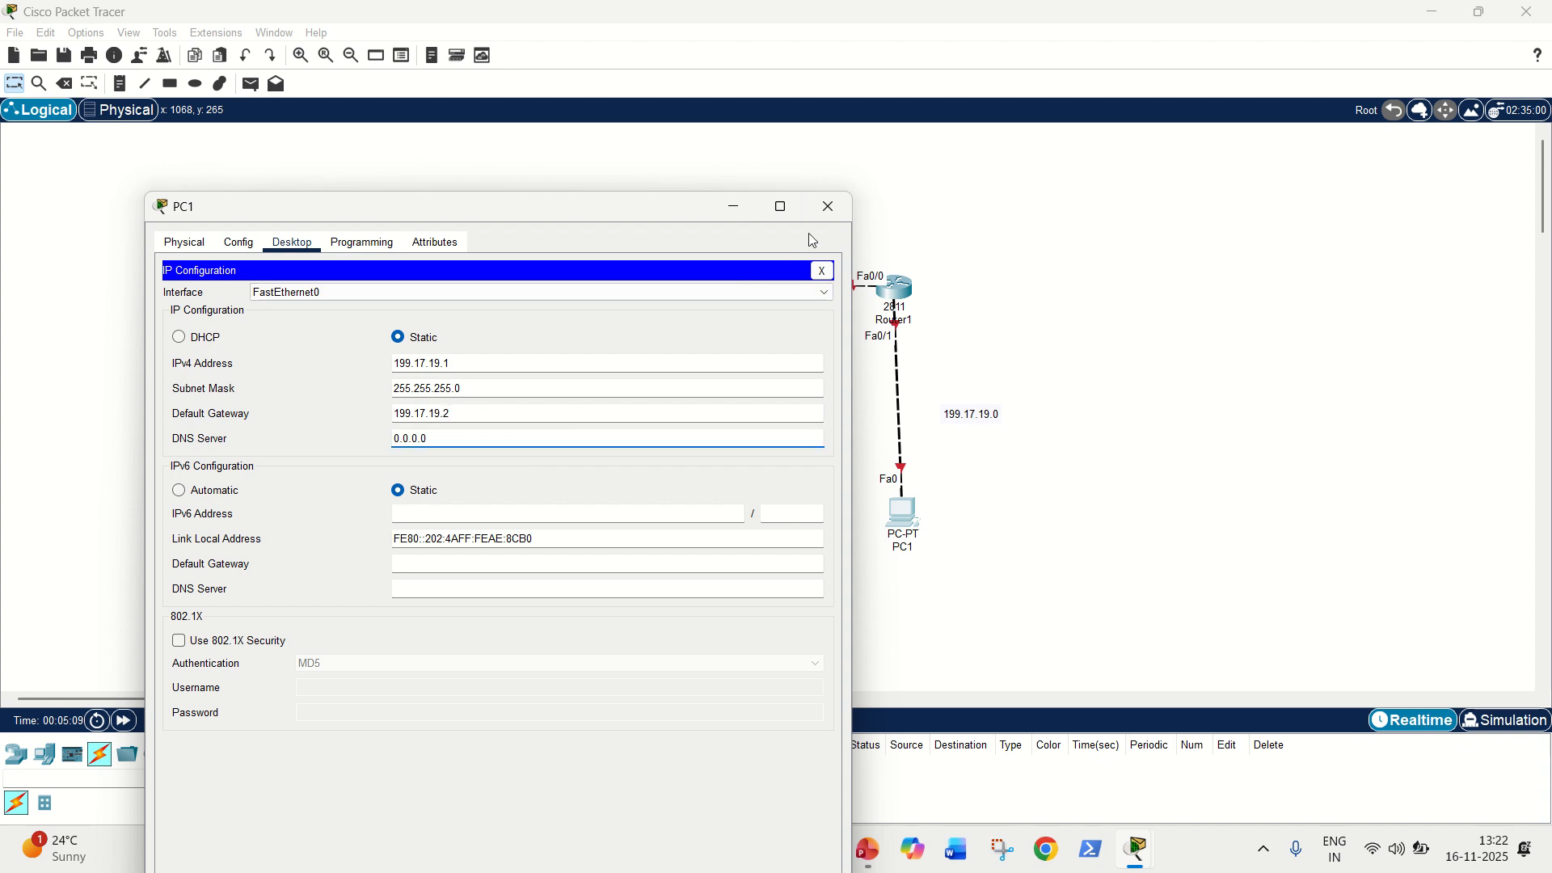
{"action": "left_click", "coordinate": [828, 205]}
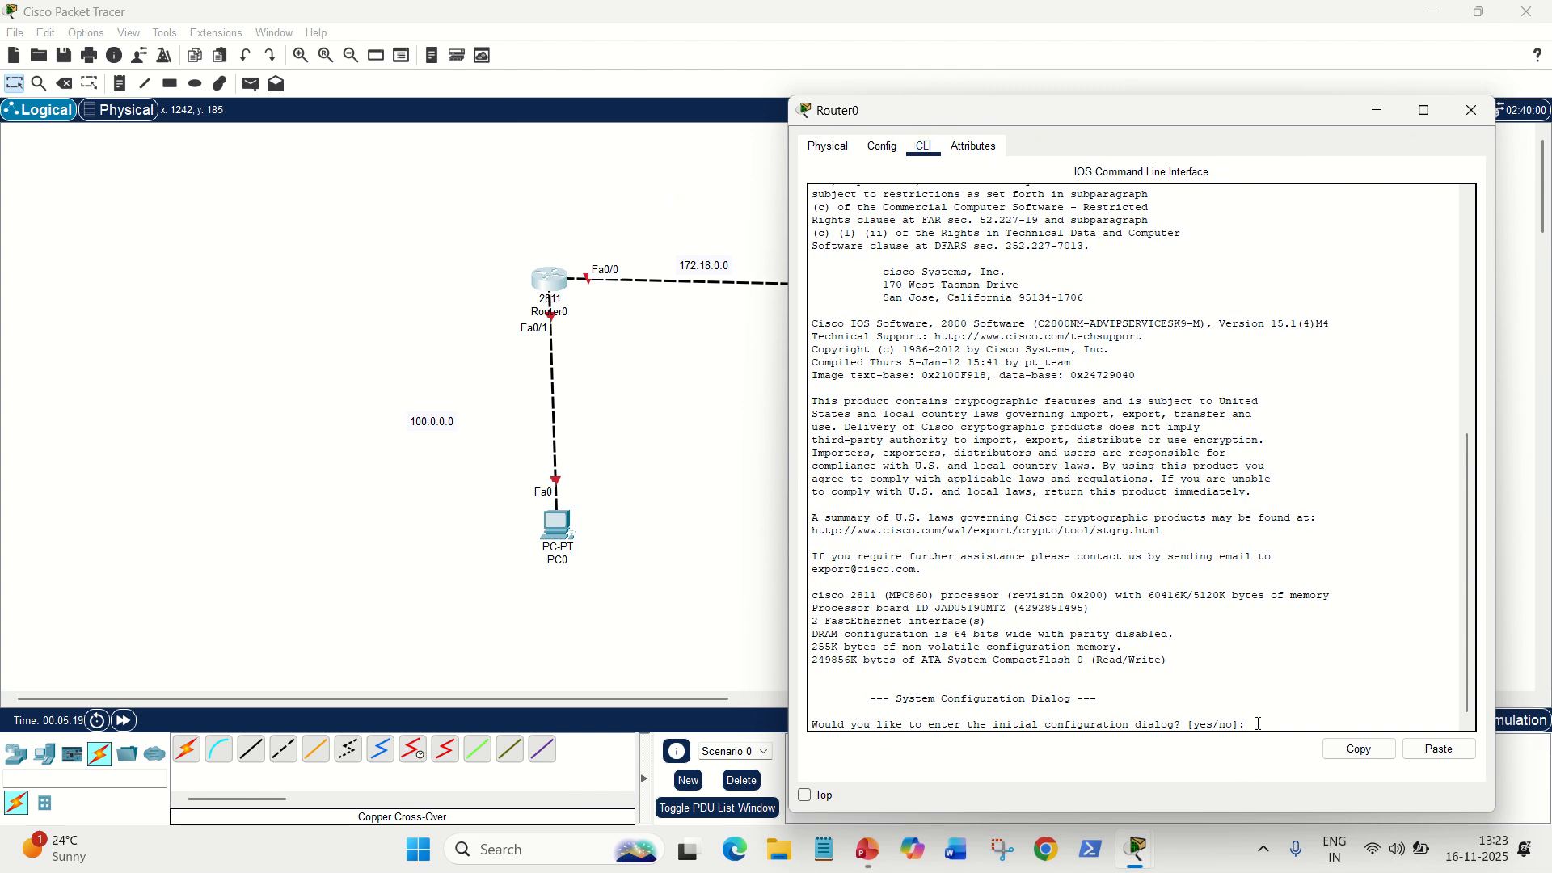
Step: Decline Router0's setup dialog and enter global configuration mode via enable and configure terminal
{"action": "type", "text": "no"}
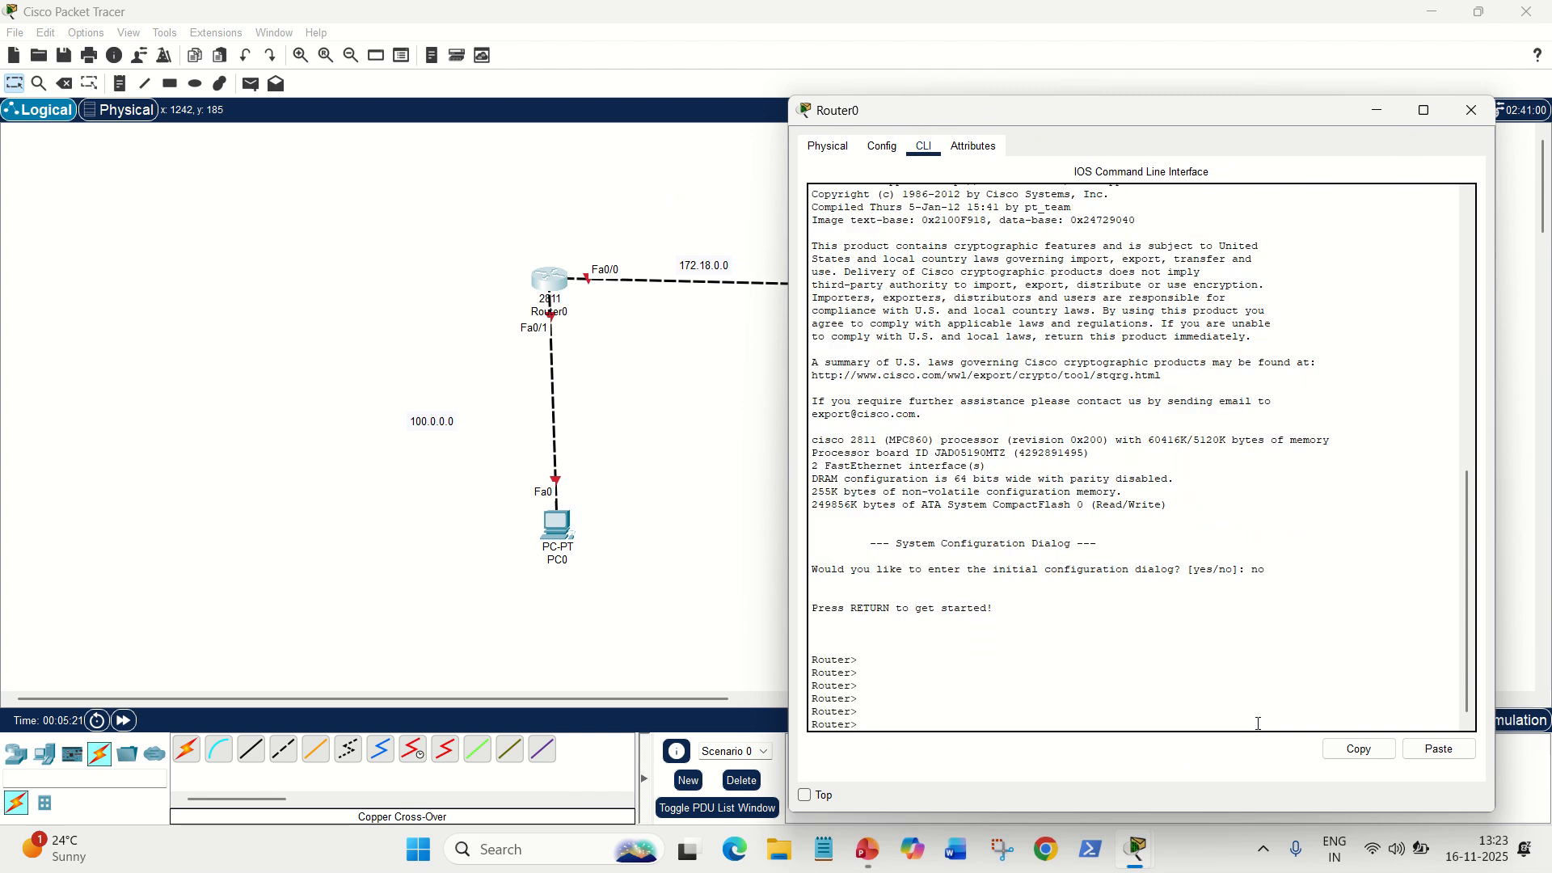
{"action": "mouse_move", "coordinate": [743, 664]}
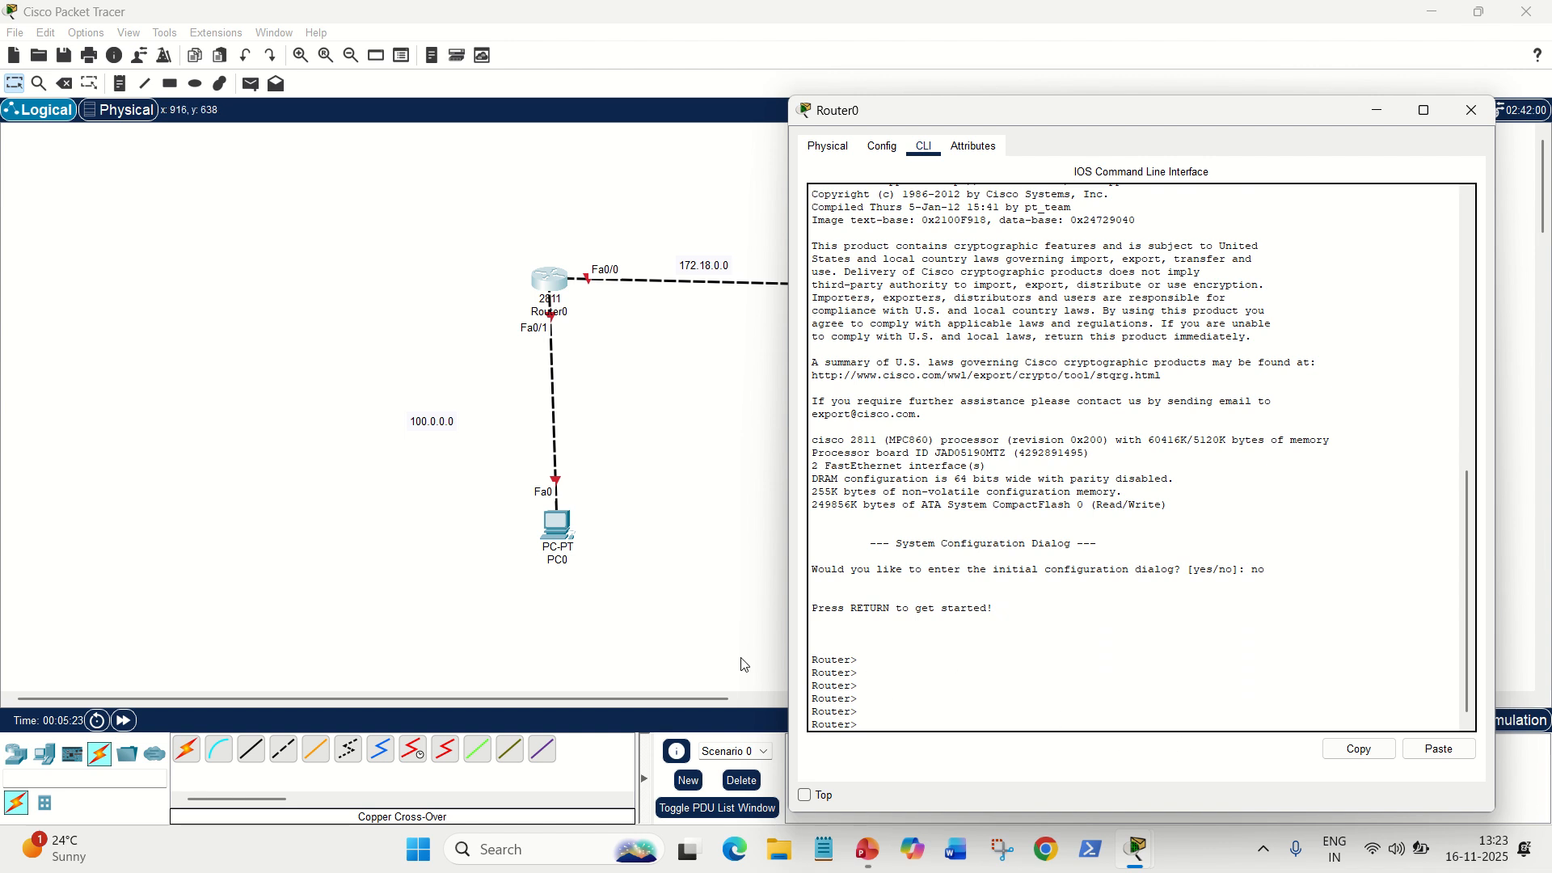
{"action": "type", "text": "enable"}
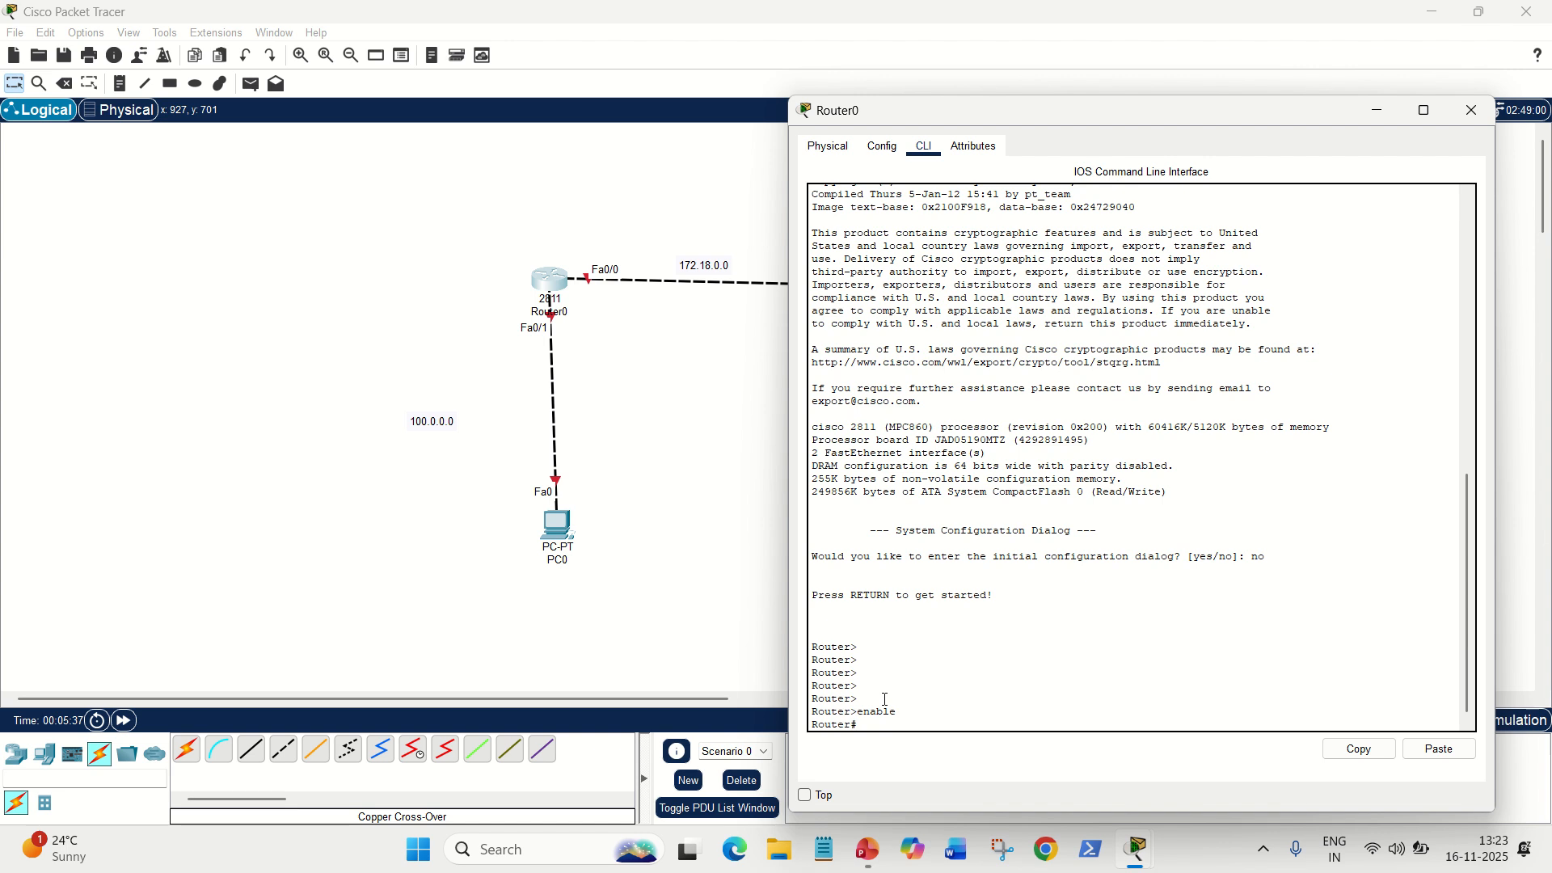
{"action": "type", "text": "configure terminal"}
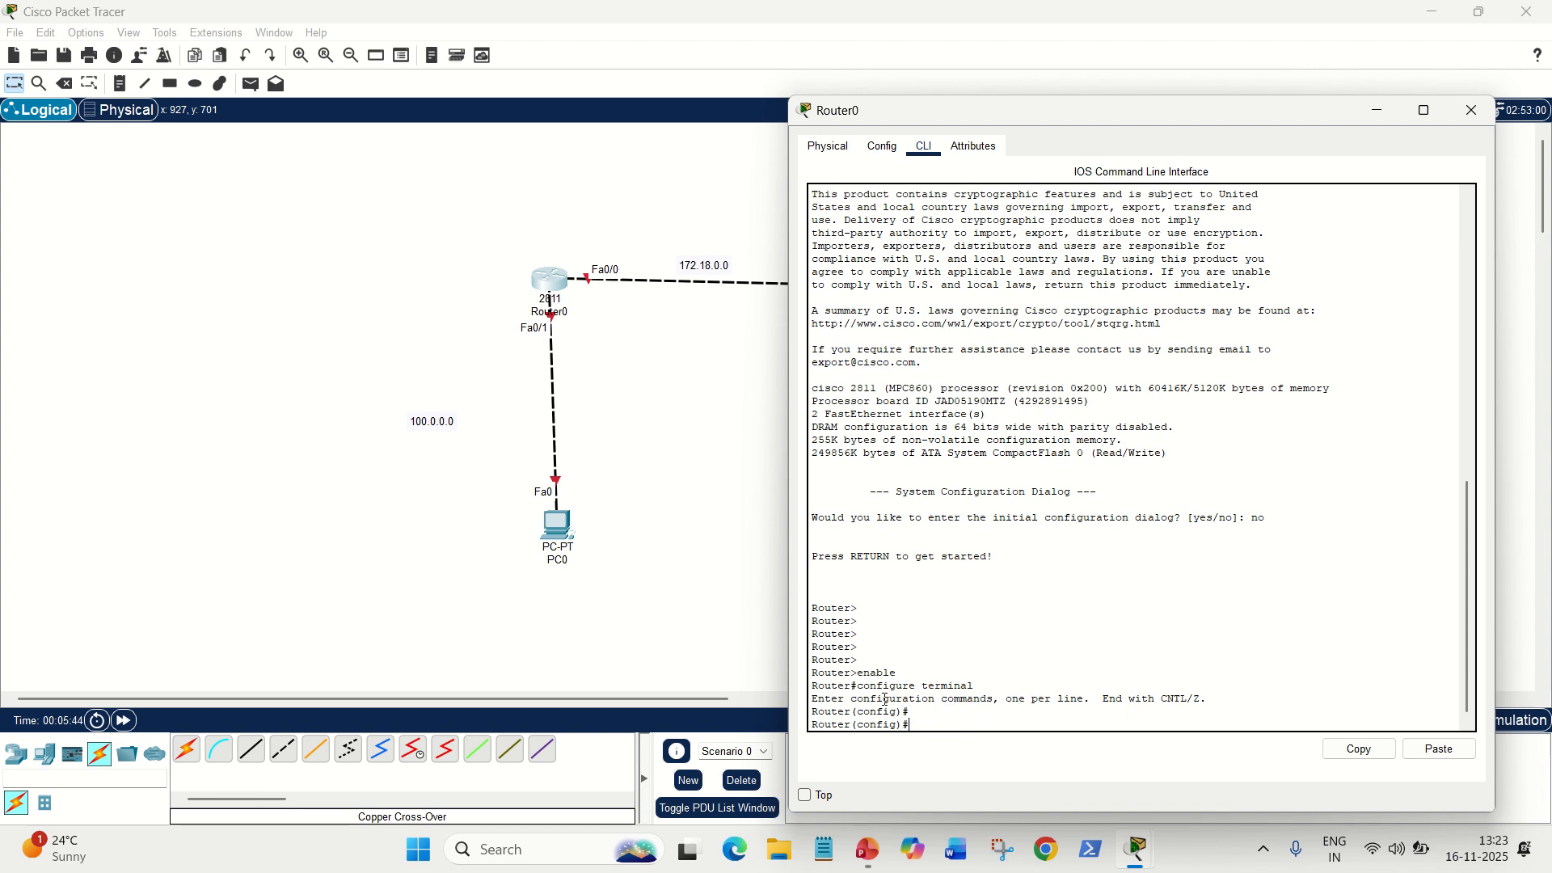
{"action": "mouse_move", "coordinate": [579, 270]}
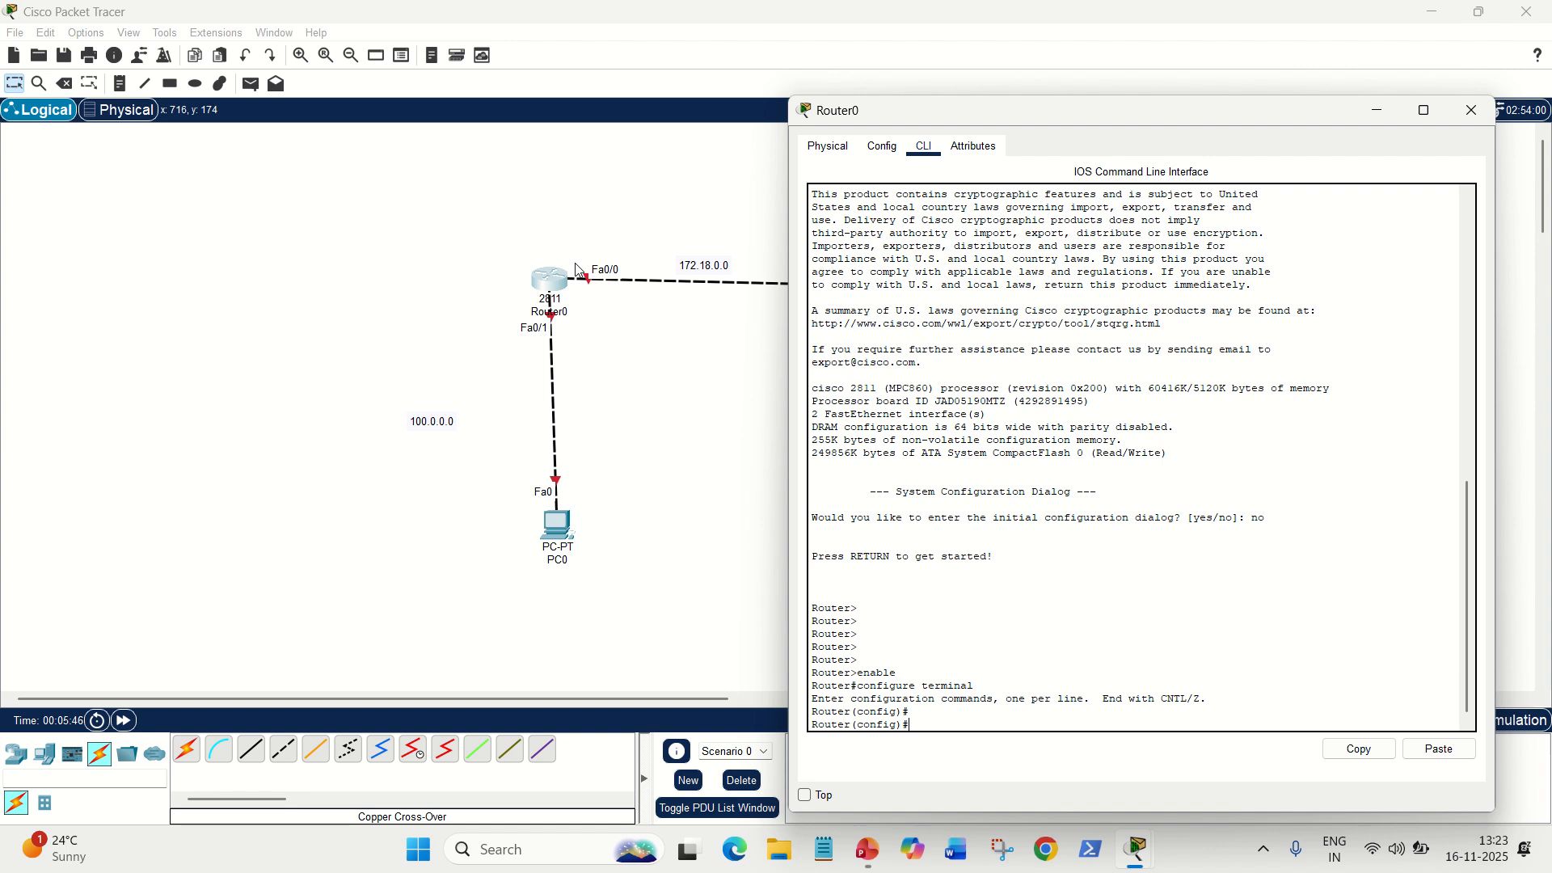
{"action": "mouse_move", "coordinate": [988, 708]}
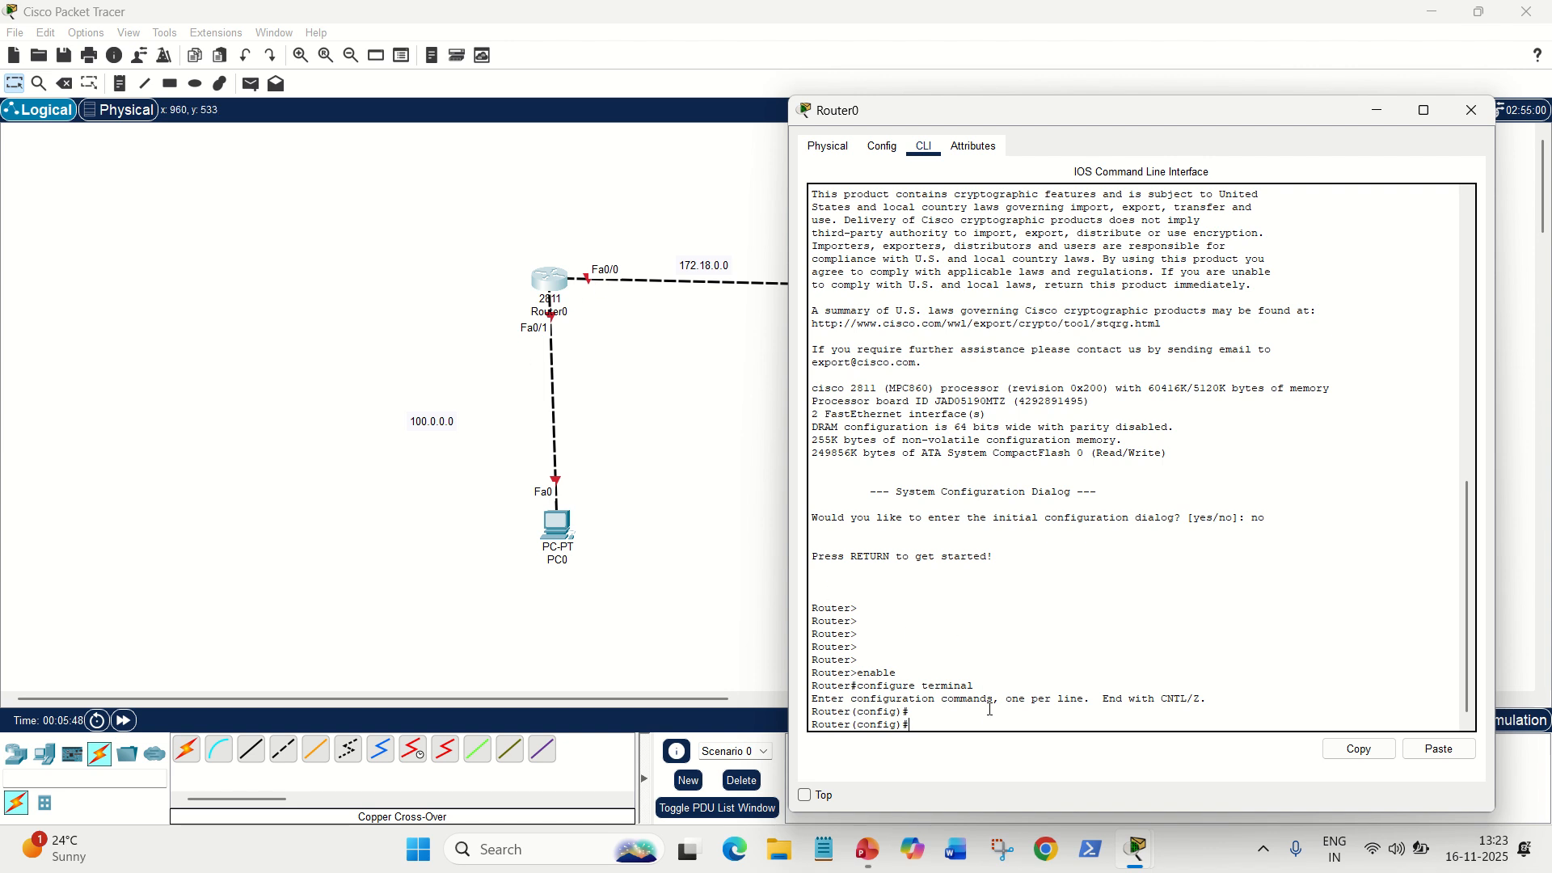
Step: Assign Router0 Fa0/1 address 100.0.0.2 255.0.0.0 and bring it up with no shutdown
{"action": "type", "text": "interface Fa0/1"}
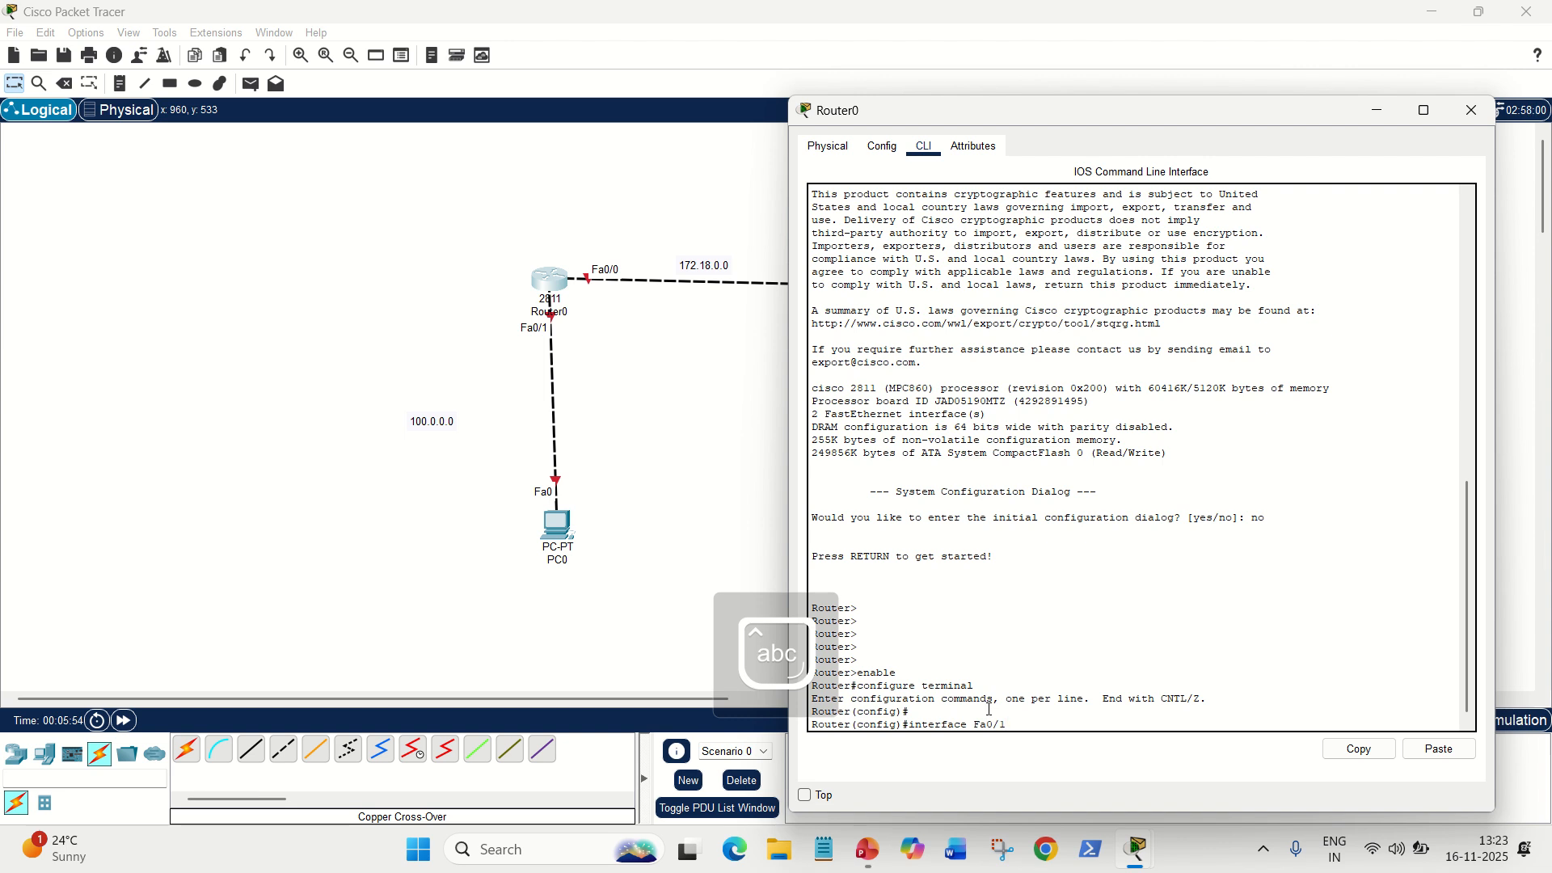
{"action": "key", "text": "enter"}
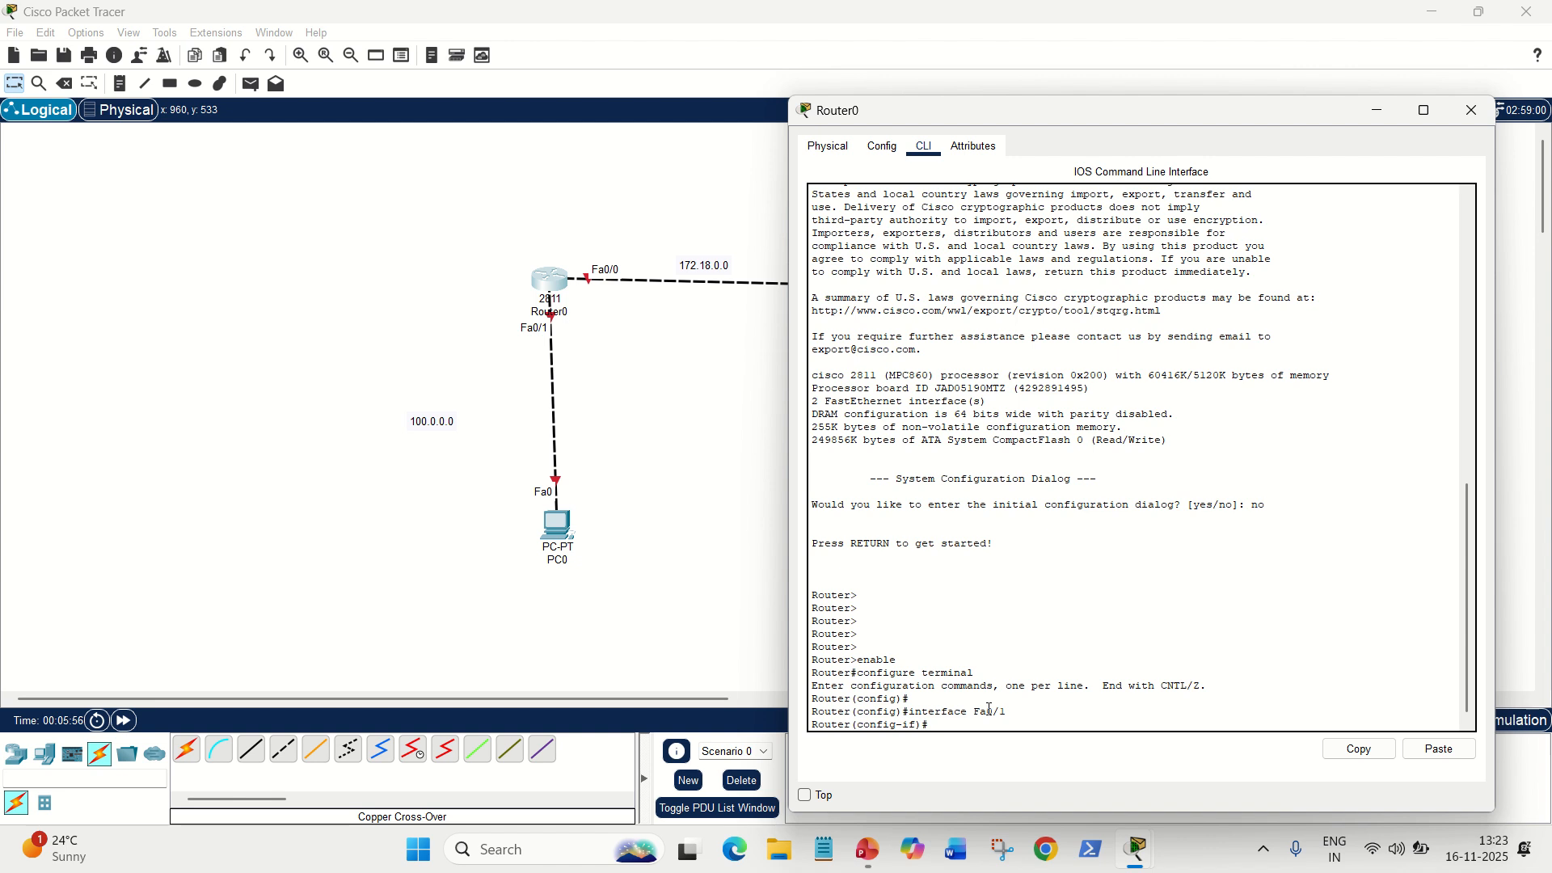
{"action": "type", "text": "ip address 1"}
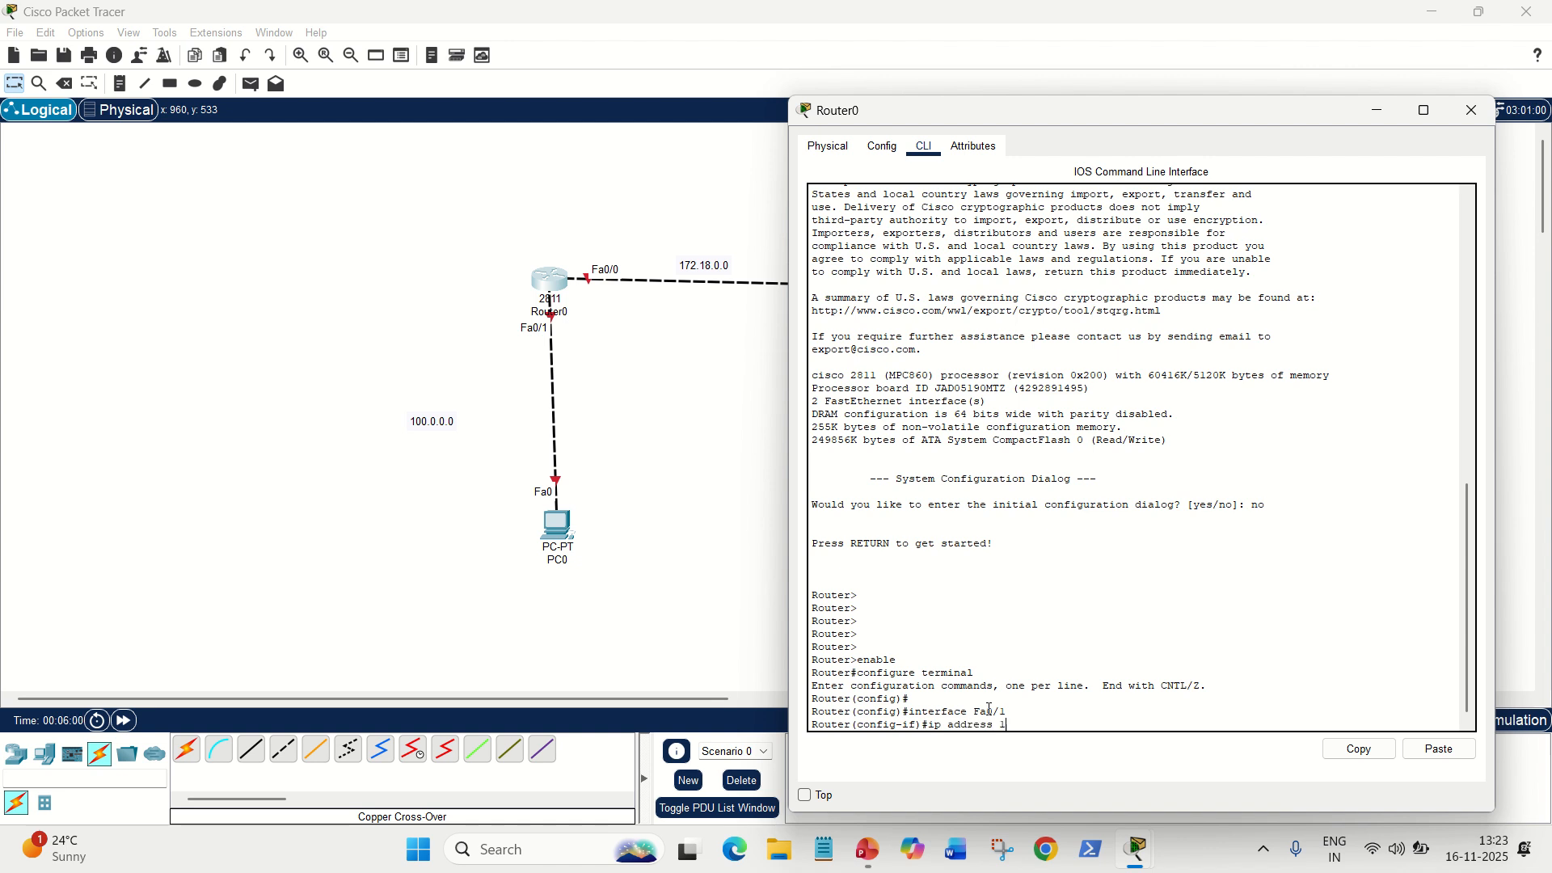
{"action": "type", "text": "00.0.0."}
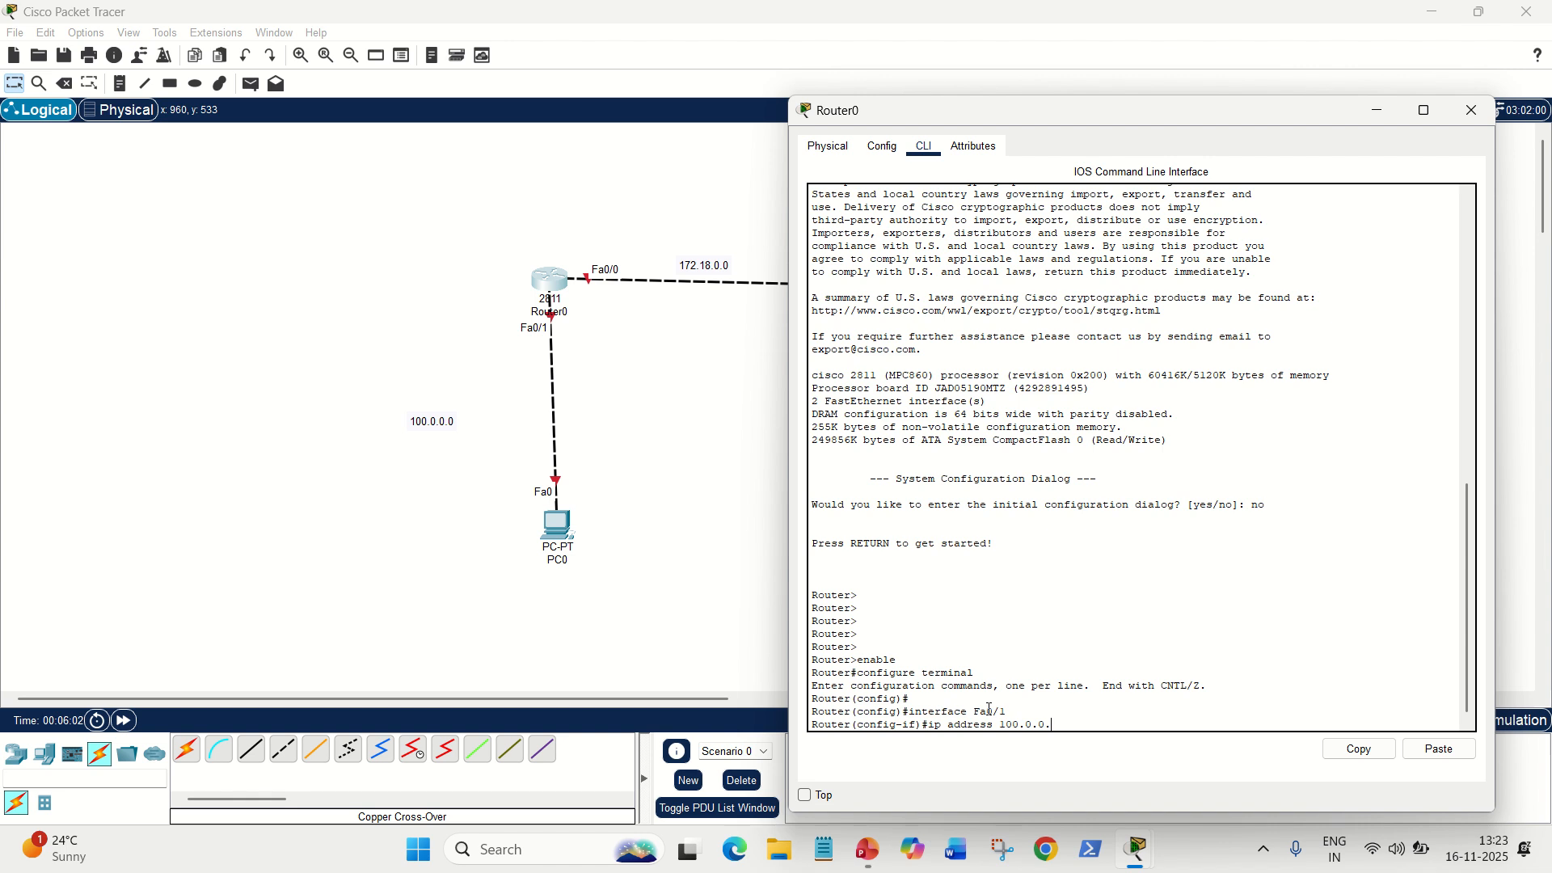
{"action": "type", "text": "2"}
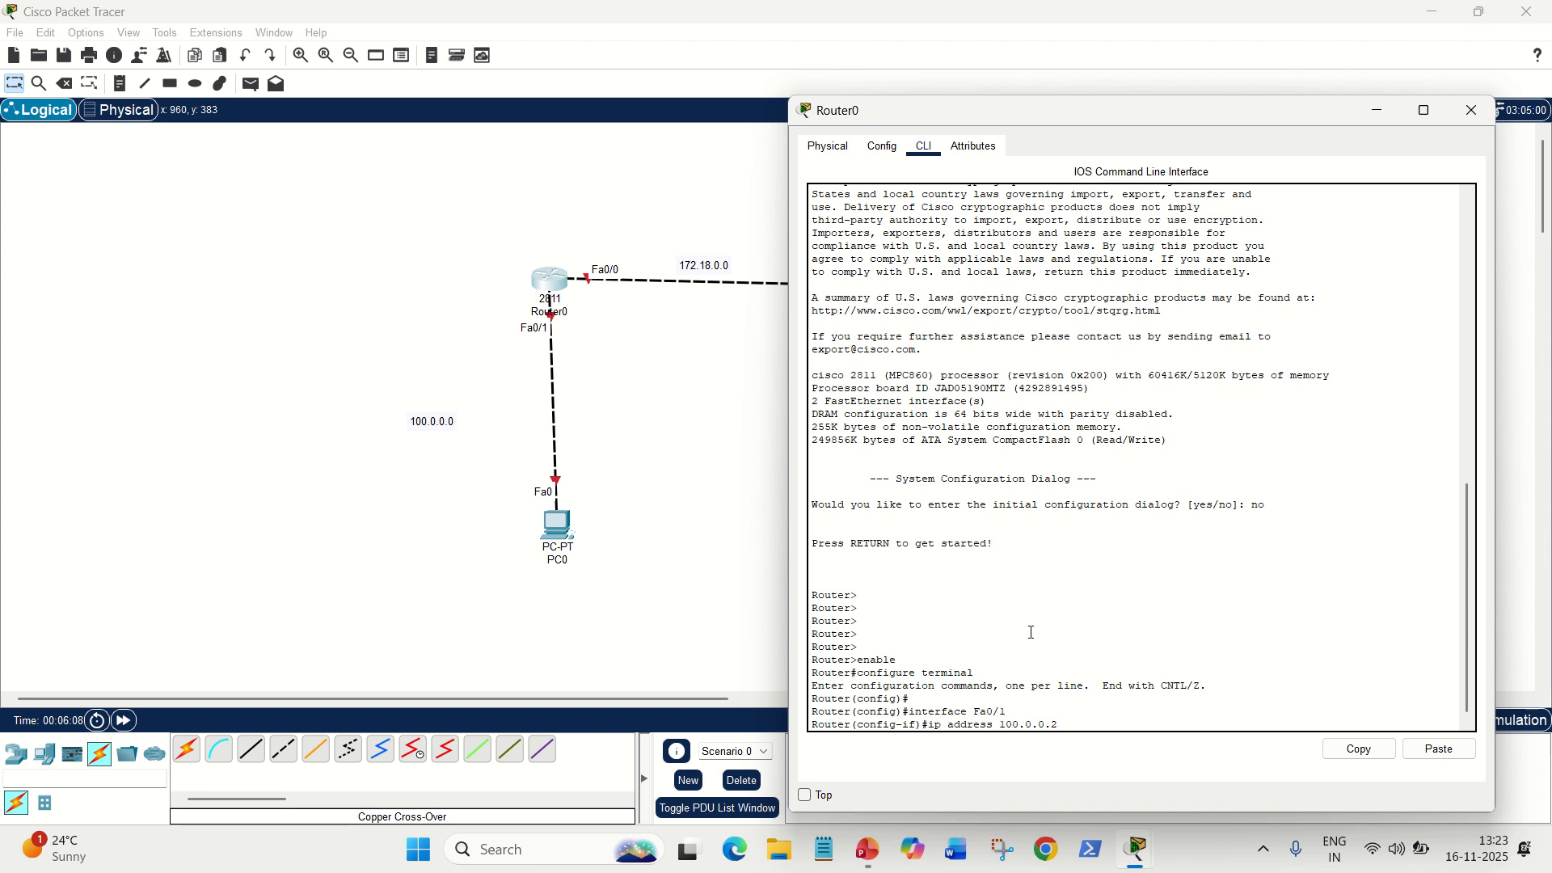
{"action": "type", "text": "255."}
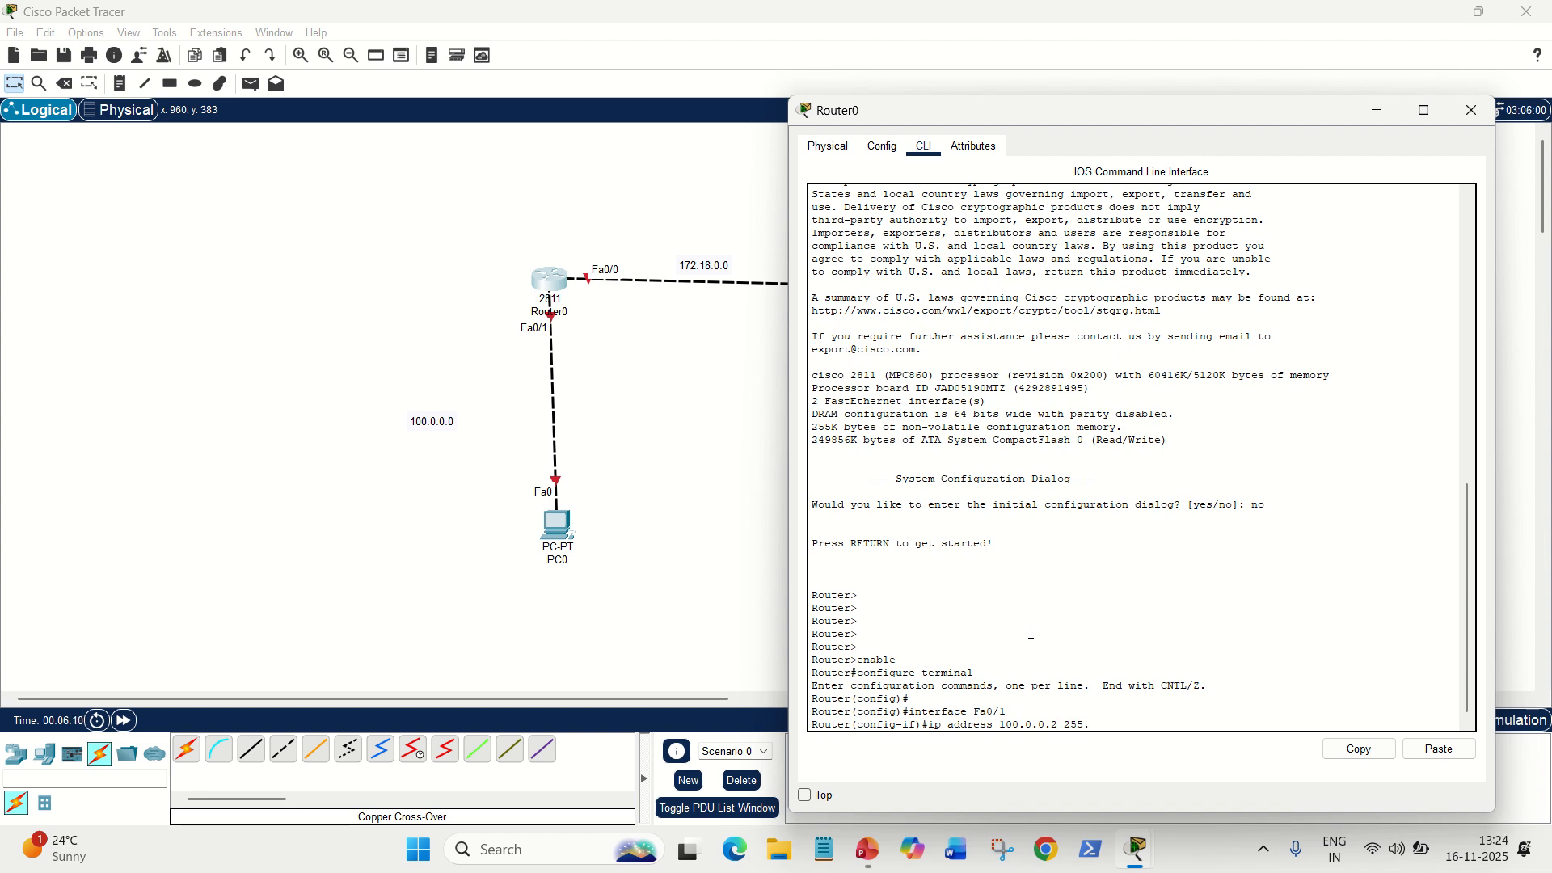
{"action": "type", "text": "0.0.0"}
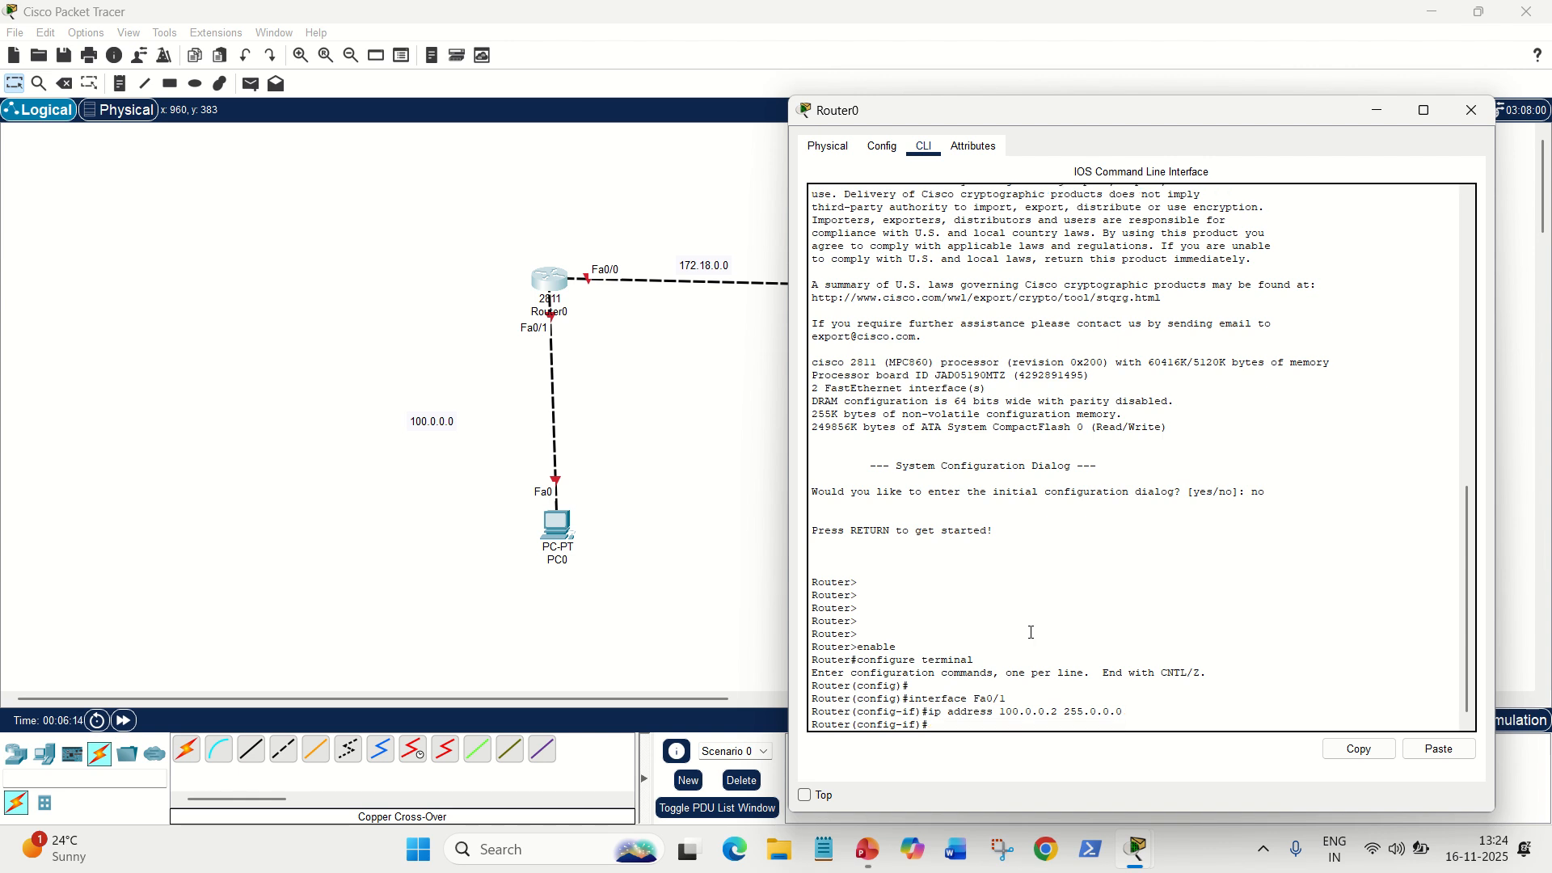
{"action": "type", "text": "no sh"}
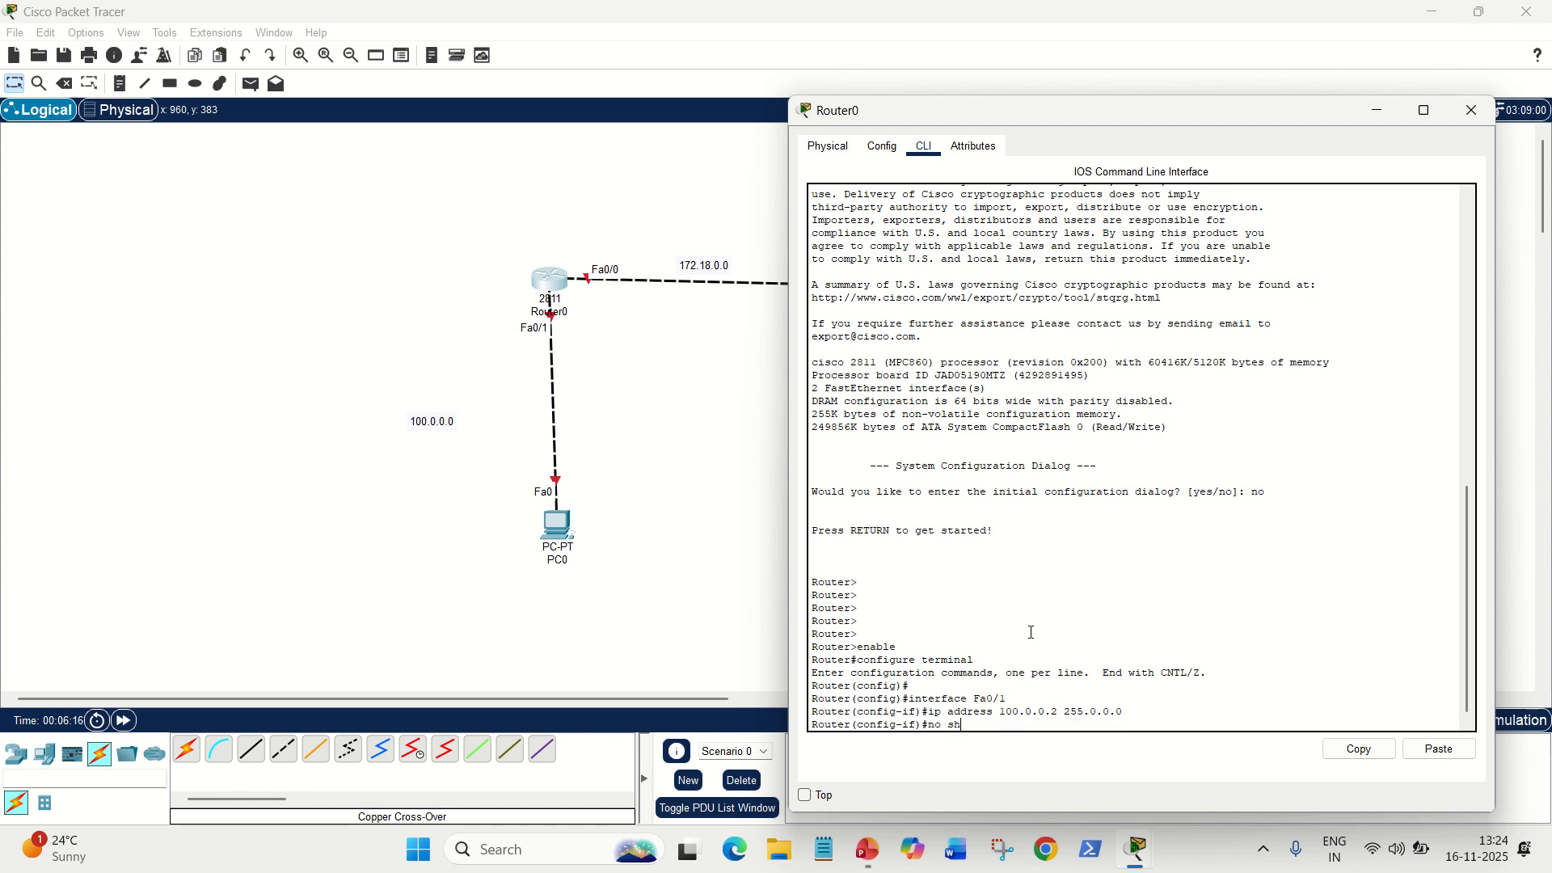
{"action": "type", "text": "utdown"}
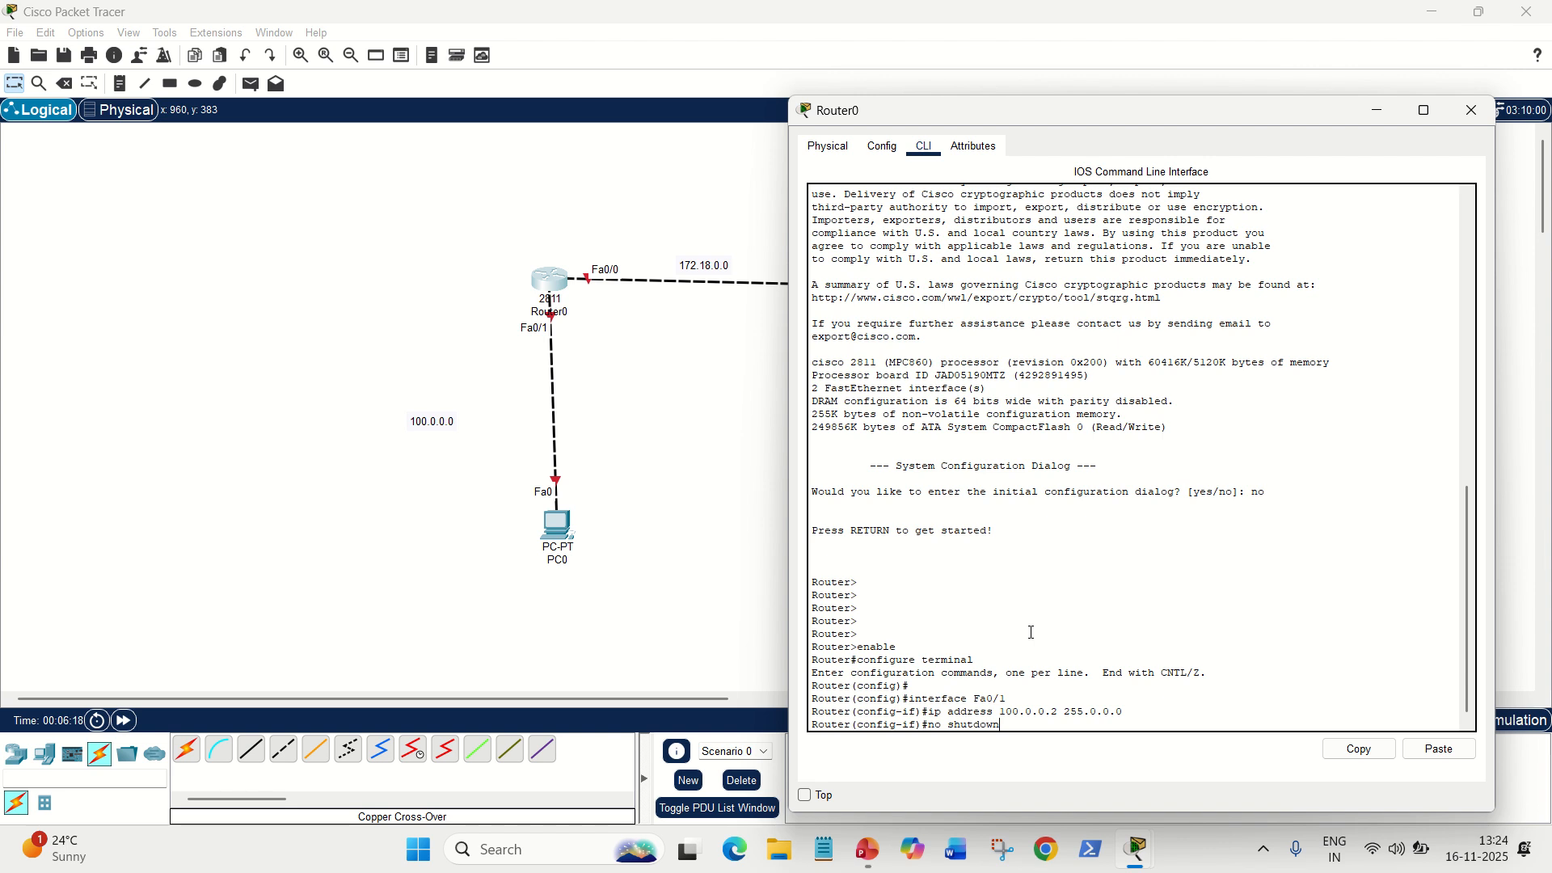
{"action": "key", "text": "enter"}
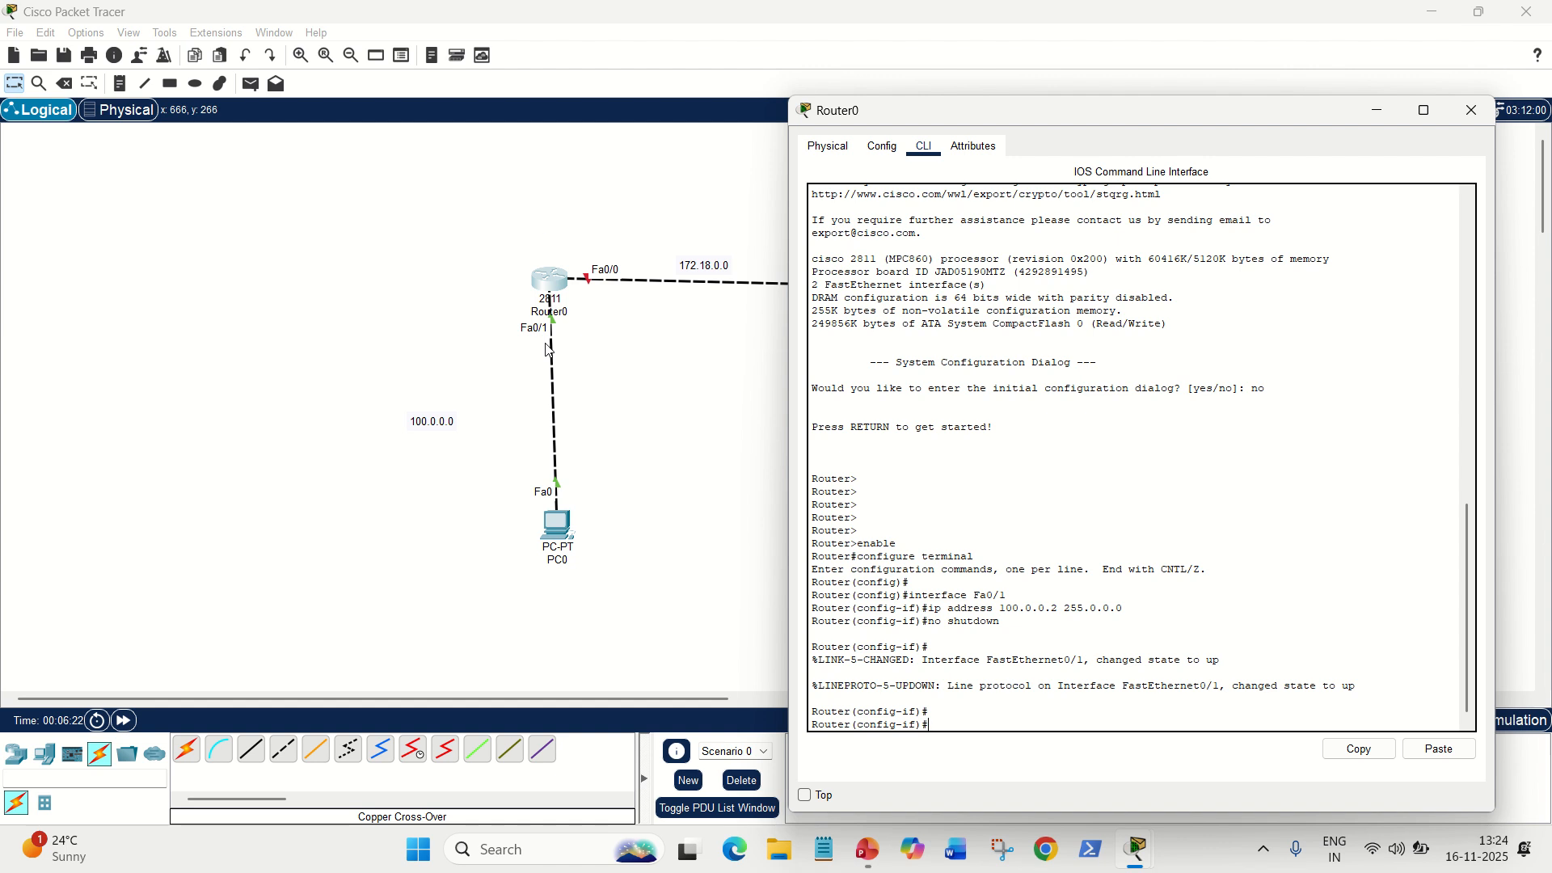
{"action": "type", "text": "exit"}
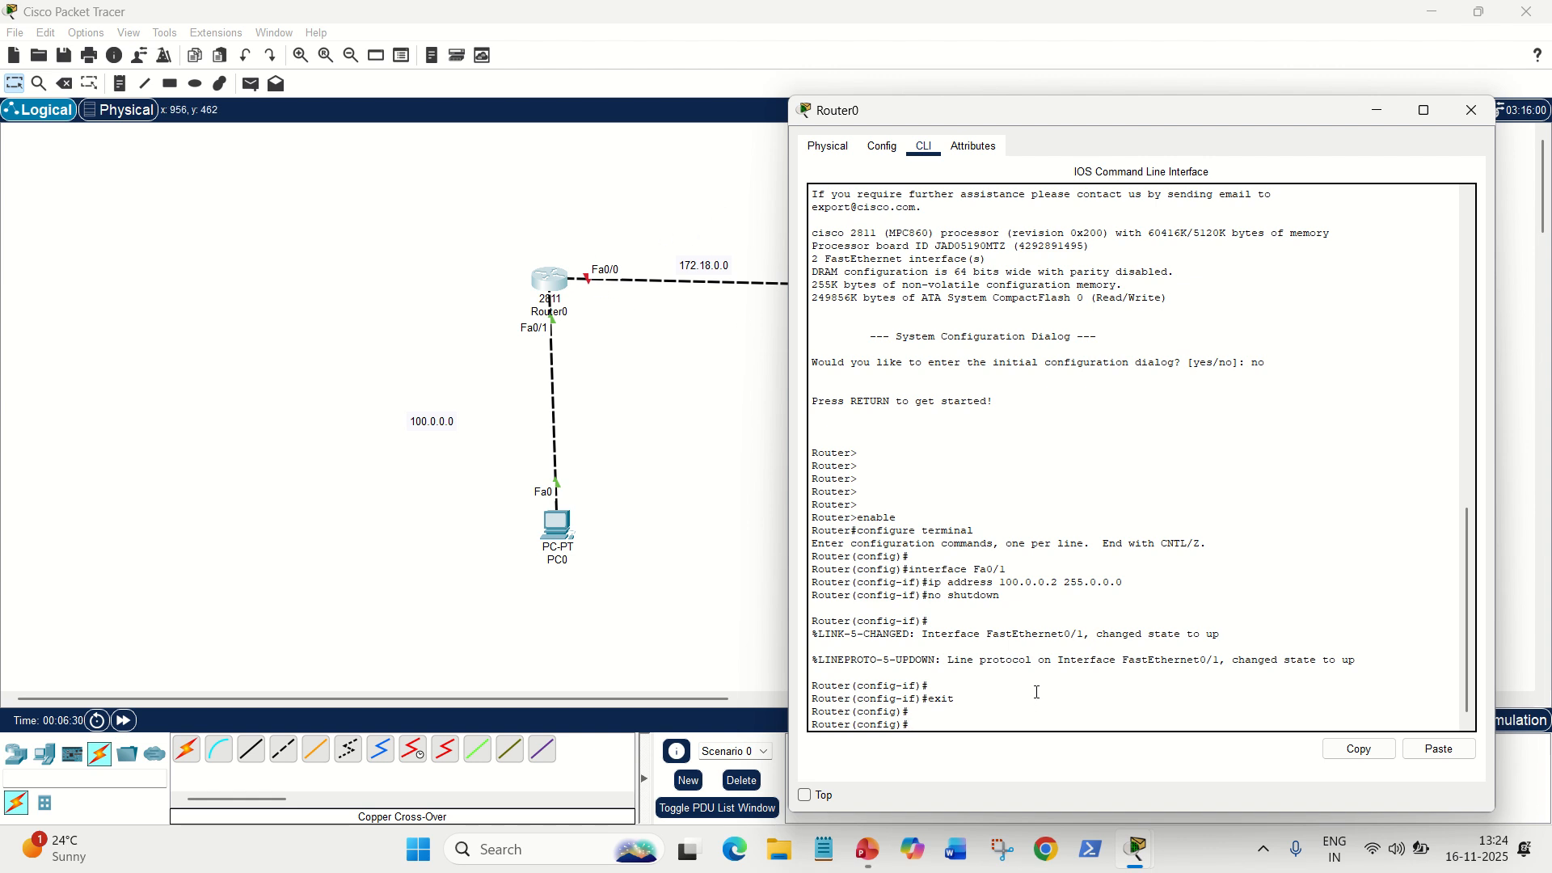
Step: Assign Router0 Fa0/0 address 172.18.0.1 255.255.0.0 and bring it up with no shutdown
{"action": "type", "text": "interfac"}
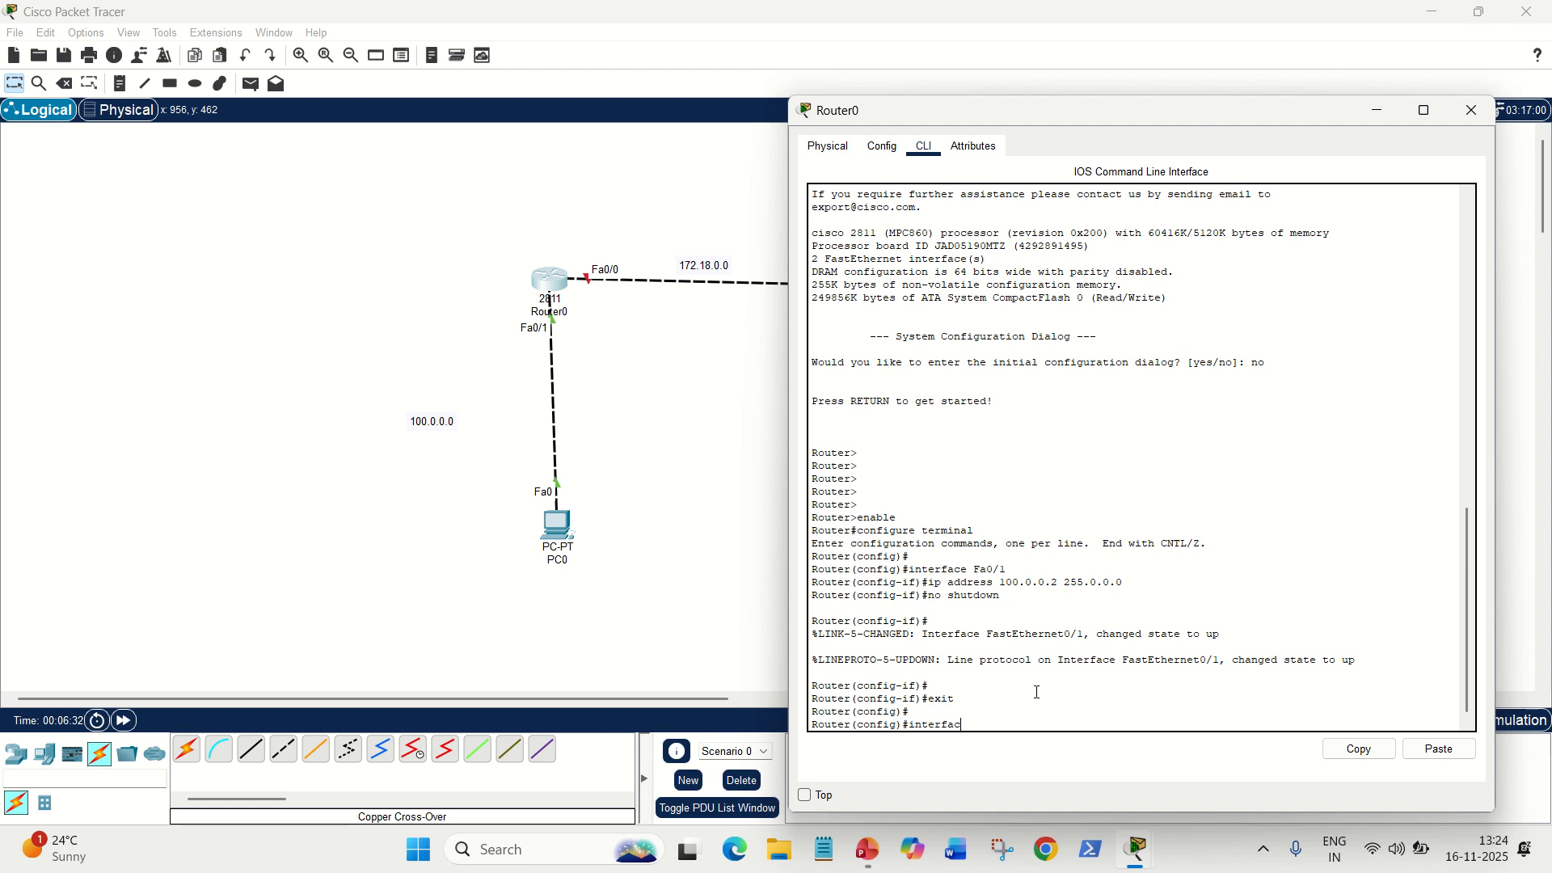
{"action": "type", "text": "F"}
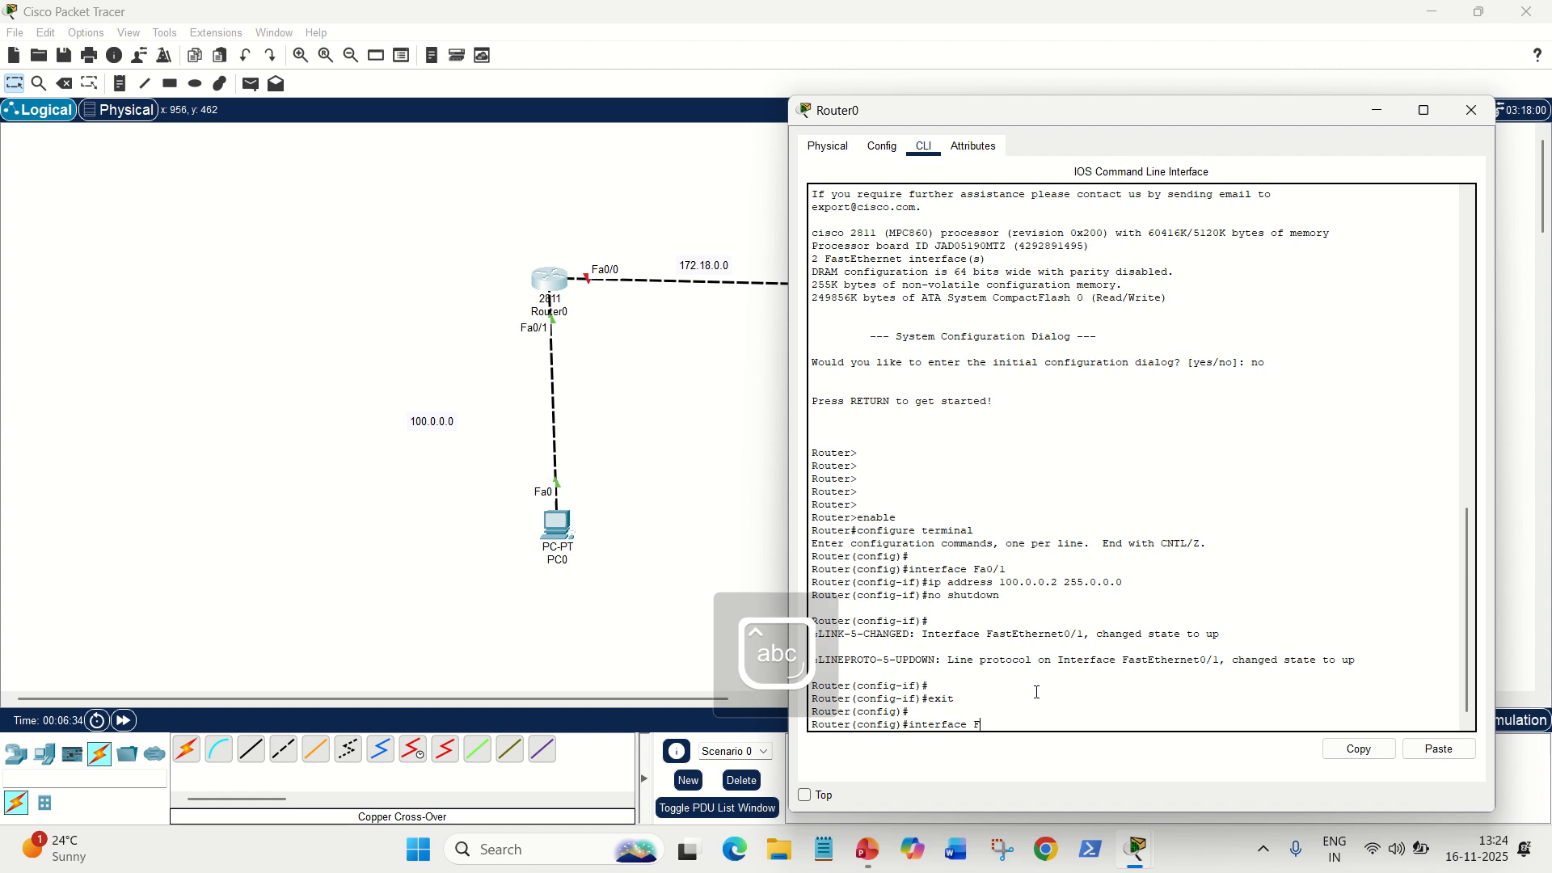
{"action": "type", "text": "a0/0"}
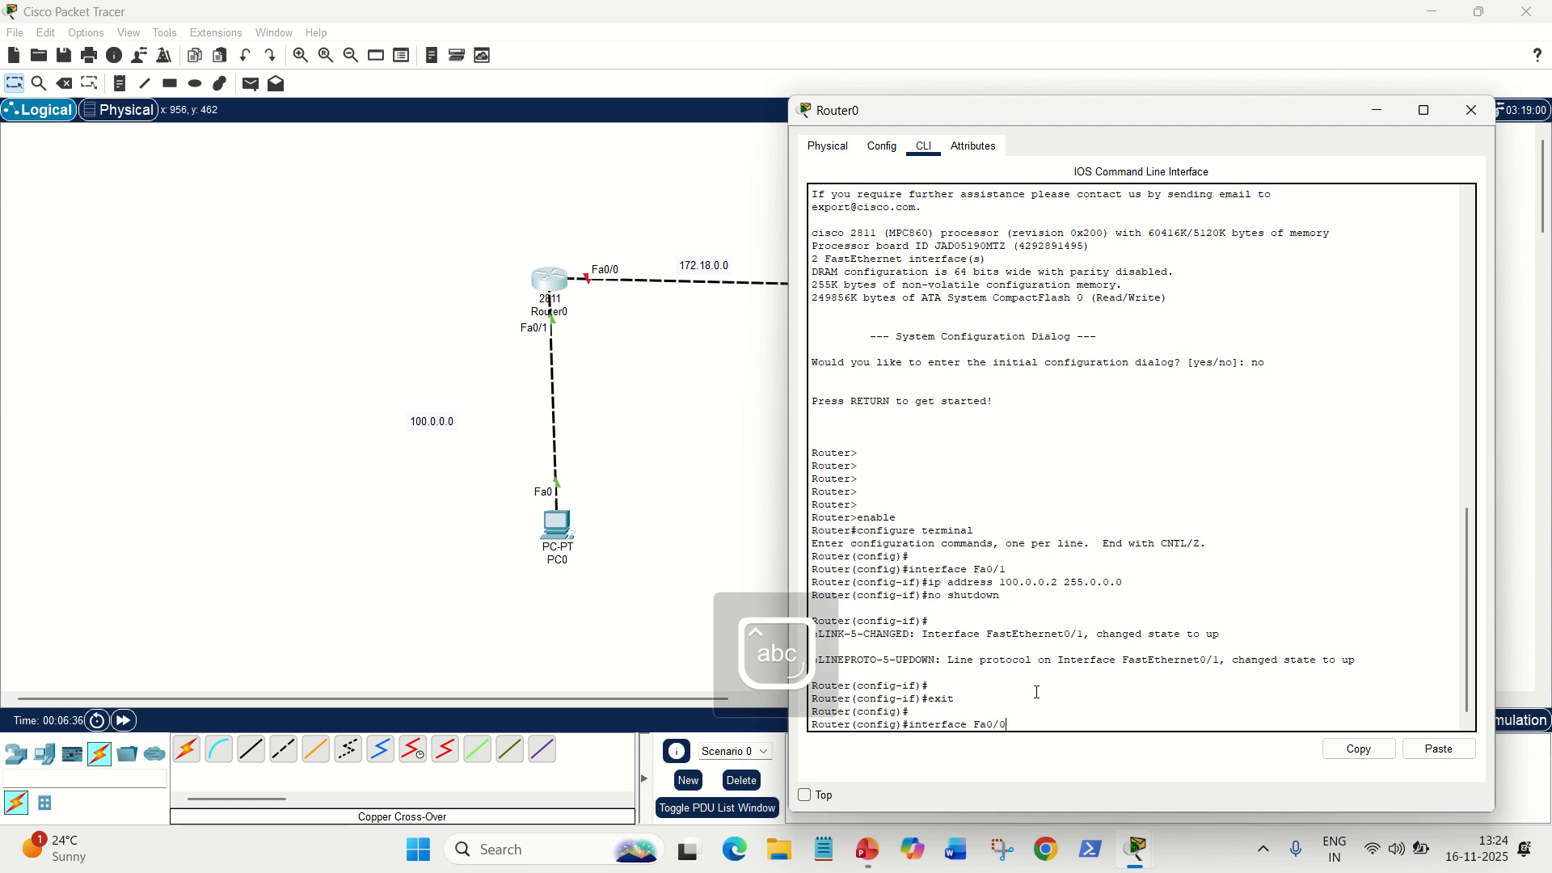
{"action": "type", "text": "ig-if)#ip address"}
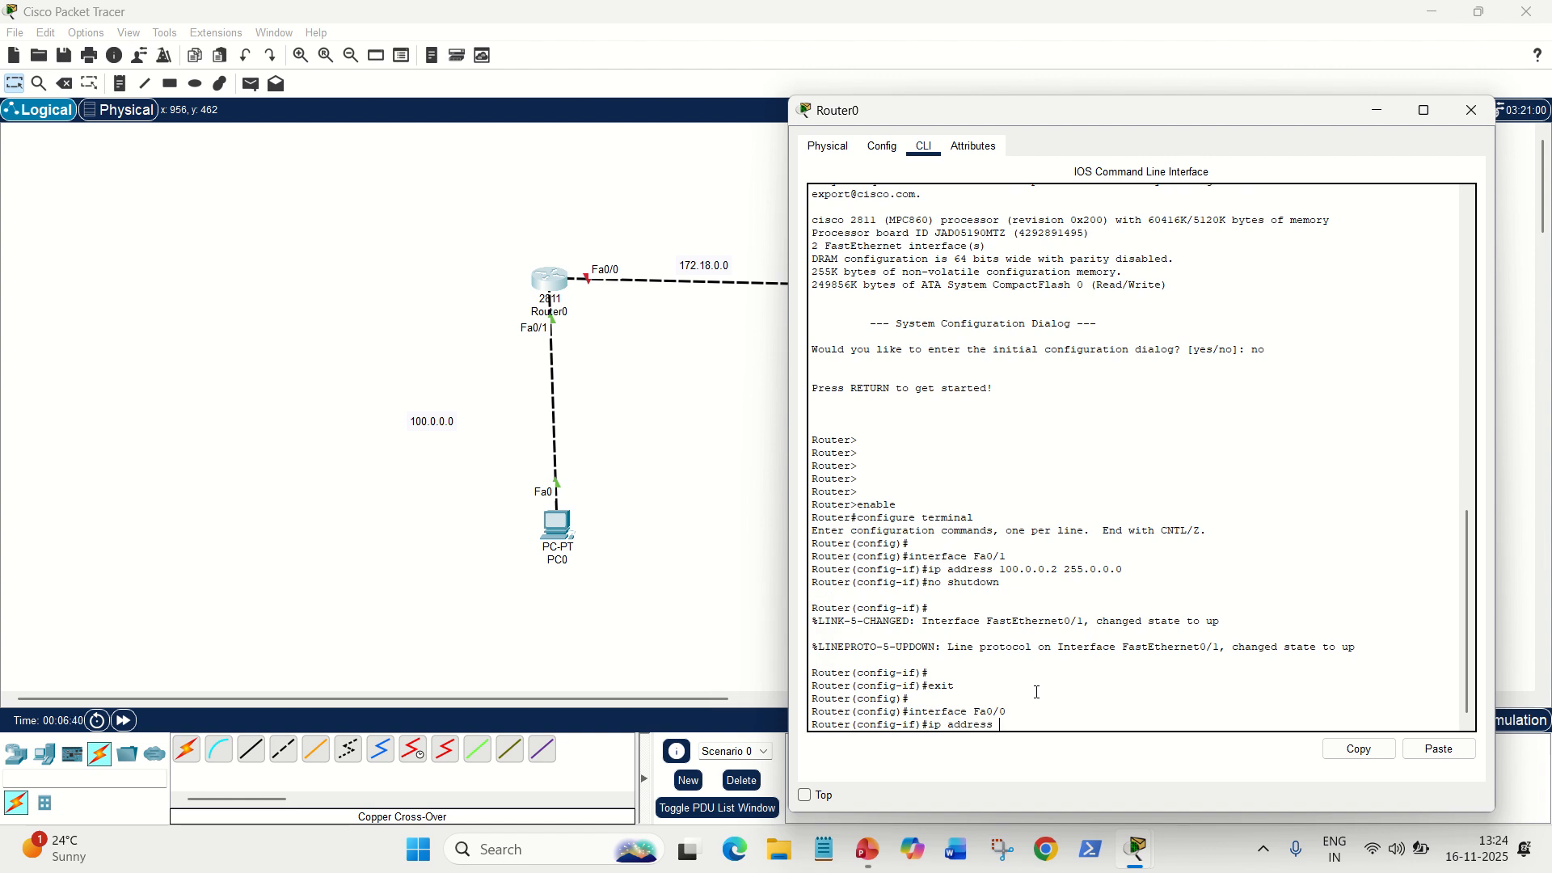
{"action": "type", "text": "172.18.0.1"}
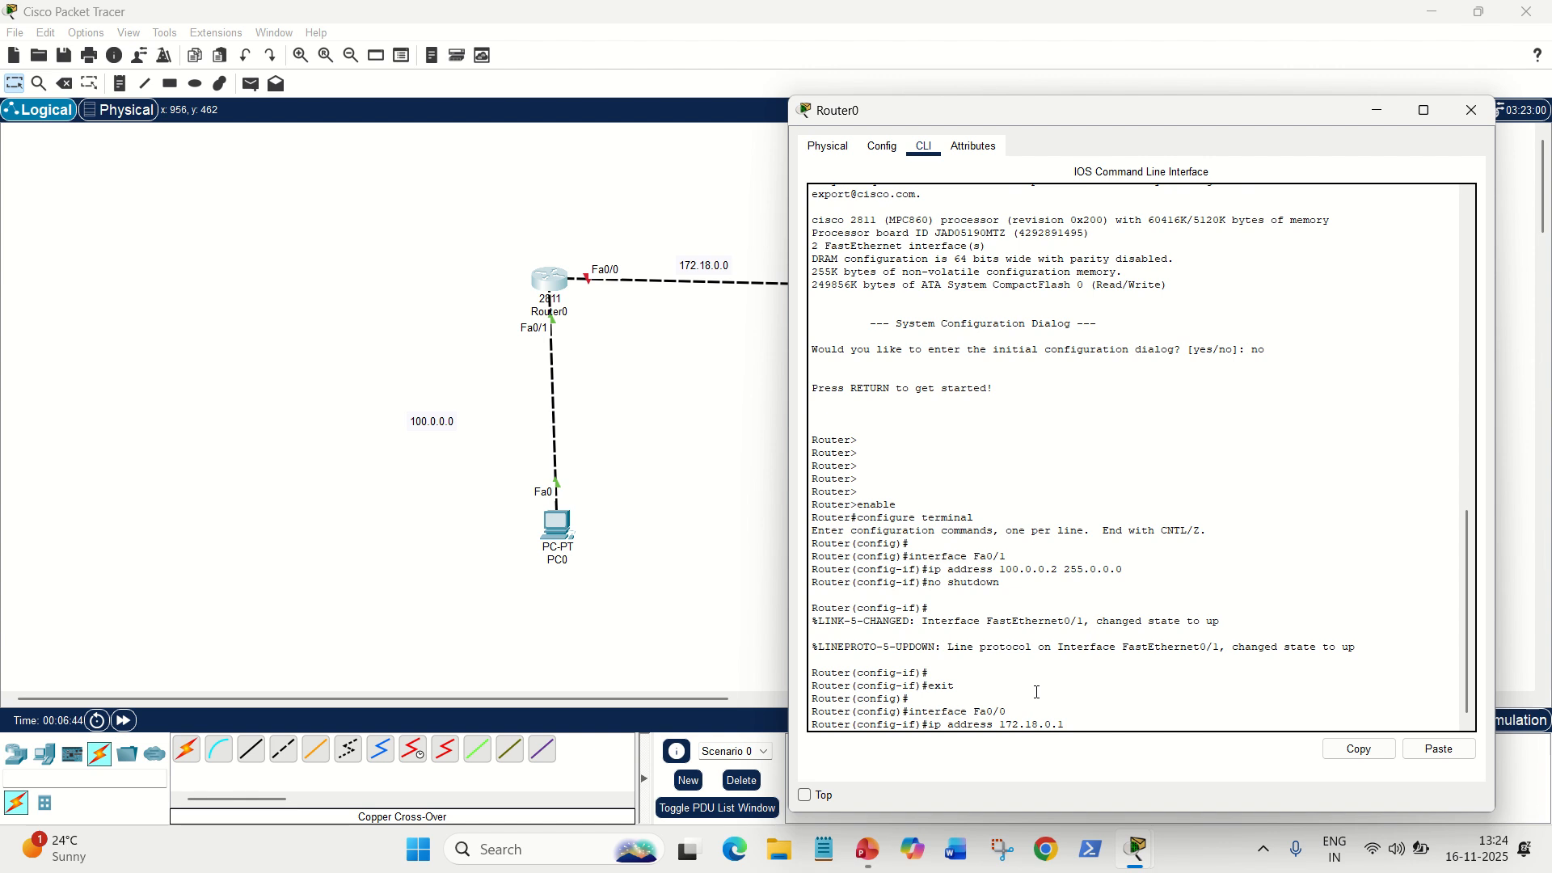
{"action": "type", "text": "255"}
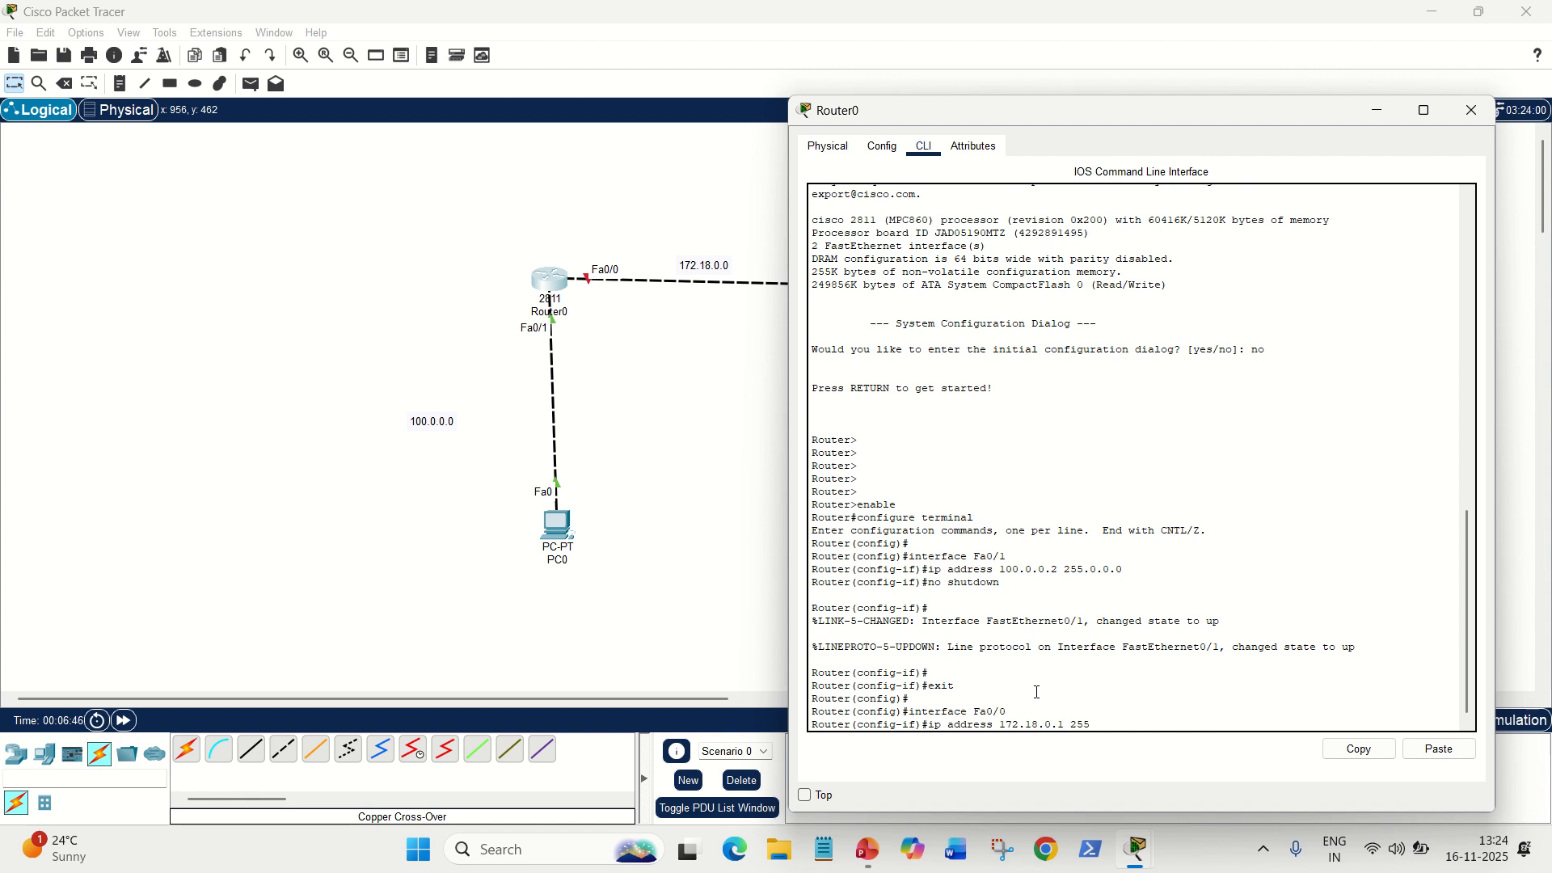
{"action": "type", "text": "255.0.0"}
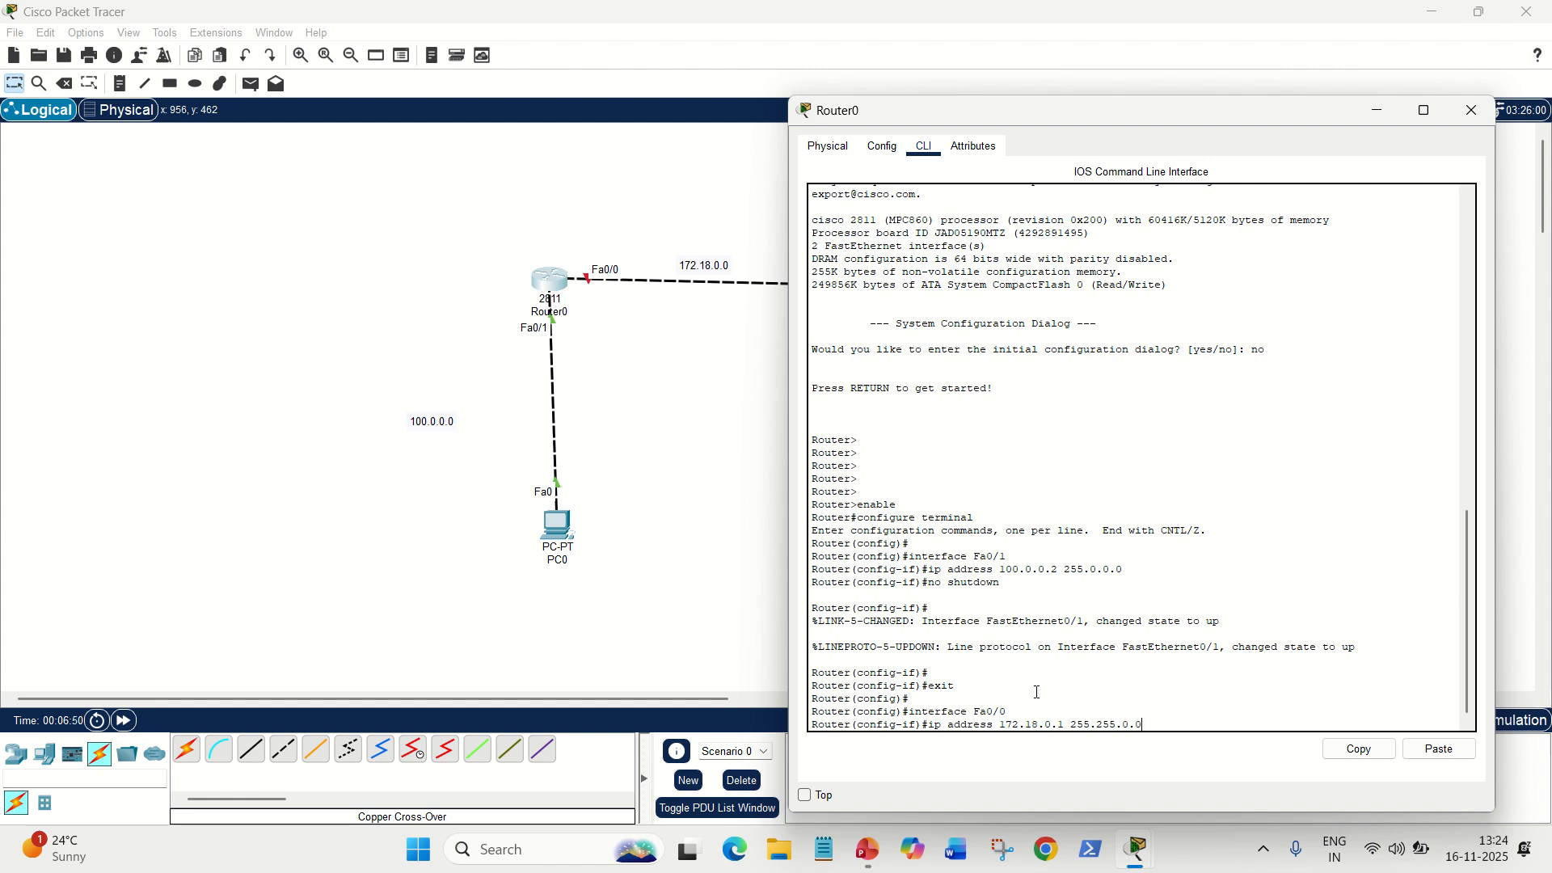
{"action": "type", "text": "no shutdown"}
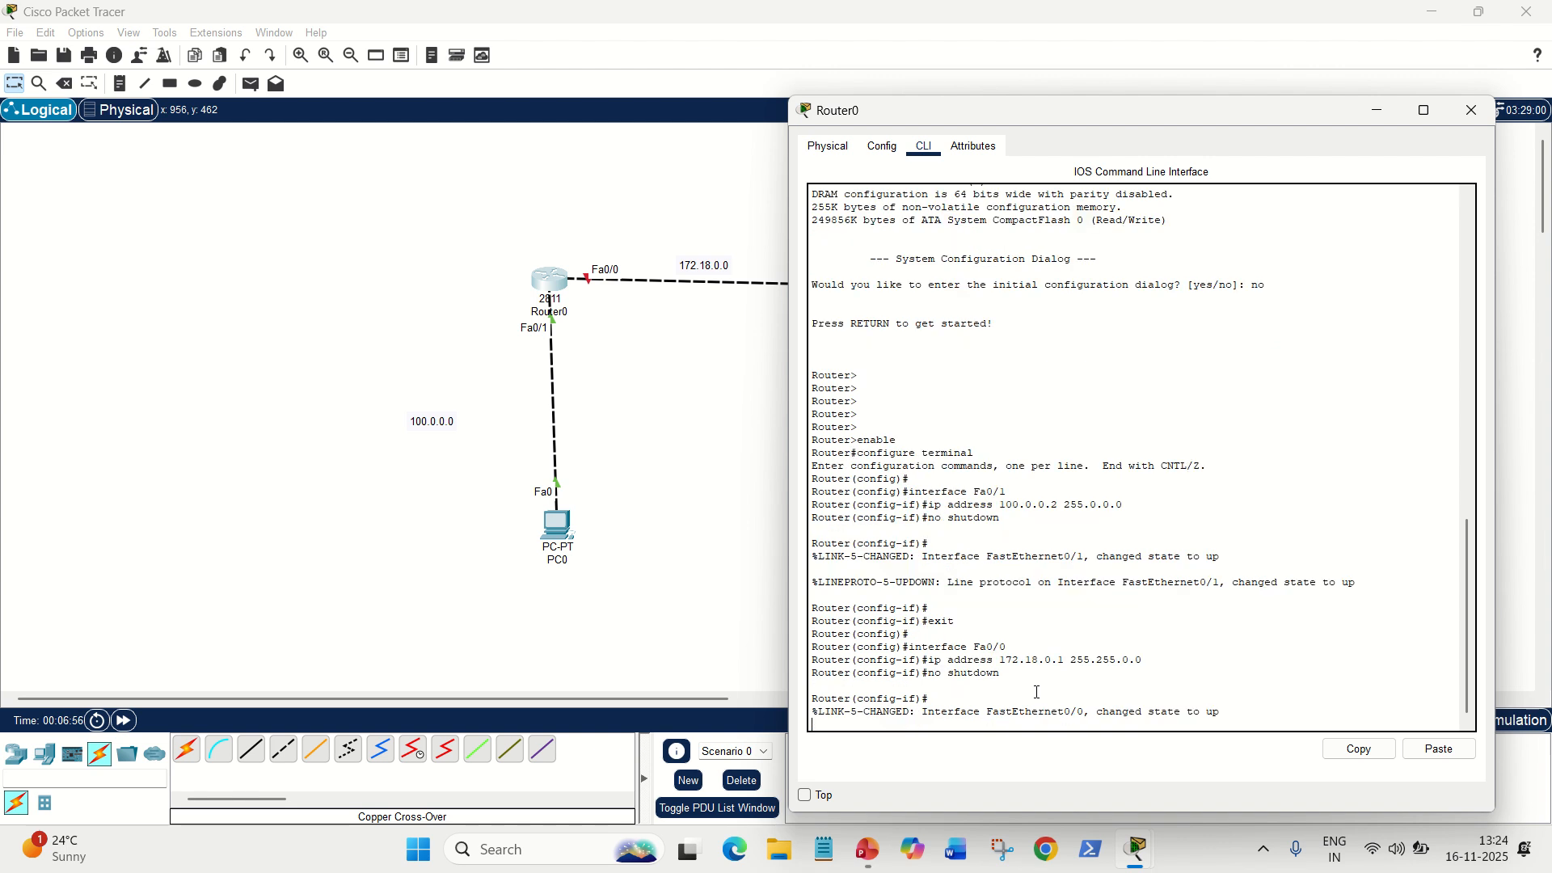
{"action": "type", "text": "exit"}
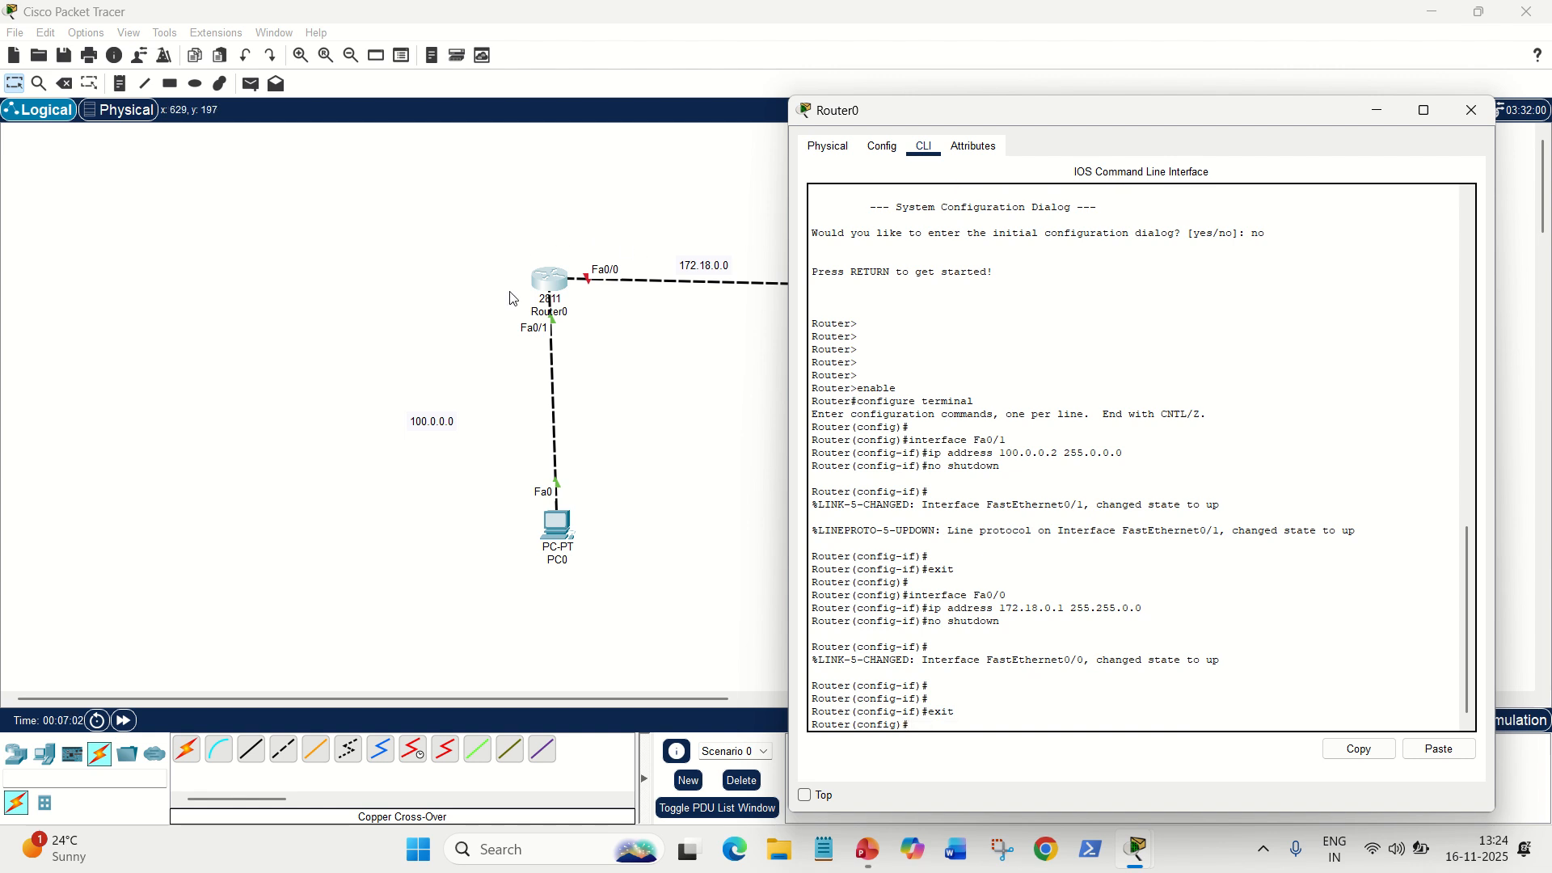
{"action": "mouse_move", "coordinate": [989, 742]}
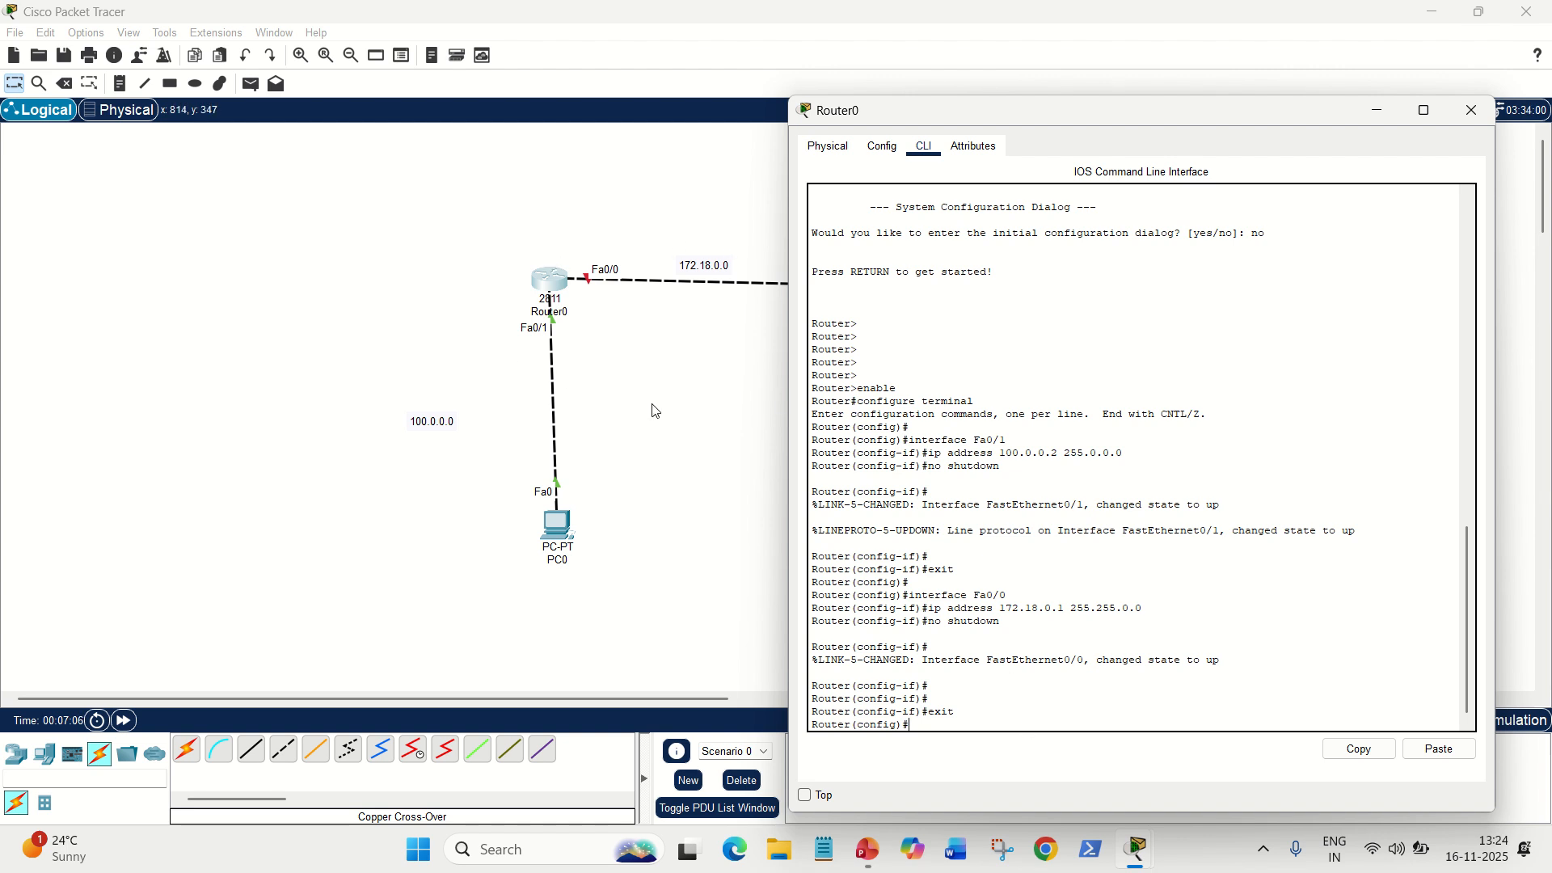
{"action": "mouse_move", "coordinate": [691, 406]}
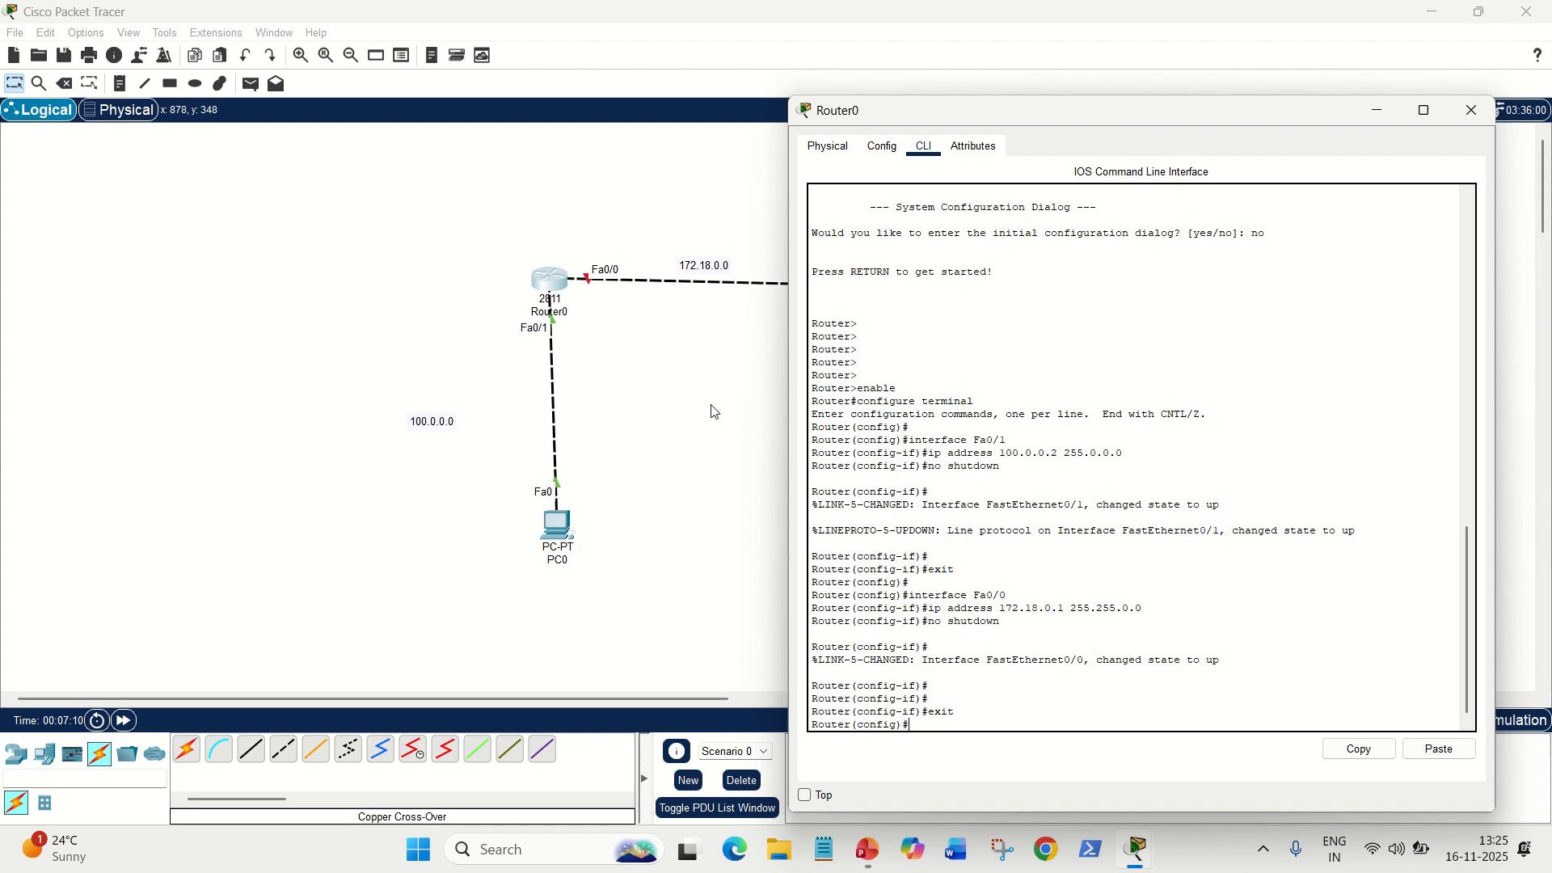
Step: Close Router0's configuration window to return to the full topology view
{"action": "left_click", "coordinate": [1470, 110]}
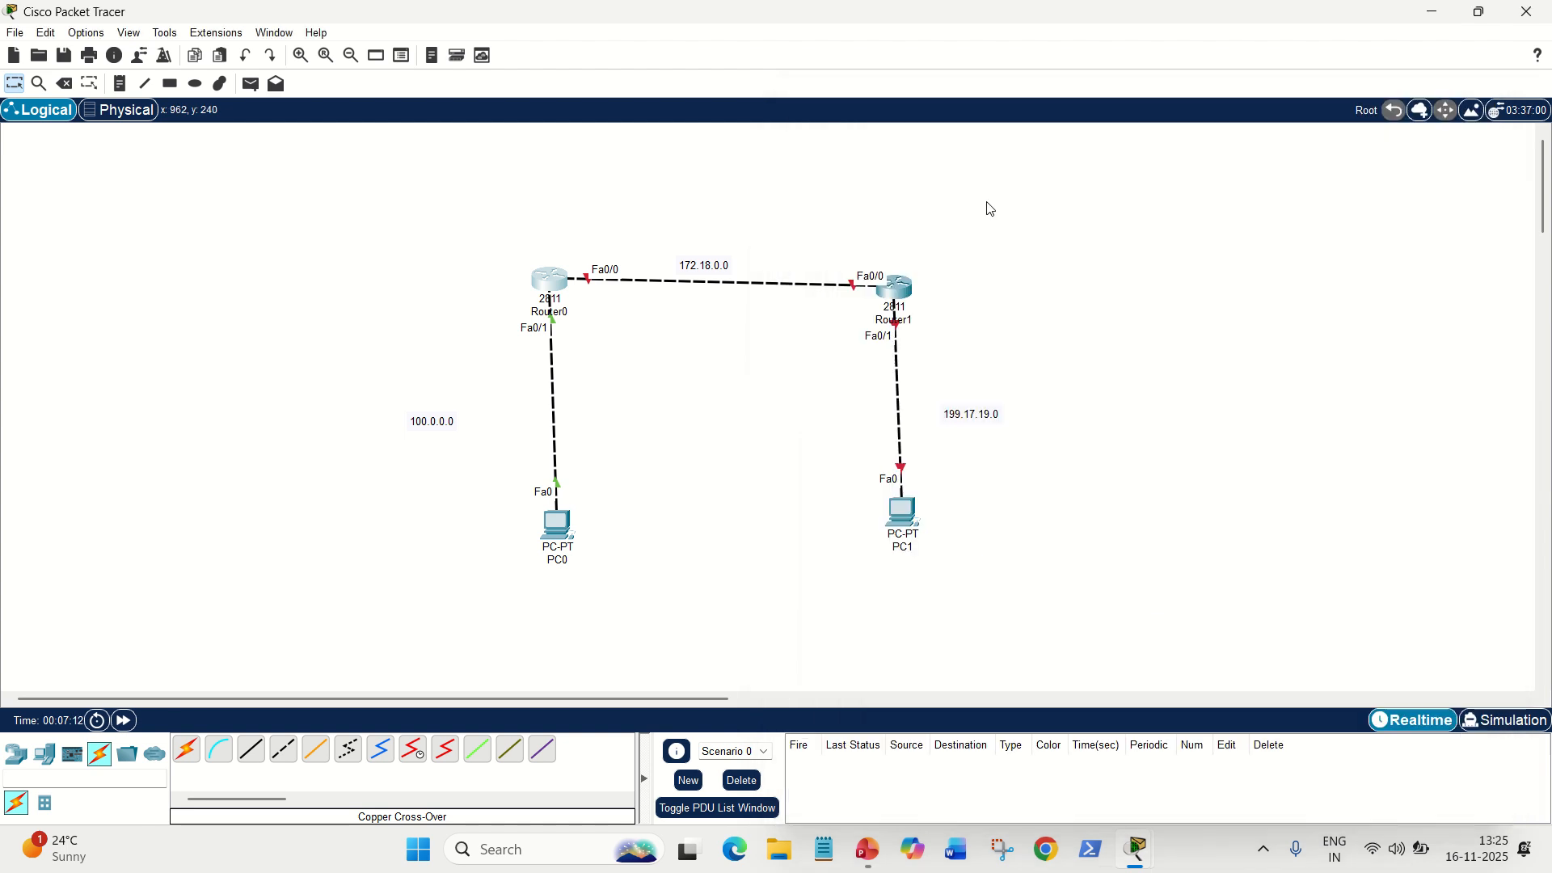
{"action": "mouse_move", "coordinate": [984, 328]}
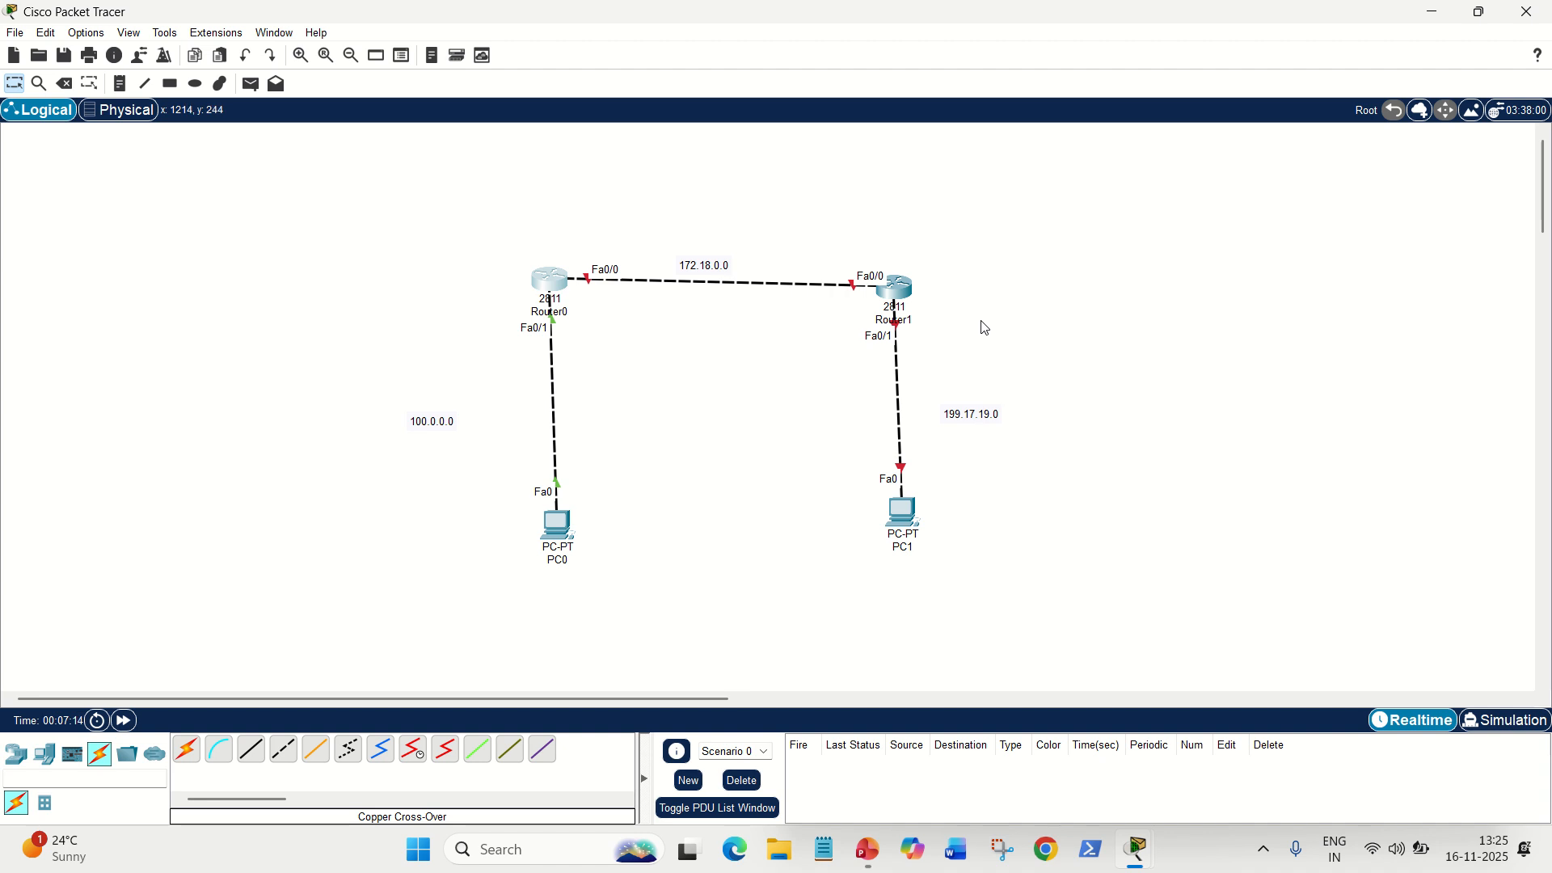
{"action": "mouse_move", "coordinate": [553, 276]}
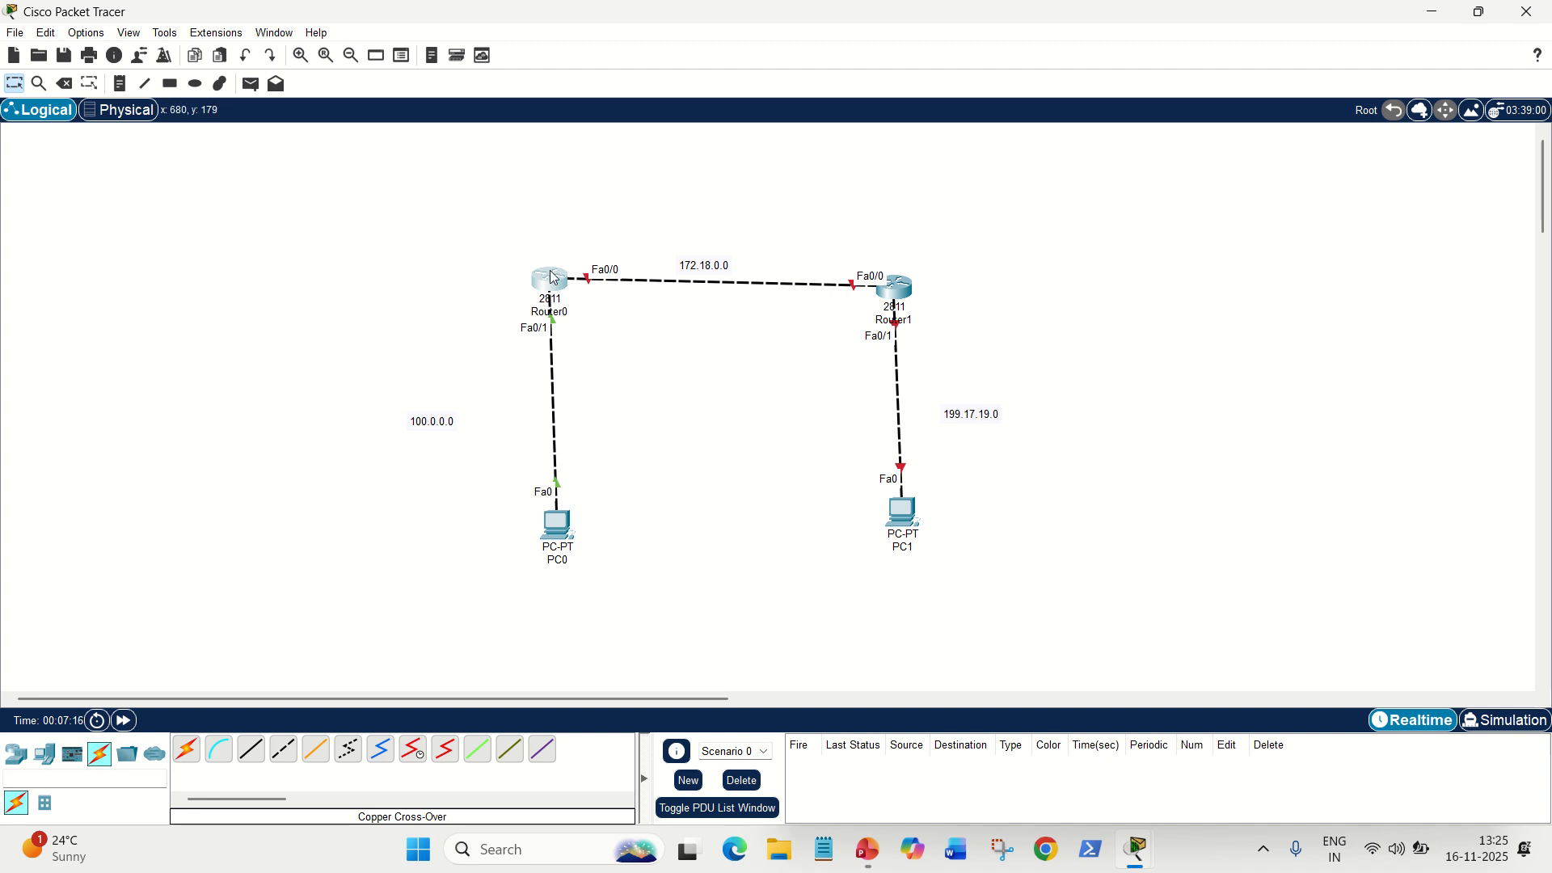
{"action": "mouse_move", "coordinate": [548, 347]}
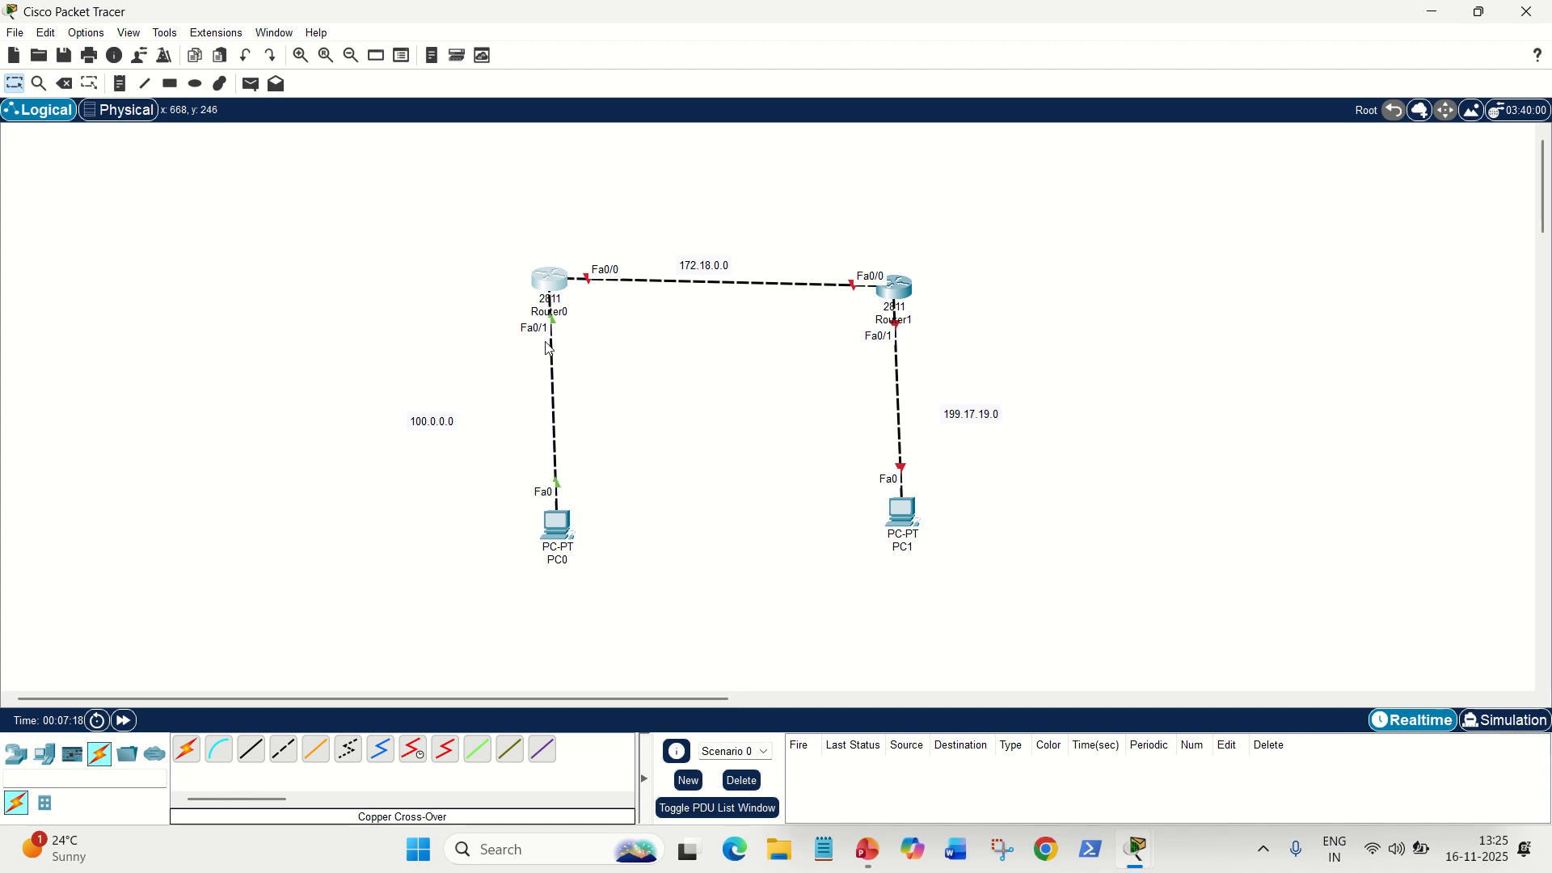
{"action": "mouse_move", "coordinate": [592, 311]}
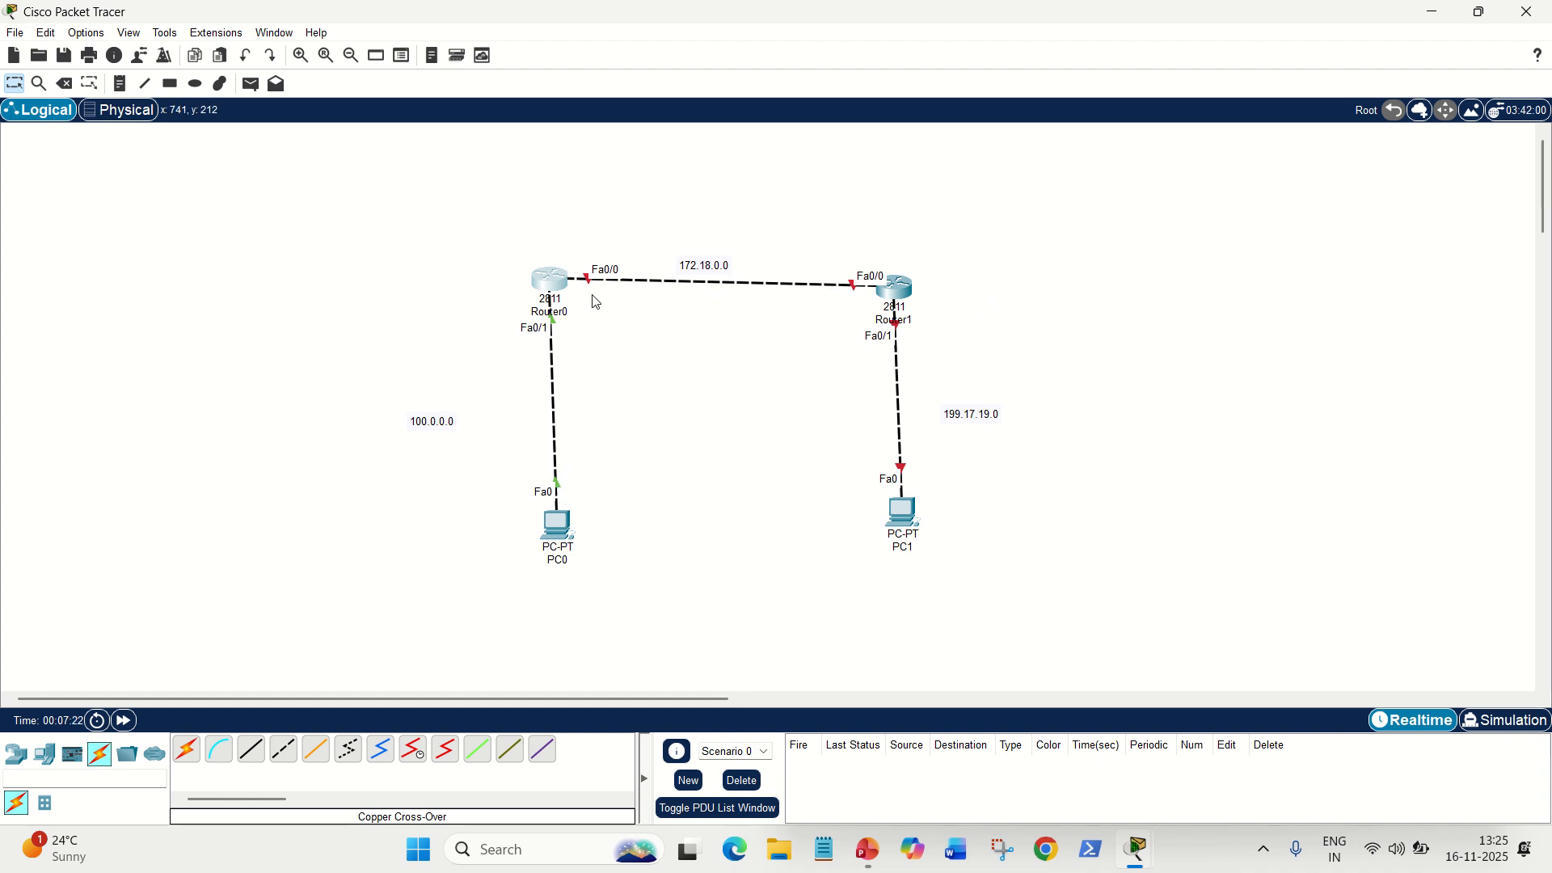
{"action": "mouse_move", "coordinate": [901, 443]}
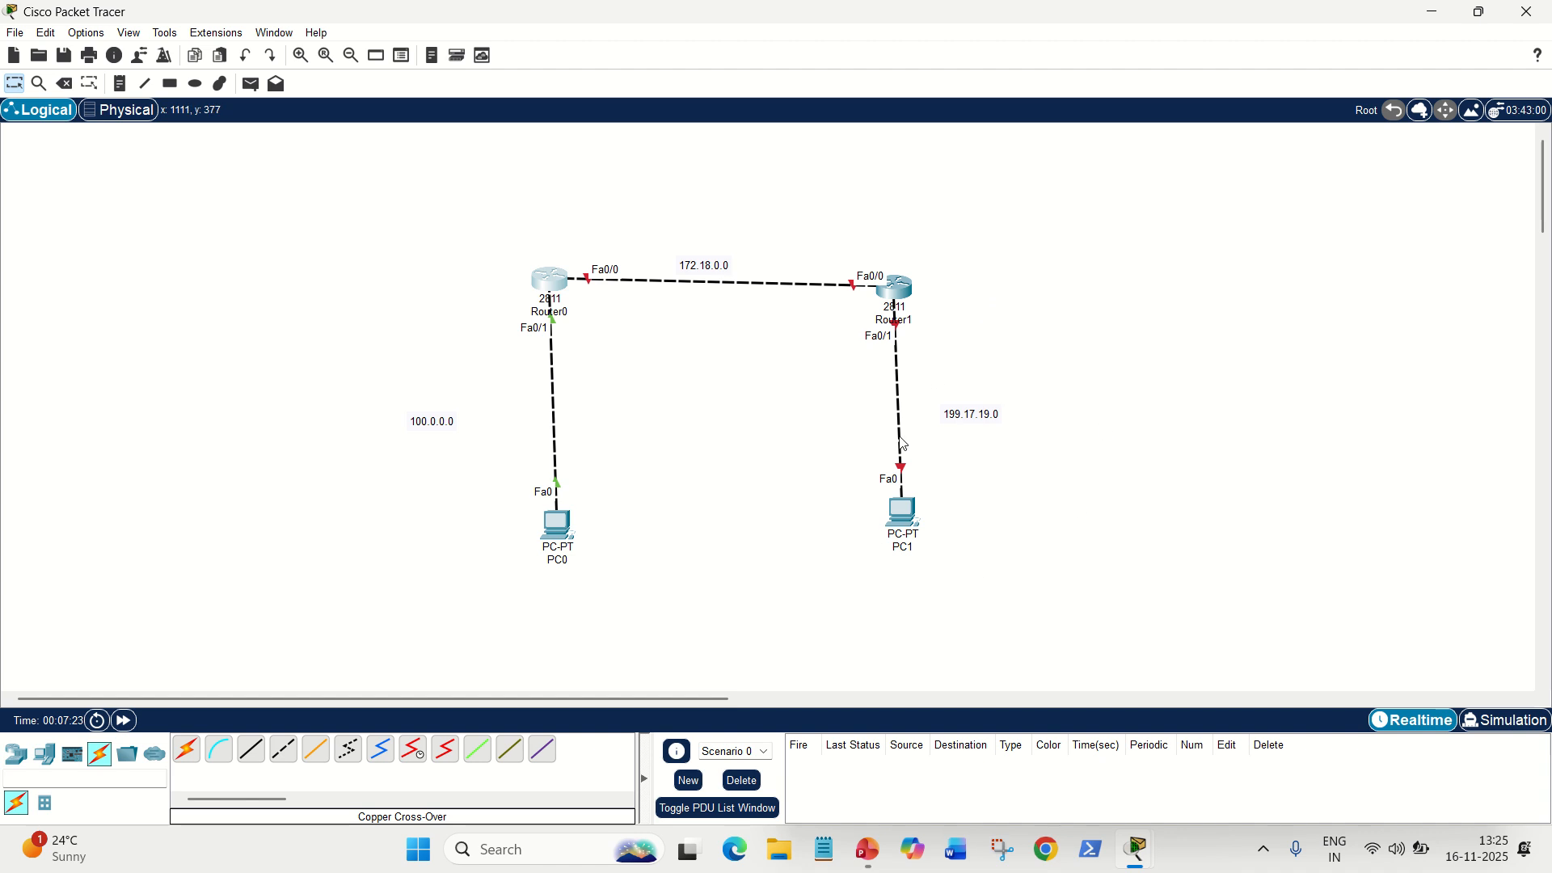
{"action": "mouse_move", "coordinate": [955, 377]}
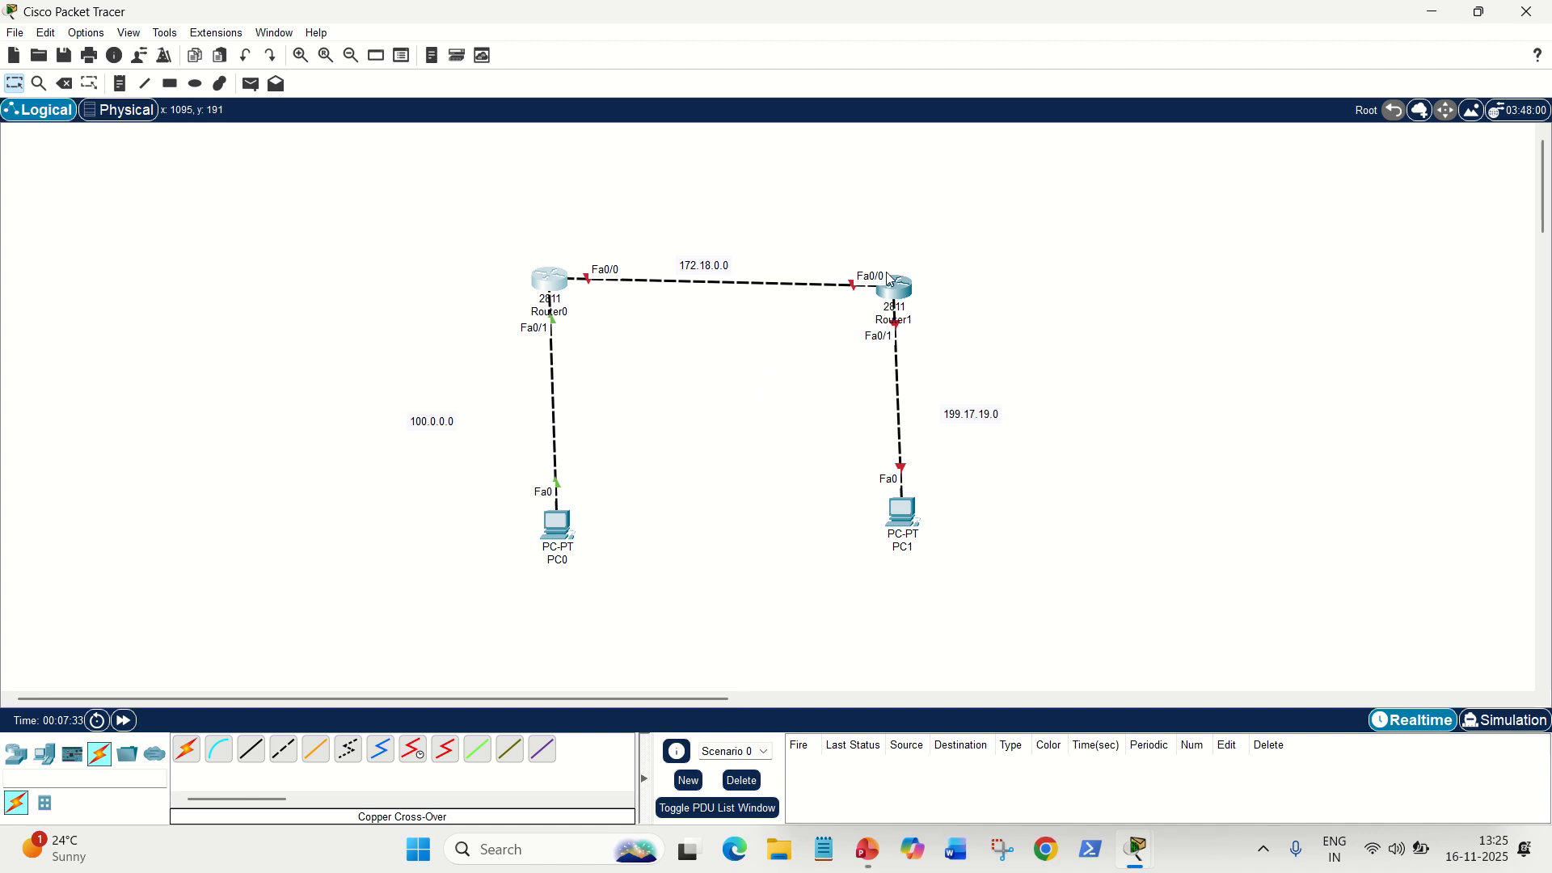
{"action": "mouse_move", "coordinate": [1135, 849]}
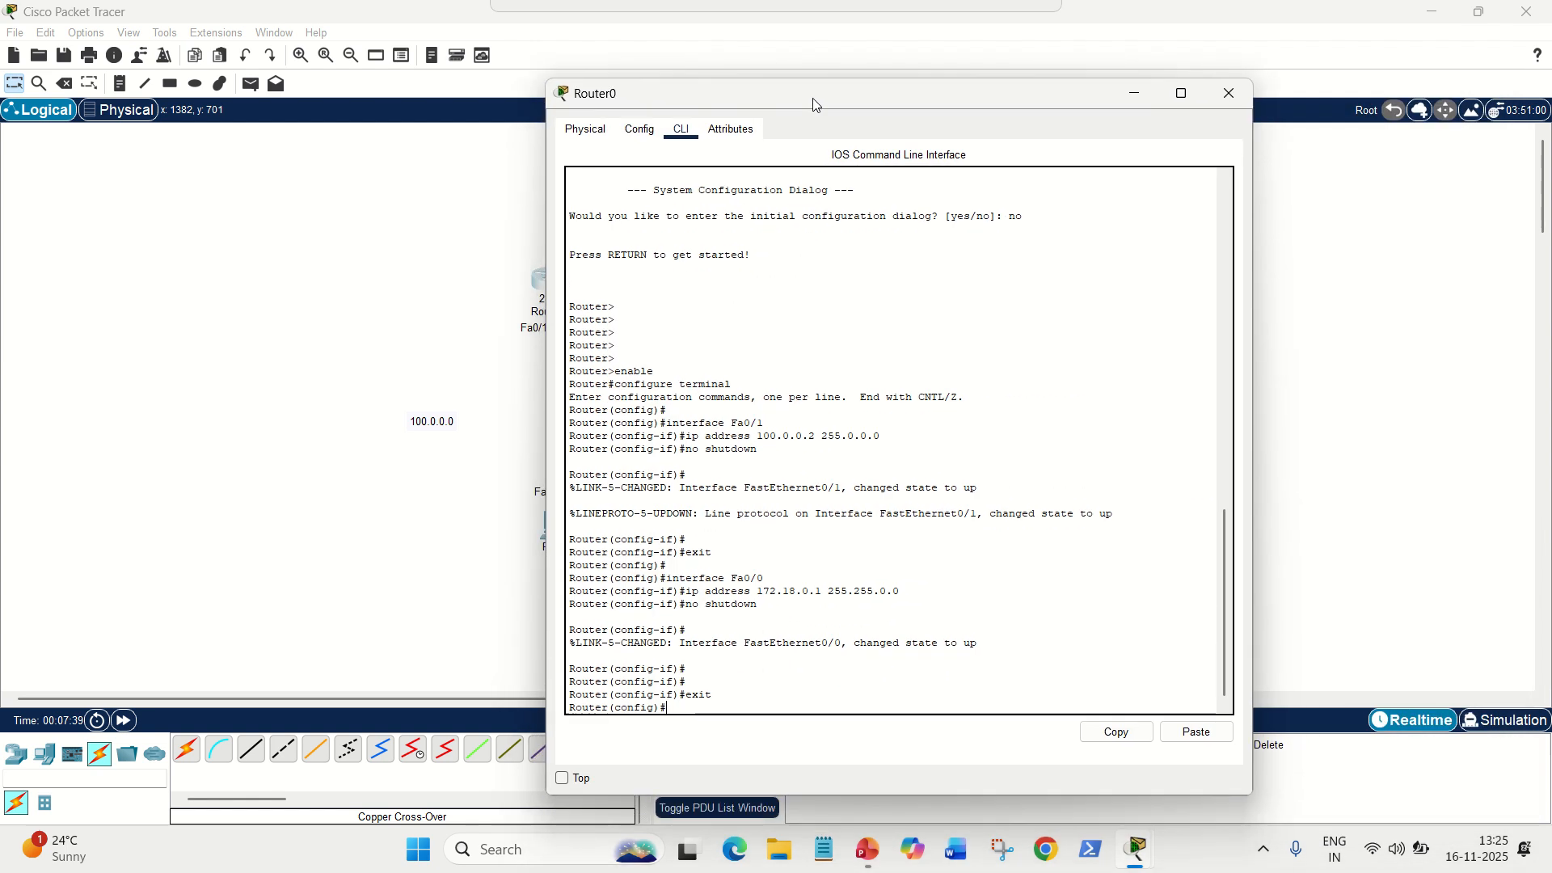
Step: Add Router0's static route 'ip route 199.17.19.0 255.255.255.0 172.18.0.2', keeping Router1 and PC1 visible
{"action": "type", "text": "ip"}
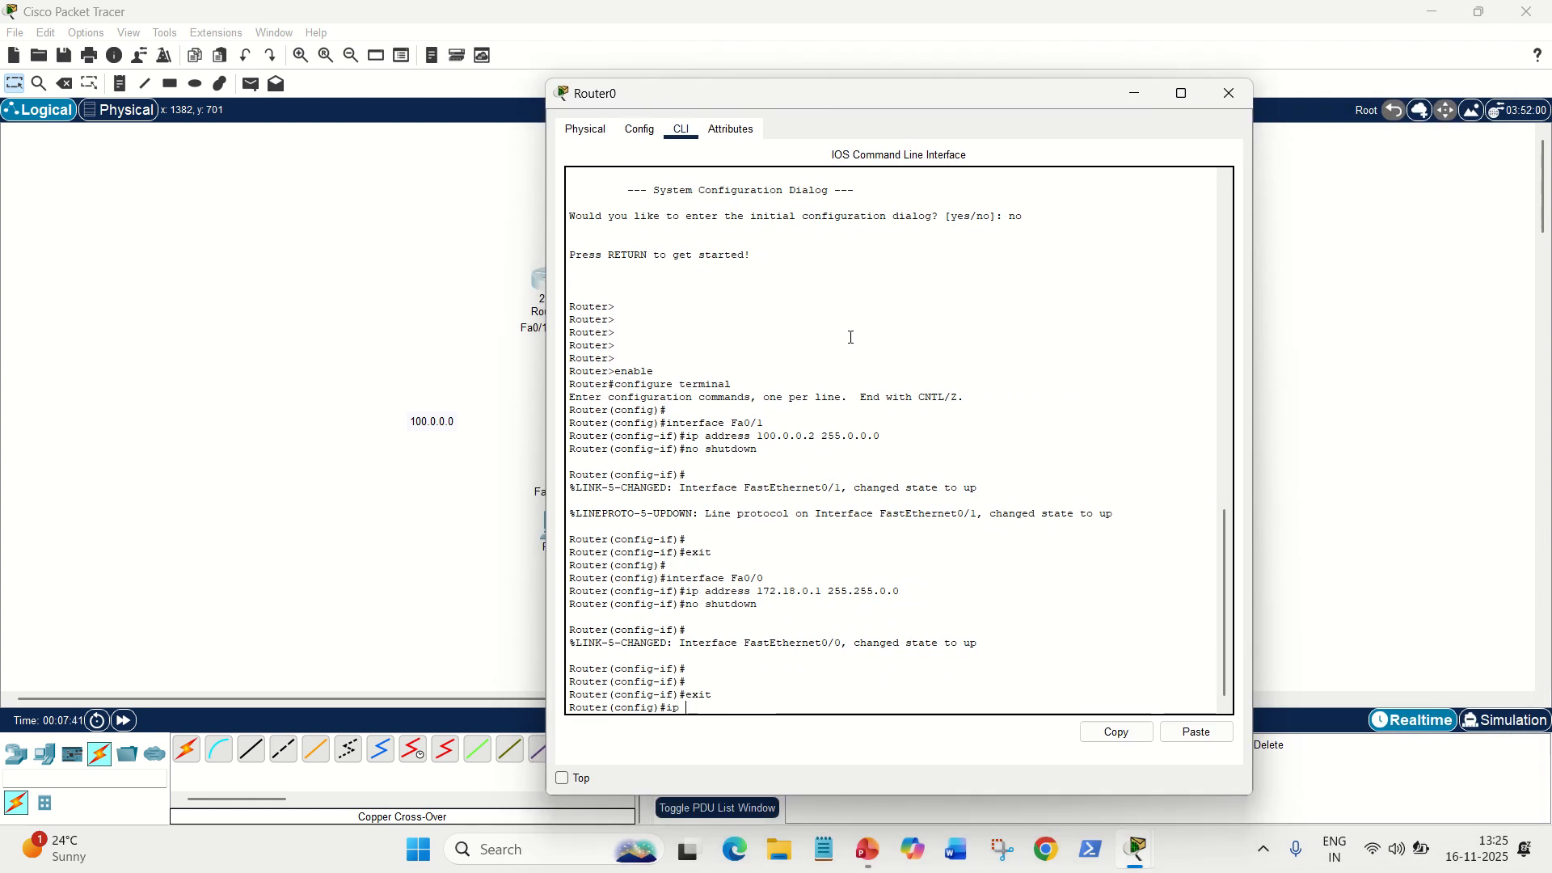
{"action": "type", "text": "rout"}
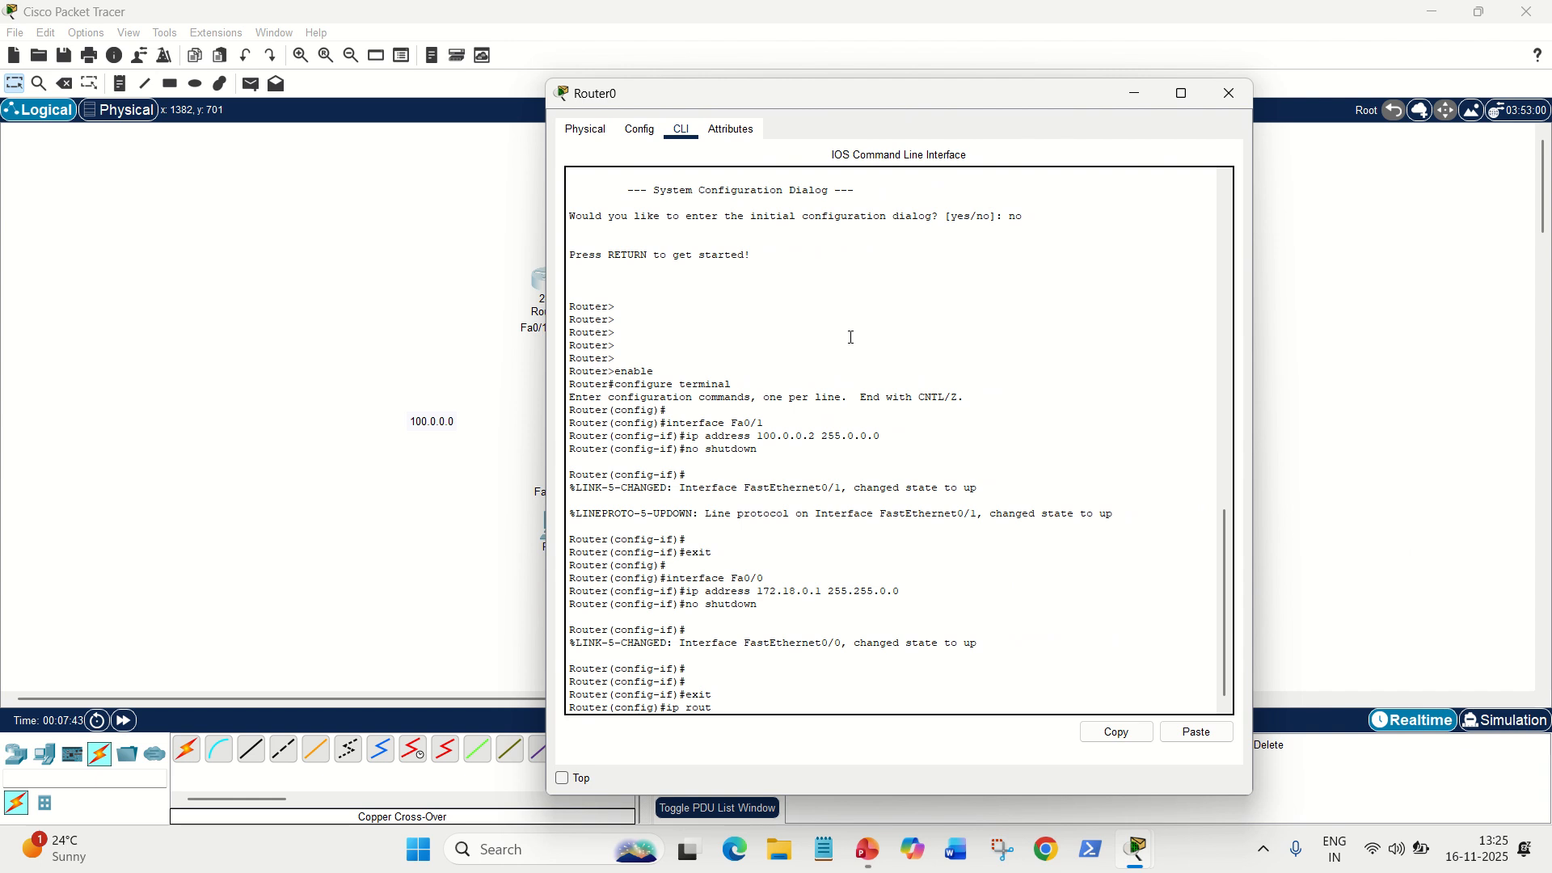
{"action": "left_click_drag", "start_coordinate": [897, 92], "coordinate": [632, 86]}
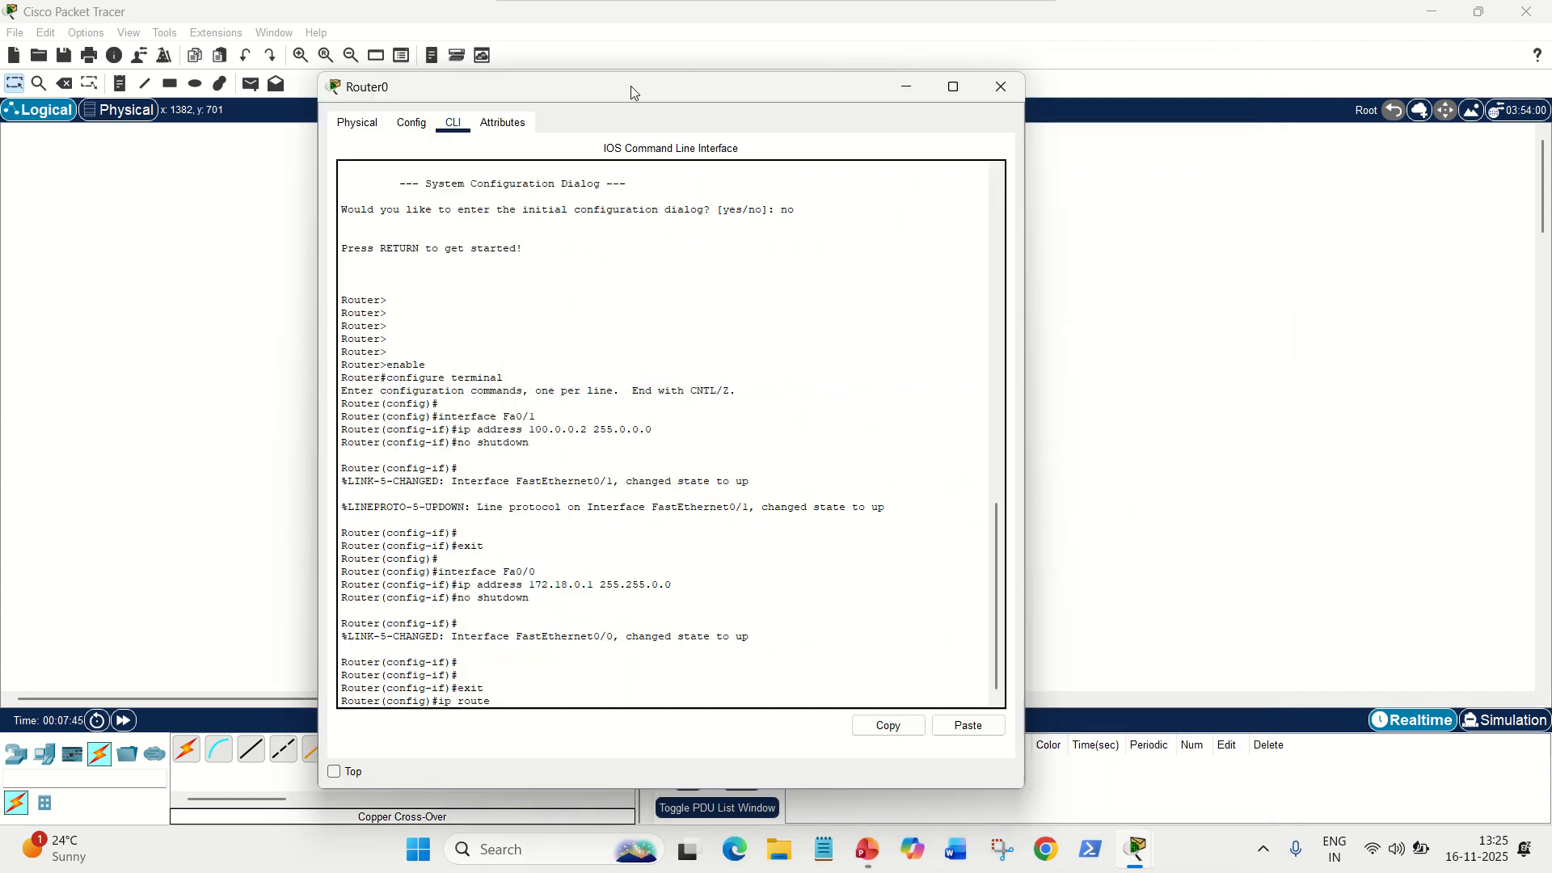
{"action": "left_click_drag", "start_coordinate": [634, 88], "coordinate": [500, 88]}
{"action": "type", "text": " 199.1"}
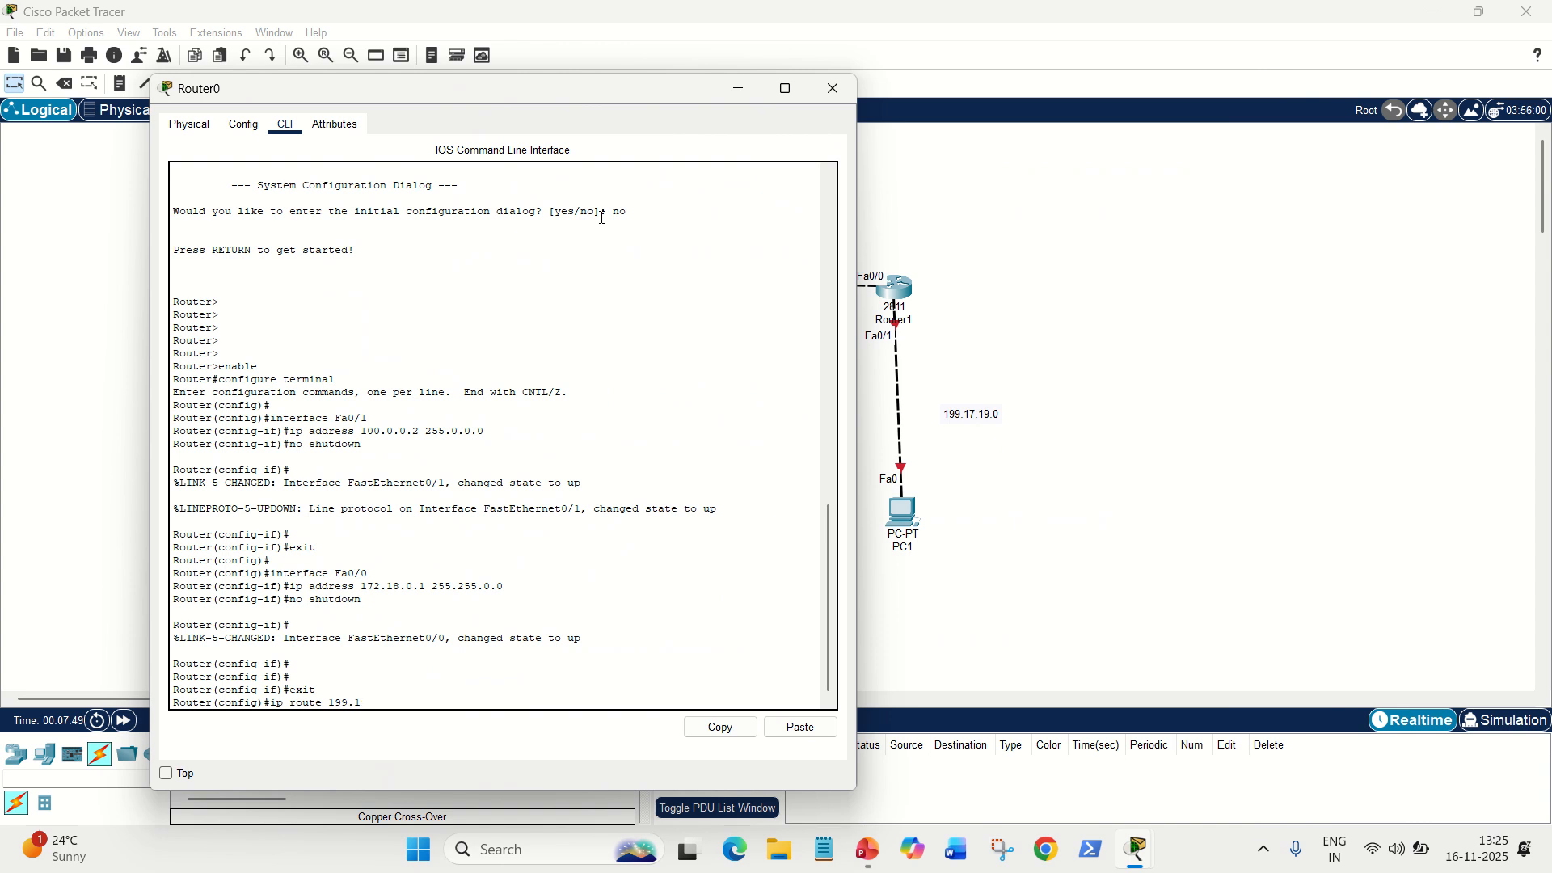
{"action": "type", "text": "7.19.0 2"}
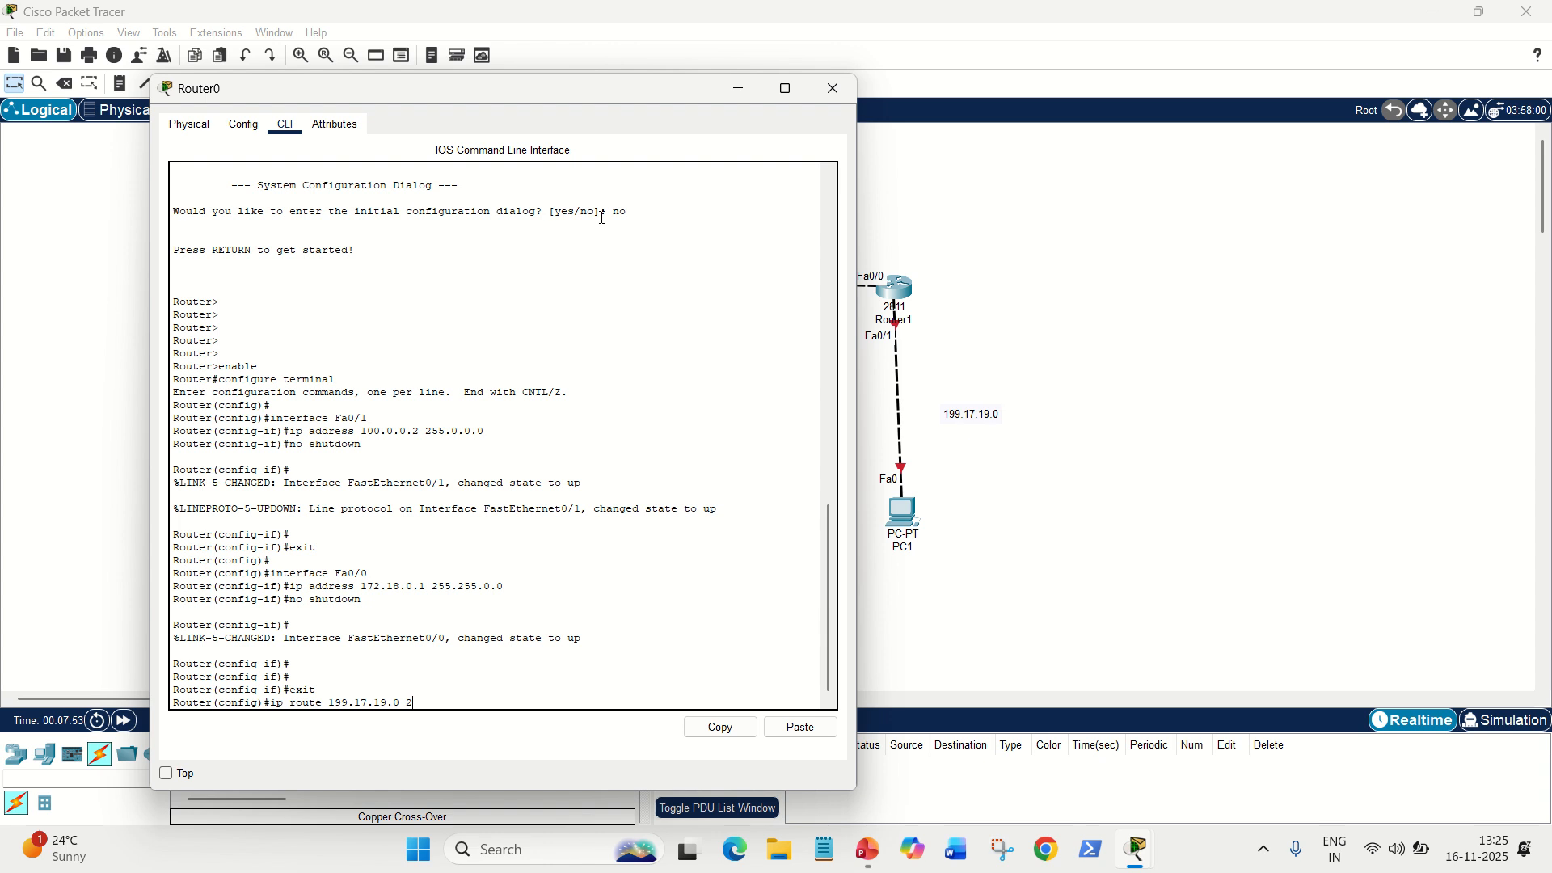
{"action": "type", "text": "55.255"}
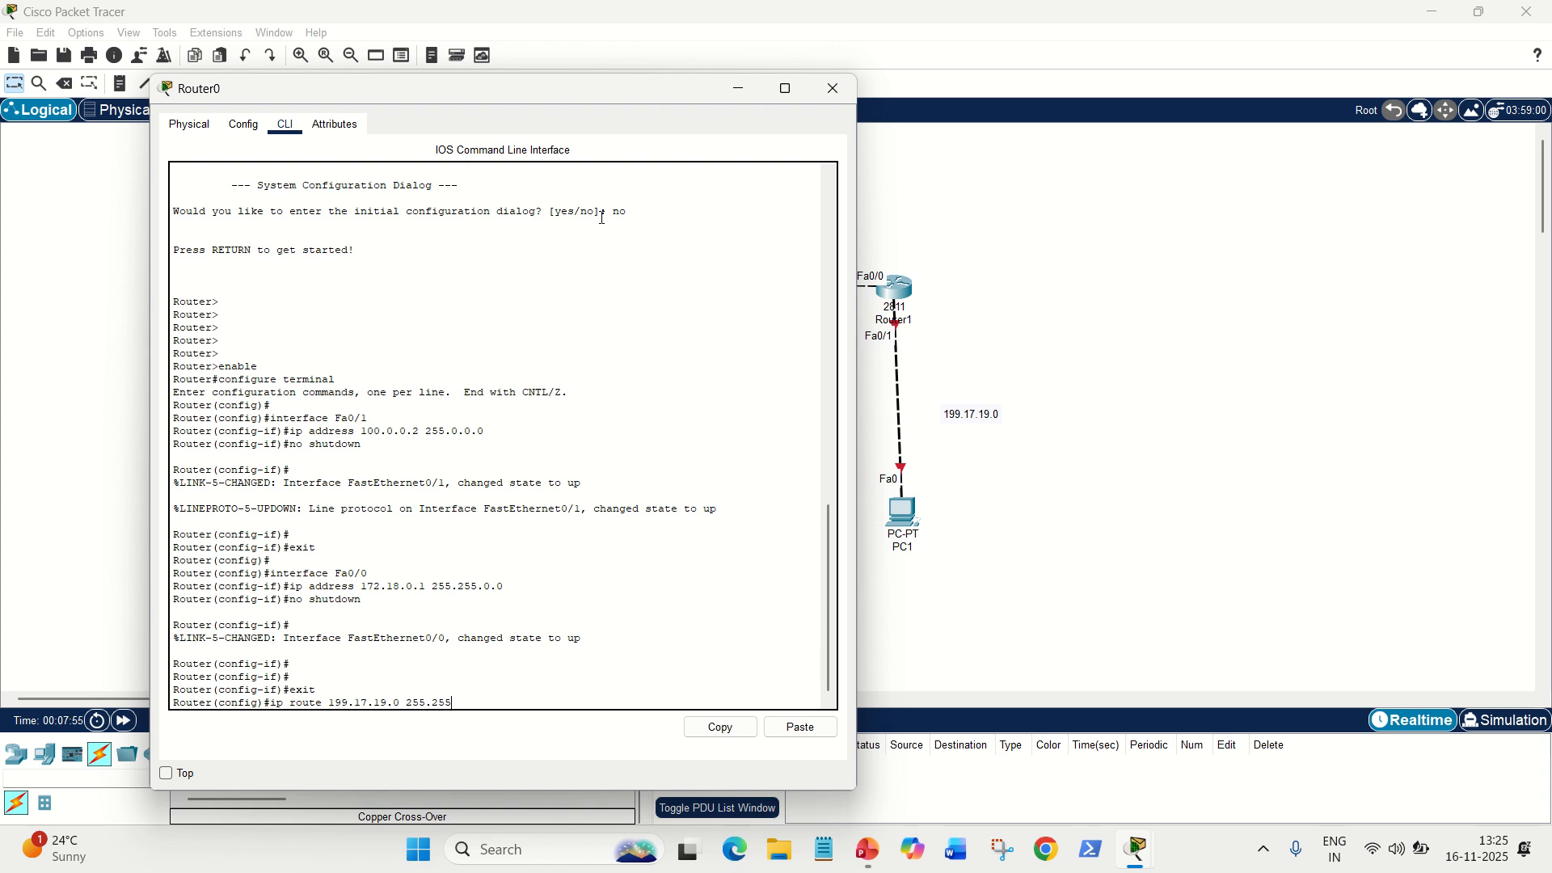
{"action": "type", "text": ".255"}
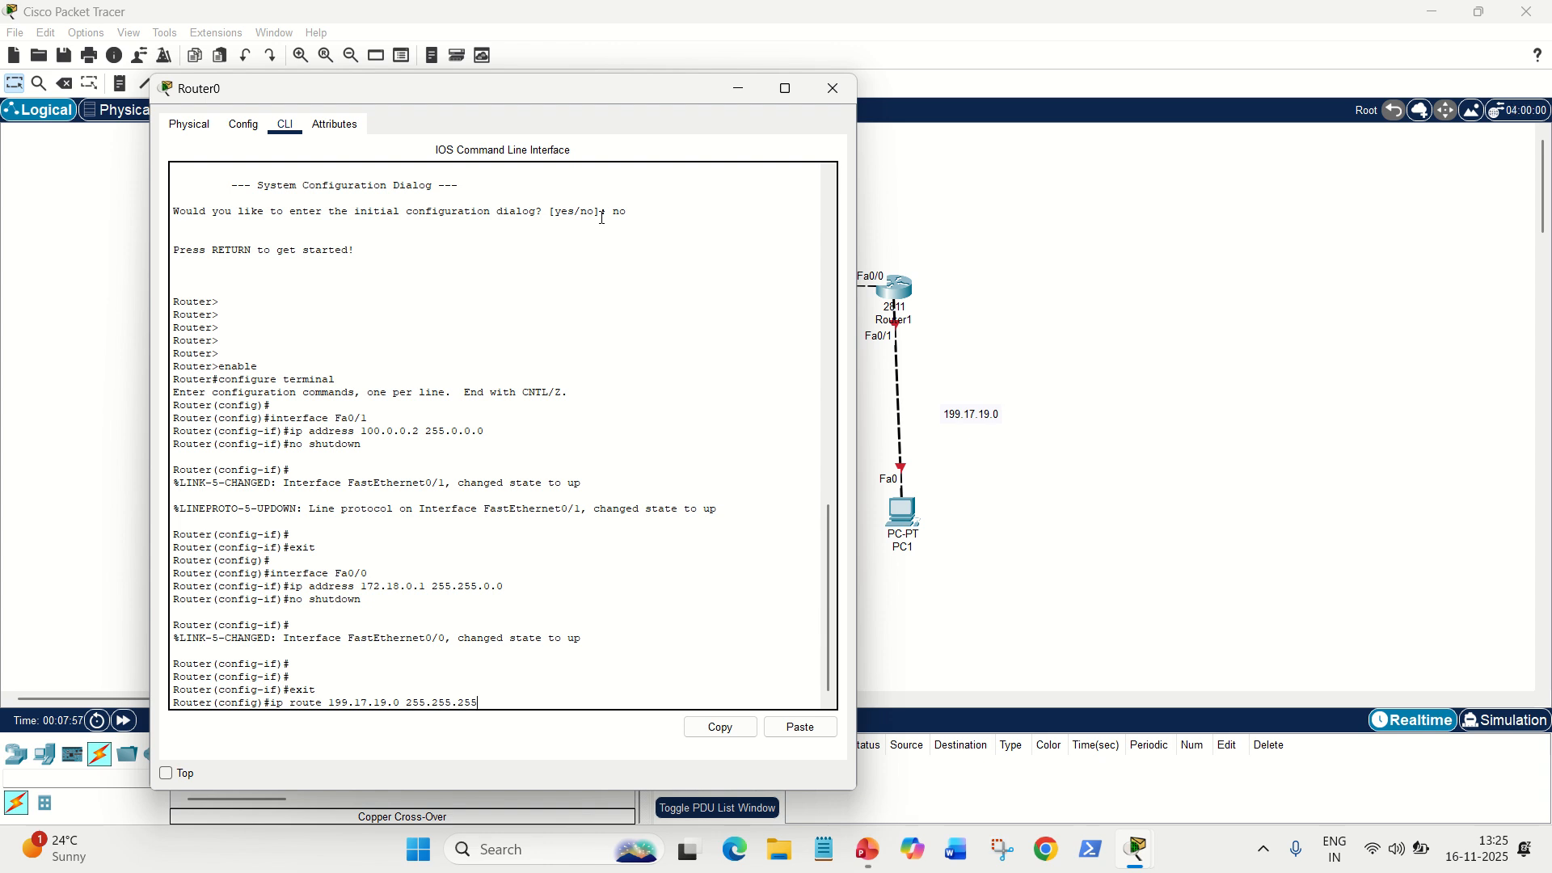
{"action": "type", "text": ".0"}
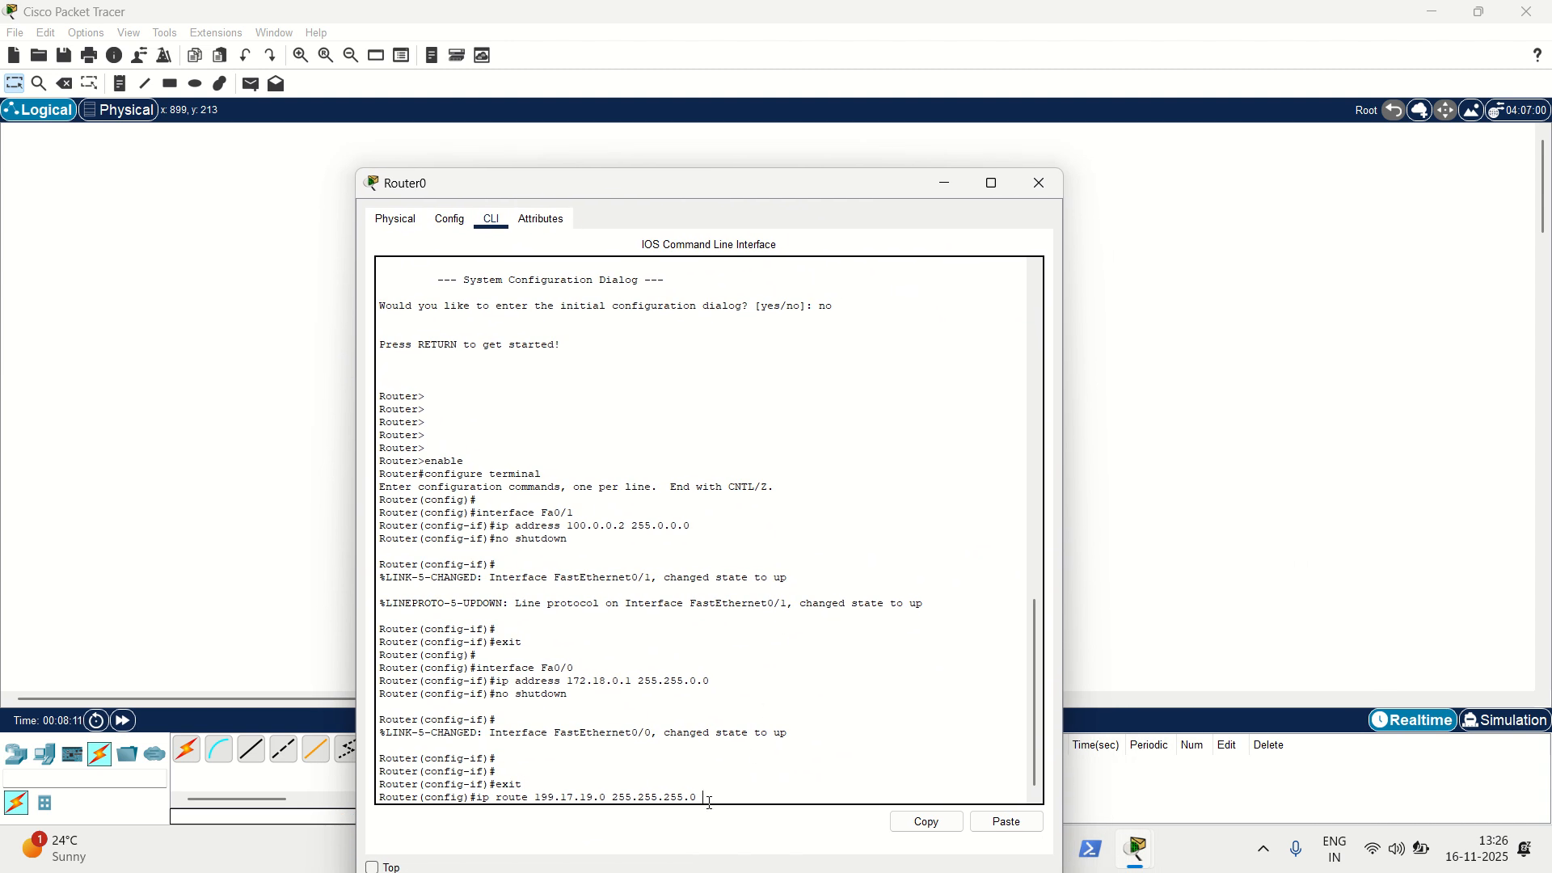
{"action": "type", "text": "172.18.0.2"}
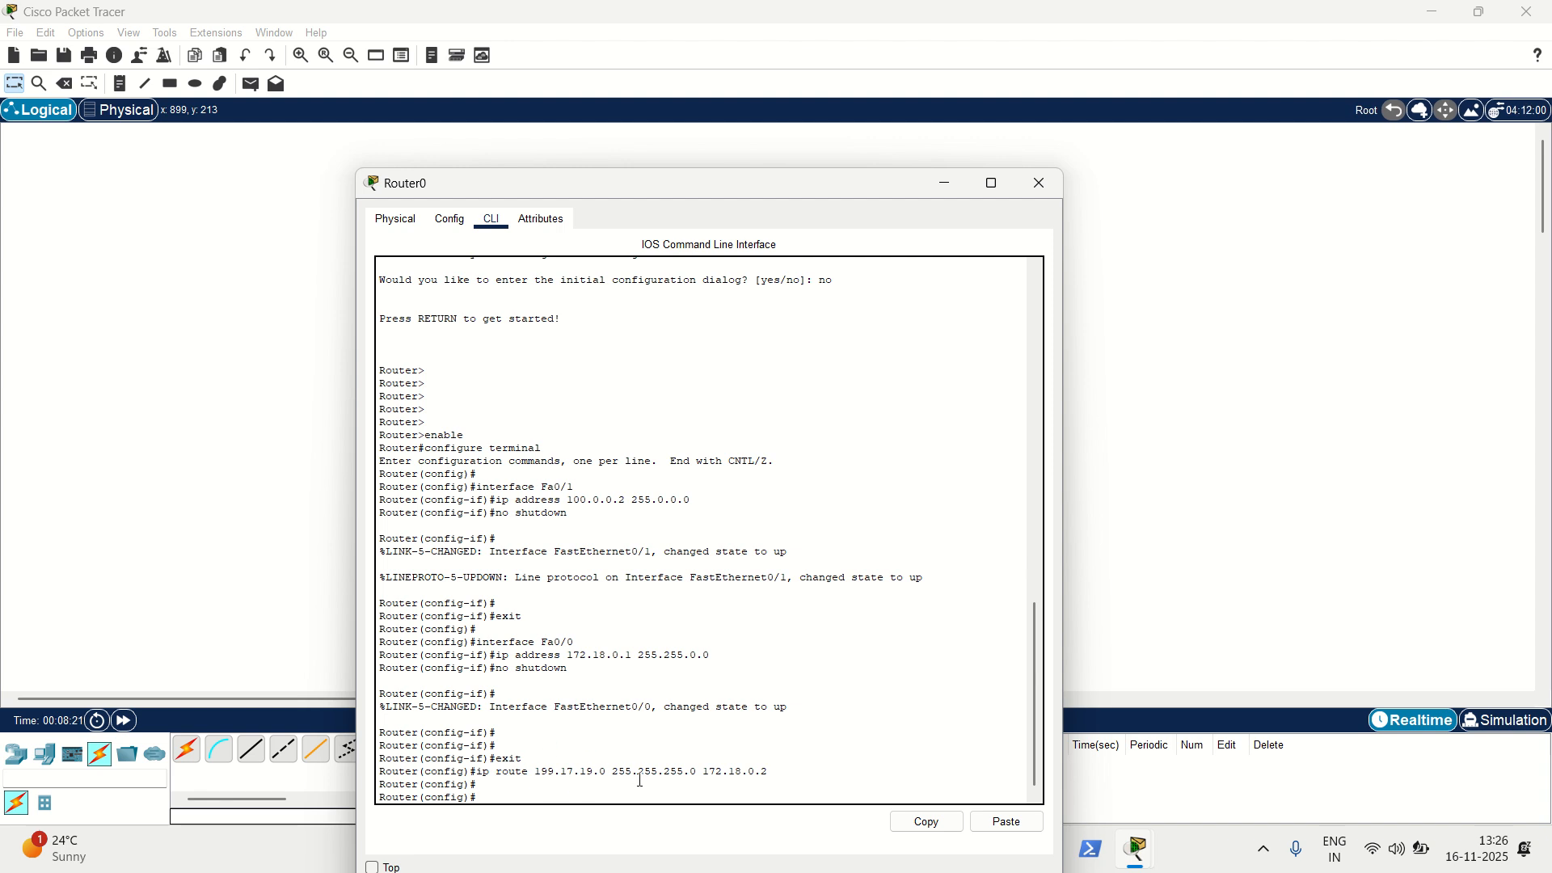
{"action": "mouse_move", "coordinate": [729, 748]}
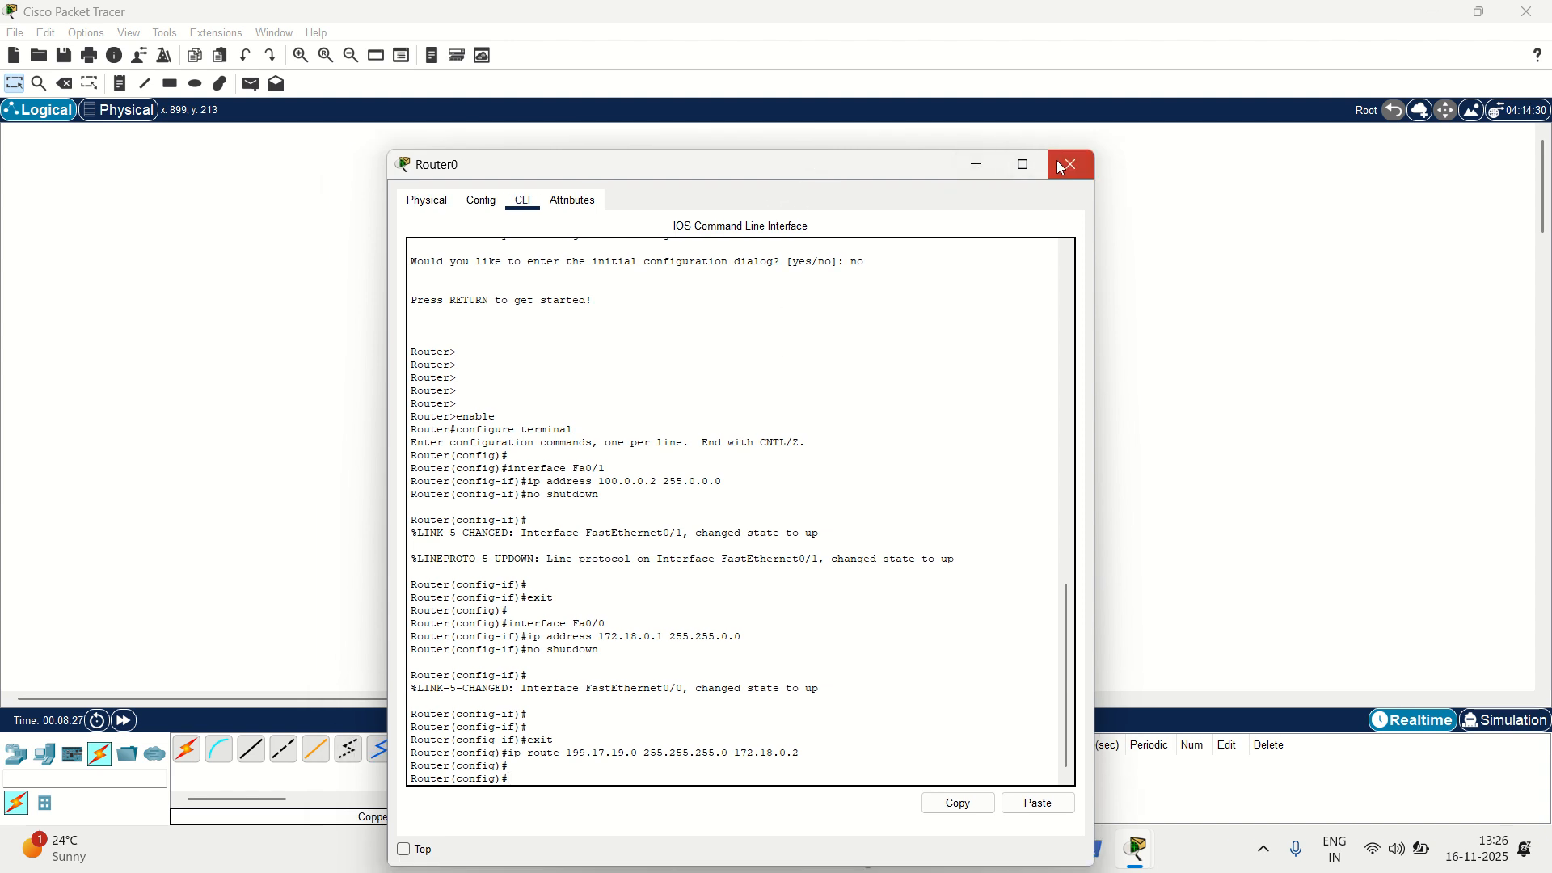
Step: Leave Router0's session and bring Router1's CLI to privileged mode, declining the setup dialog
{"action": "left_click", "coordinate": [1069, 165]}
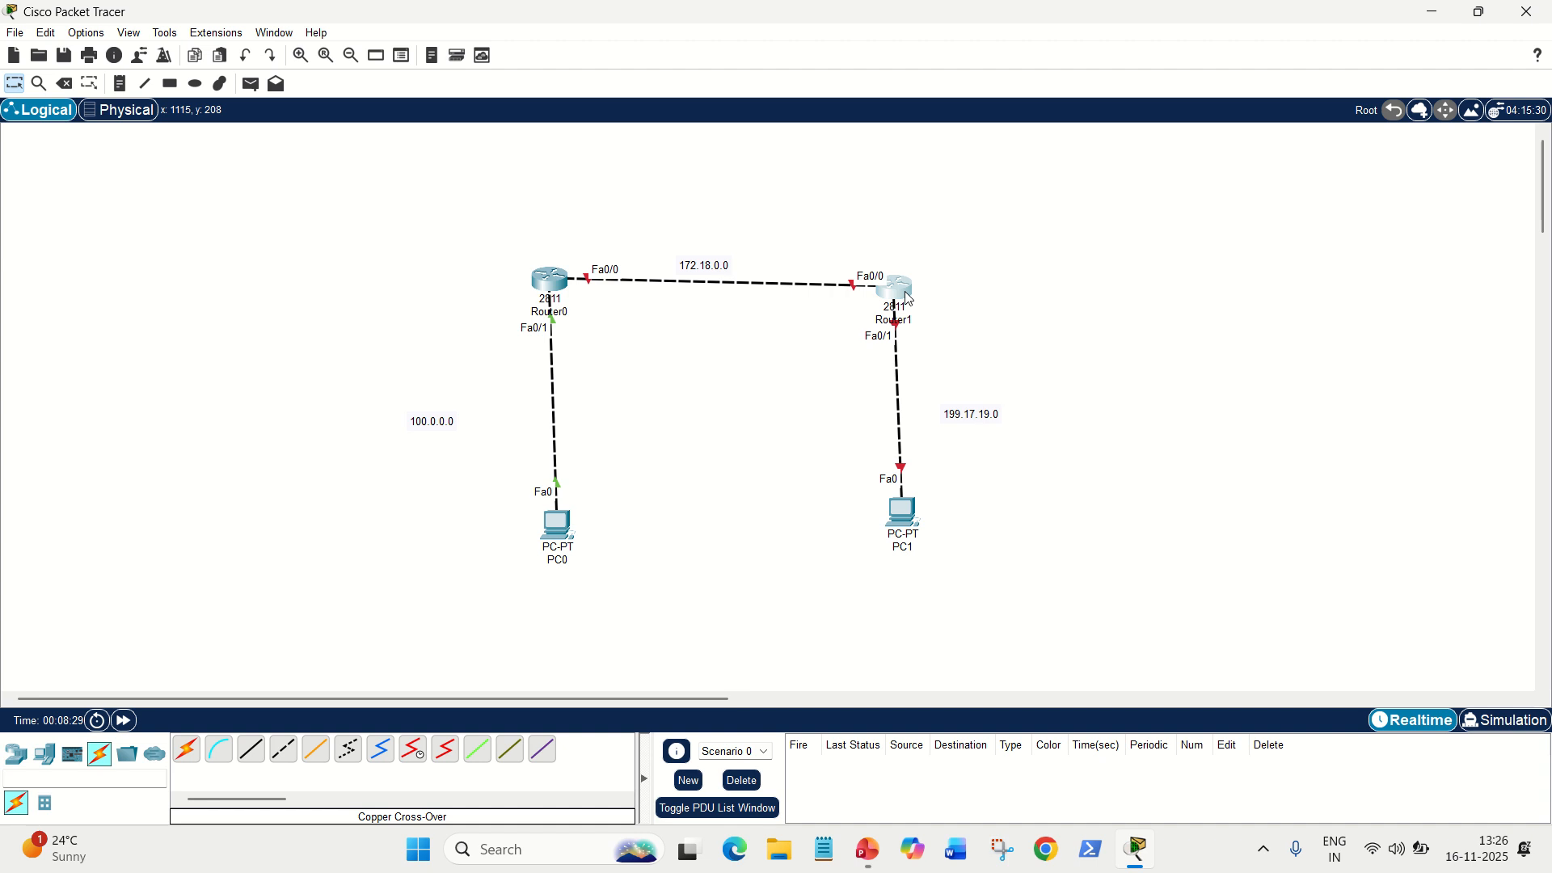
{"action": "left_click", "coordinate": [889, 293]}
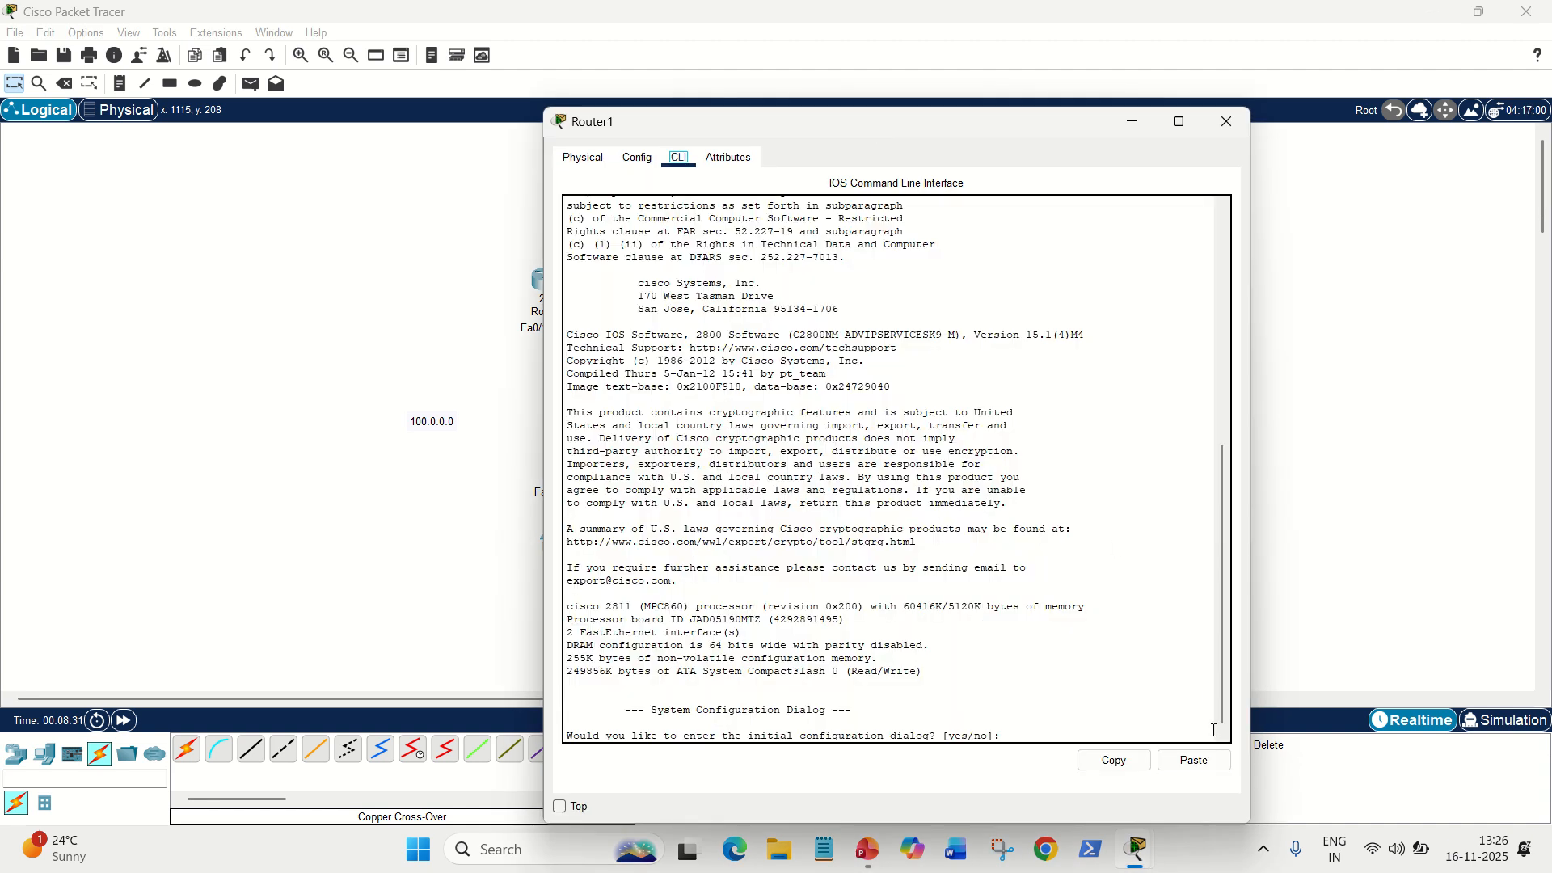
{"action": "type", "text": "no"}
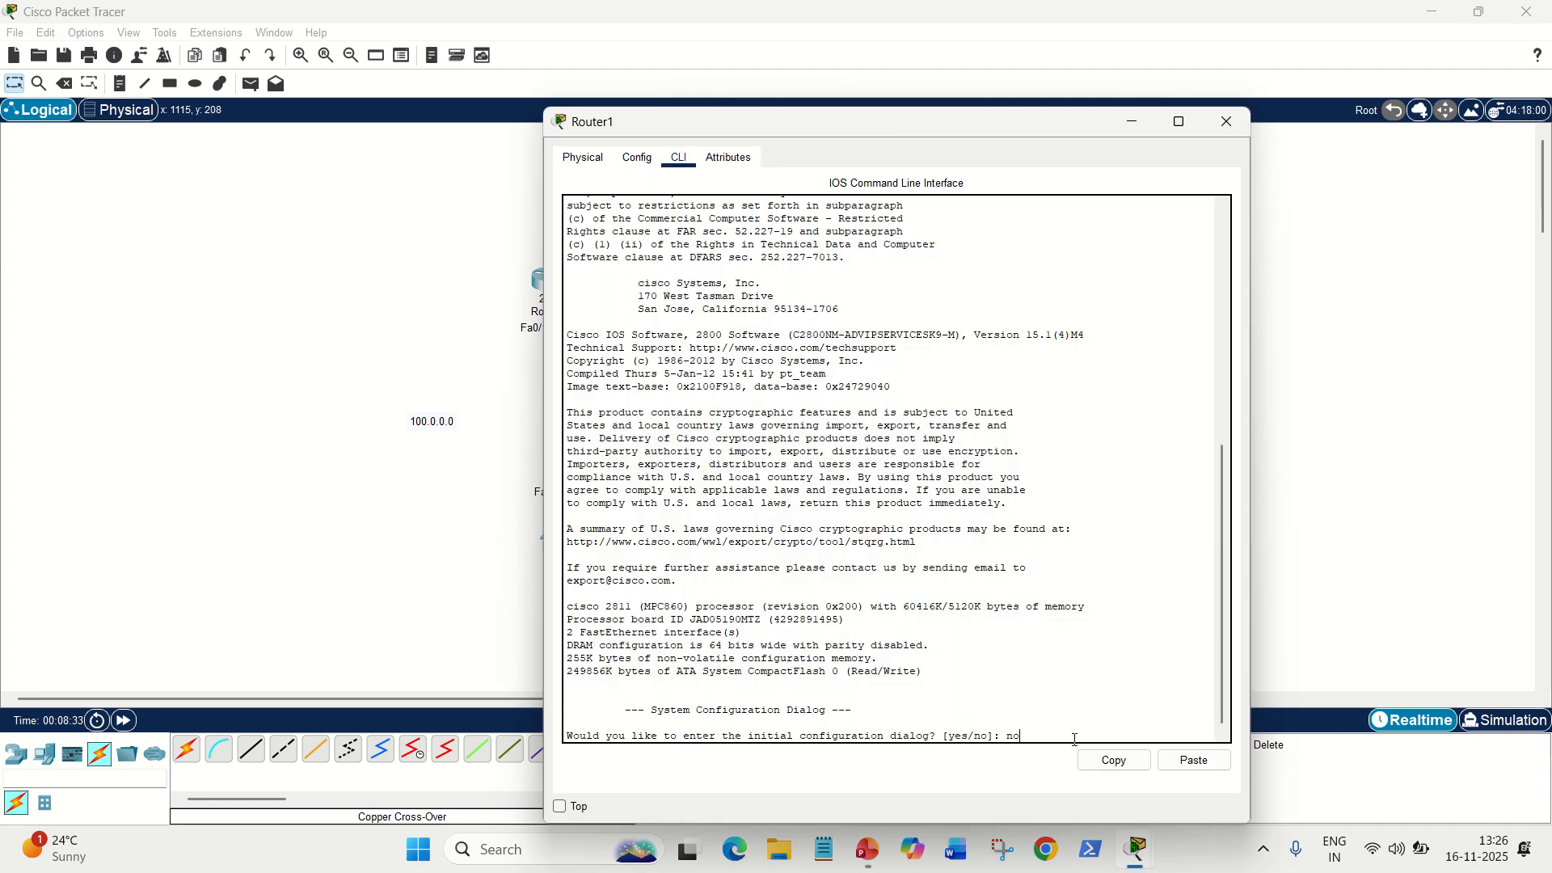
{"action": "type", "text": "enab"}
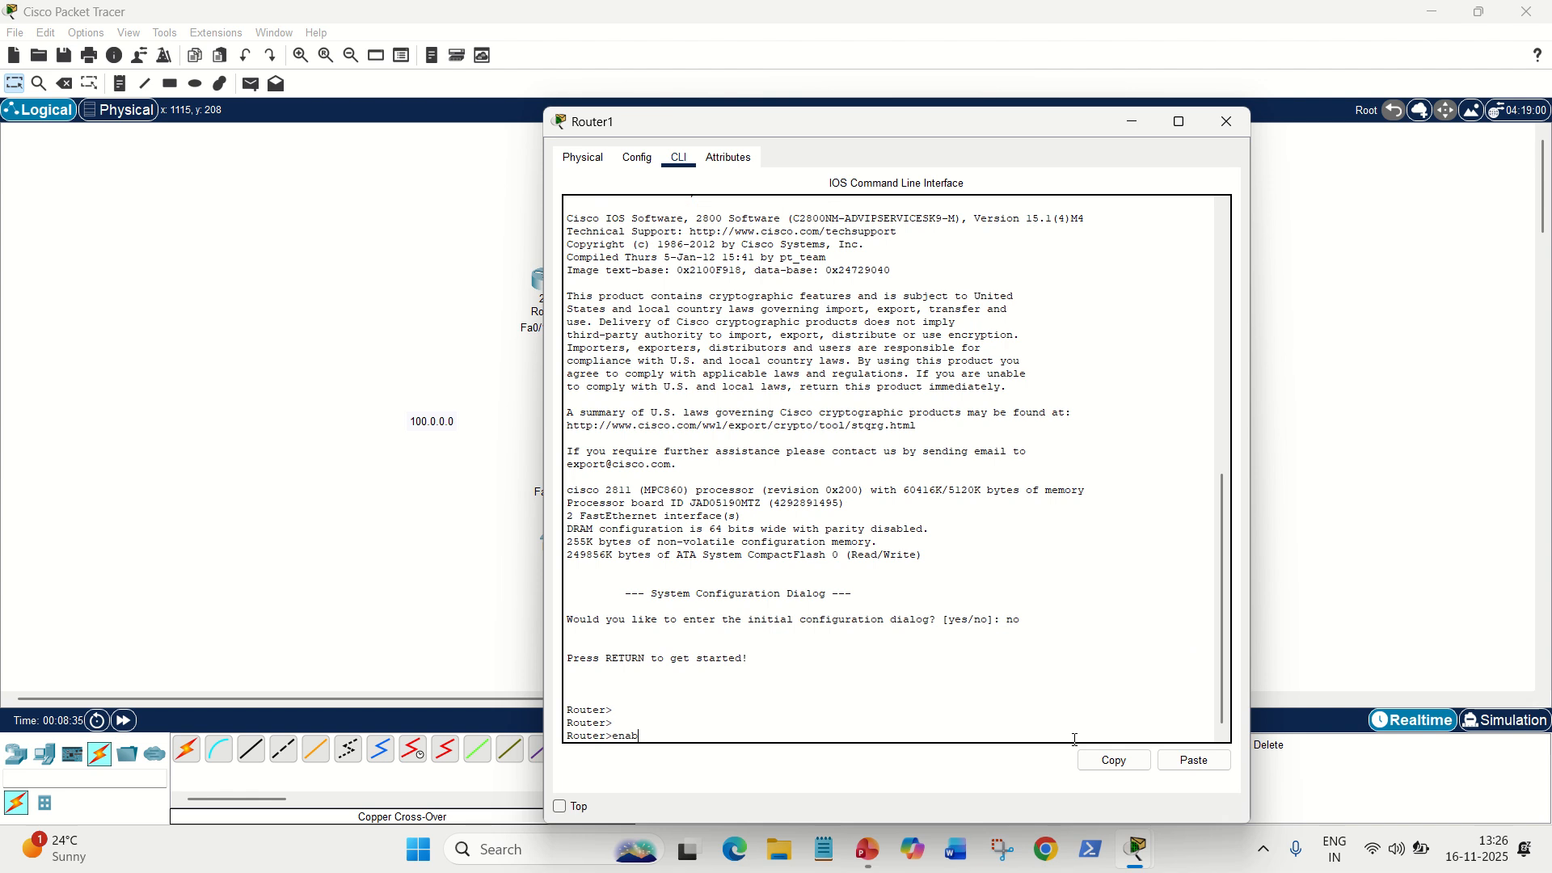
{"action": "type", "text": "le"}
{"action": "type", "text": "configure terminal"}
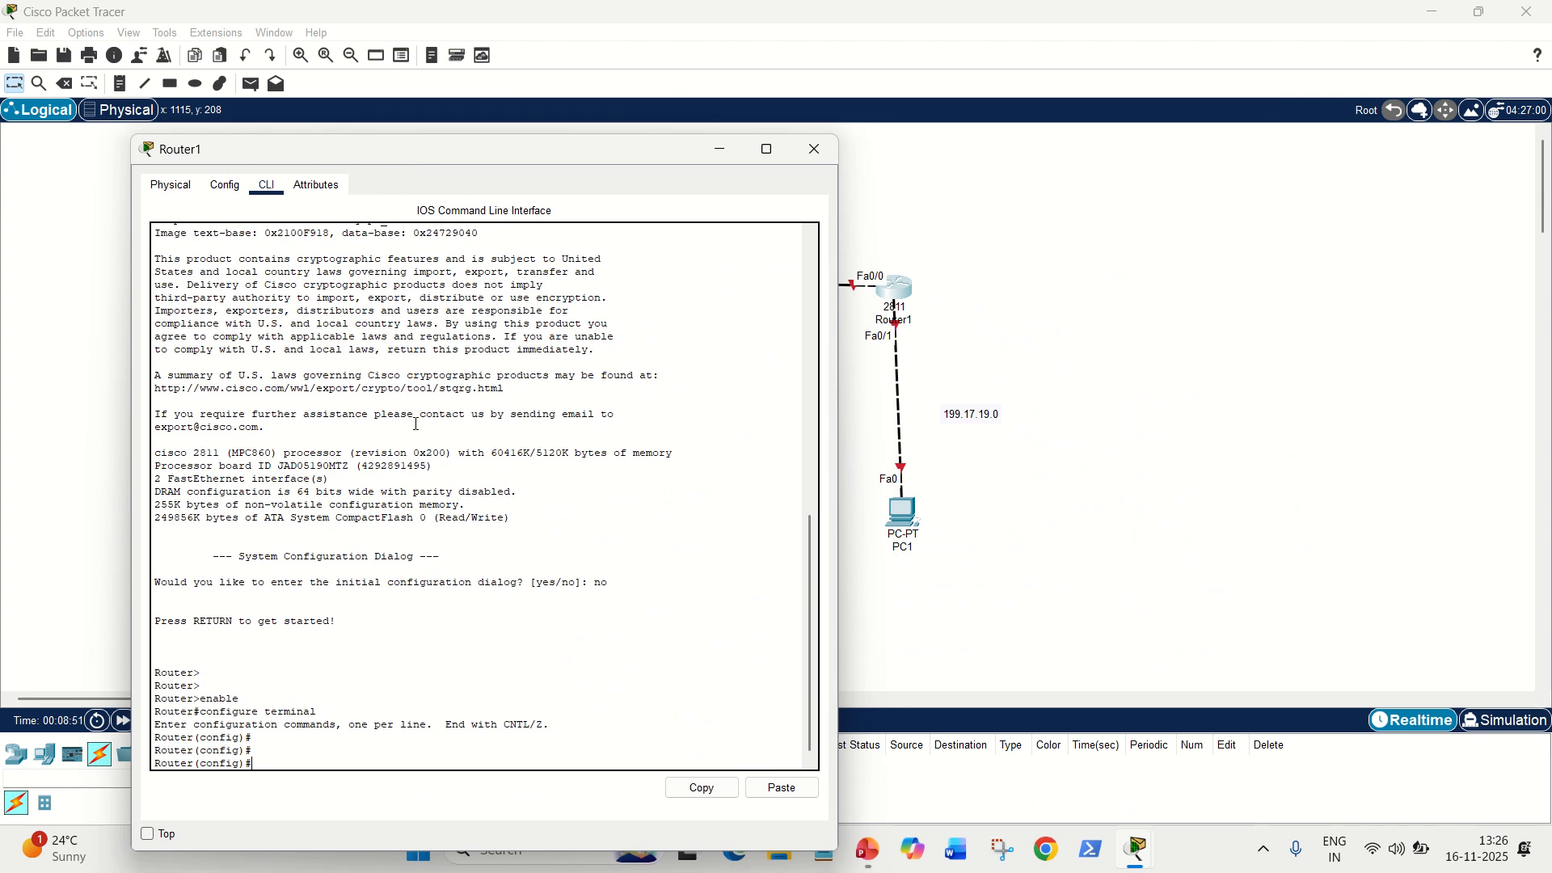
Step: Assign Router1's Fa0/0 the address 172.18.0.2 255.255.0.0 and enable it with no shutdown
{"action": "type", "text": "interface"}
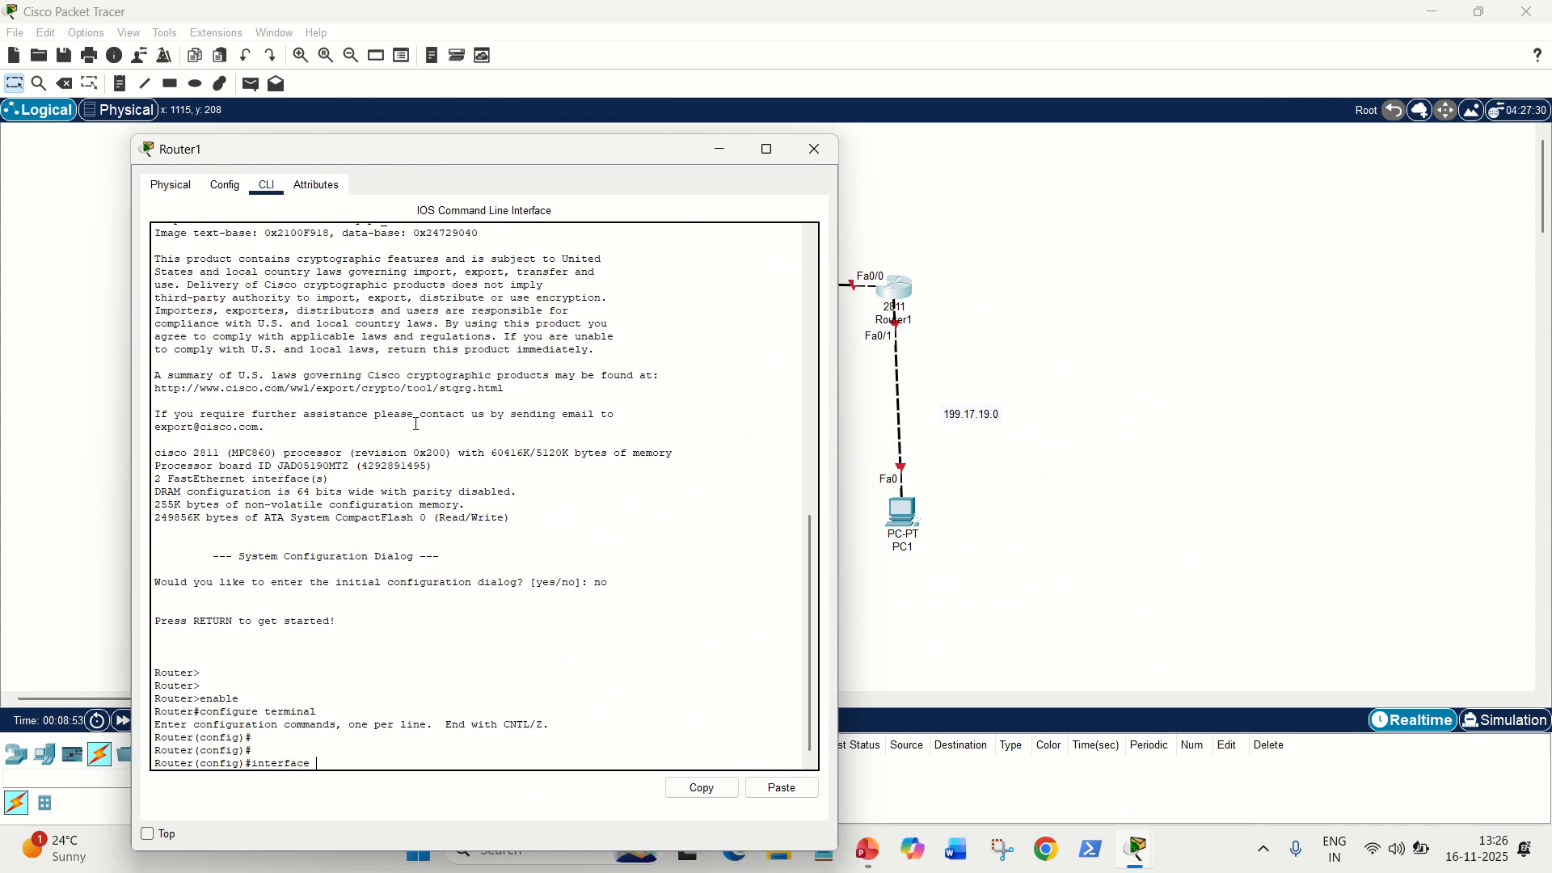
{"action": "type", "text": "Fa0/0"}
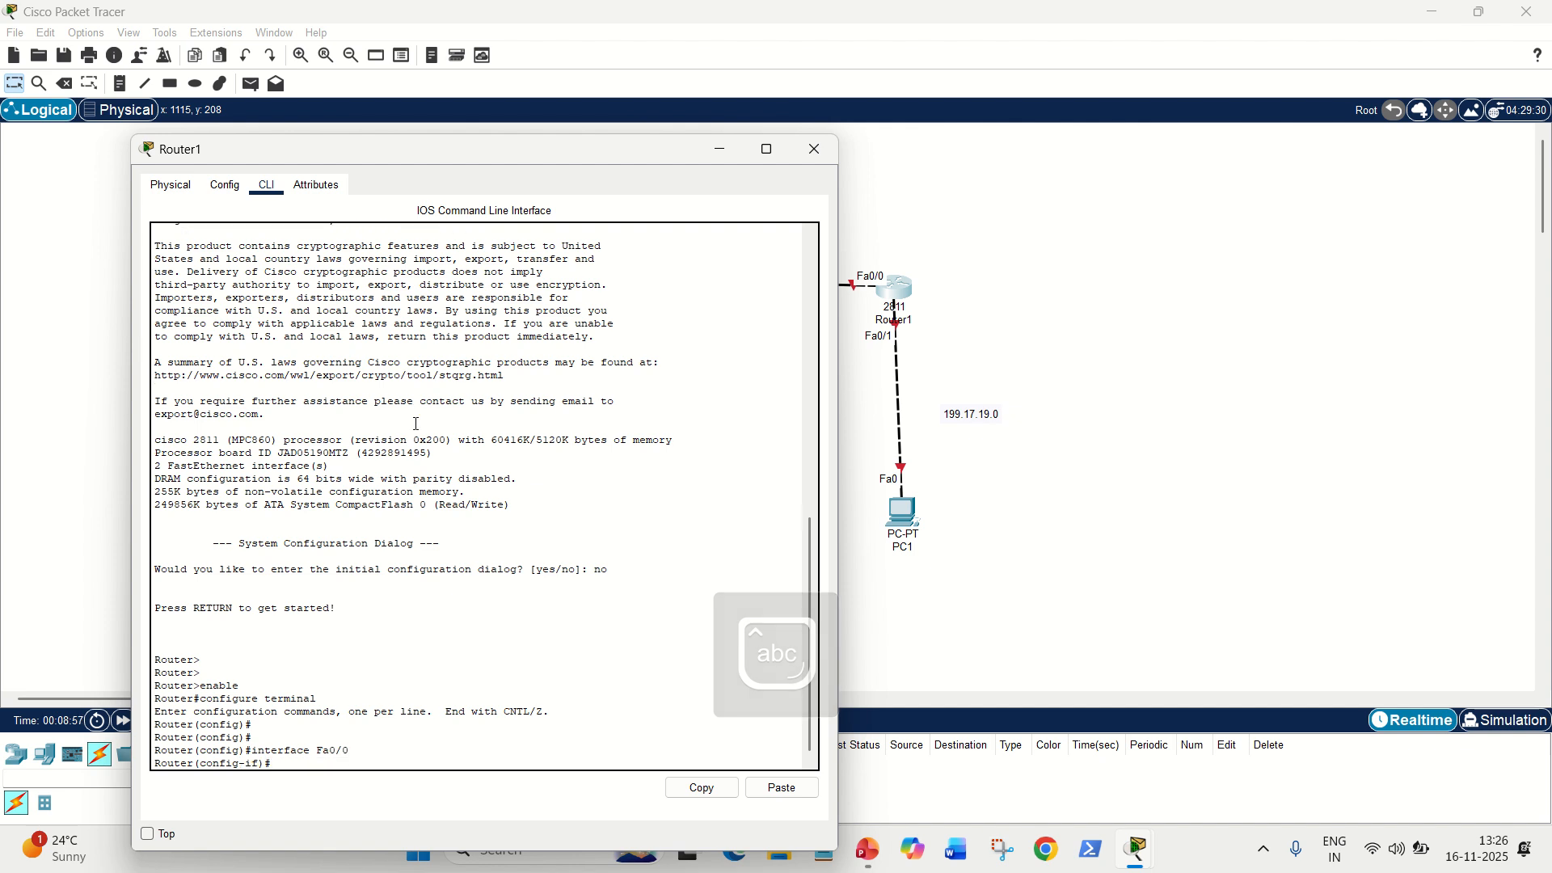
{"action": "type", "text": "ip address 17"}
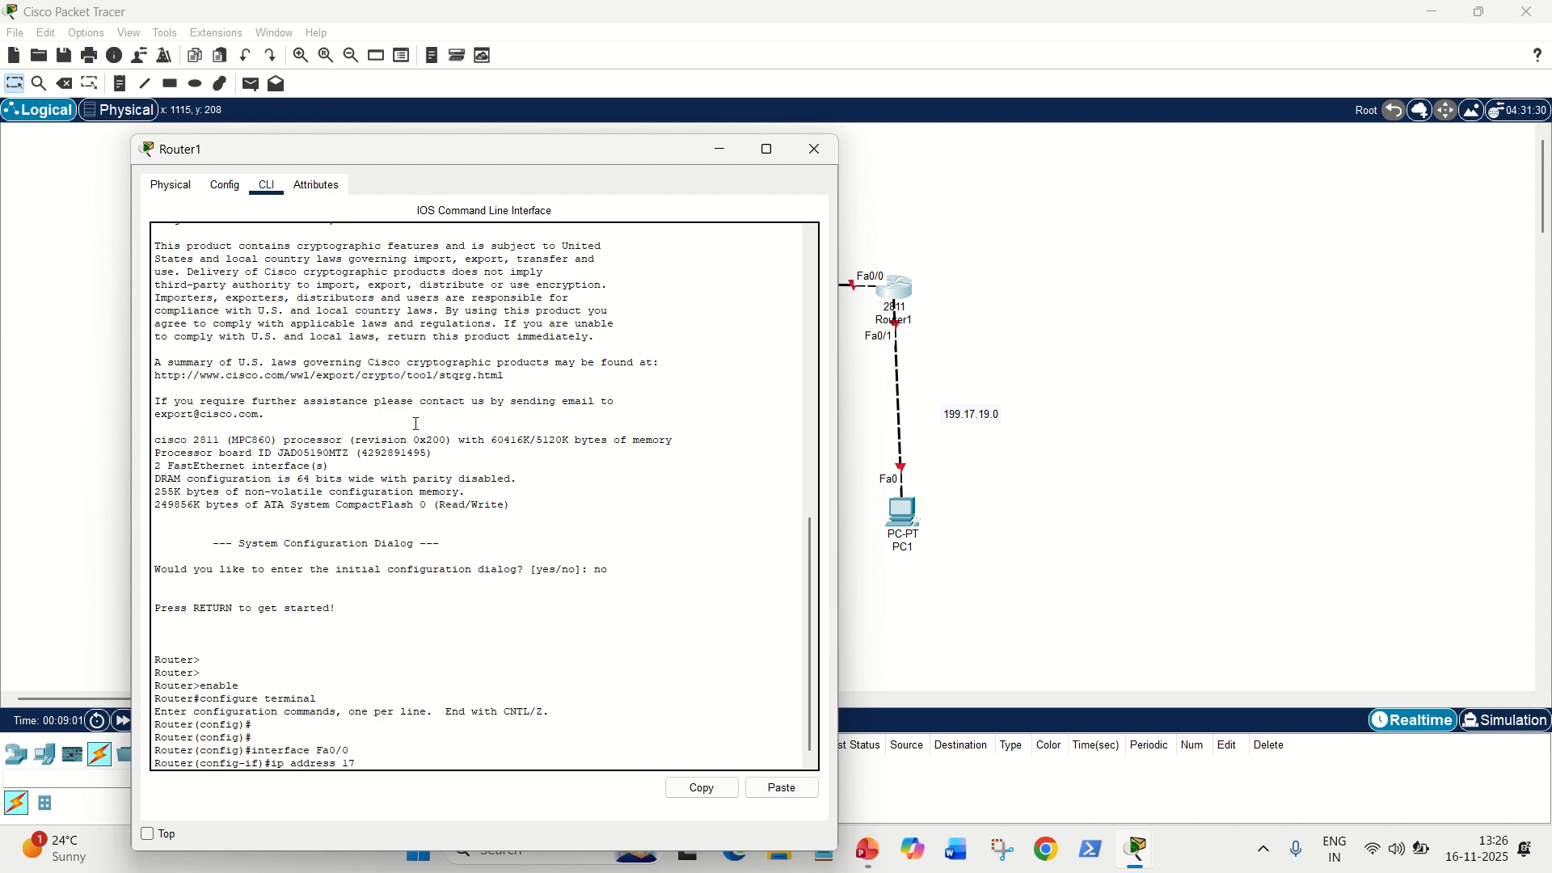
{"action": "type", "text": "2.18.0."}
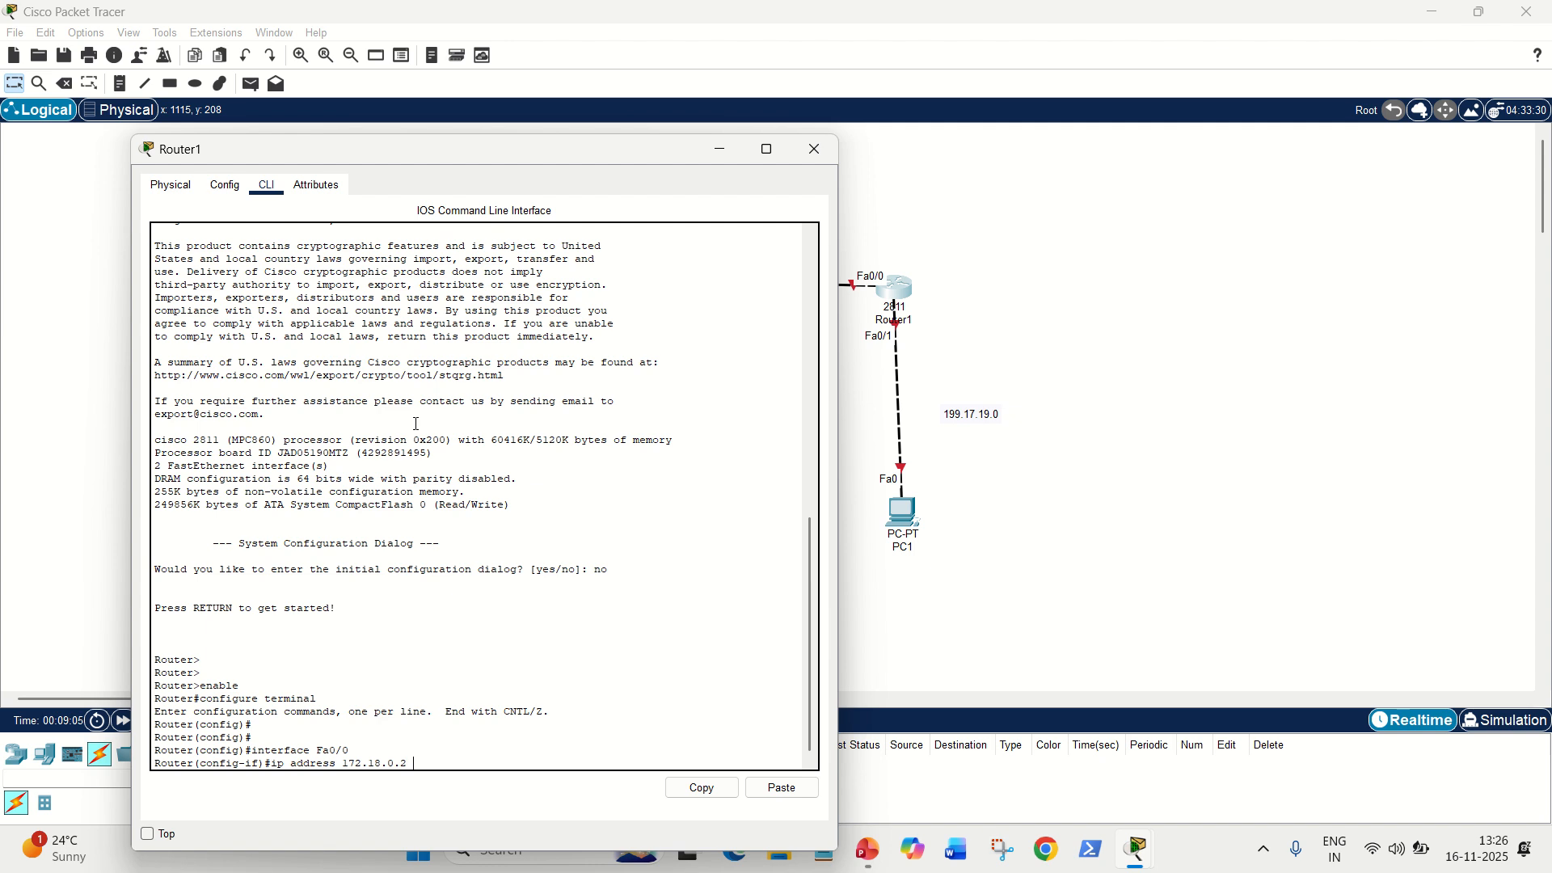
{"action": "type", "text": "255"}
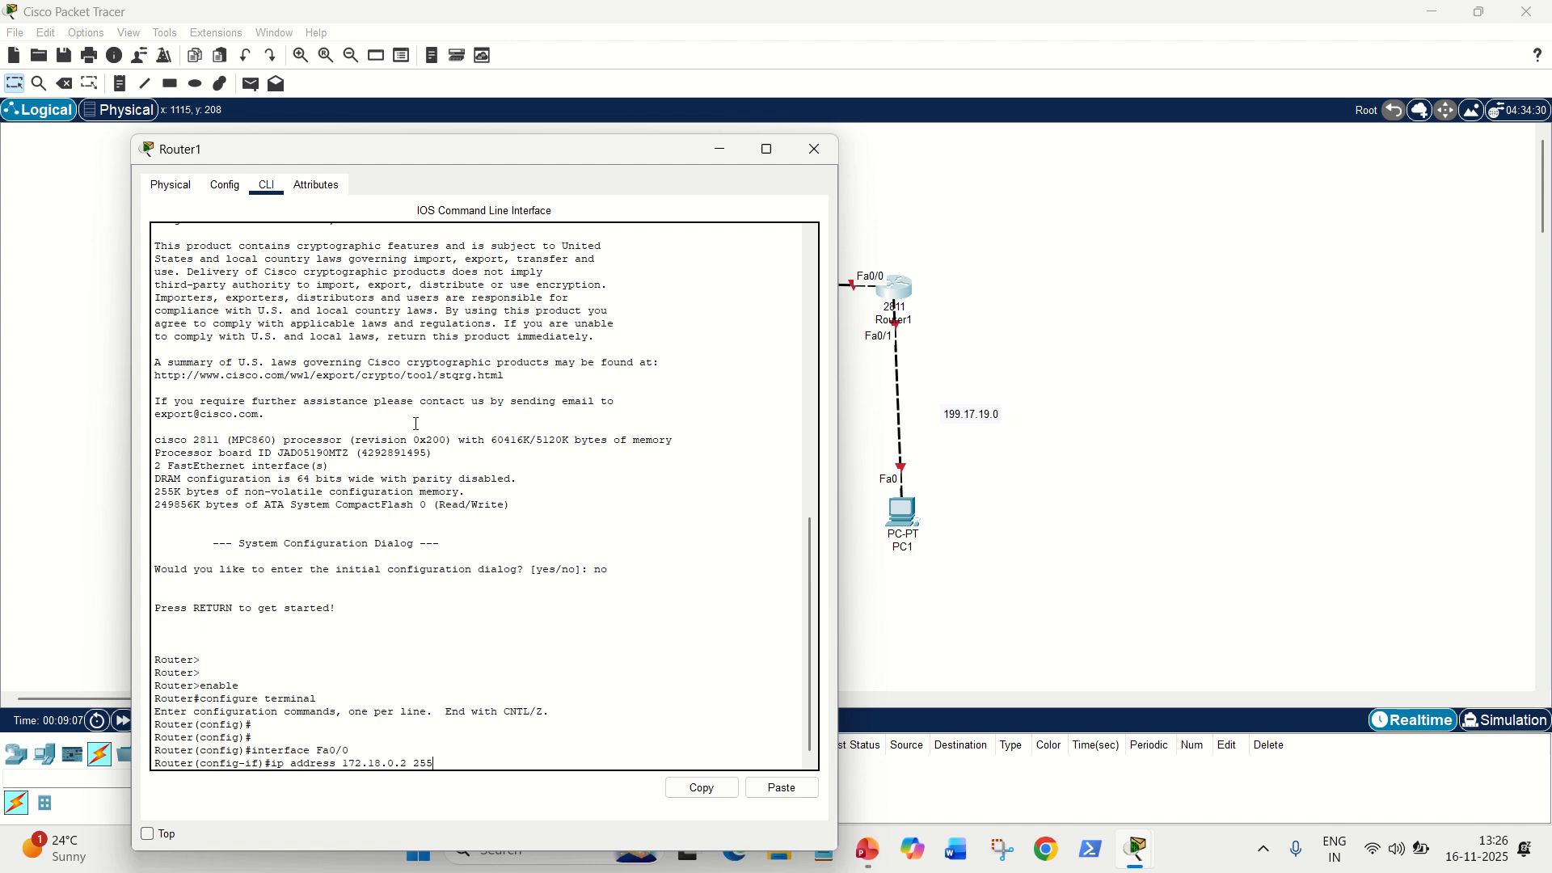
{"action": "type", "text": ".255.0."}
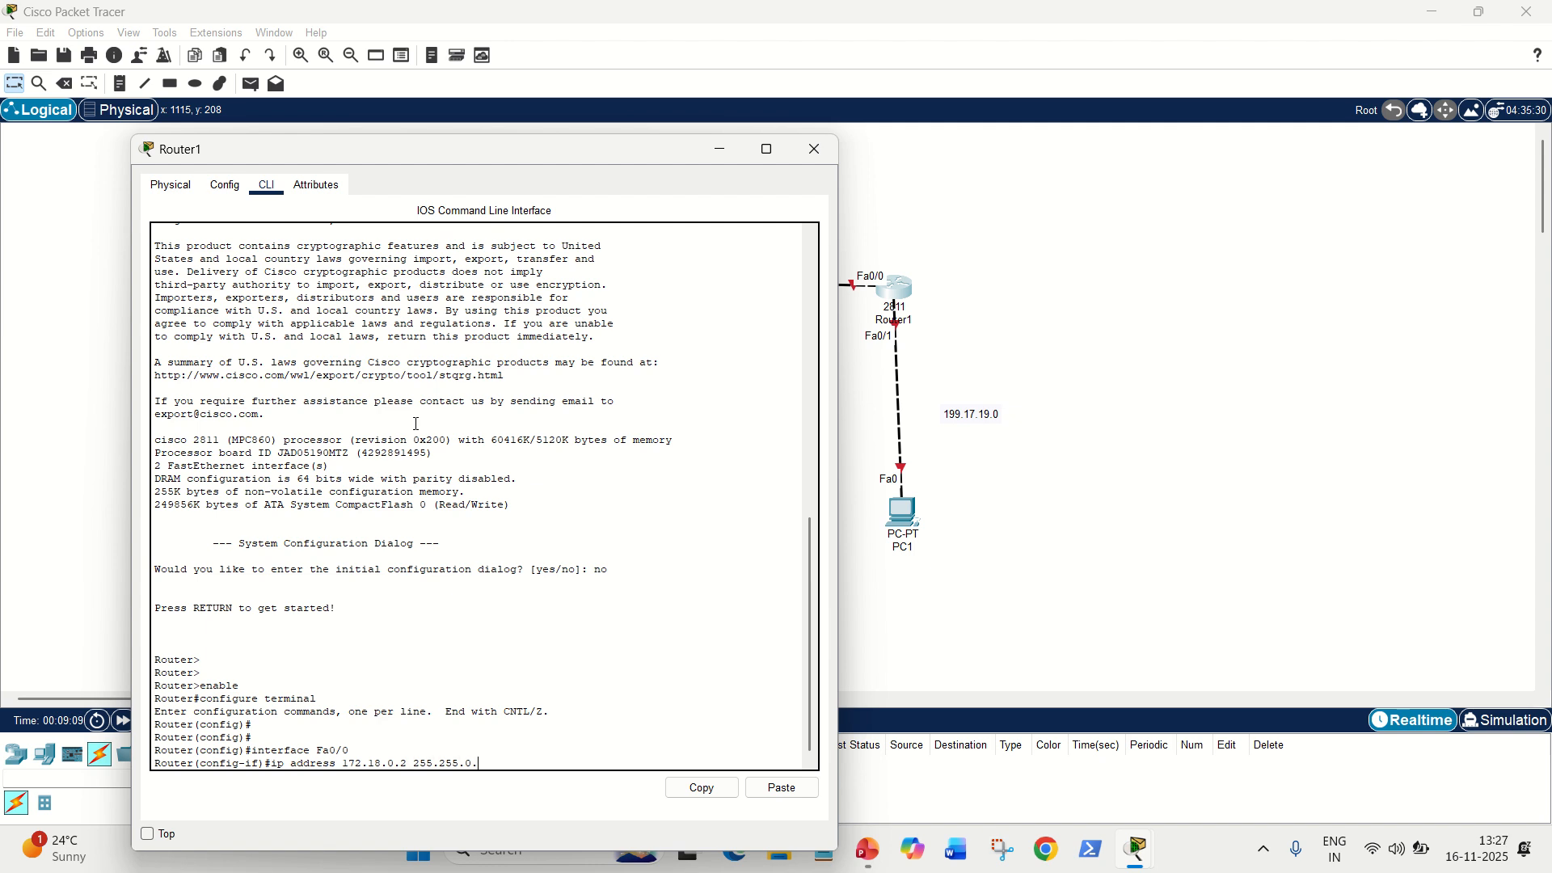
{"action": "type", "text": "no"}
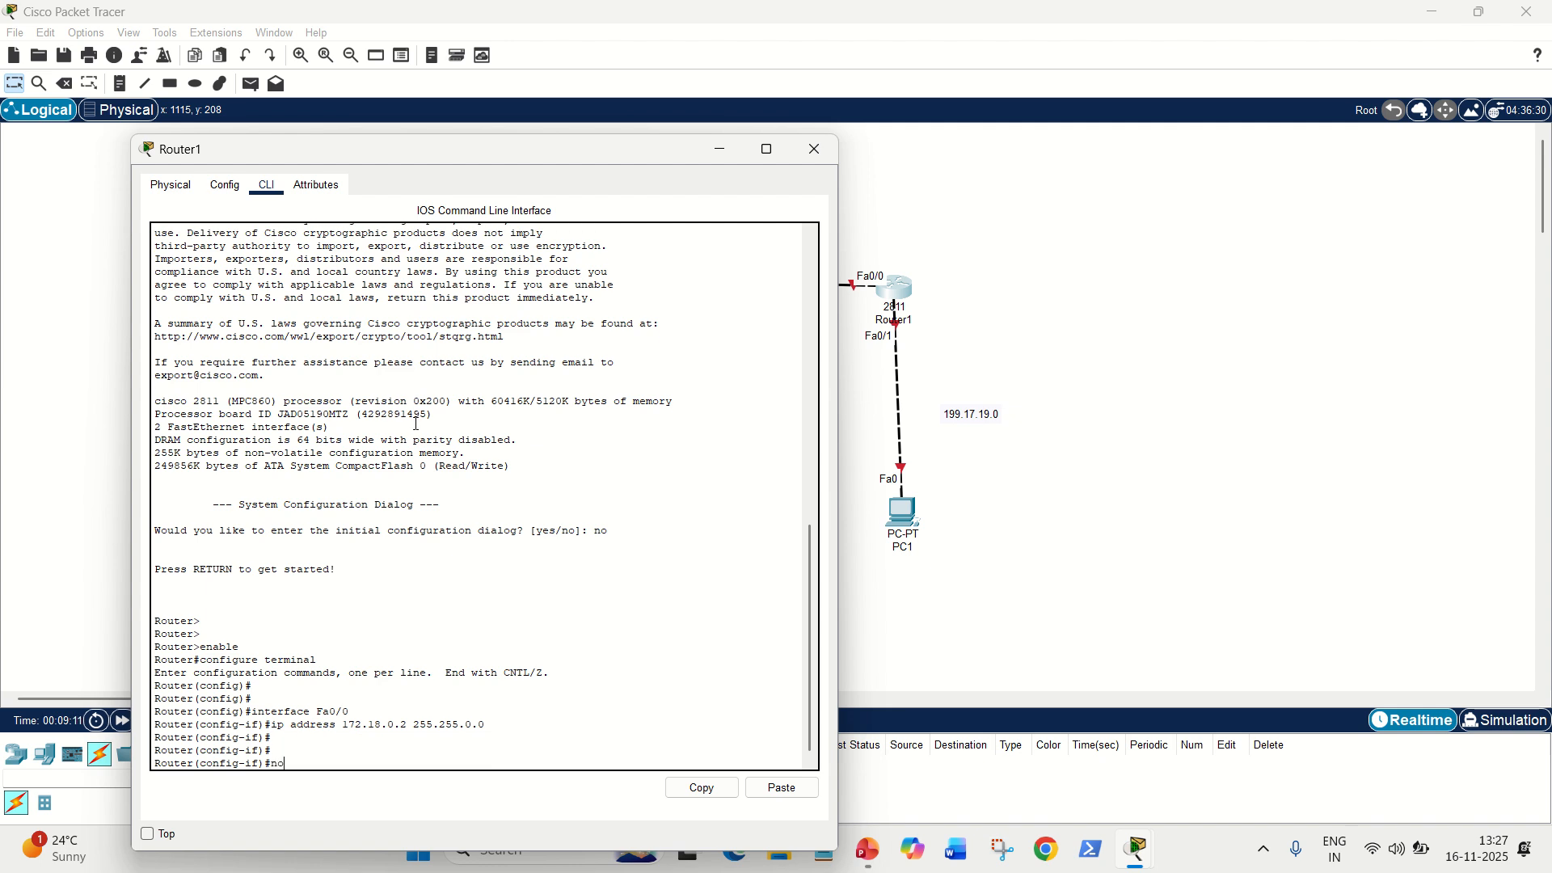
{"action": "type", "text": "shutdown"}
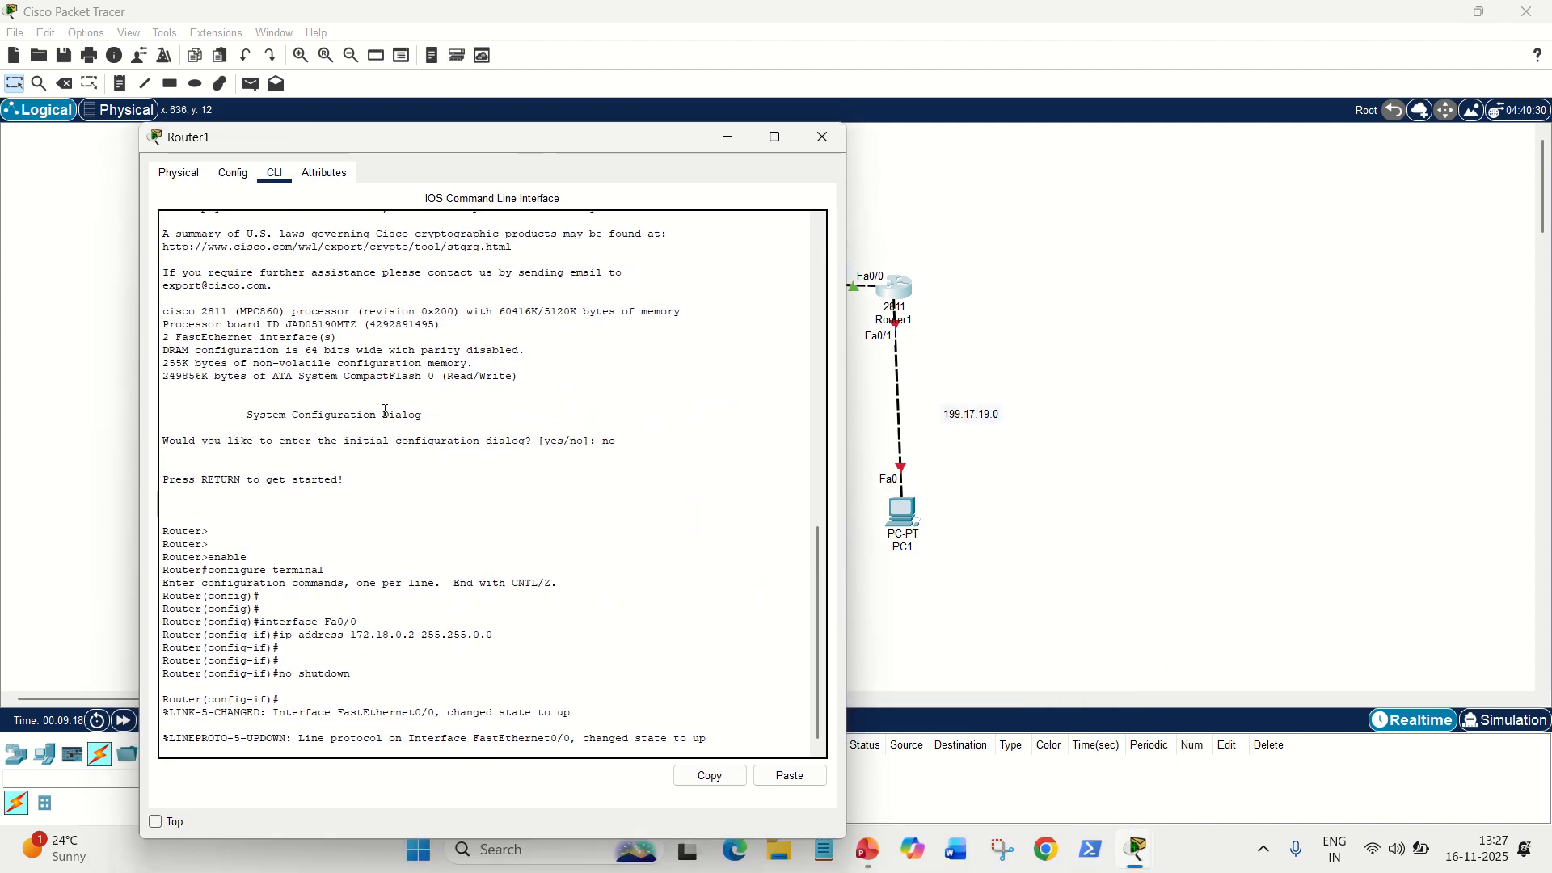
Step: Move to Router1's Fa0/1 and assign it 199.17.19.2 255.255.255.0
{"action": "type", "text": "exit"}
{"action": "type", "text": "inte"}
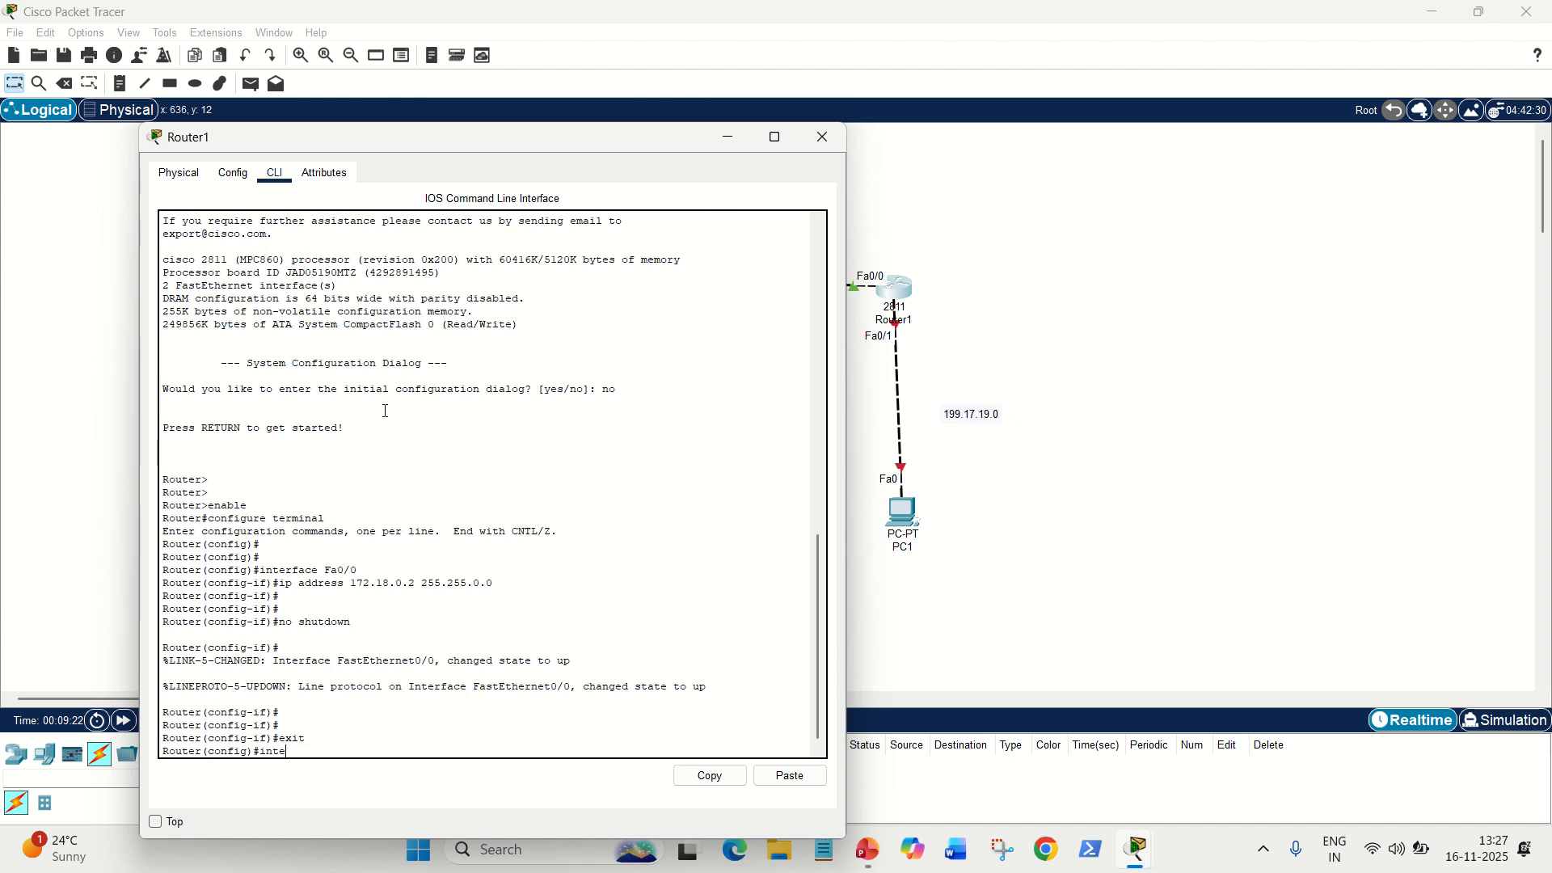
{"action": "type", "text": "rface"}
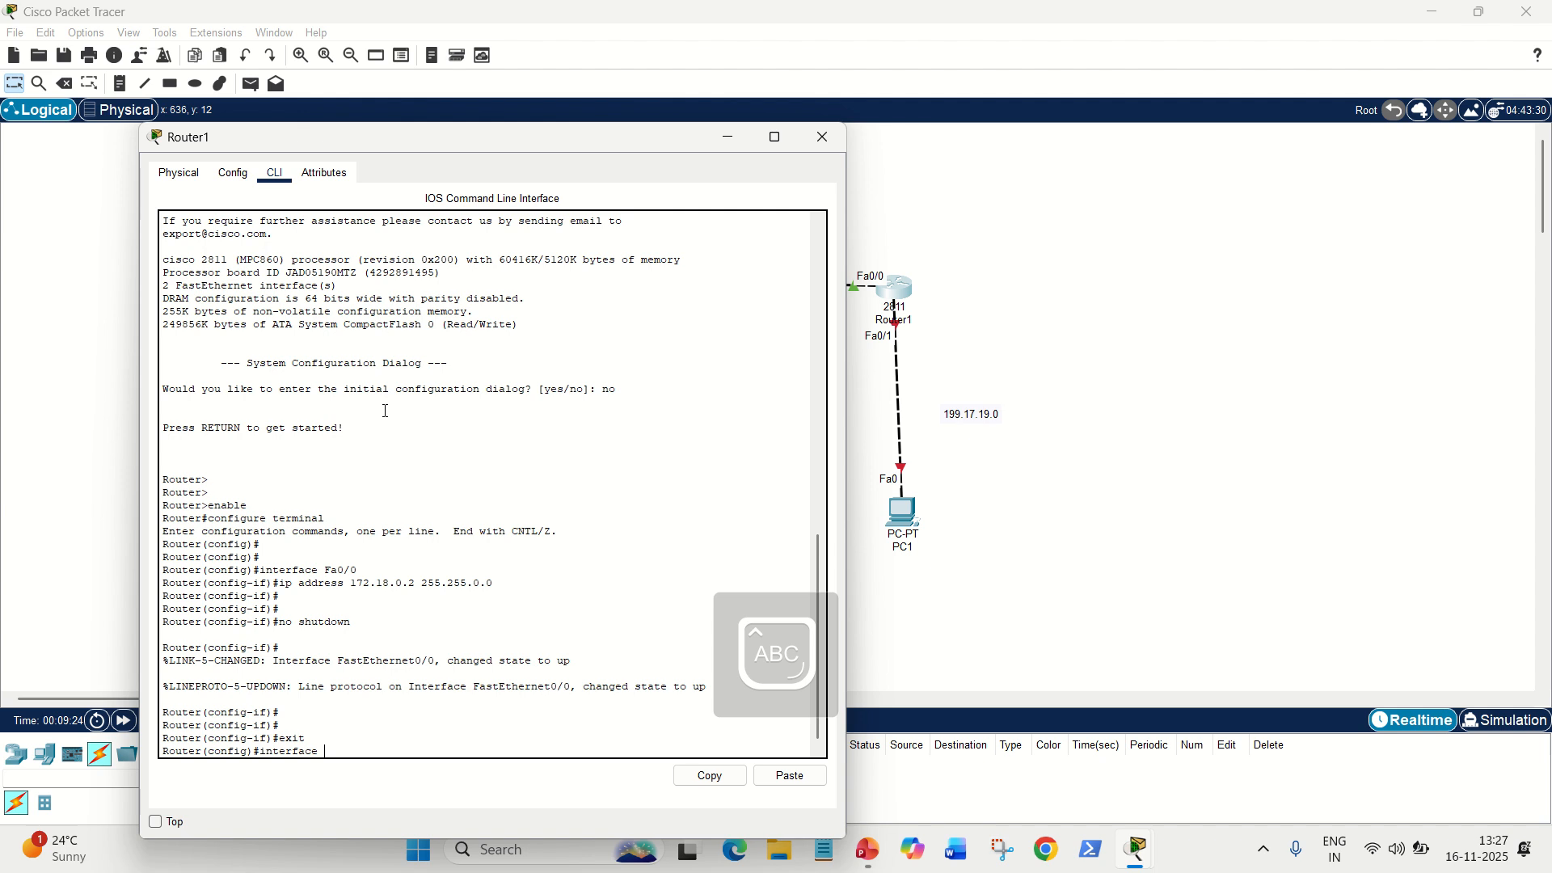
{"action": "type", "text": "Fa0/1"}
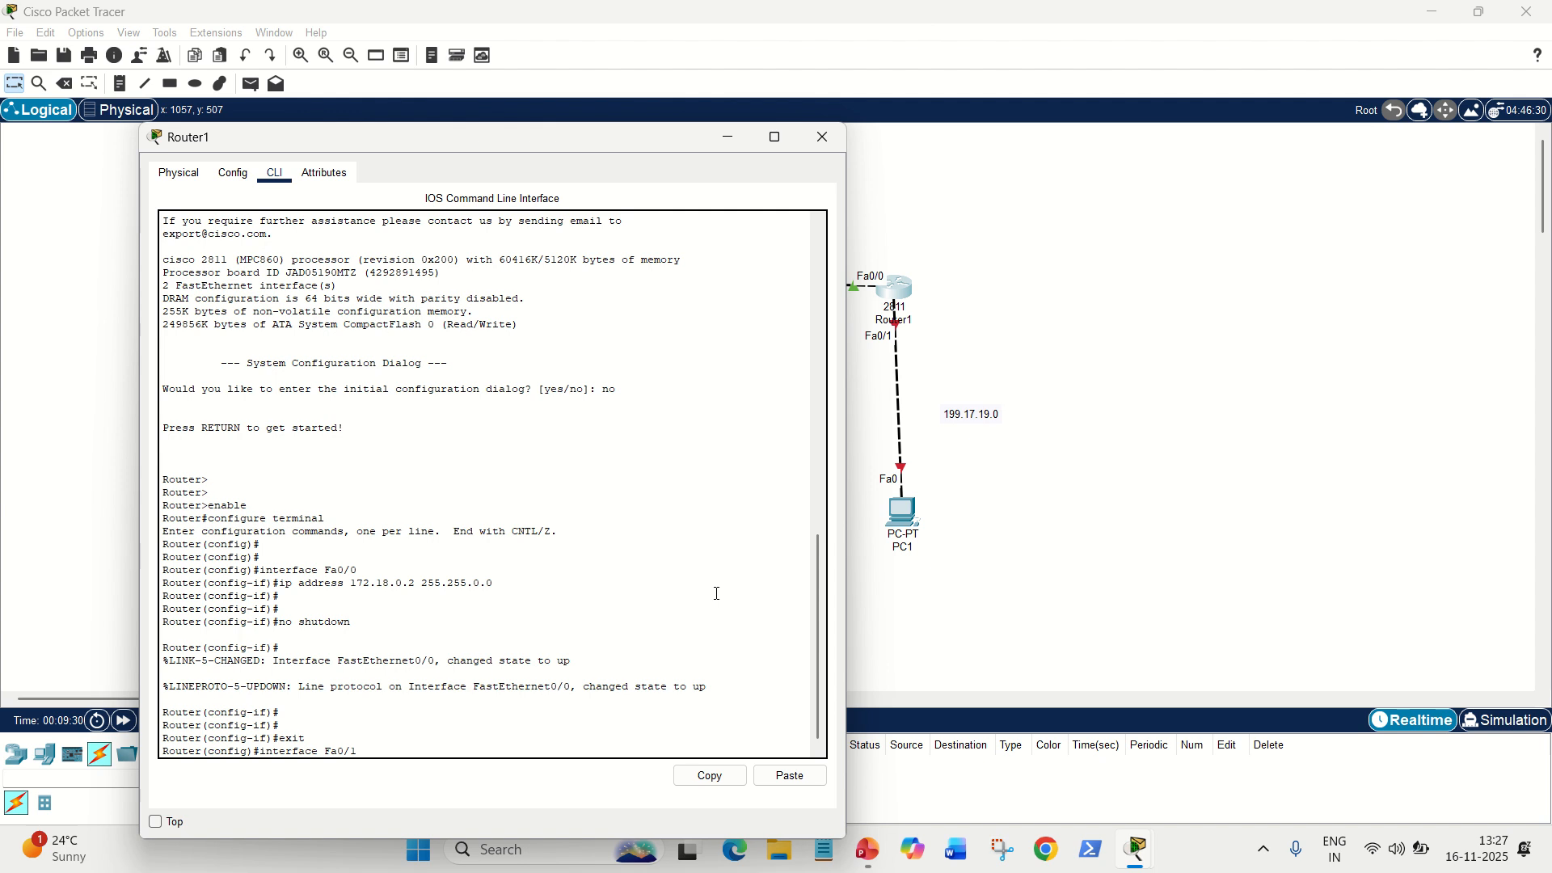
{"action": "type", "text": "ip add"}
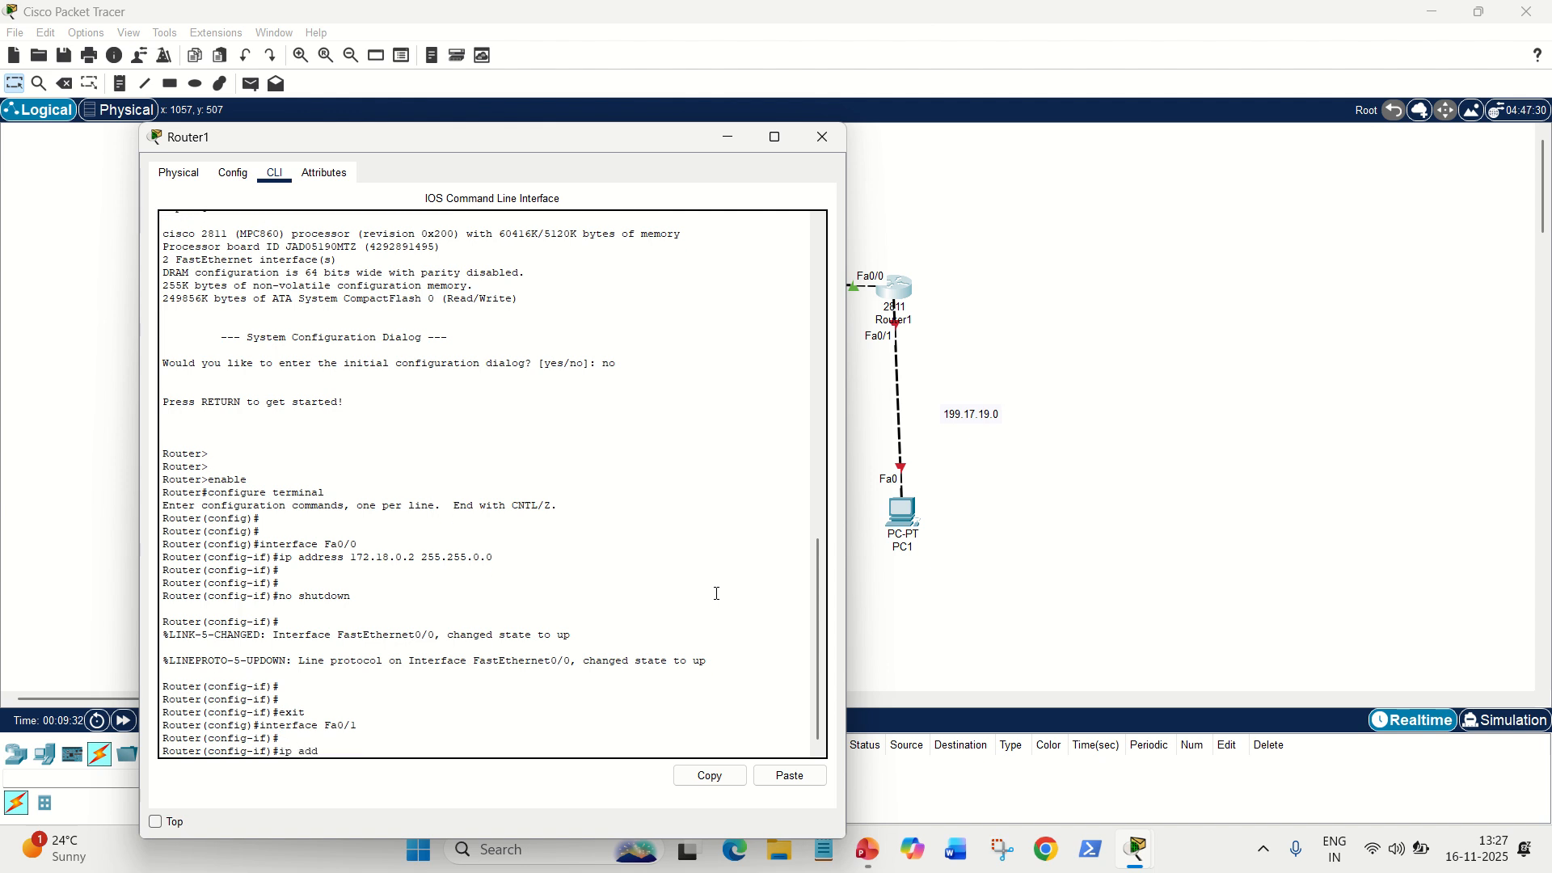
{"action": "type", "text": "ress"}
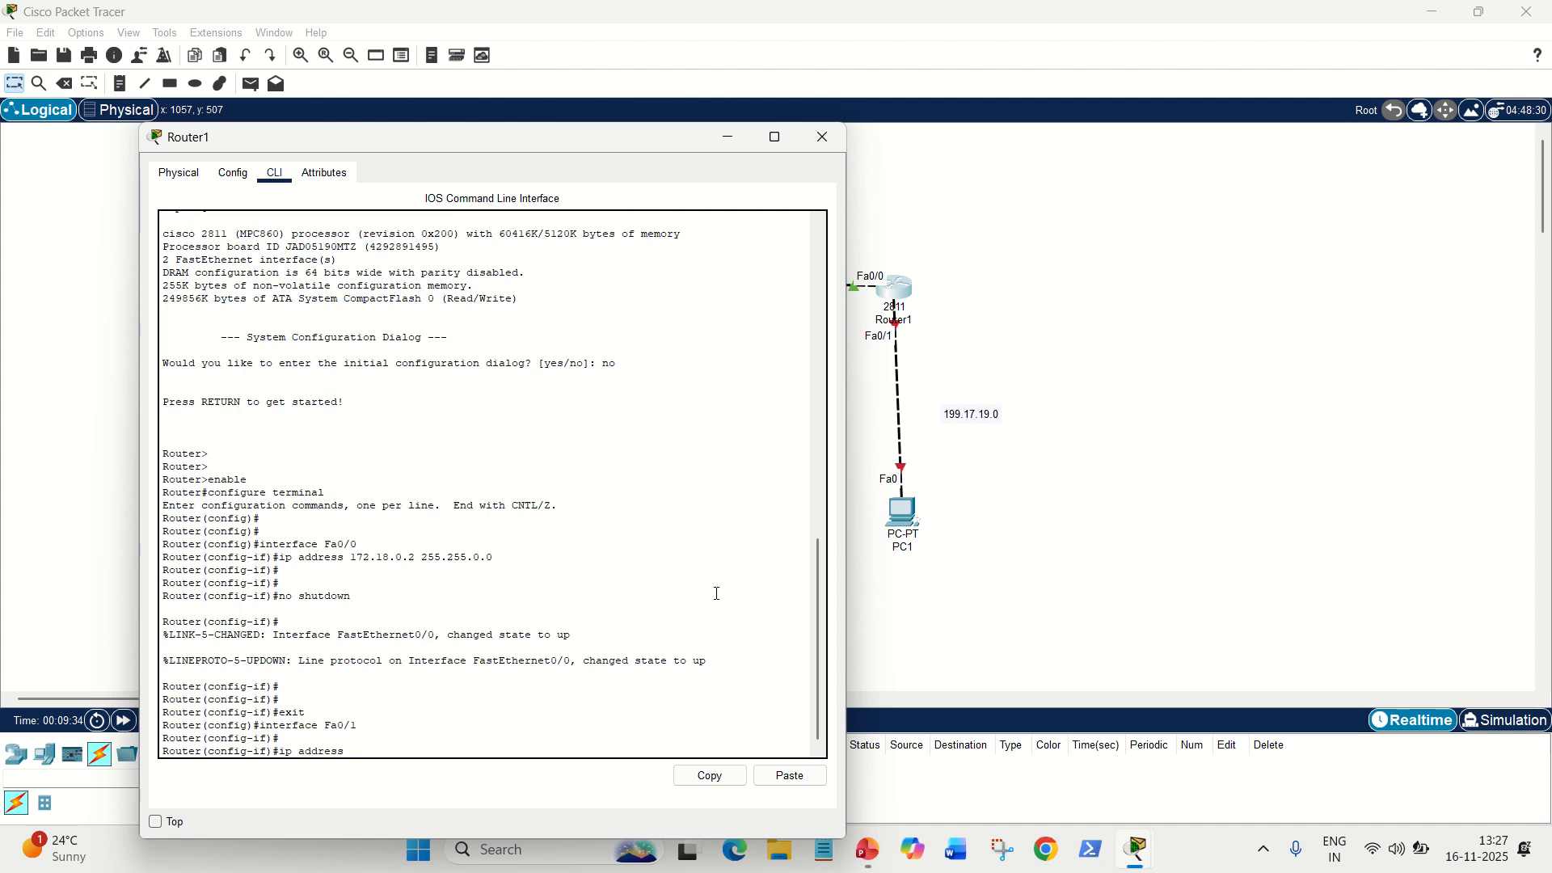
{"action": "type", "text": "199.17.19"}
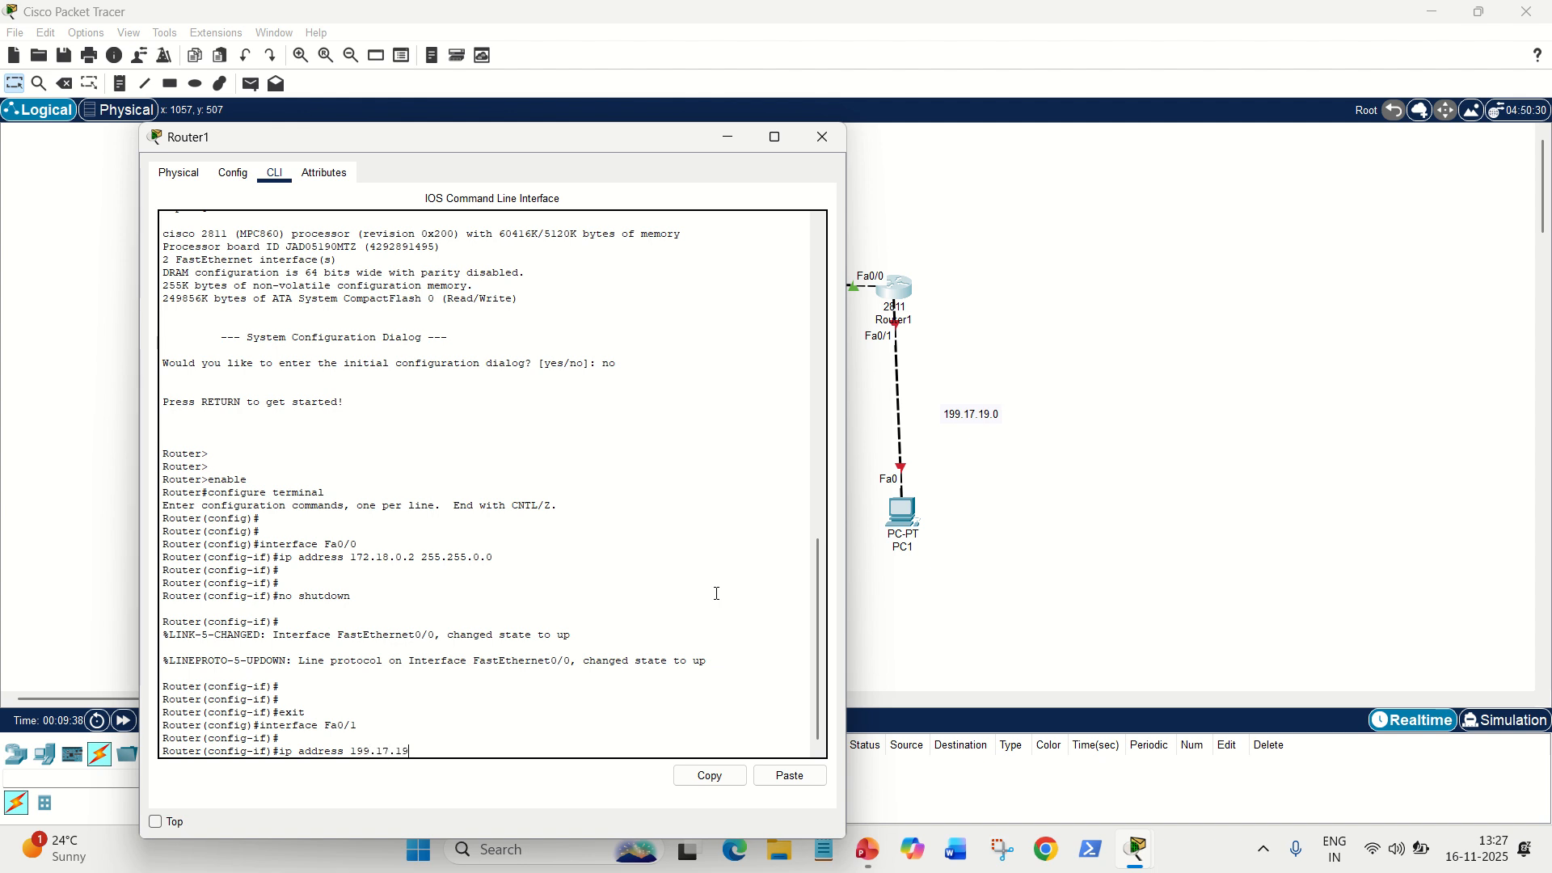
{"action": "type", "text": ".2"}
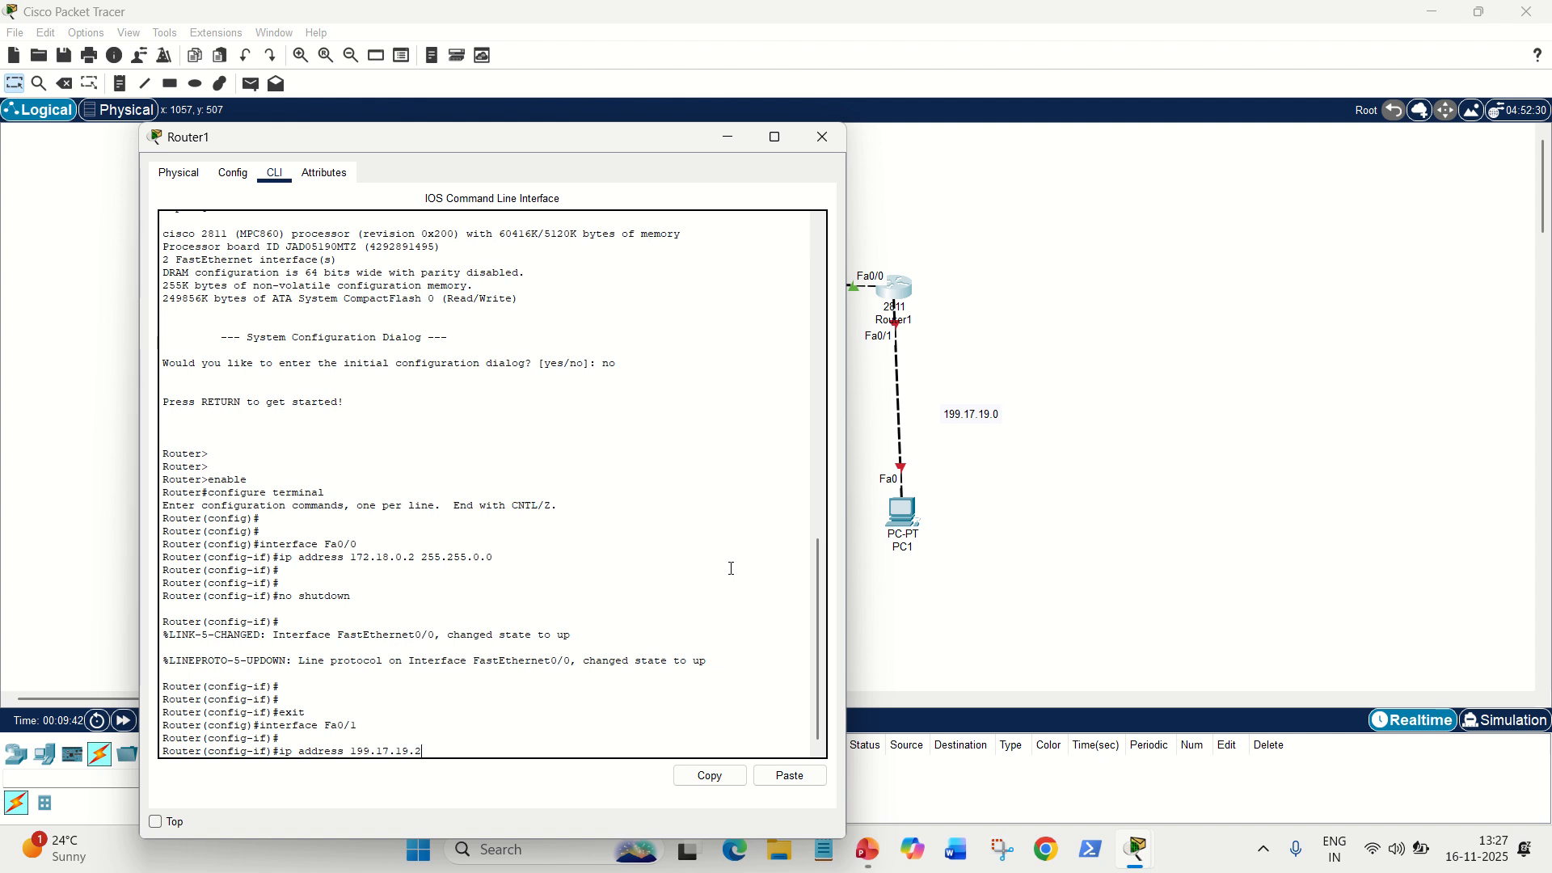
{"action": "mouse_move", "coordinate": [601, 696]}
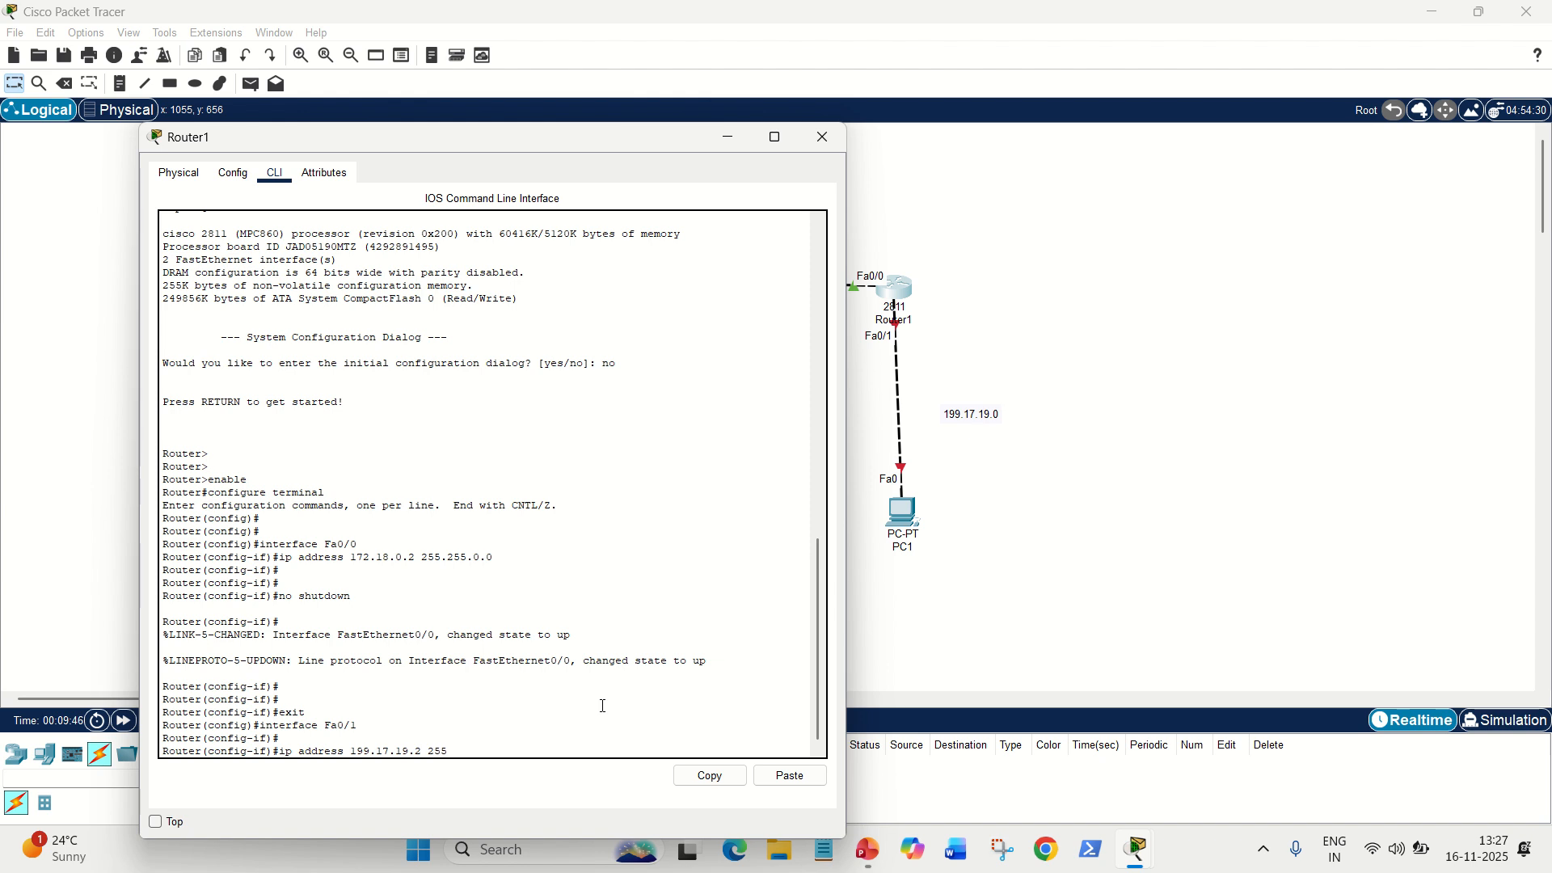
{"action": "type", "text": ".255.255.0"}
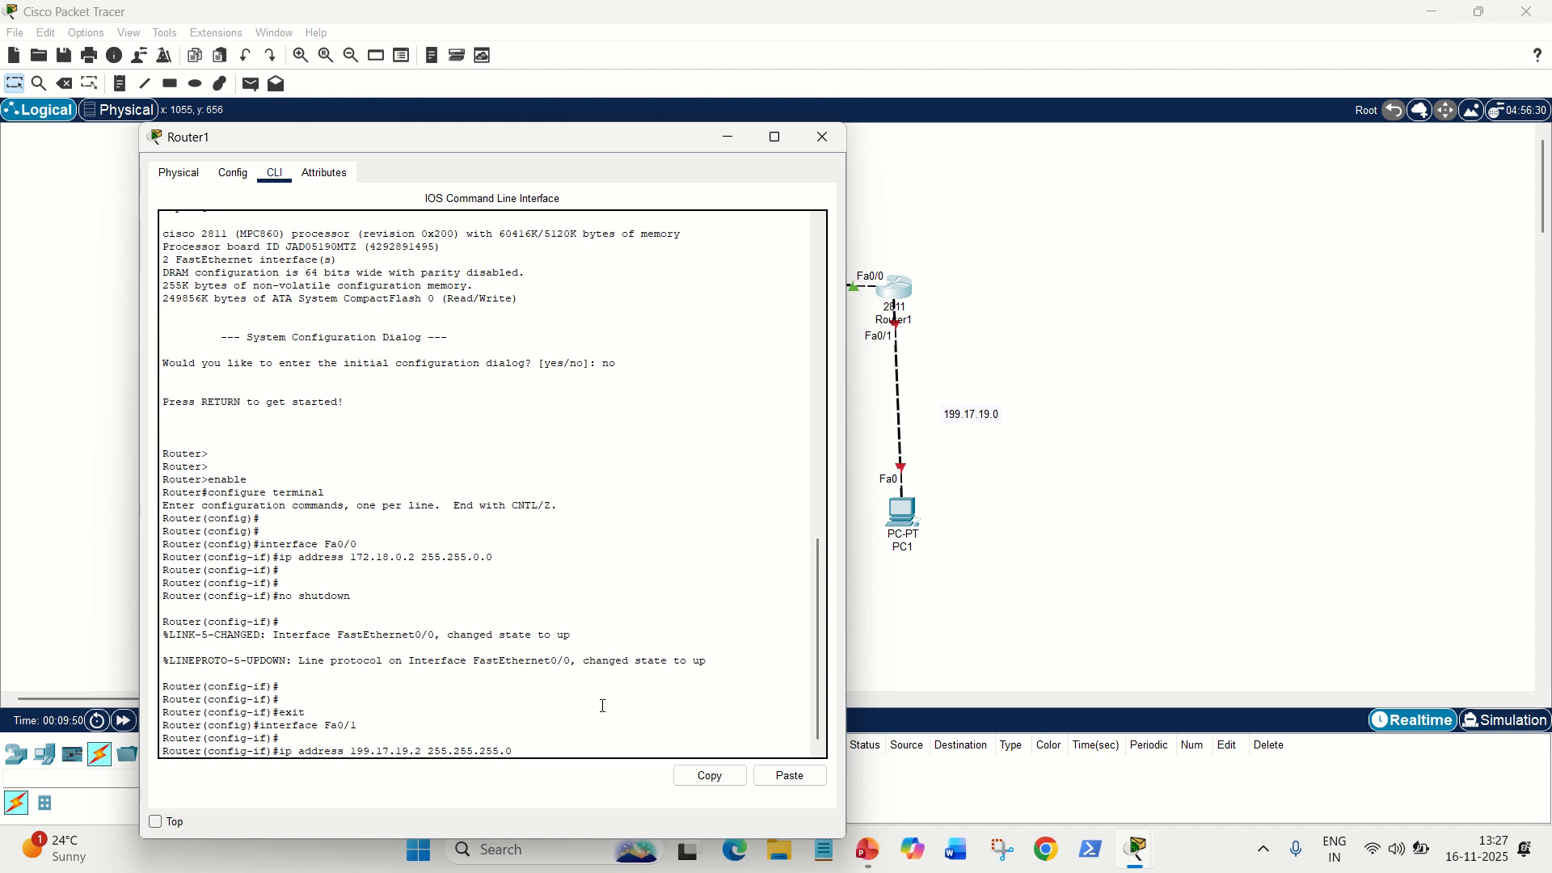
Step: Bring Fa0/1 up with no shutdown and begin exiting interface mode
{"action": "type", "text": "no sh"}
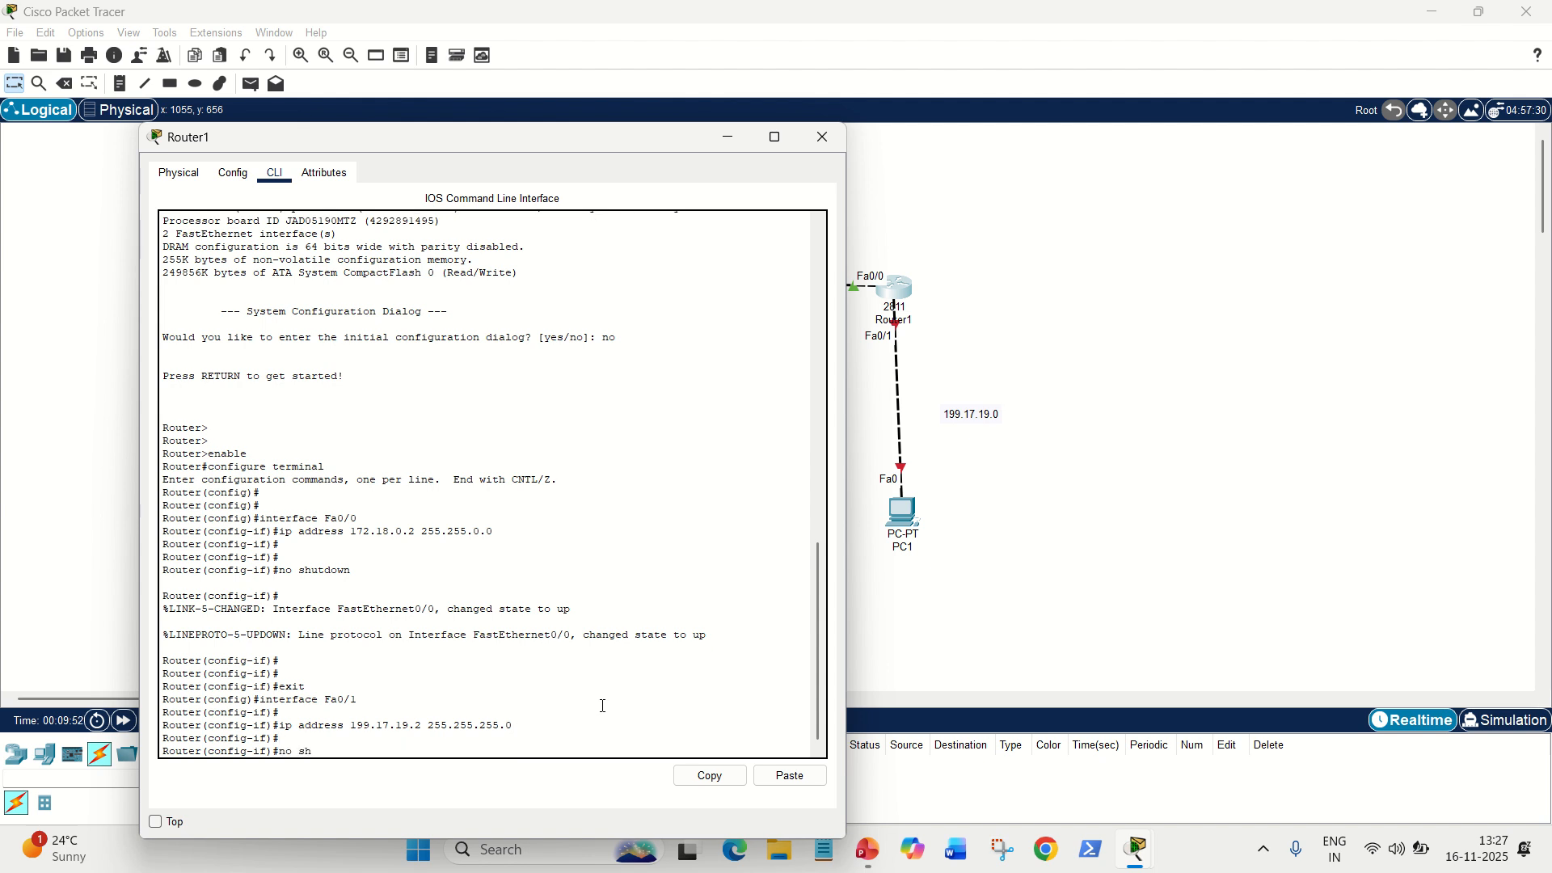
{"action": "type", "text": "utdown"}
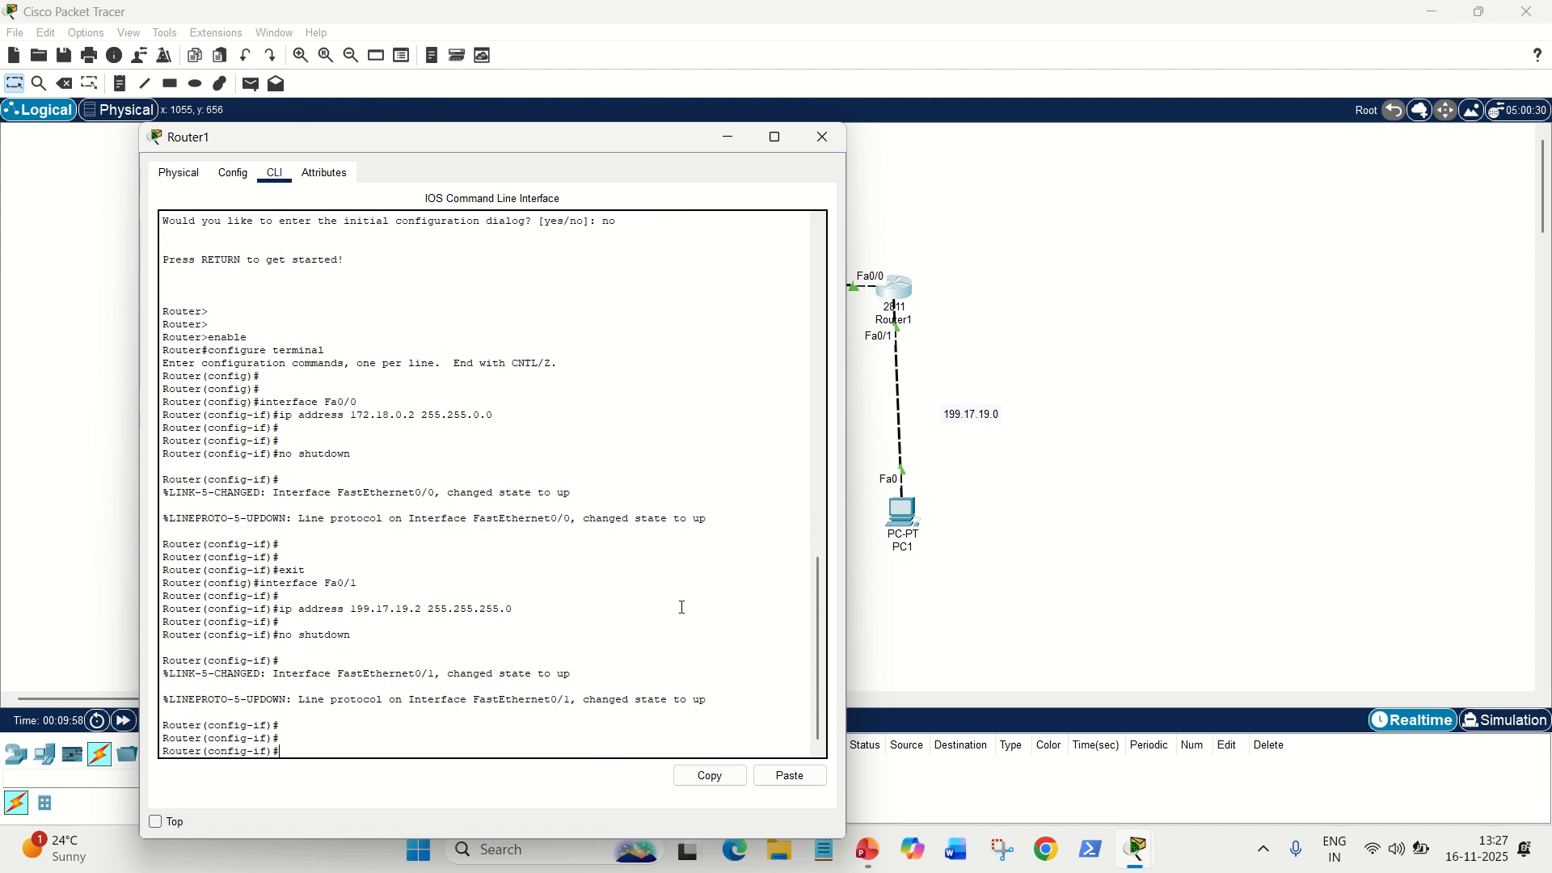
{"action": "type", "text": "exi"}
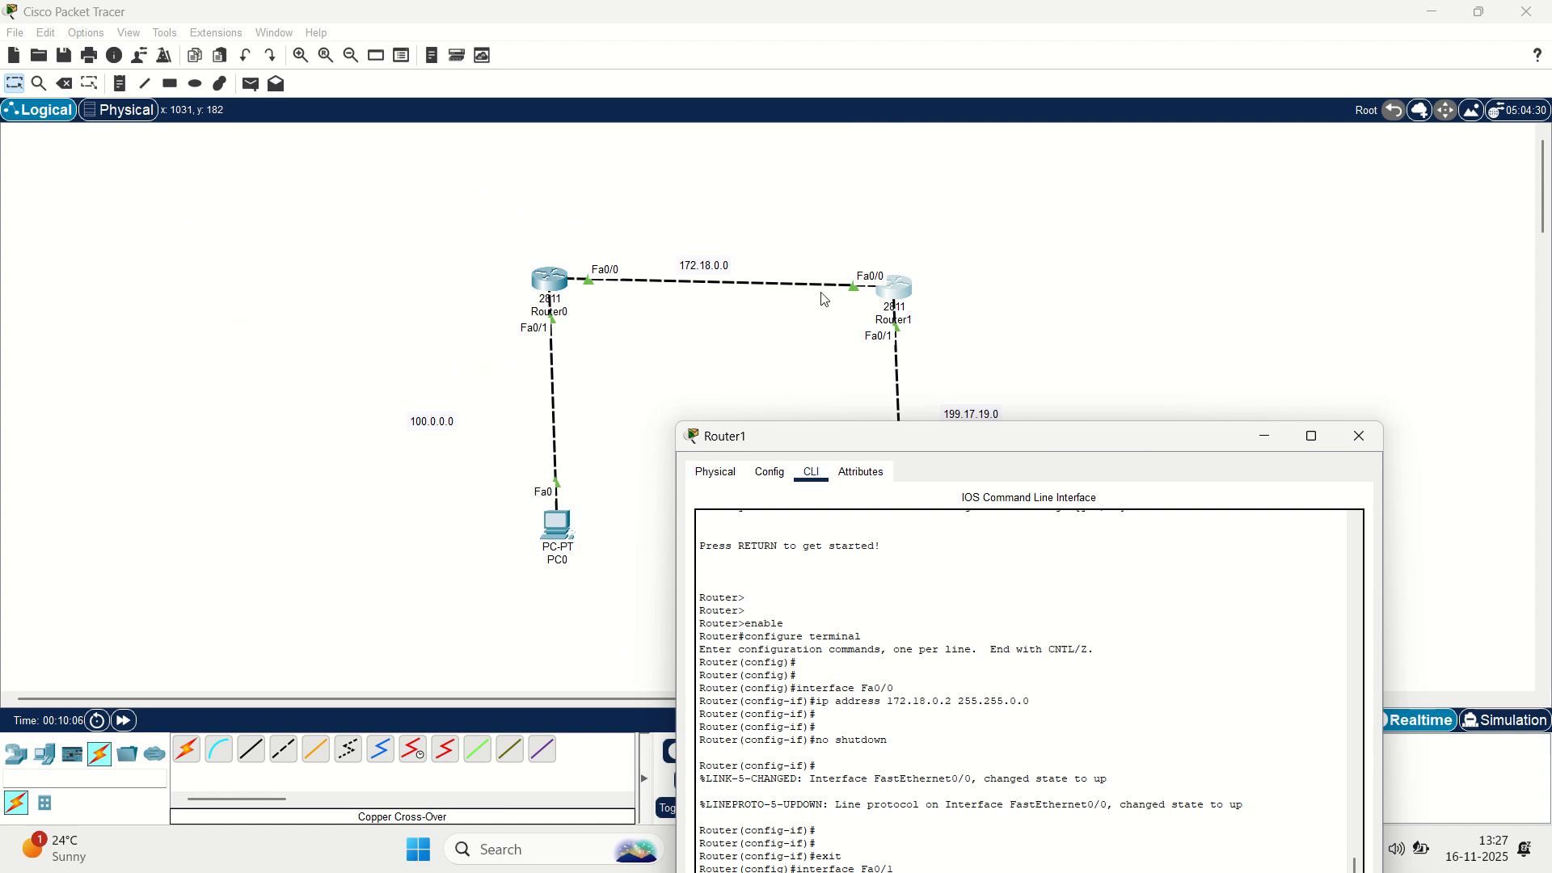
{"action": "mouse_move", "coordinate": [598, 288]}
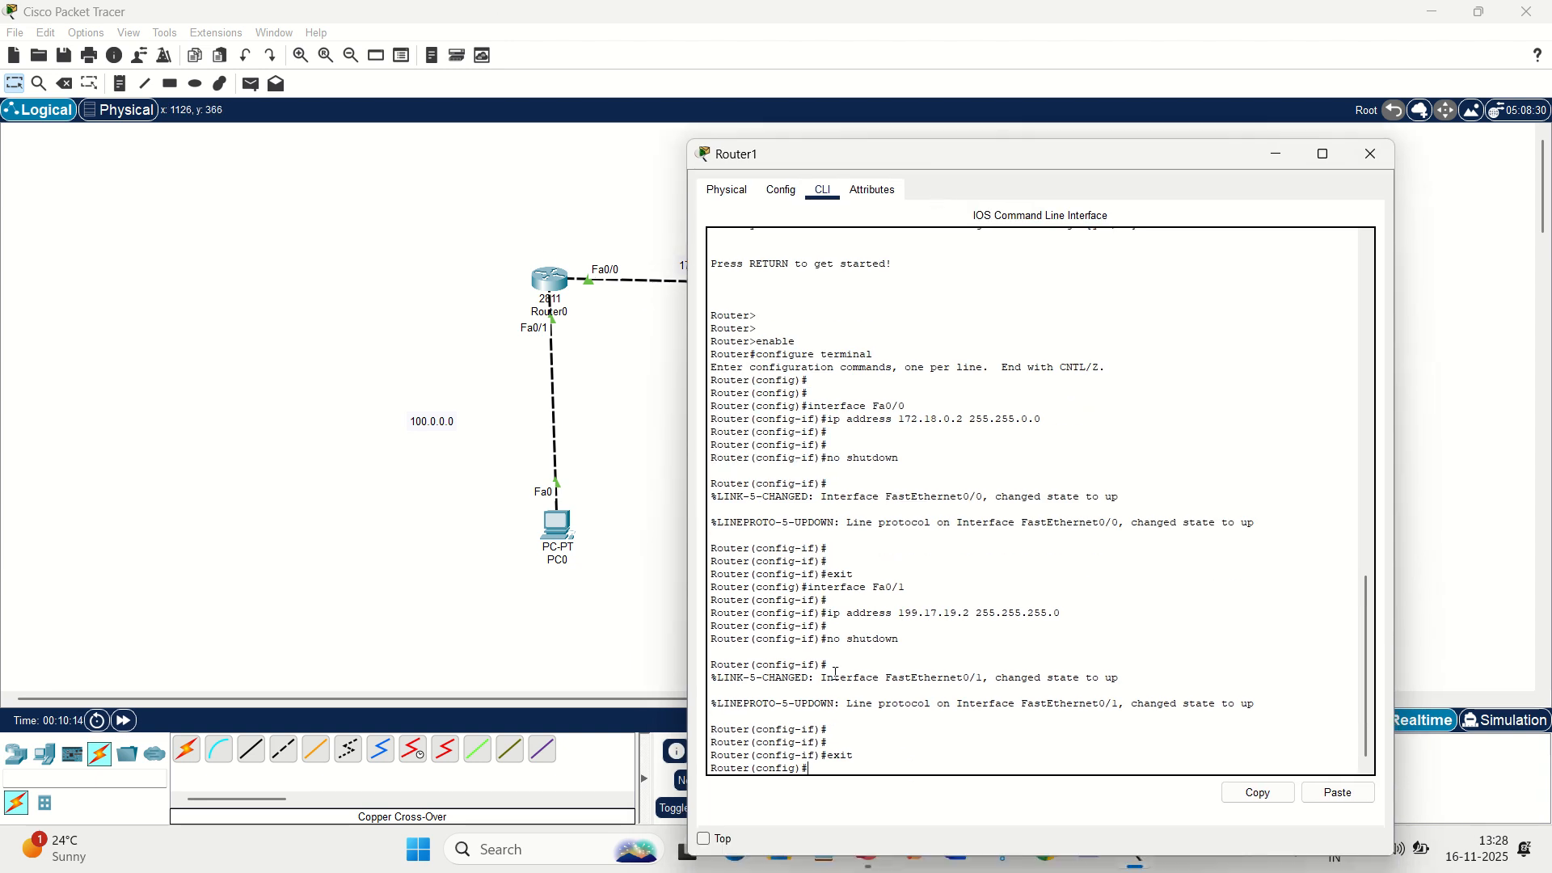
Step: Add Router1's static route 'ip route 100.0.0.0 255.0.0.0 172.18.0.1'
{"action": "type", "text": "ip"}
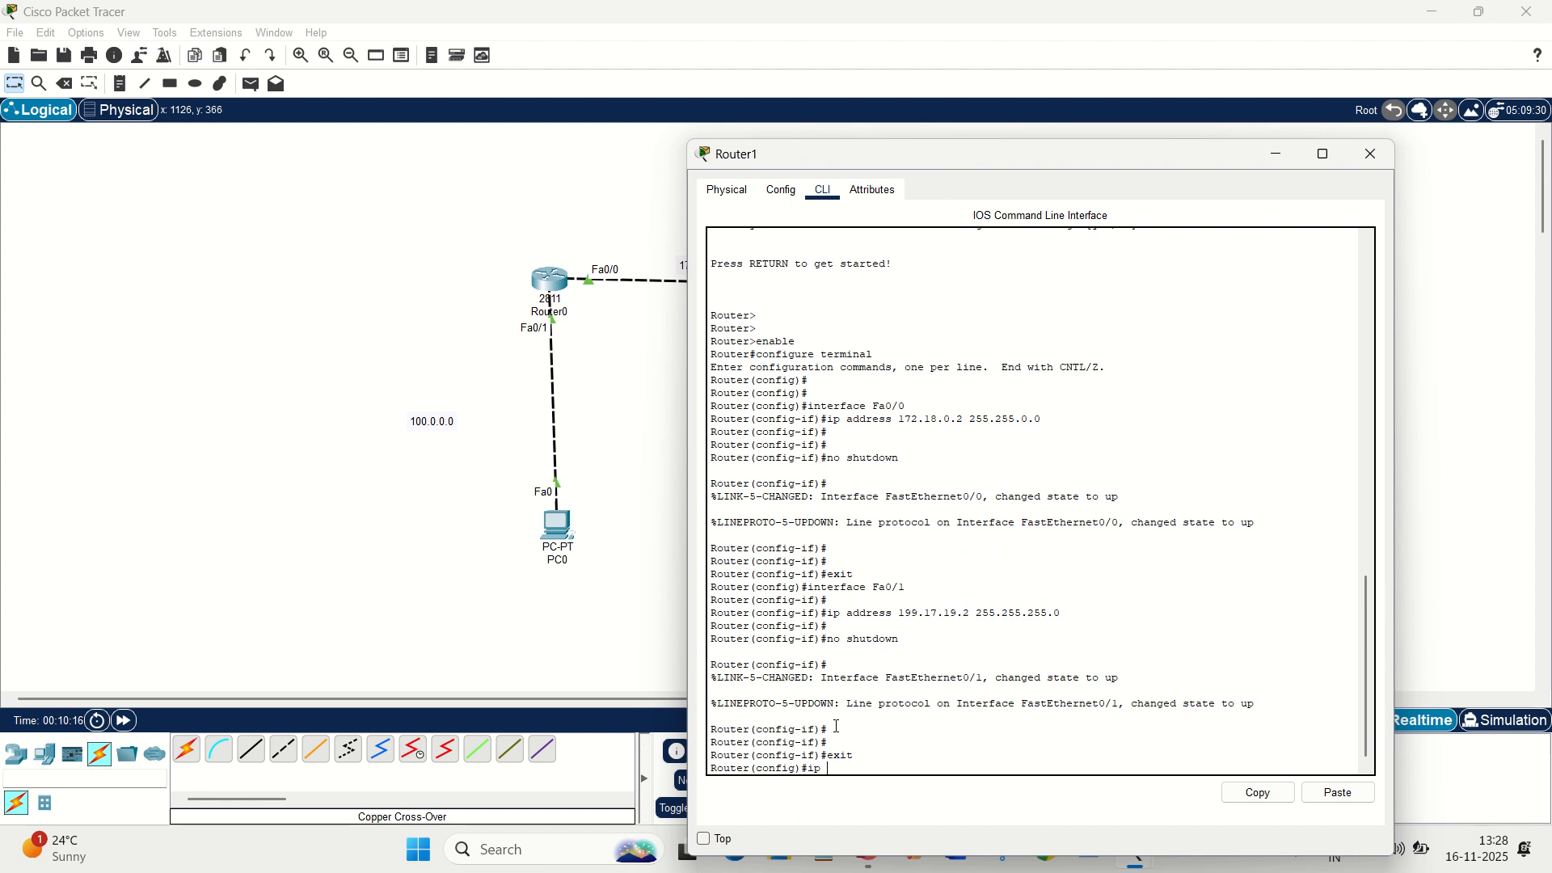
{"action": "type", "text": "route"}
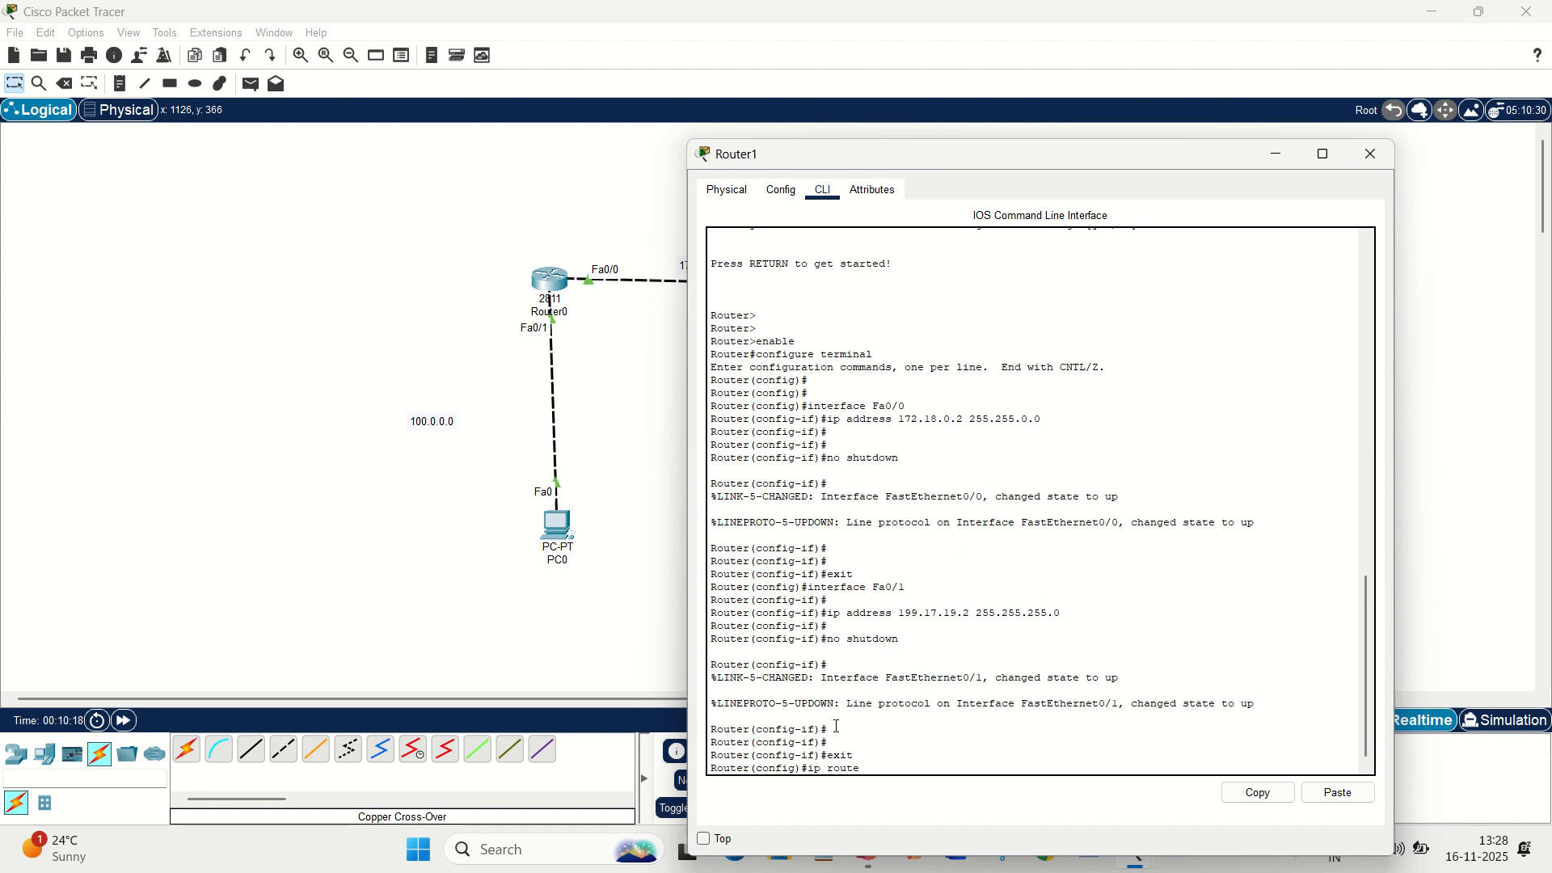
{"action": "type", "text": "100.0.0.0"}
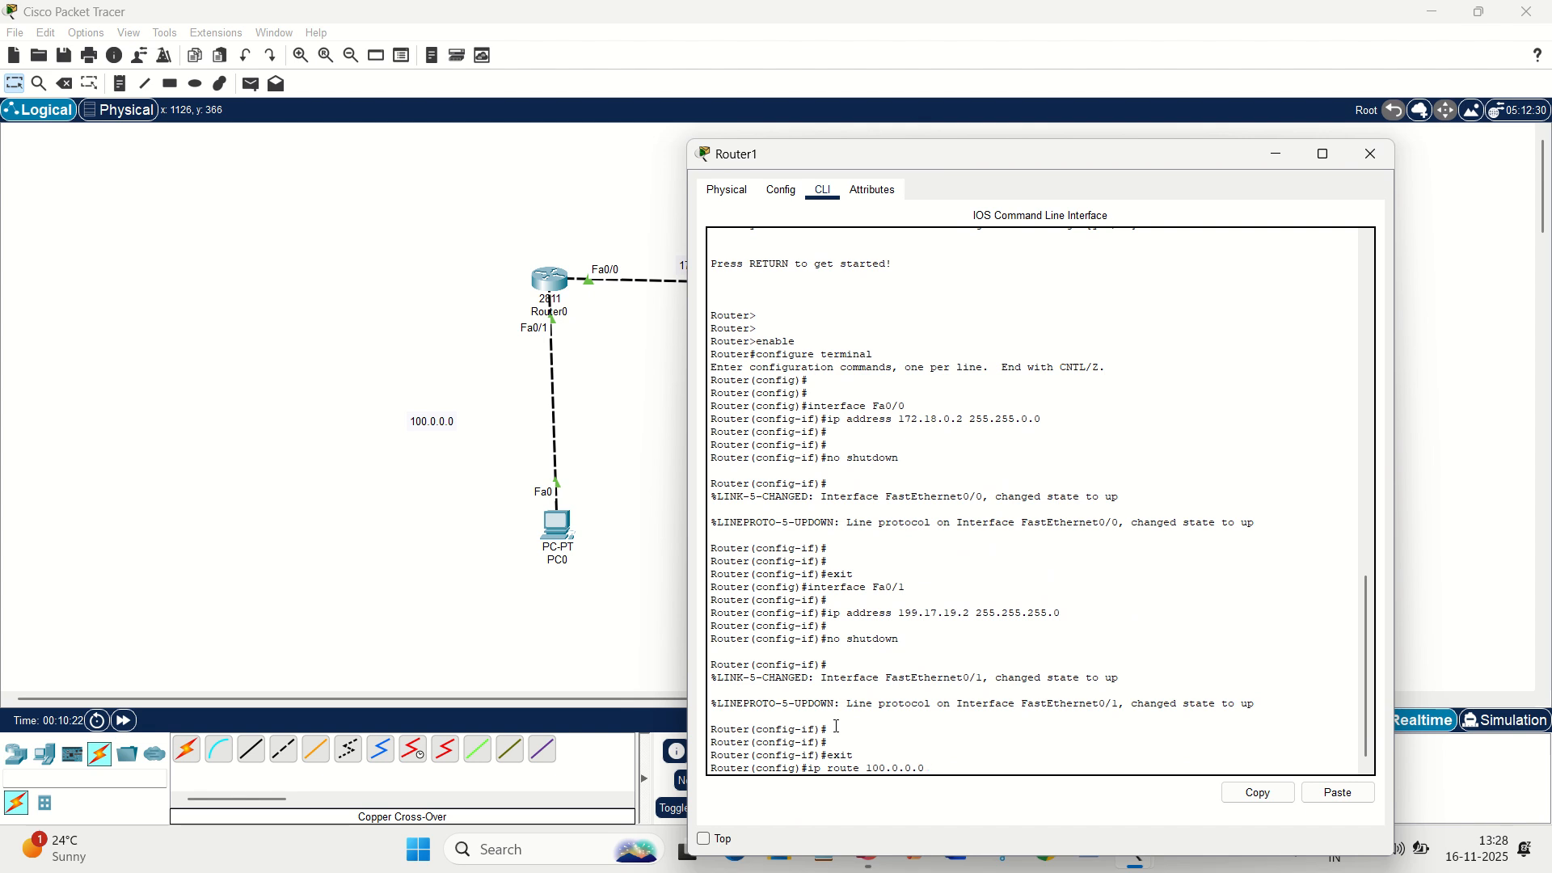
{"action": "type", "text": "255.0.0.0"}
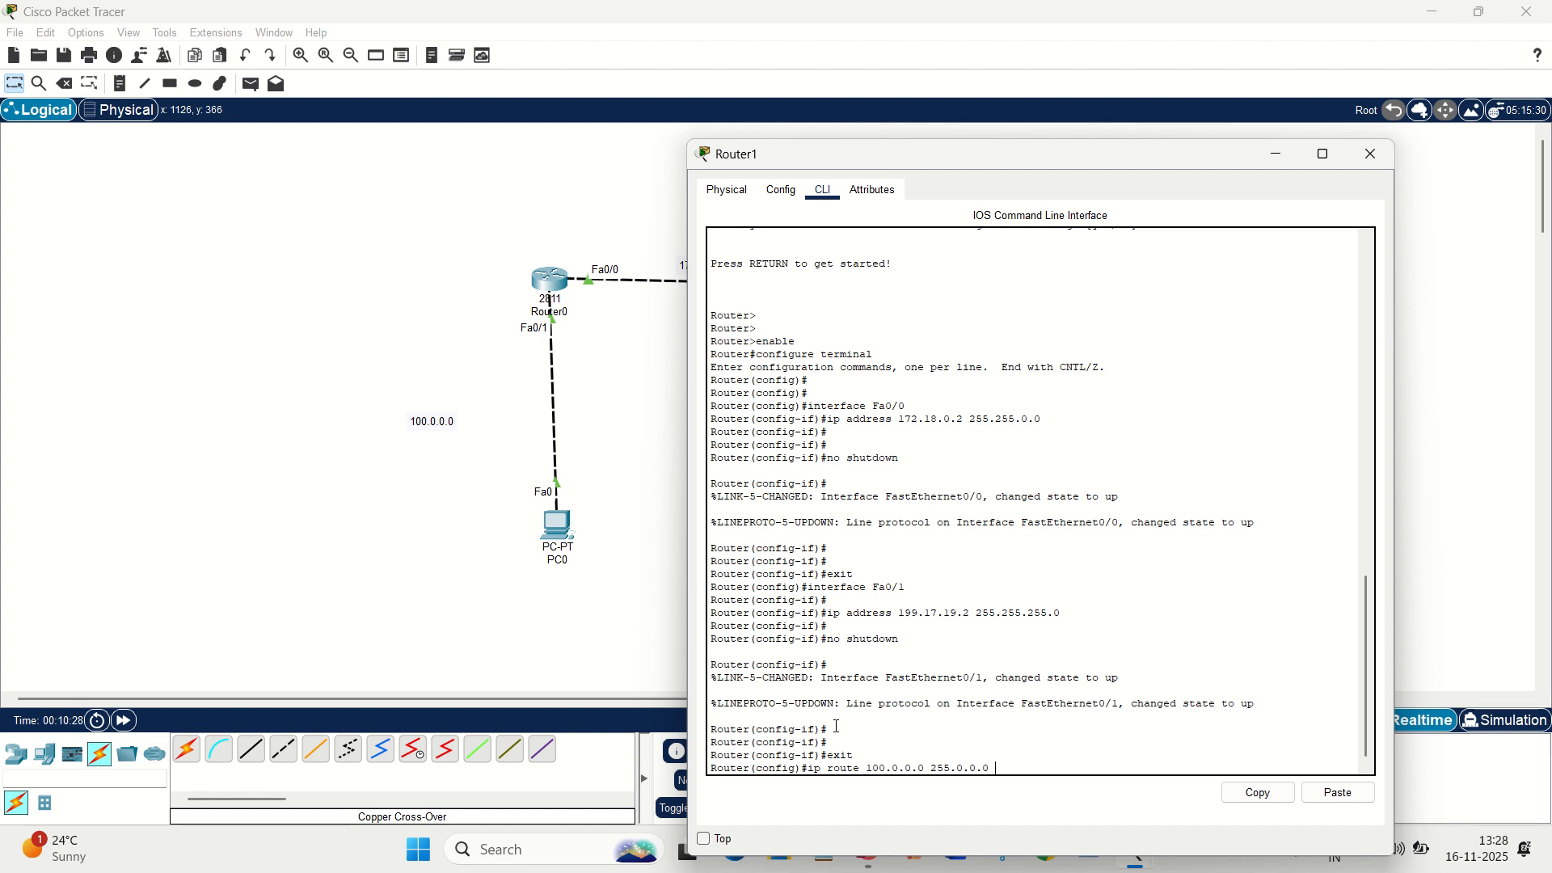
{"action": "type", "text": "172."}
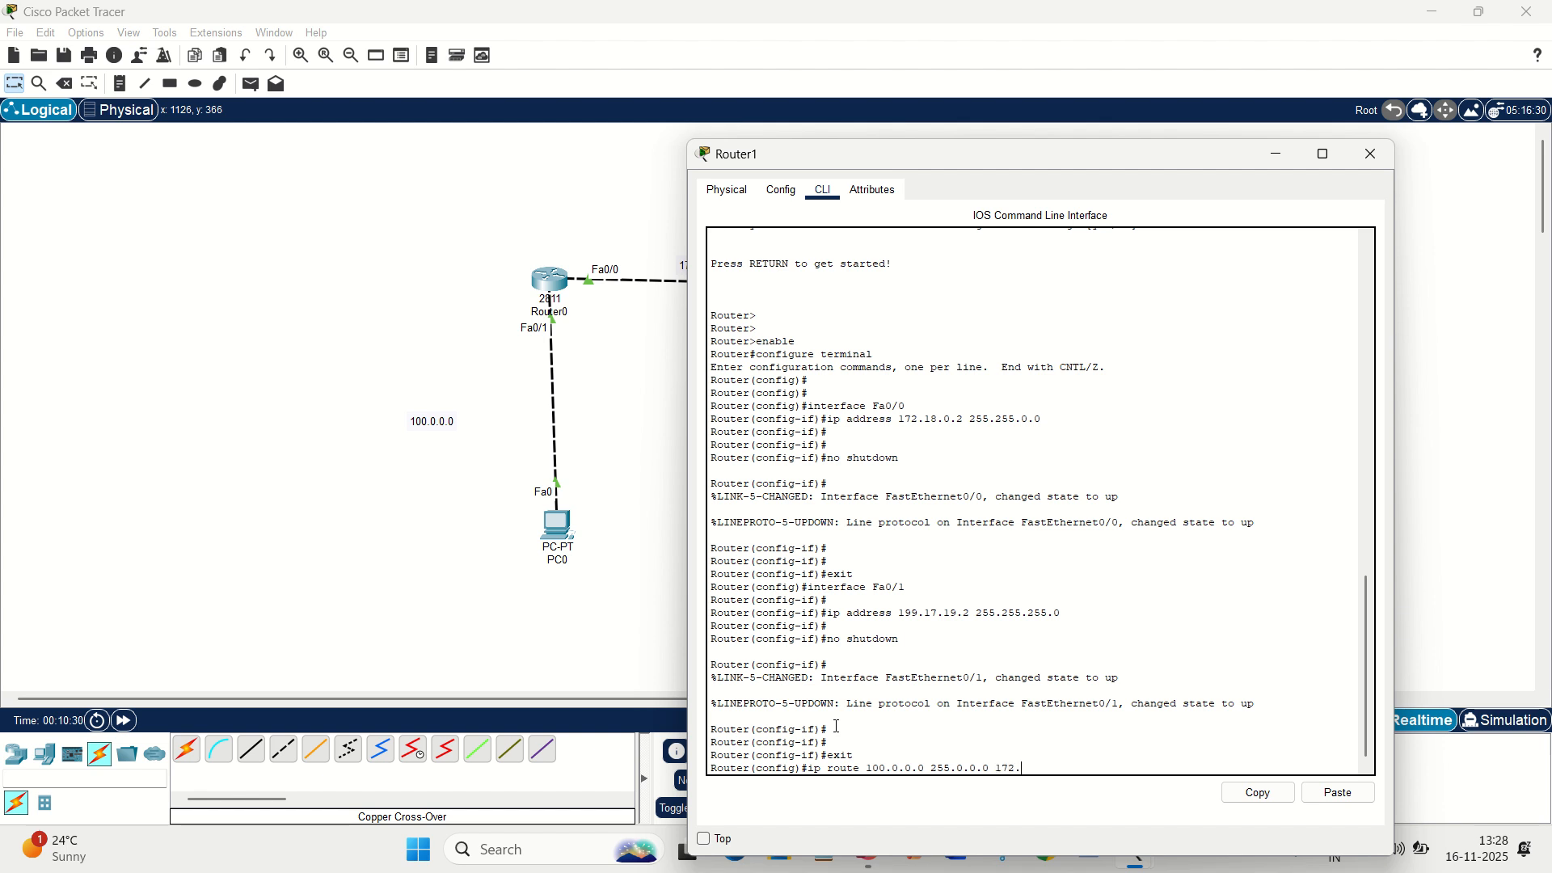
{"action": "type", "text": "18.0."}
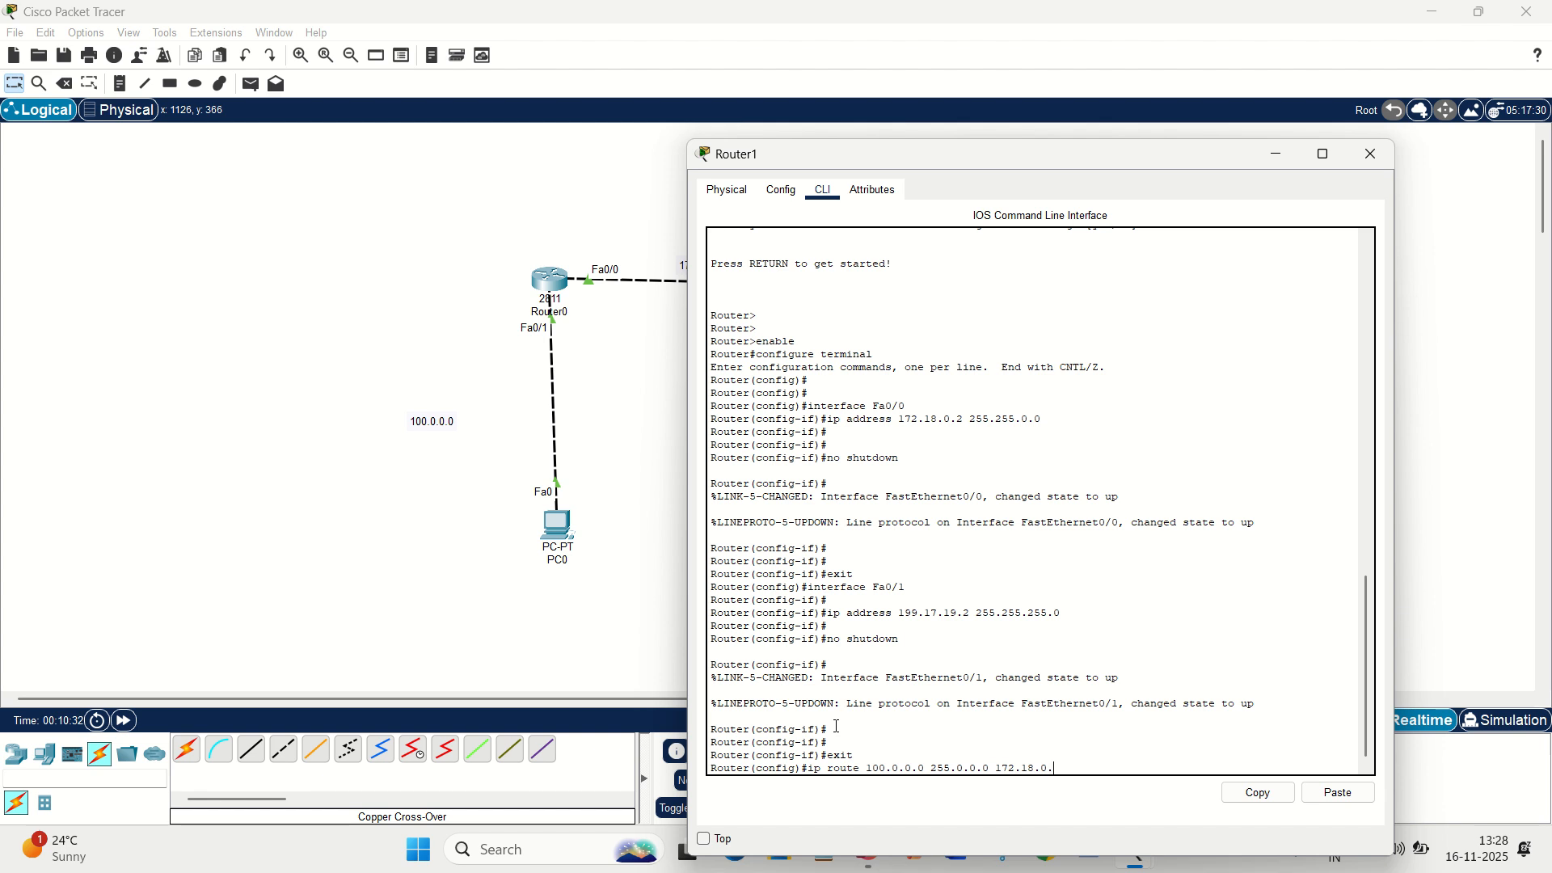
{"action": "type", "text": "1"}
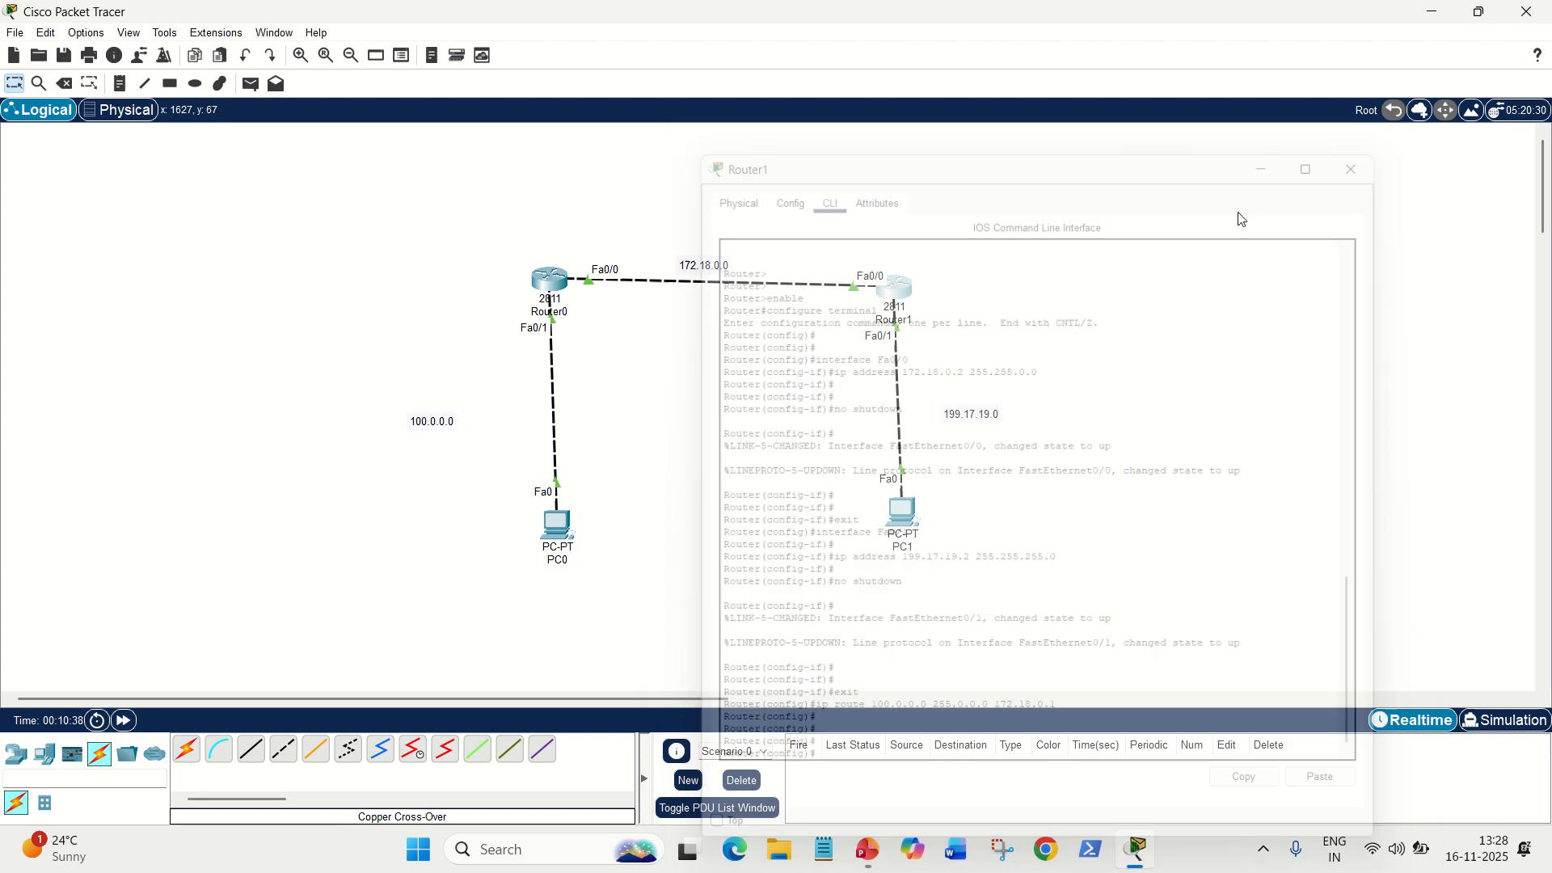
Step: From PC0's Command Prompt, ping 199.17.19.1 twice, the second run answering with 0% loss
{"action": "left_click", "coordinate": [1348, 170]}
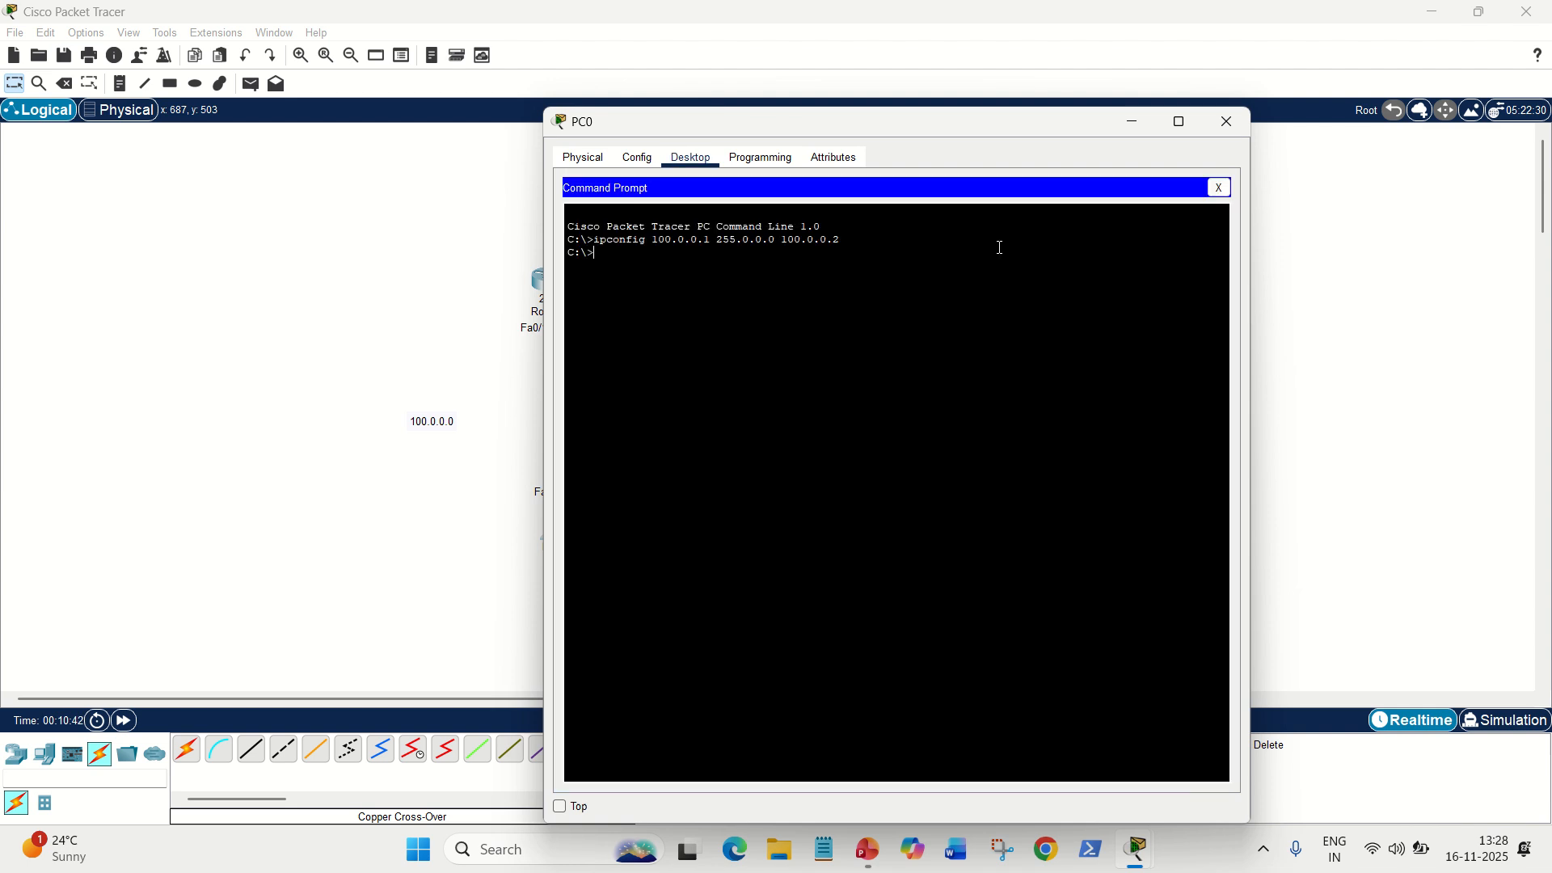
{"action": "left_click_drag", "start_coordinate": [891, 121], "coordinate": [530, 352]}
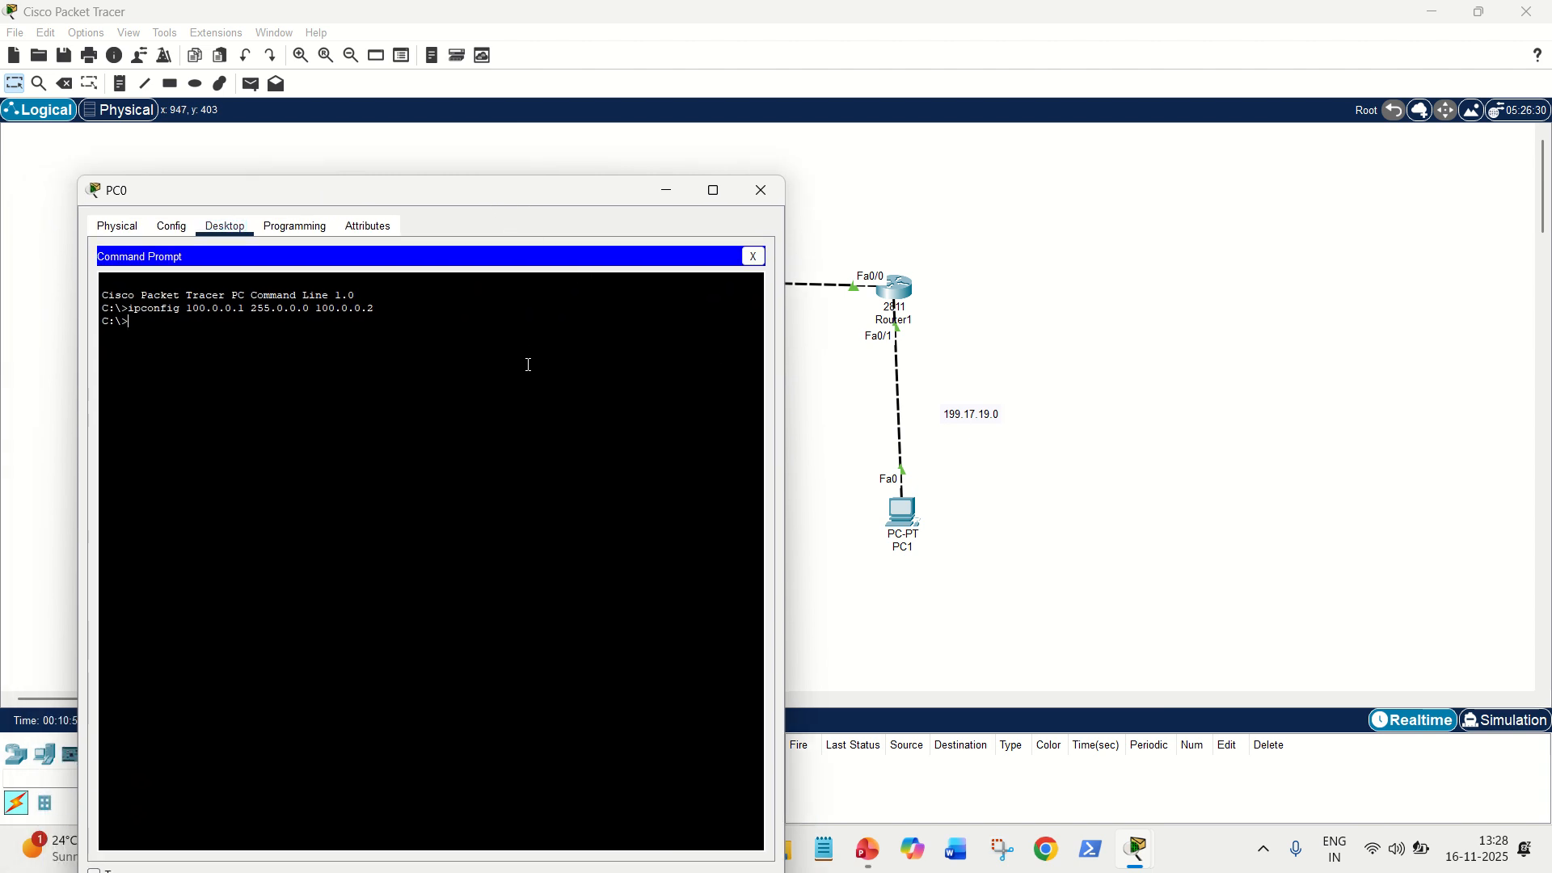
{"action": "type", "text": "ping"}
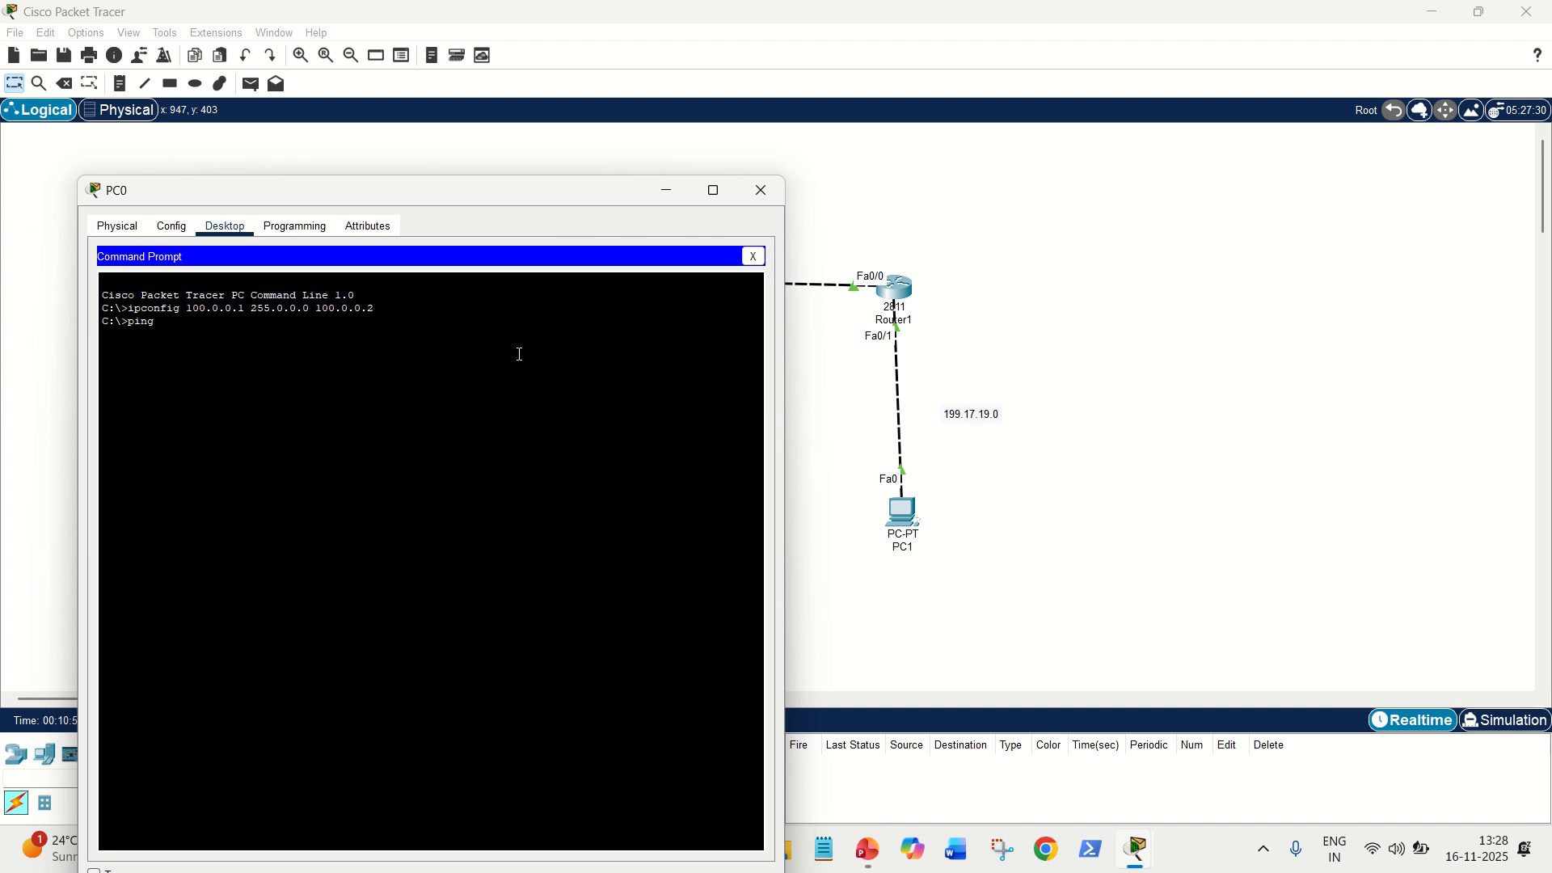
{"action": "type", "text": "199"}
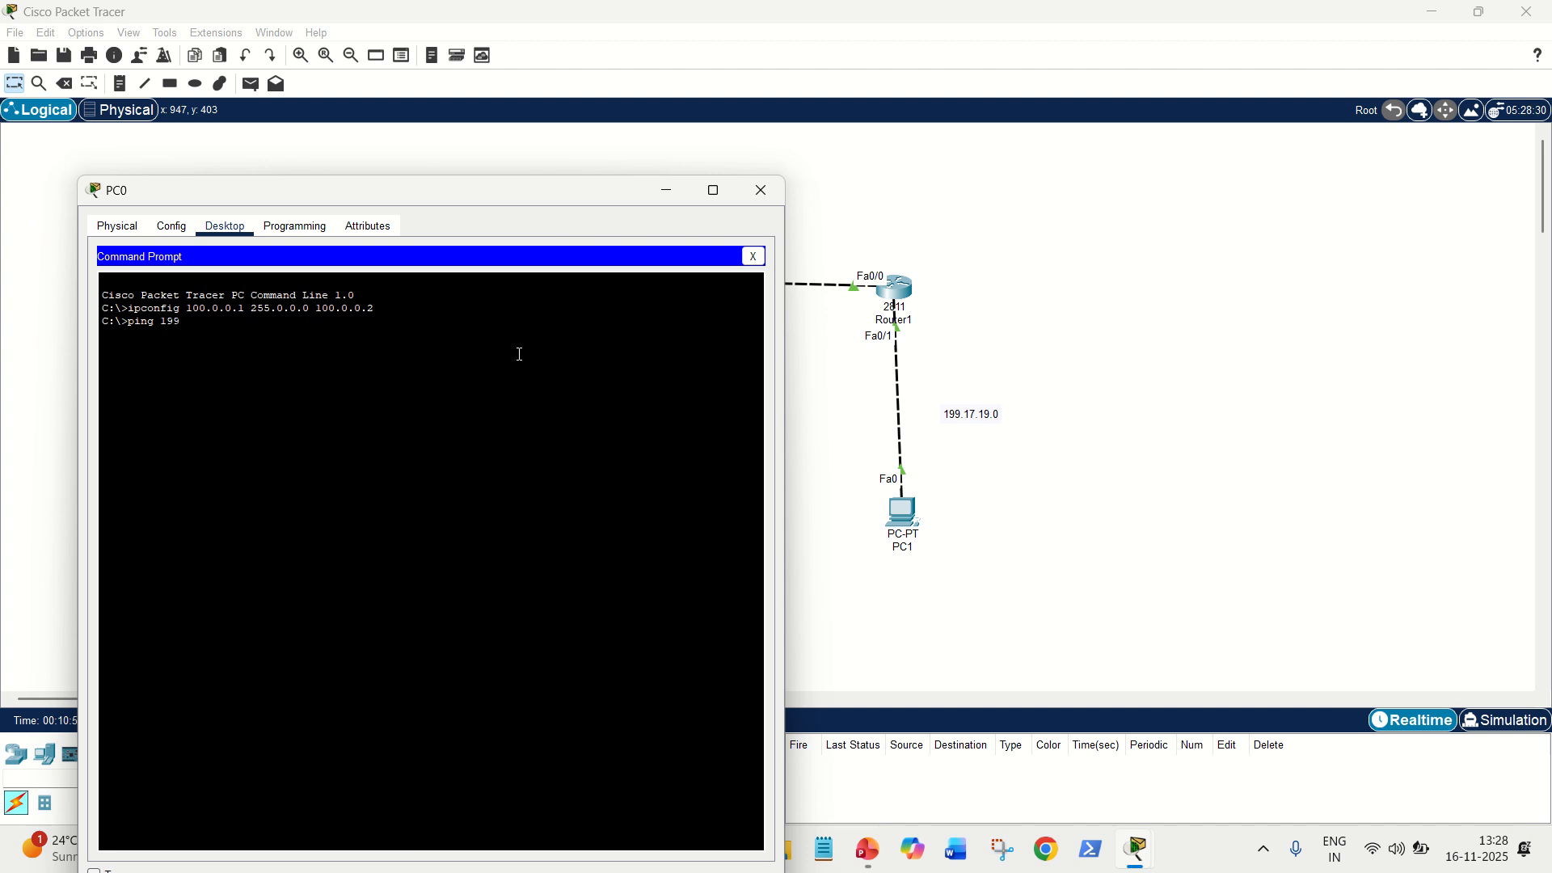
{"action": "type", "text": ".17"}
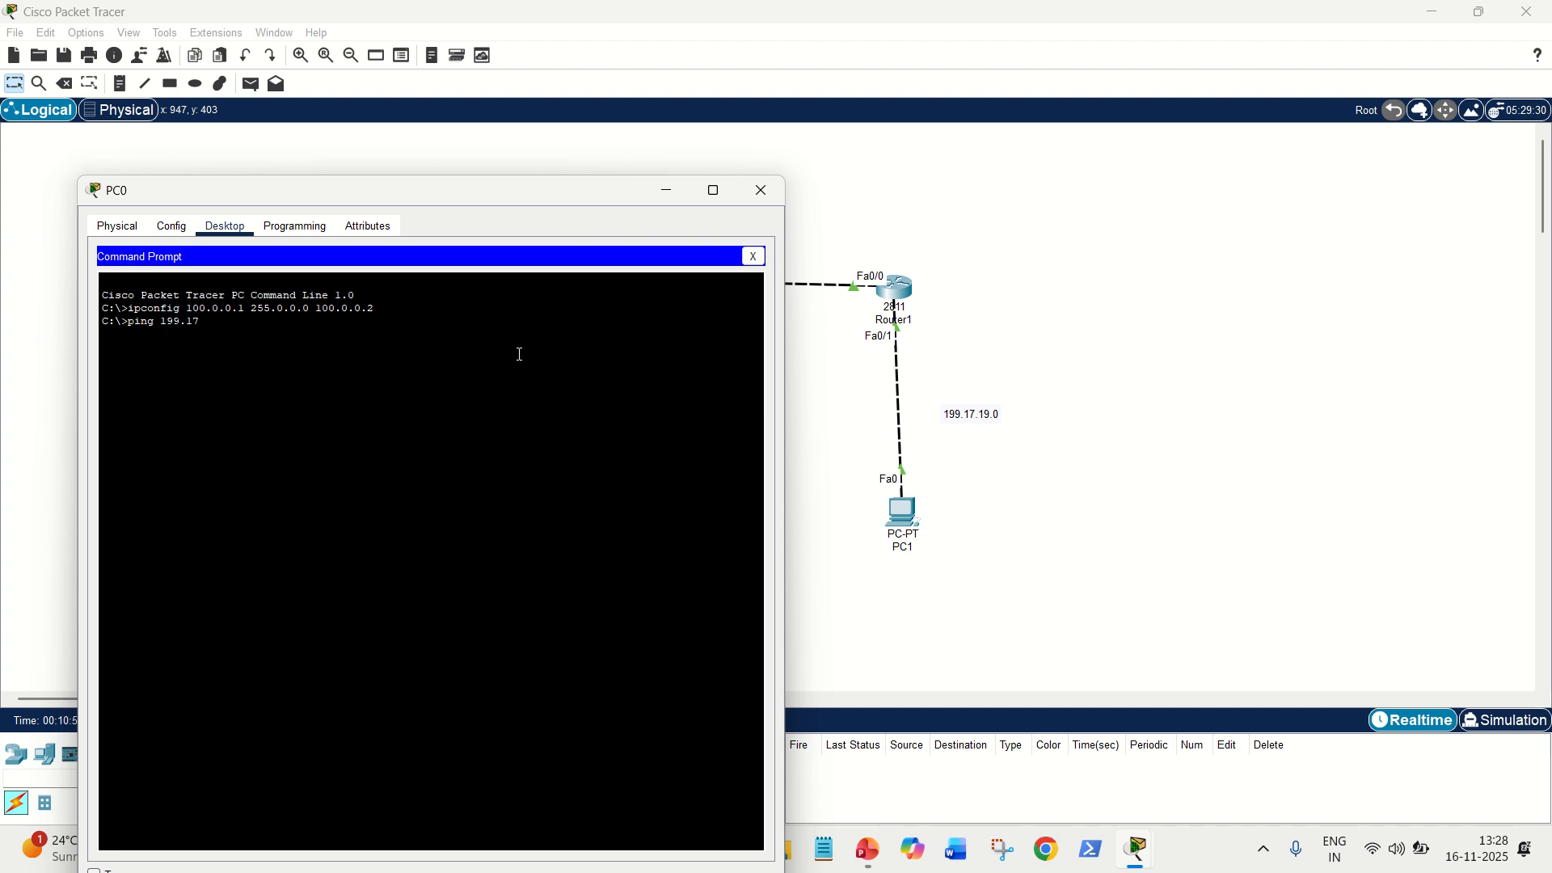
{"action": "type", "text": ".19.1"}
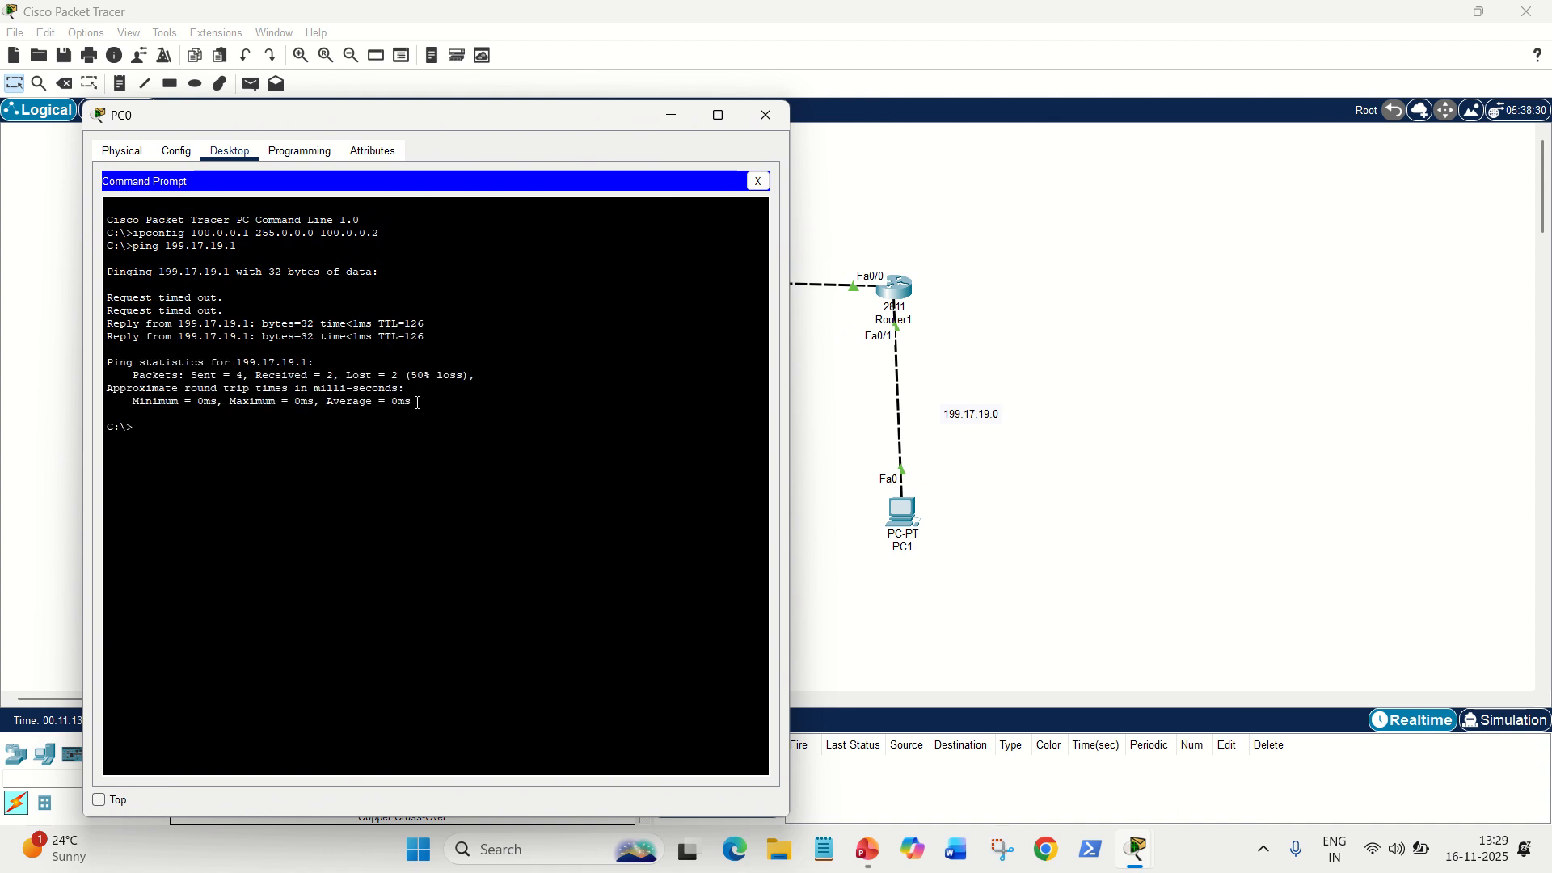
{"action": "type", "text": "ping 199.17.19.1"}
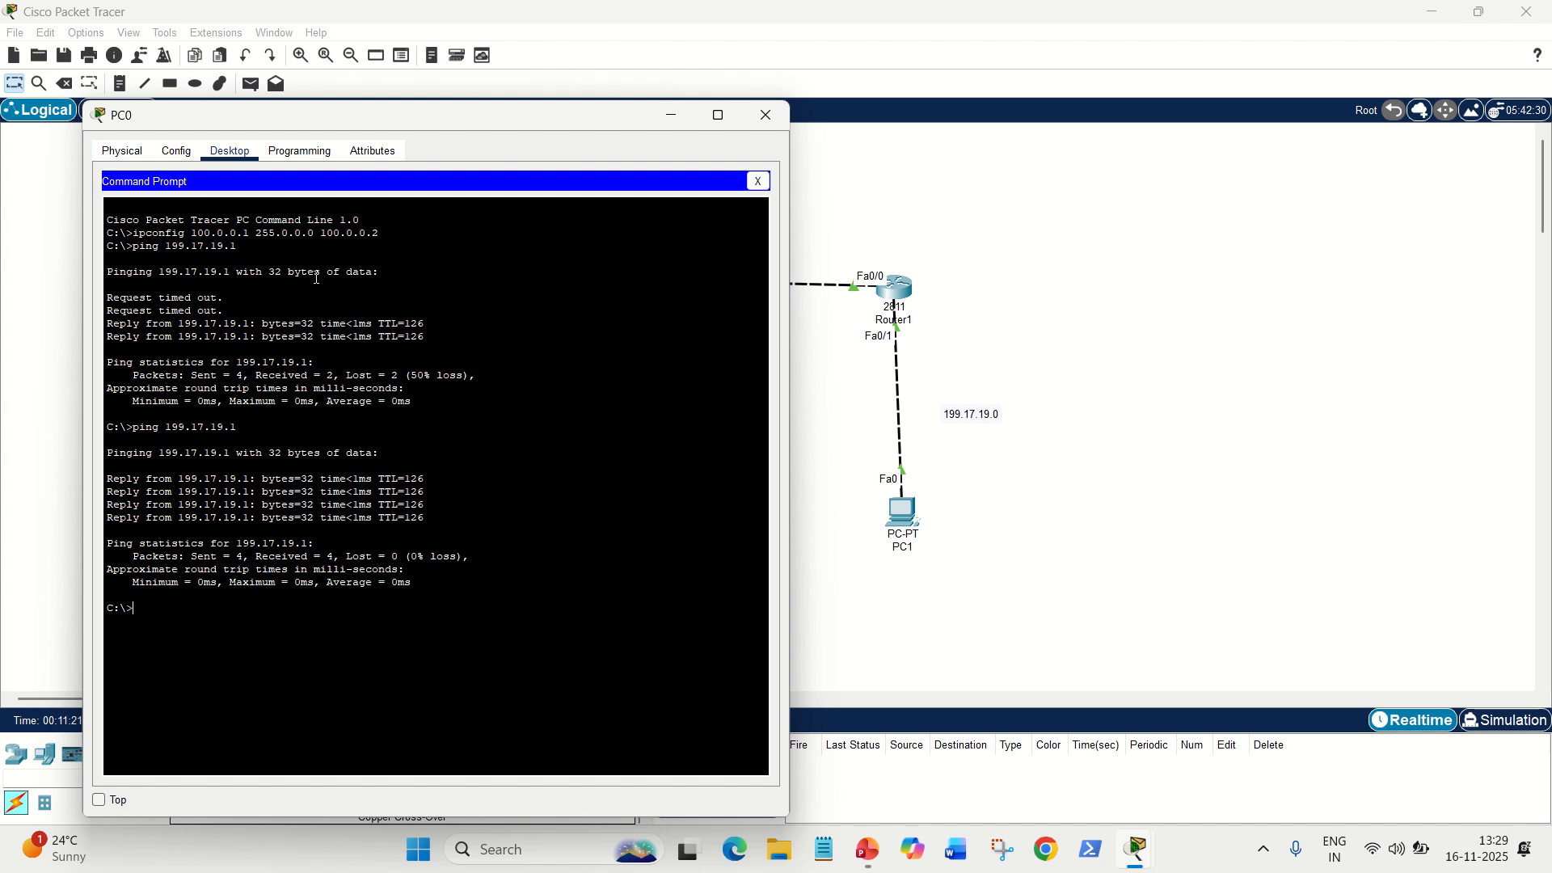
{"action": "mouse_move", "coordinate": [495, 129]}
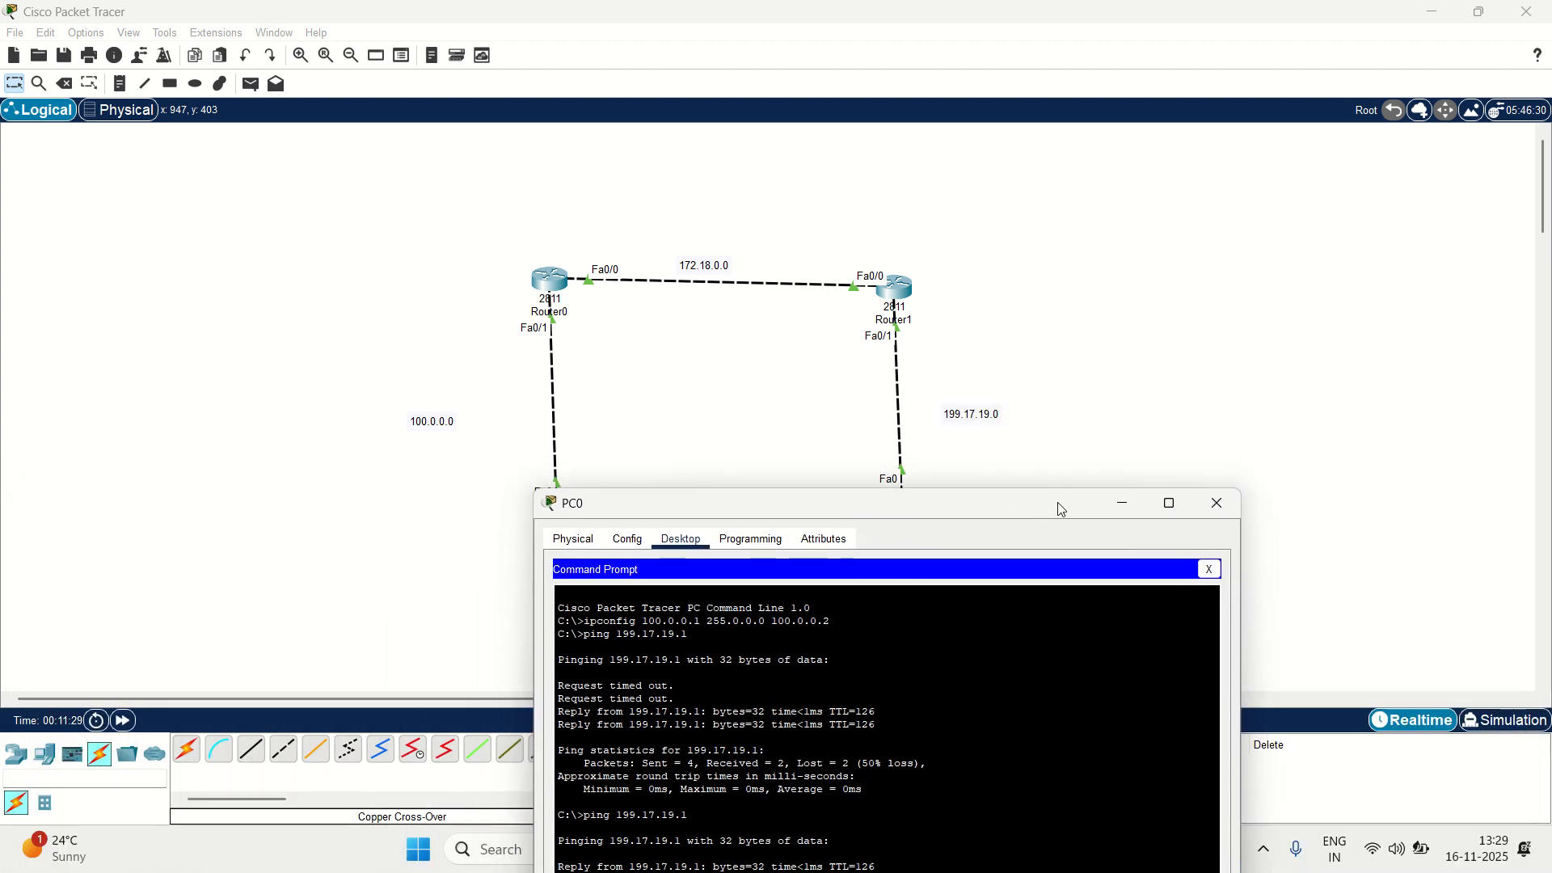
Step: Move PC0's window down so the full topology shows beside the successful ping results
{"action": "left_click_drag", "start_coordinate": [1061, 503], "coordinate": [1146, 482]}
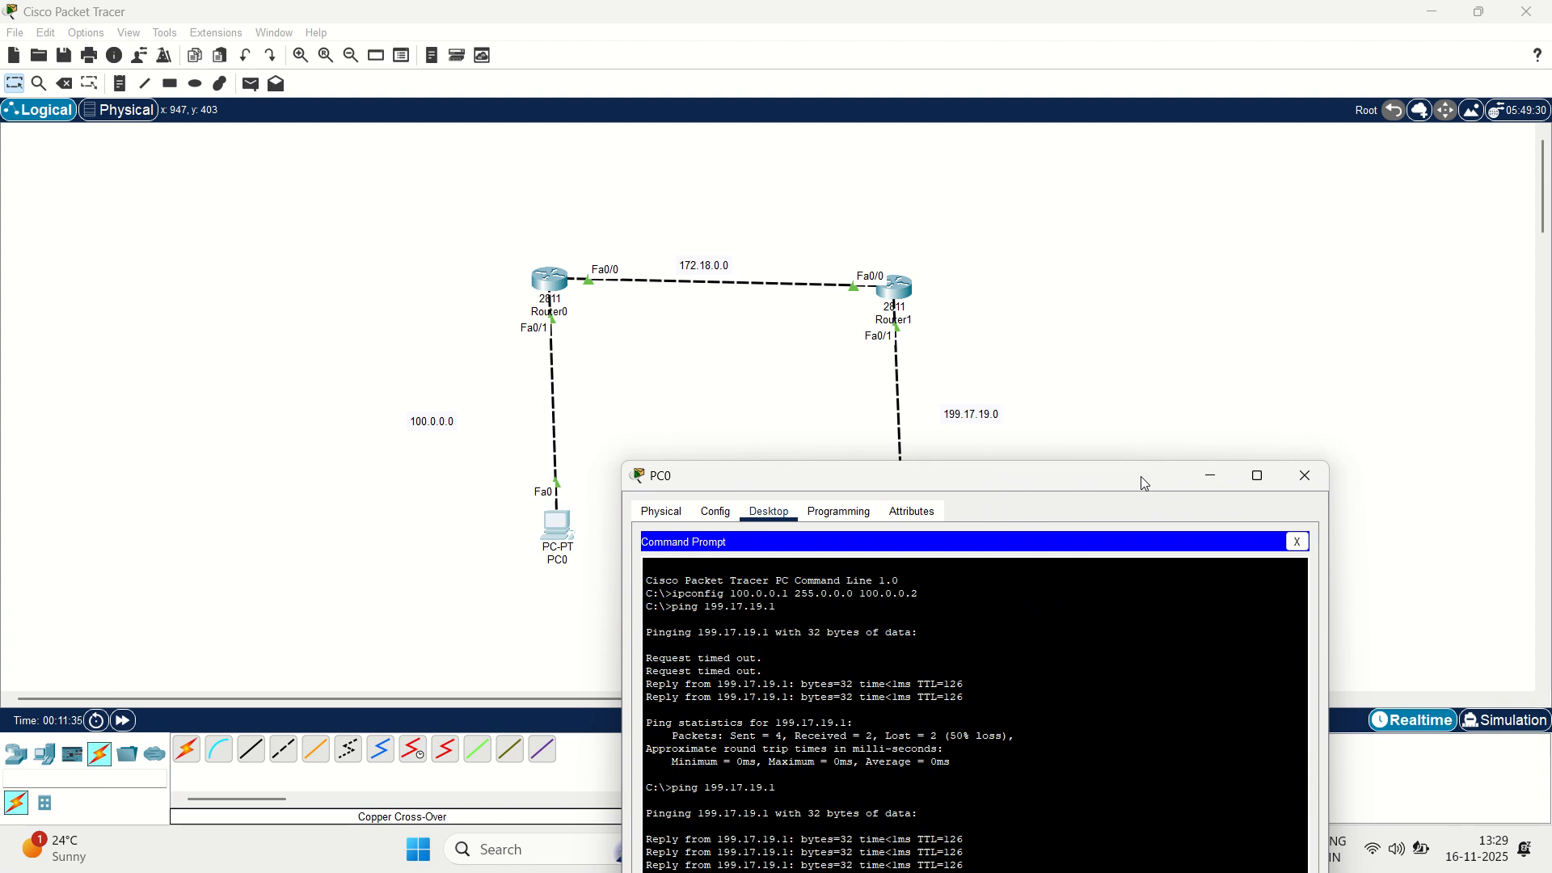
{"action": "mouse_move", "coordinate": [1027, 398]}
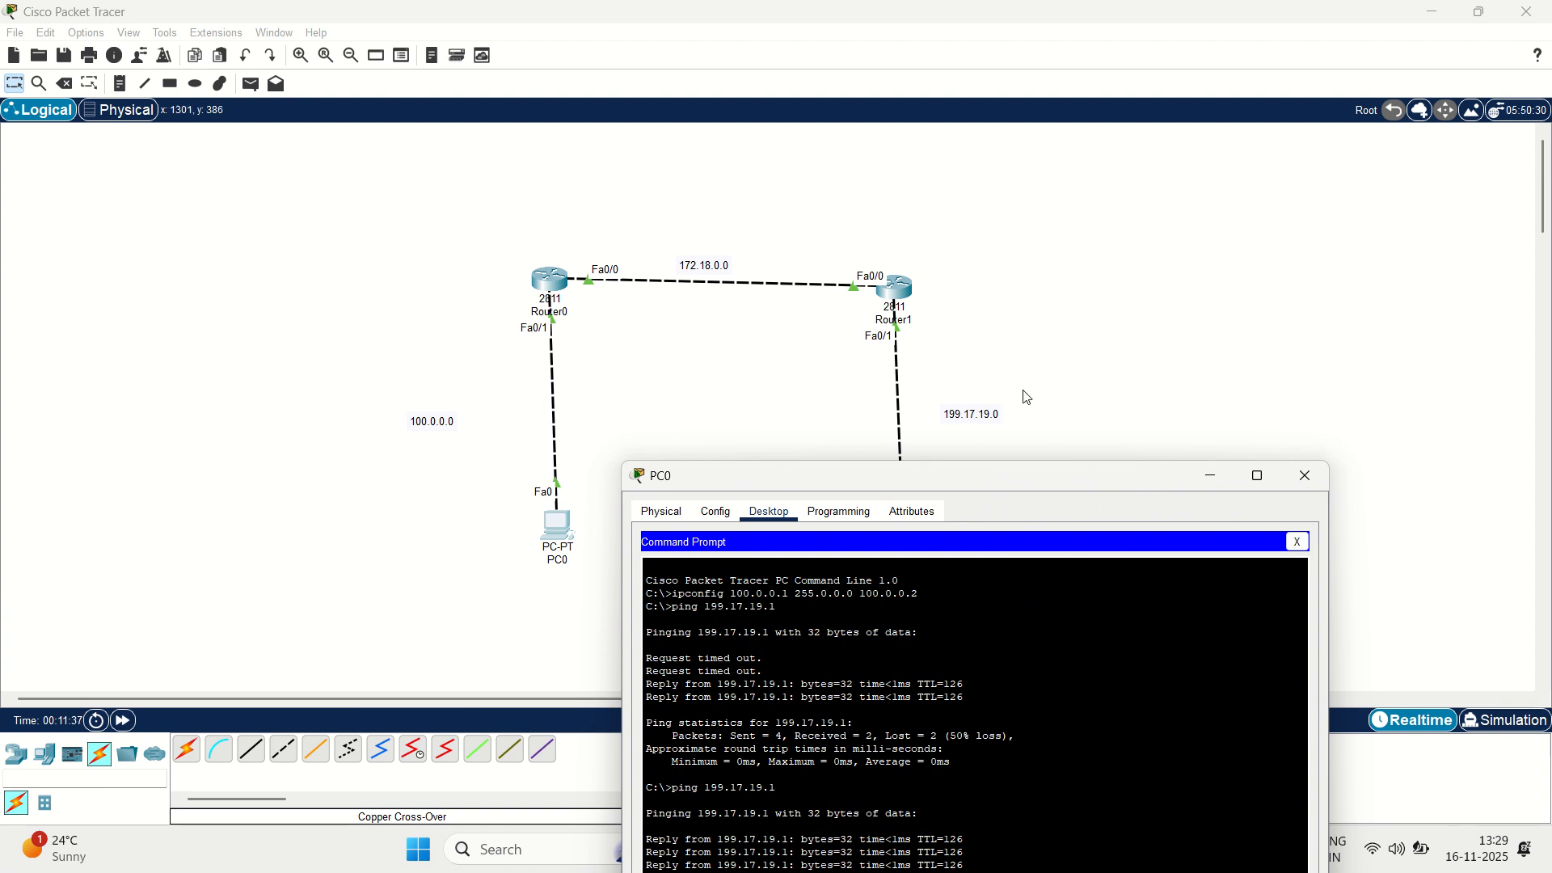